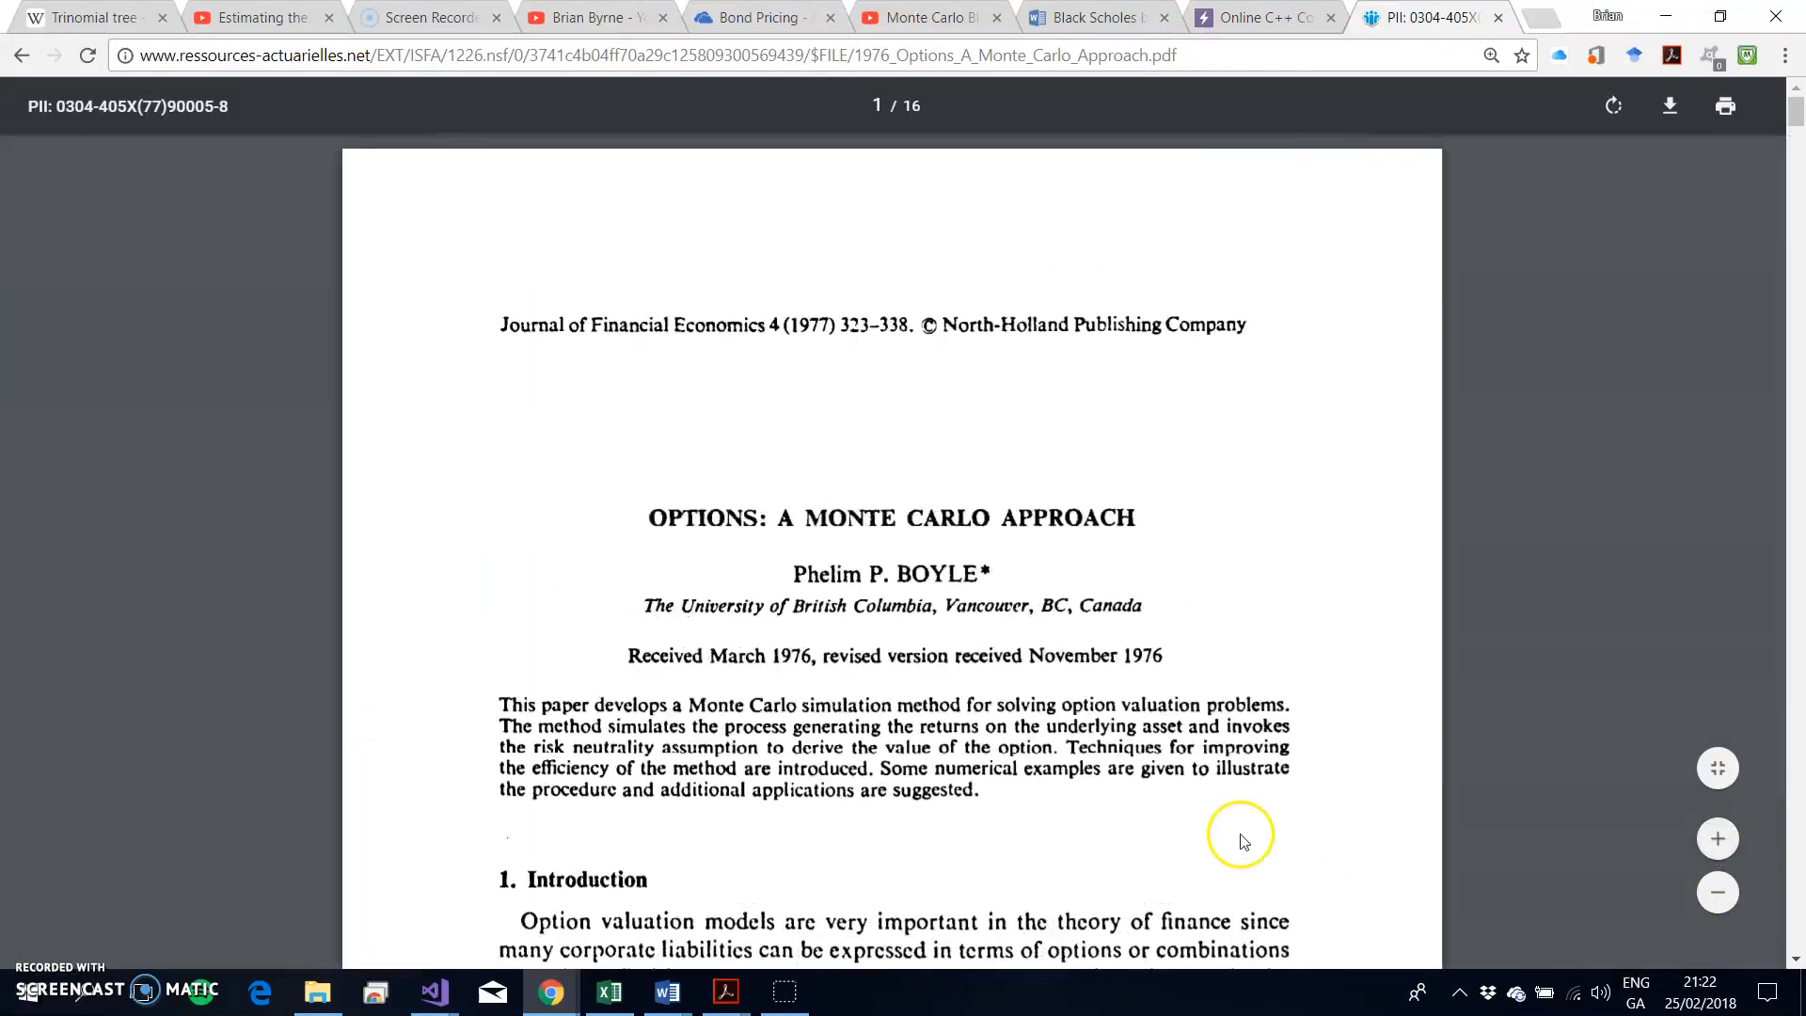
{"action": "mouse_move", "coordinate": [794, 687]}
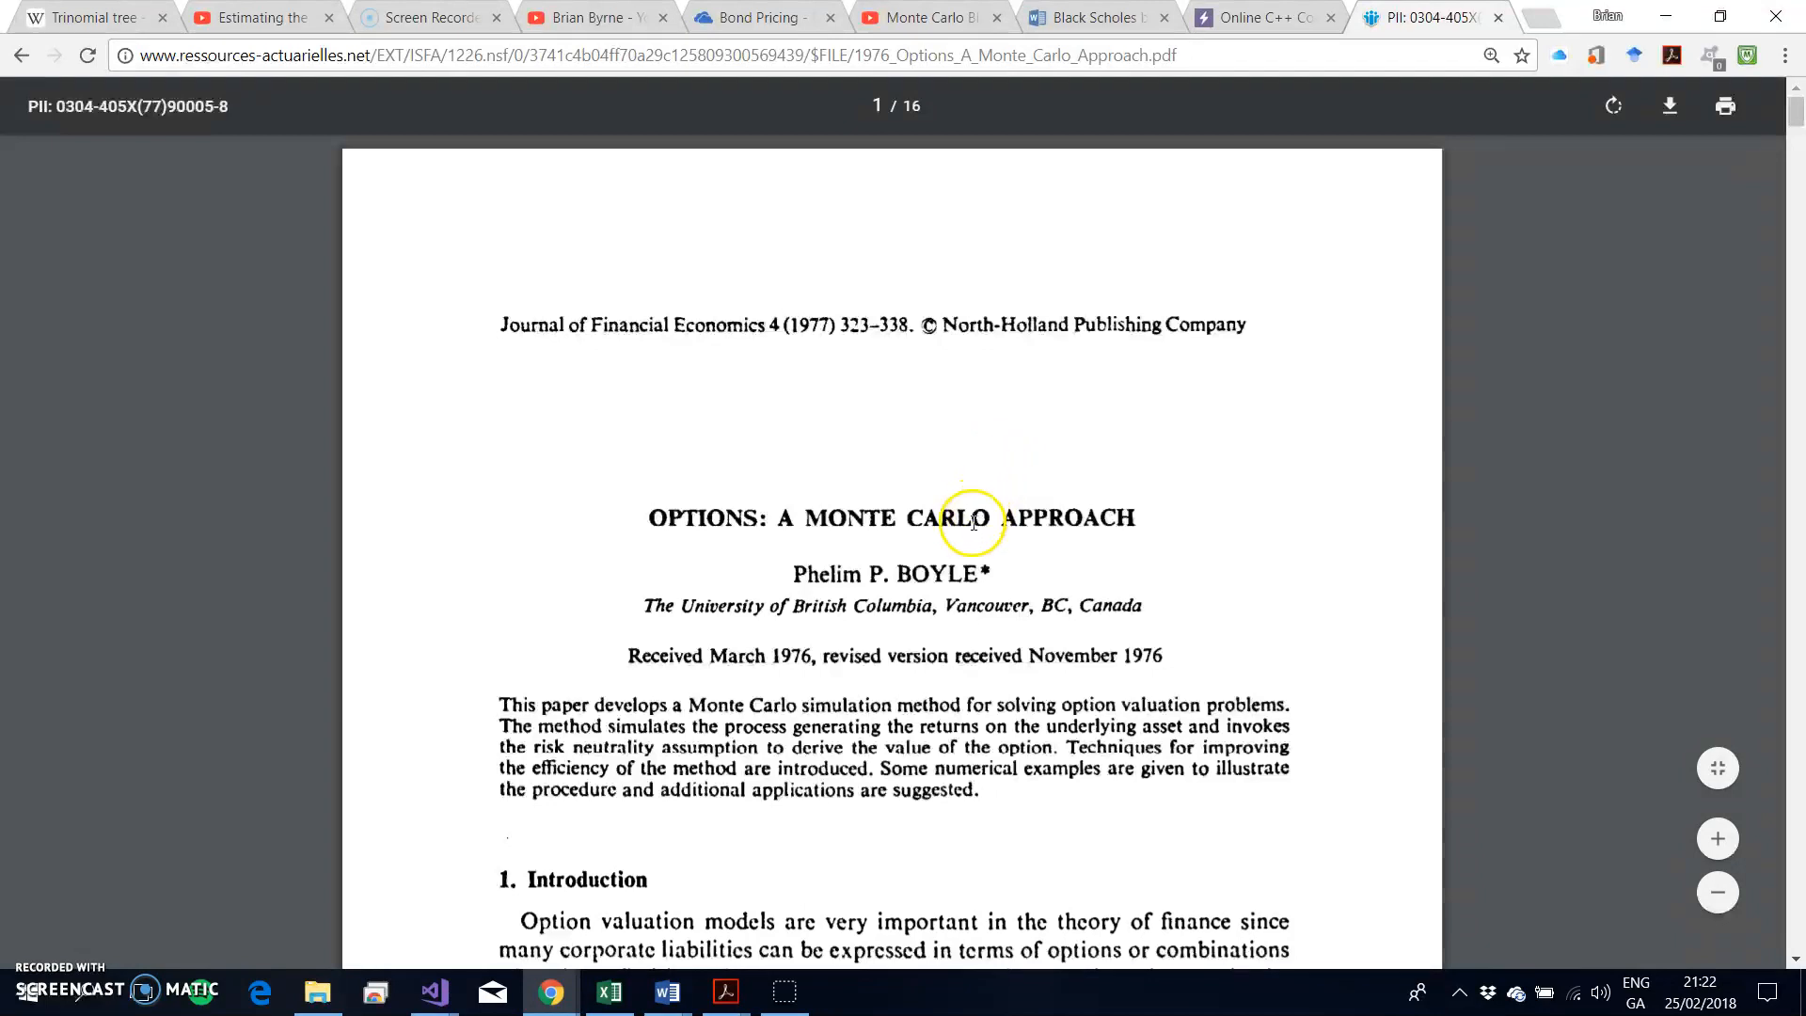
{"action": "mouse_move", "coordinate": [877, 534]}
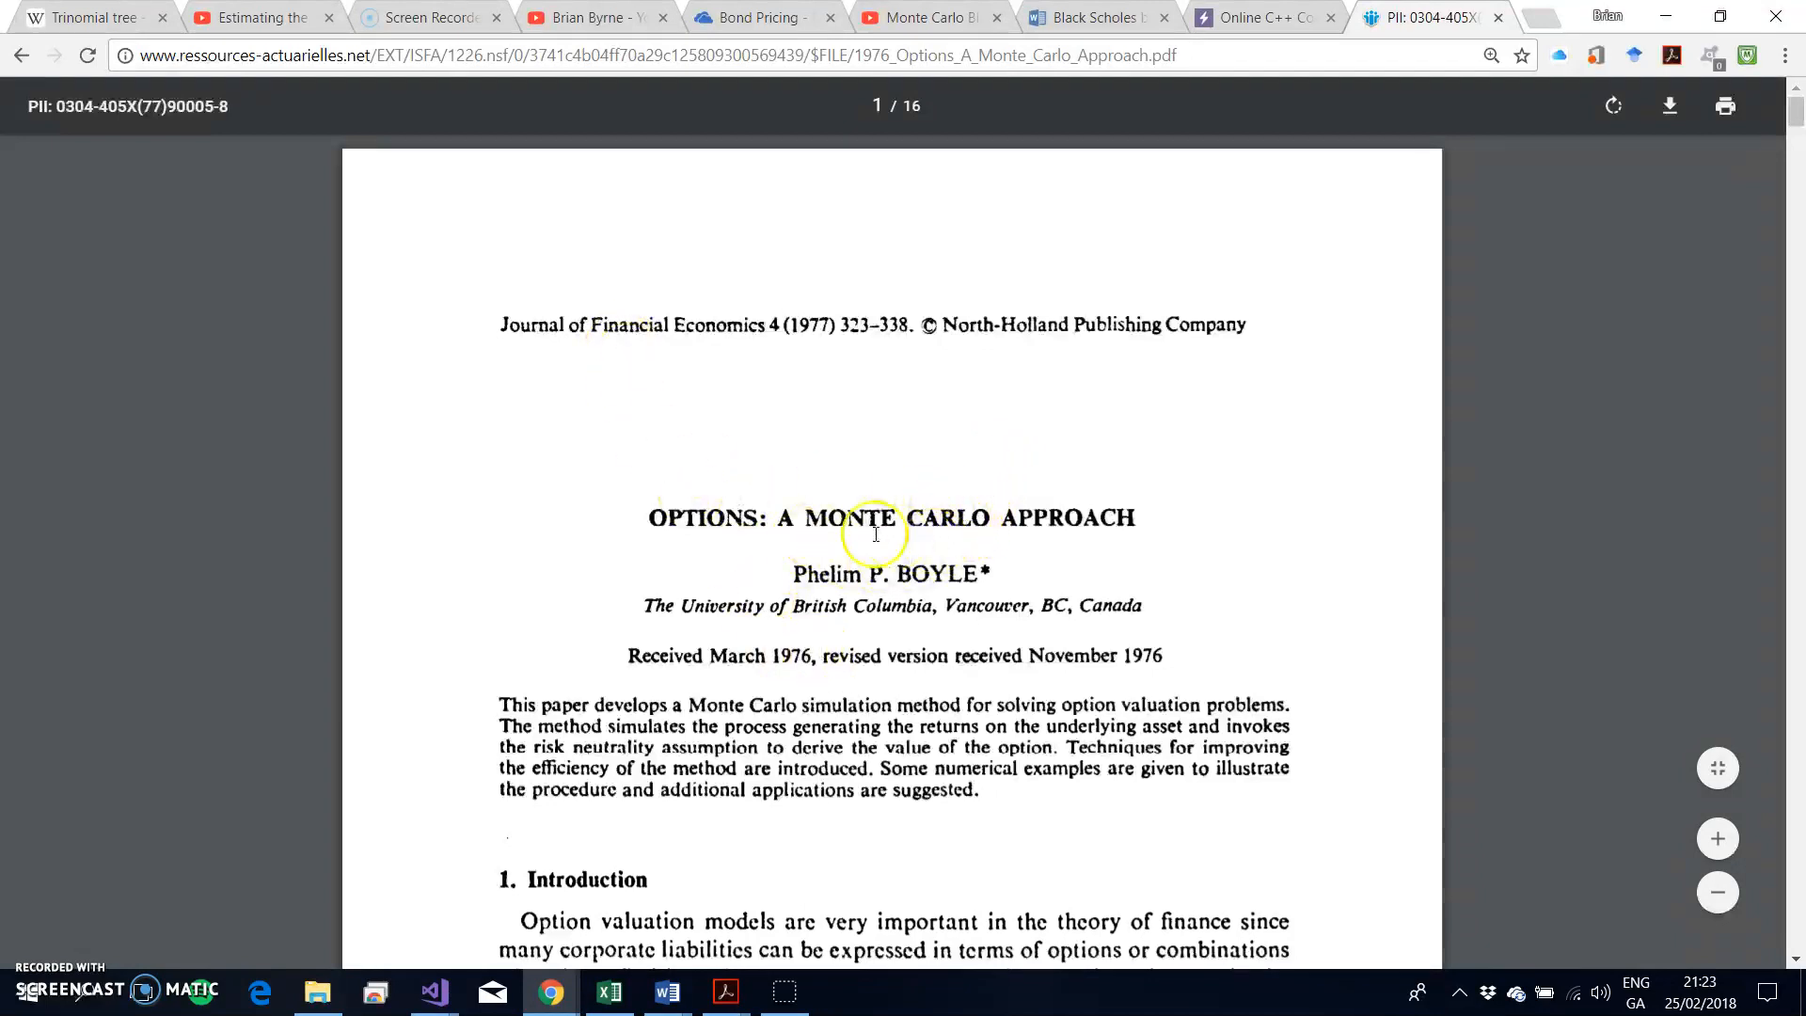
Switch to the OnlineGDB compiler page and complete line 1's credit to read VoLopta.com.
{"action": "scroll", "scroll_direction": "down", "scroll_amount": 3}
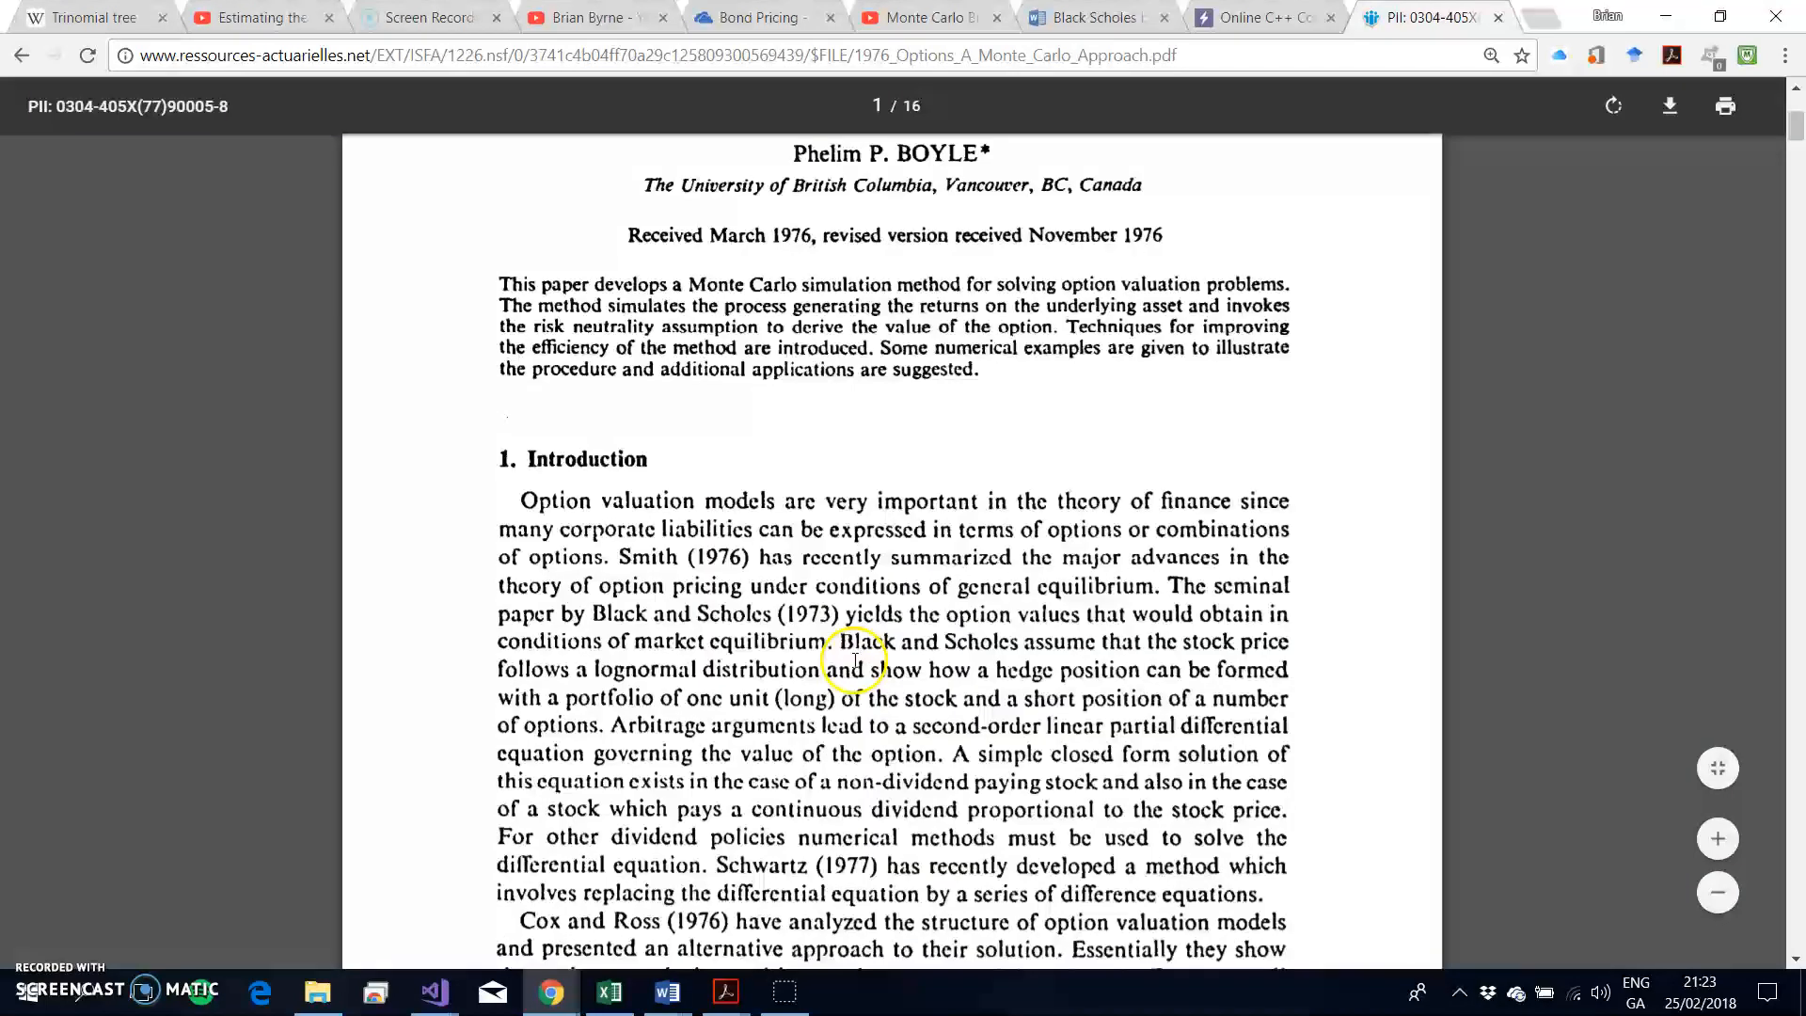
{"action": "scroll", "scroll_direction": "down", "scroll_amount": 3}
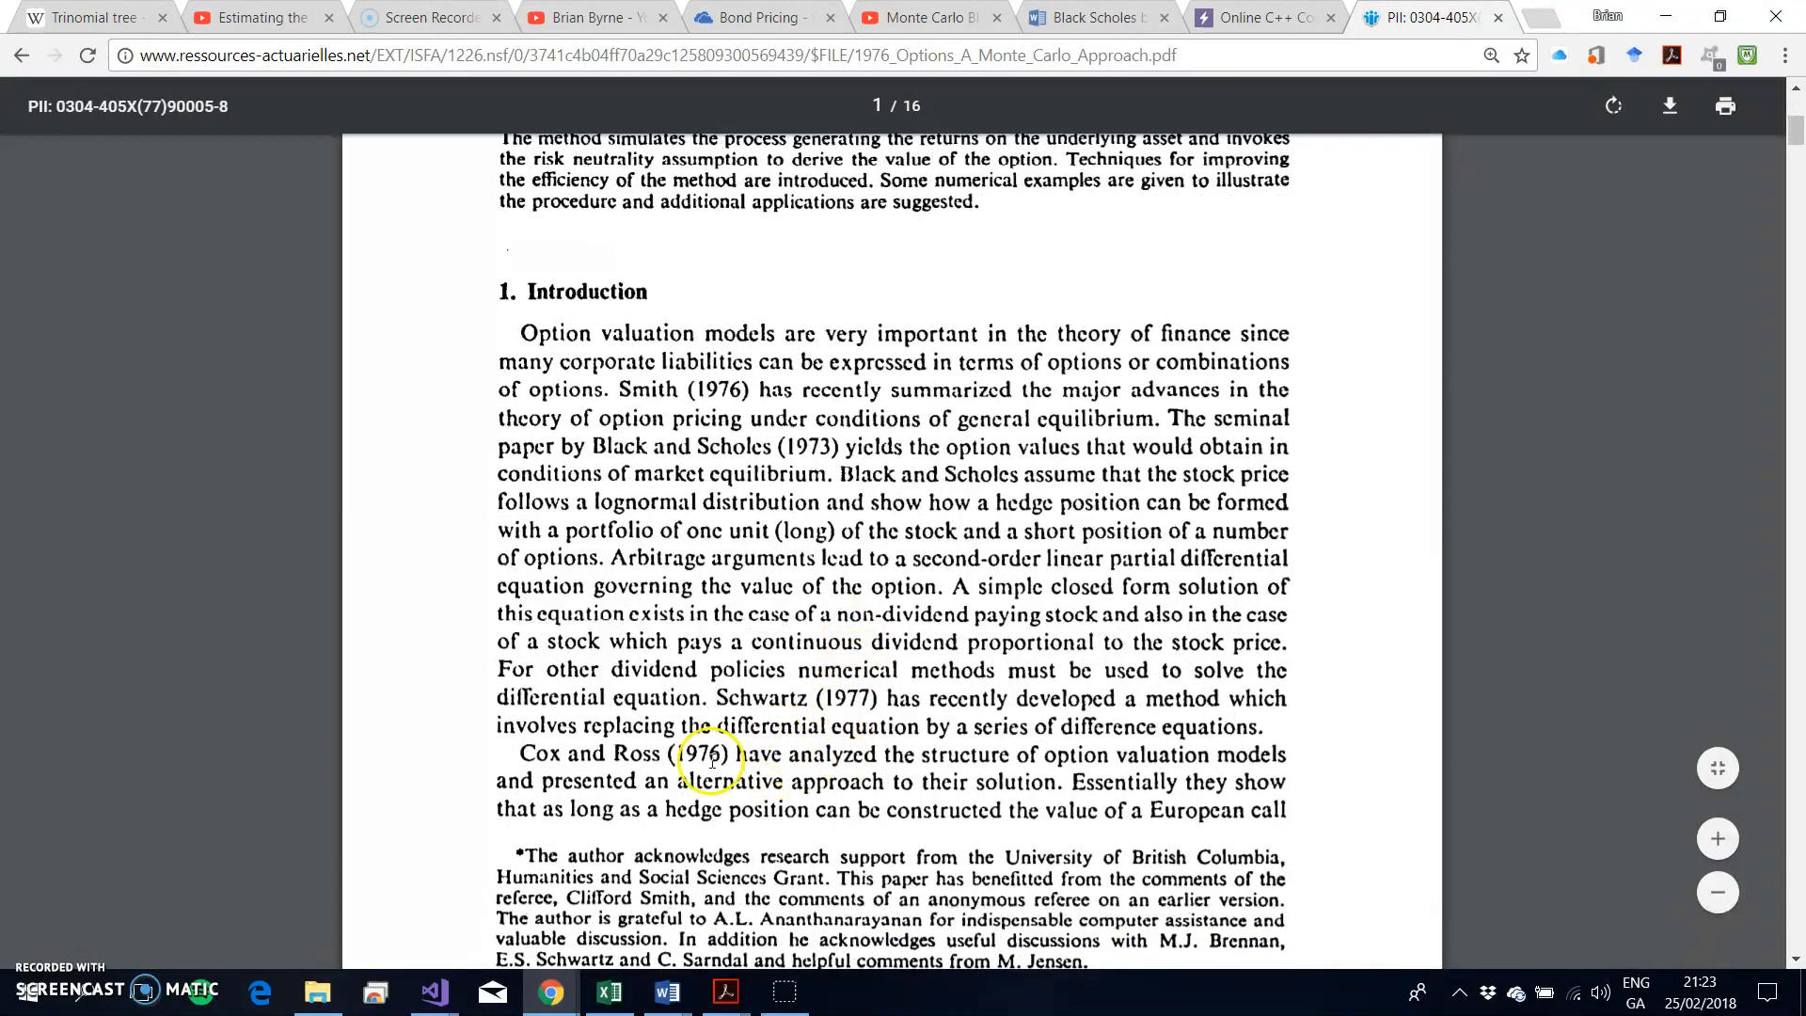
{"action": "mouse_move", "coordinate": [961, 692]}
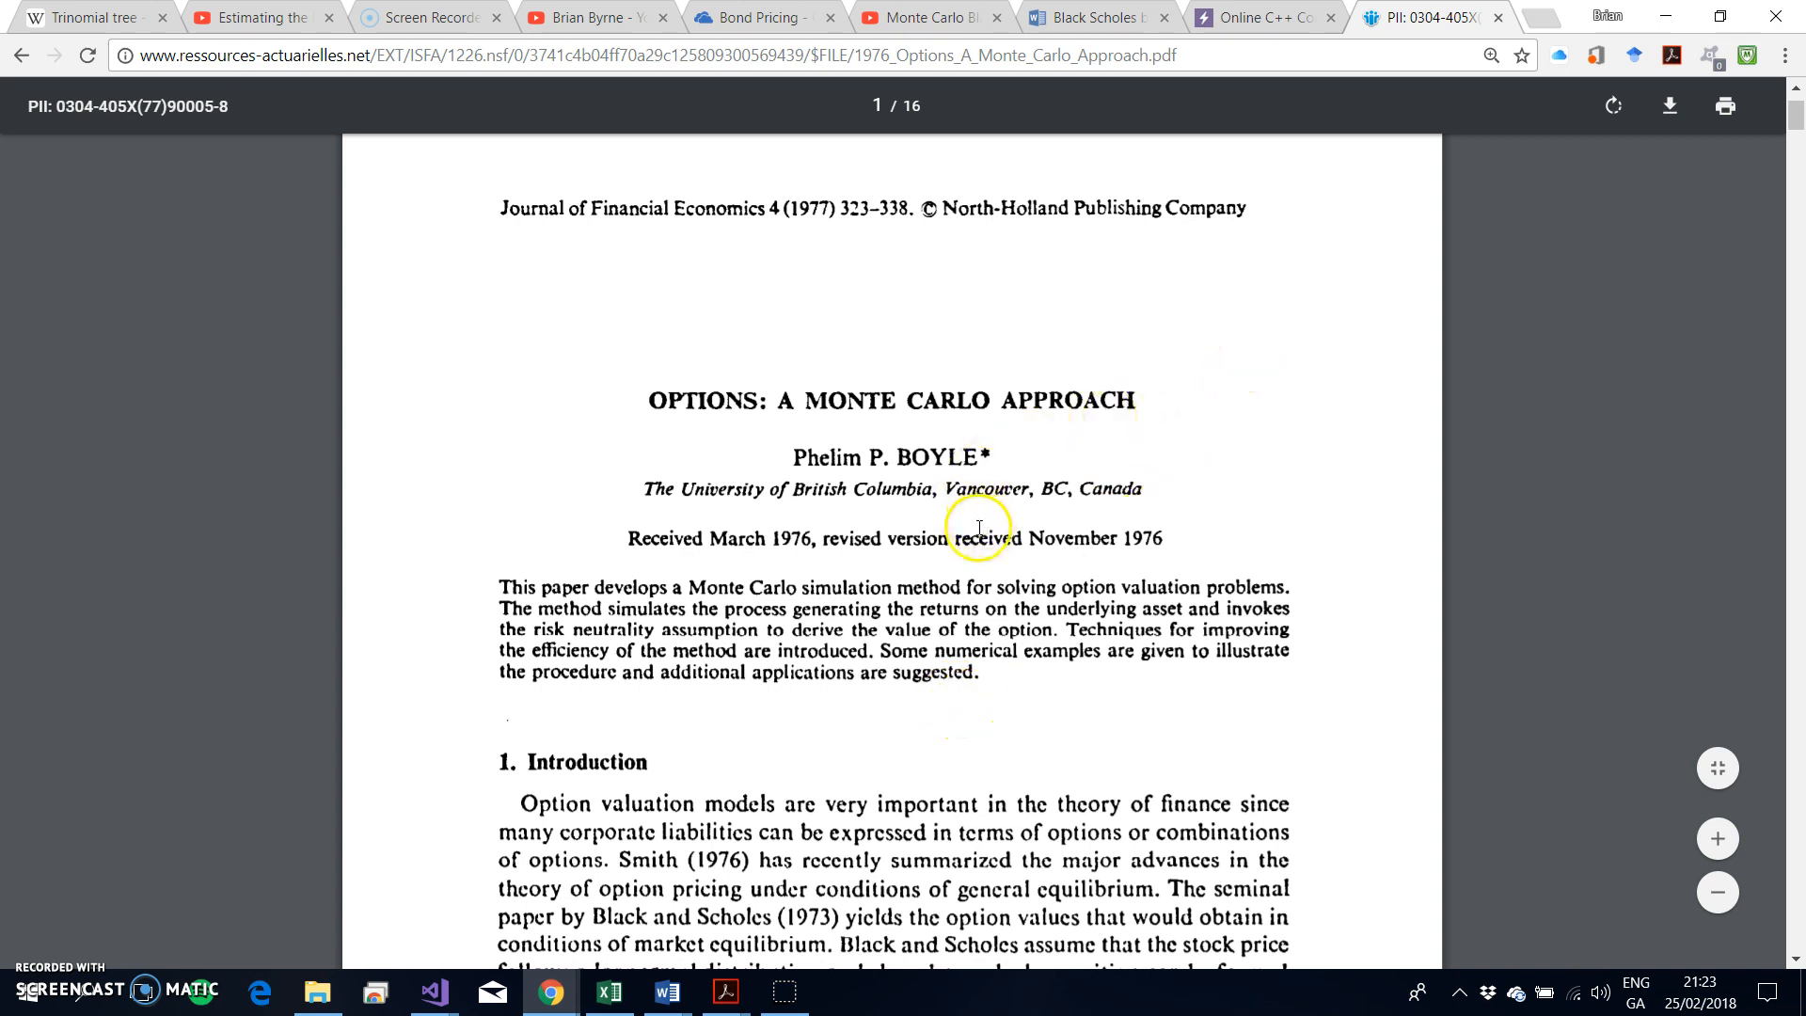
{"action": "mouse_move", "coordinate": [963, 508]}
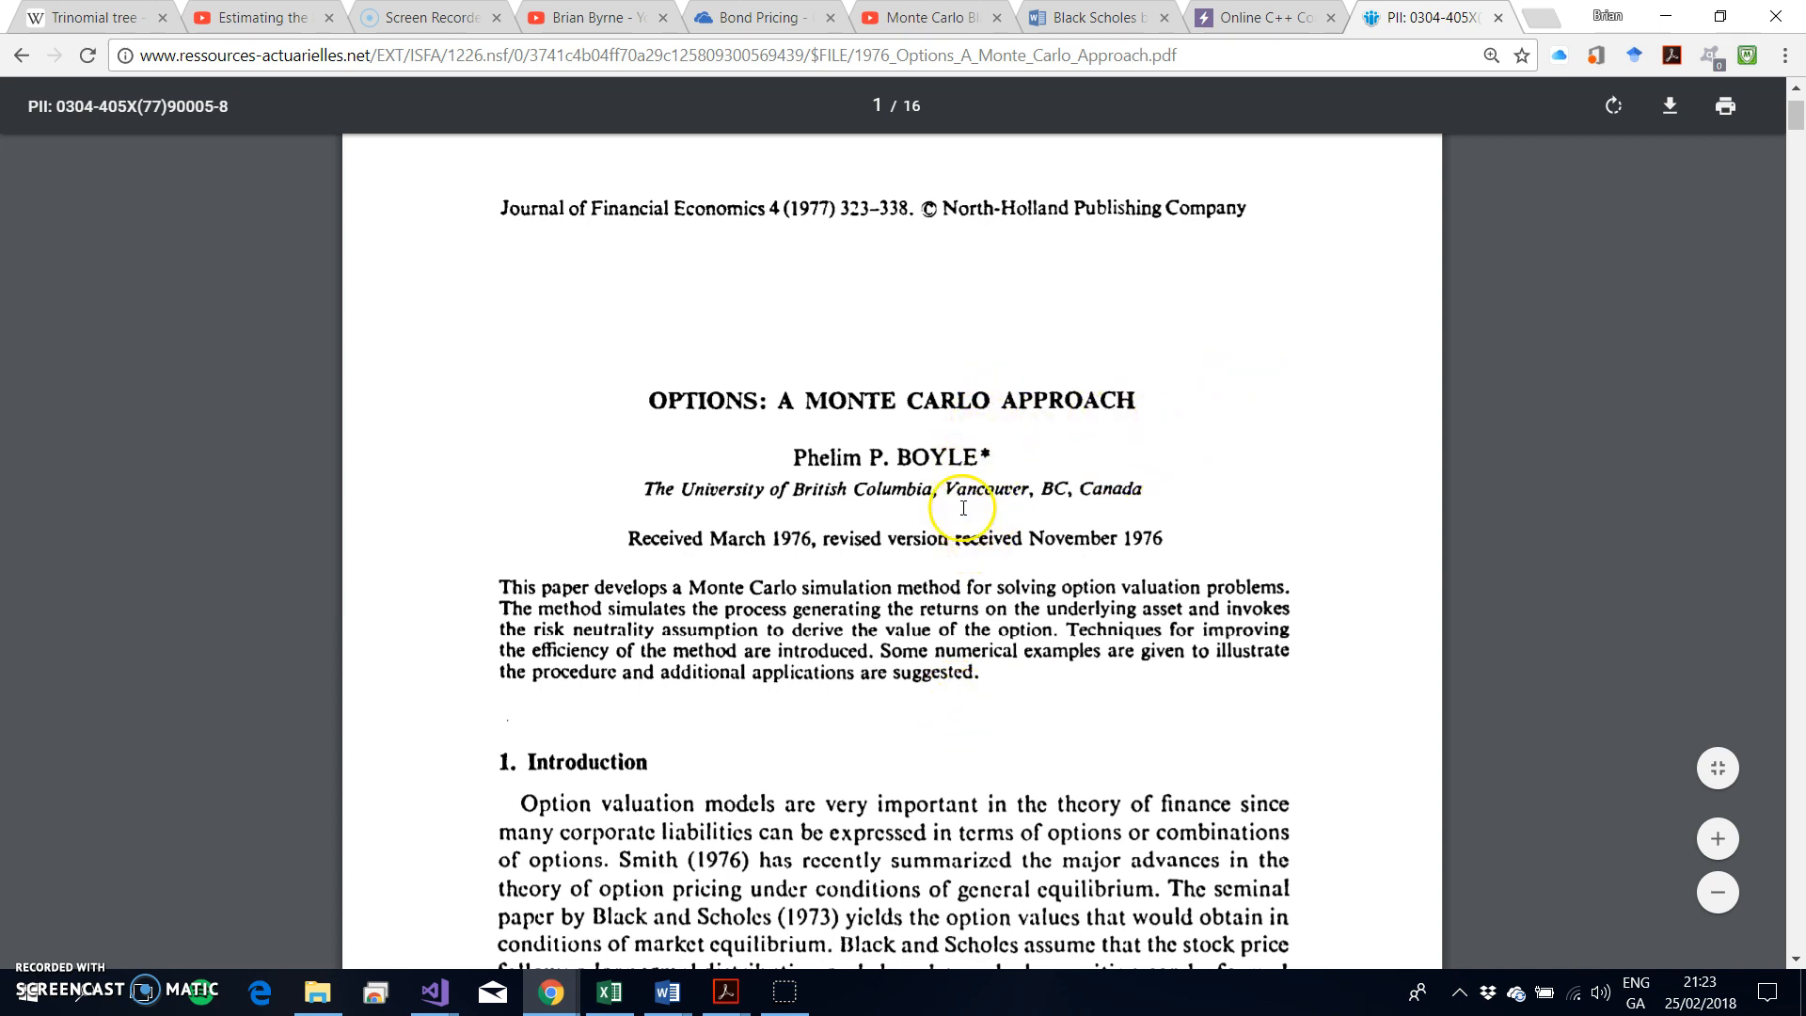
{"action": "mouse_move", "coordinate": [1016, 672]}
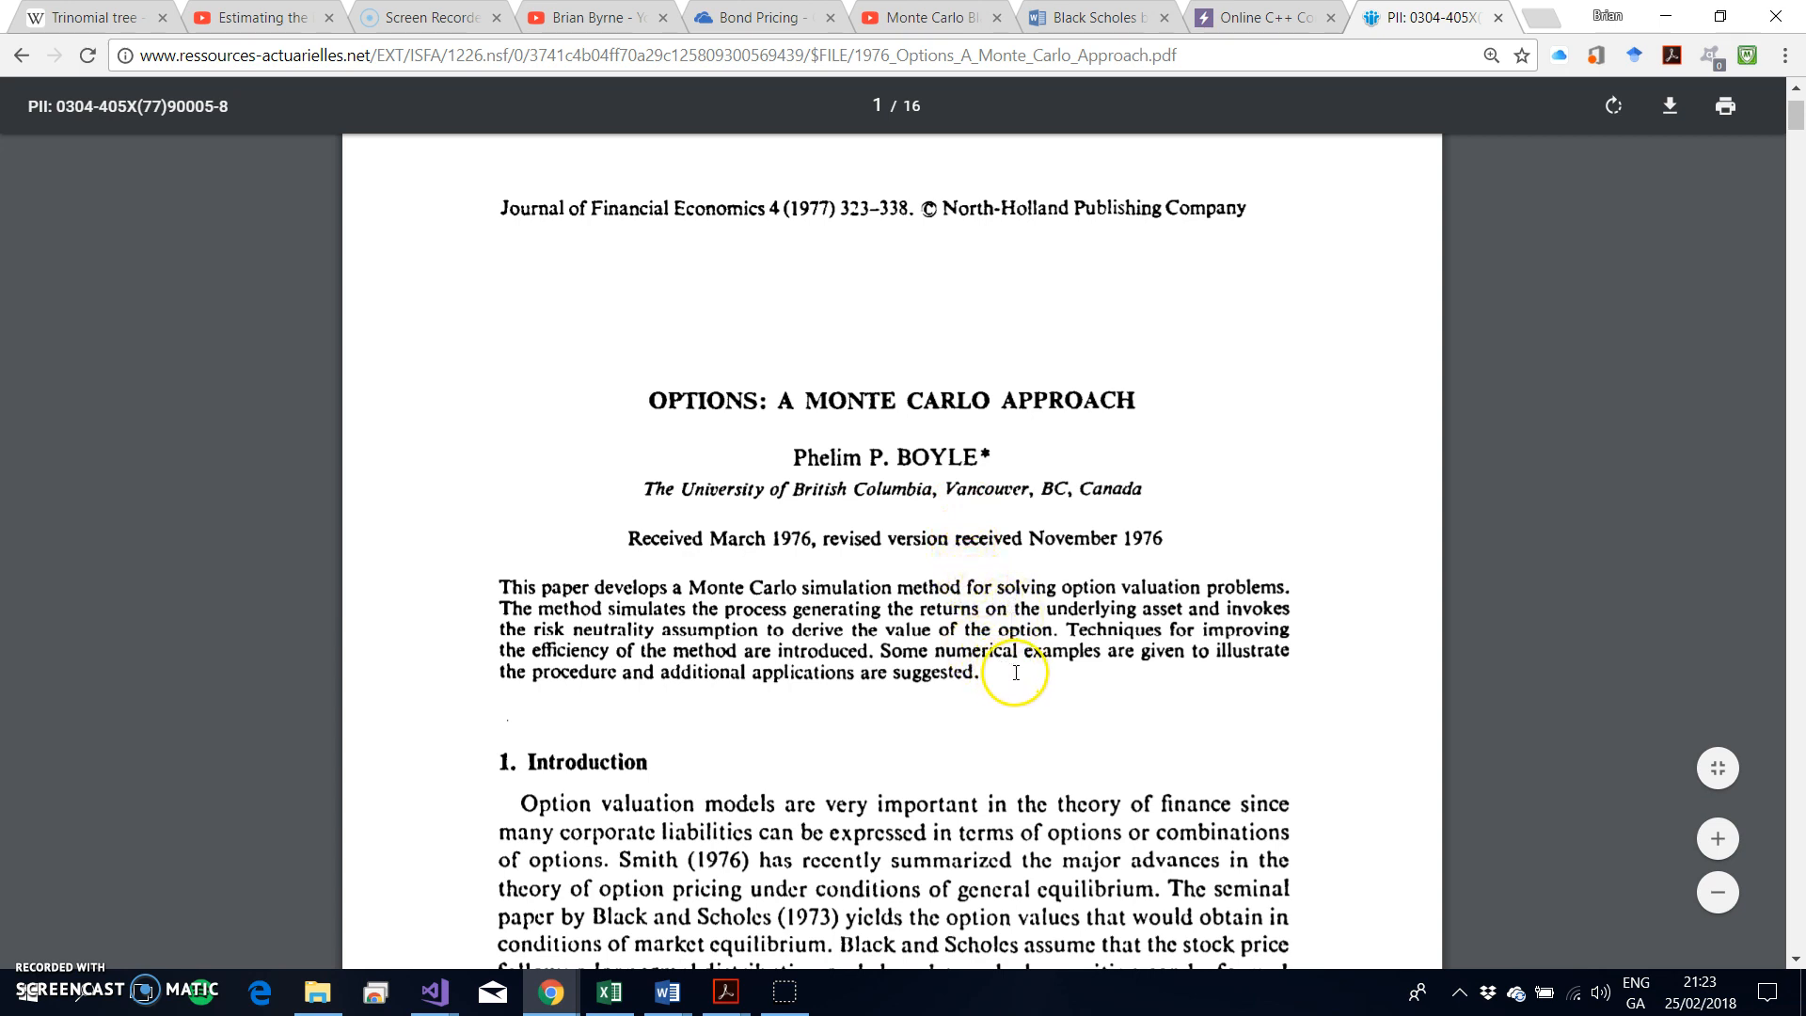
{"action": "mouse_move", "coordinate": [919, 579]}
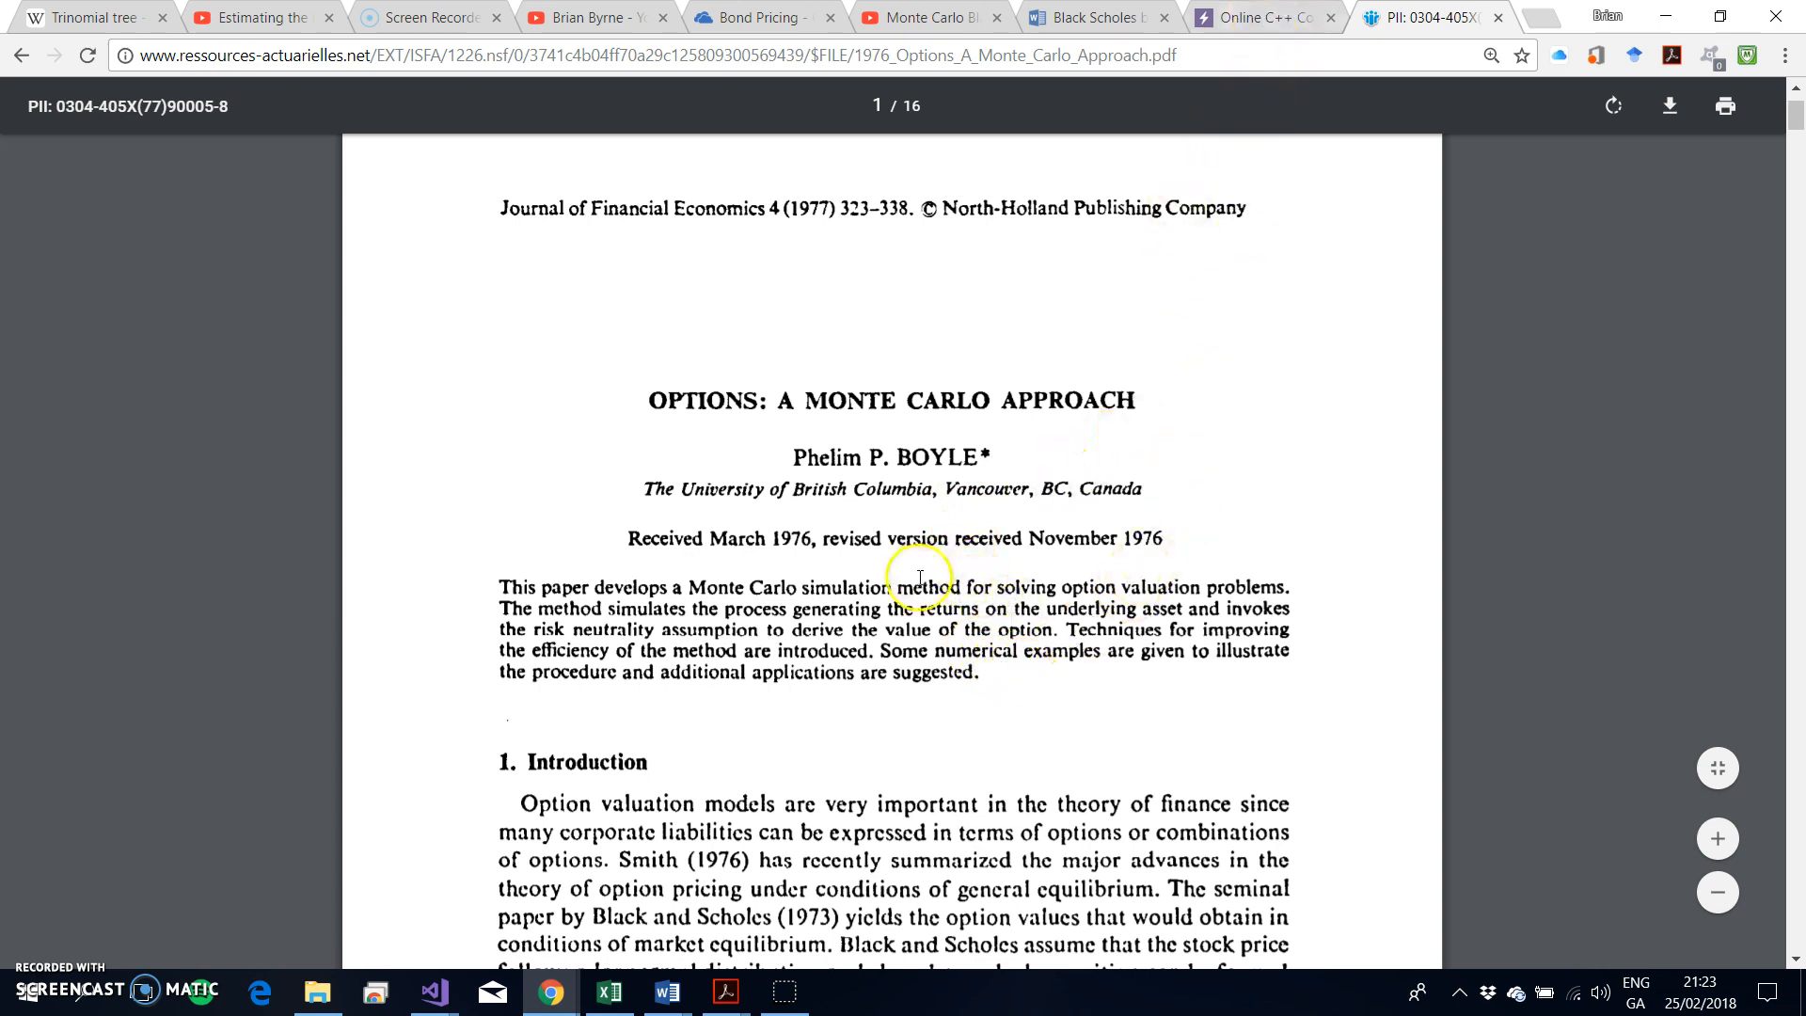
{"action": "mouse_move", "coordinate": [954, 444]}
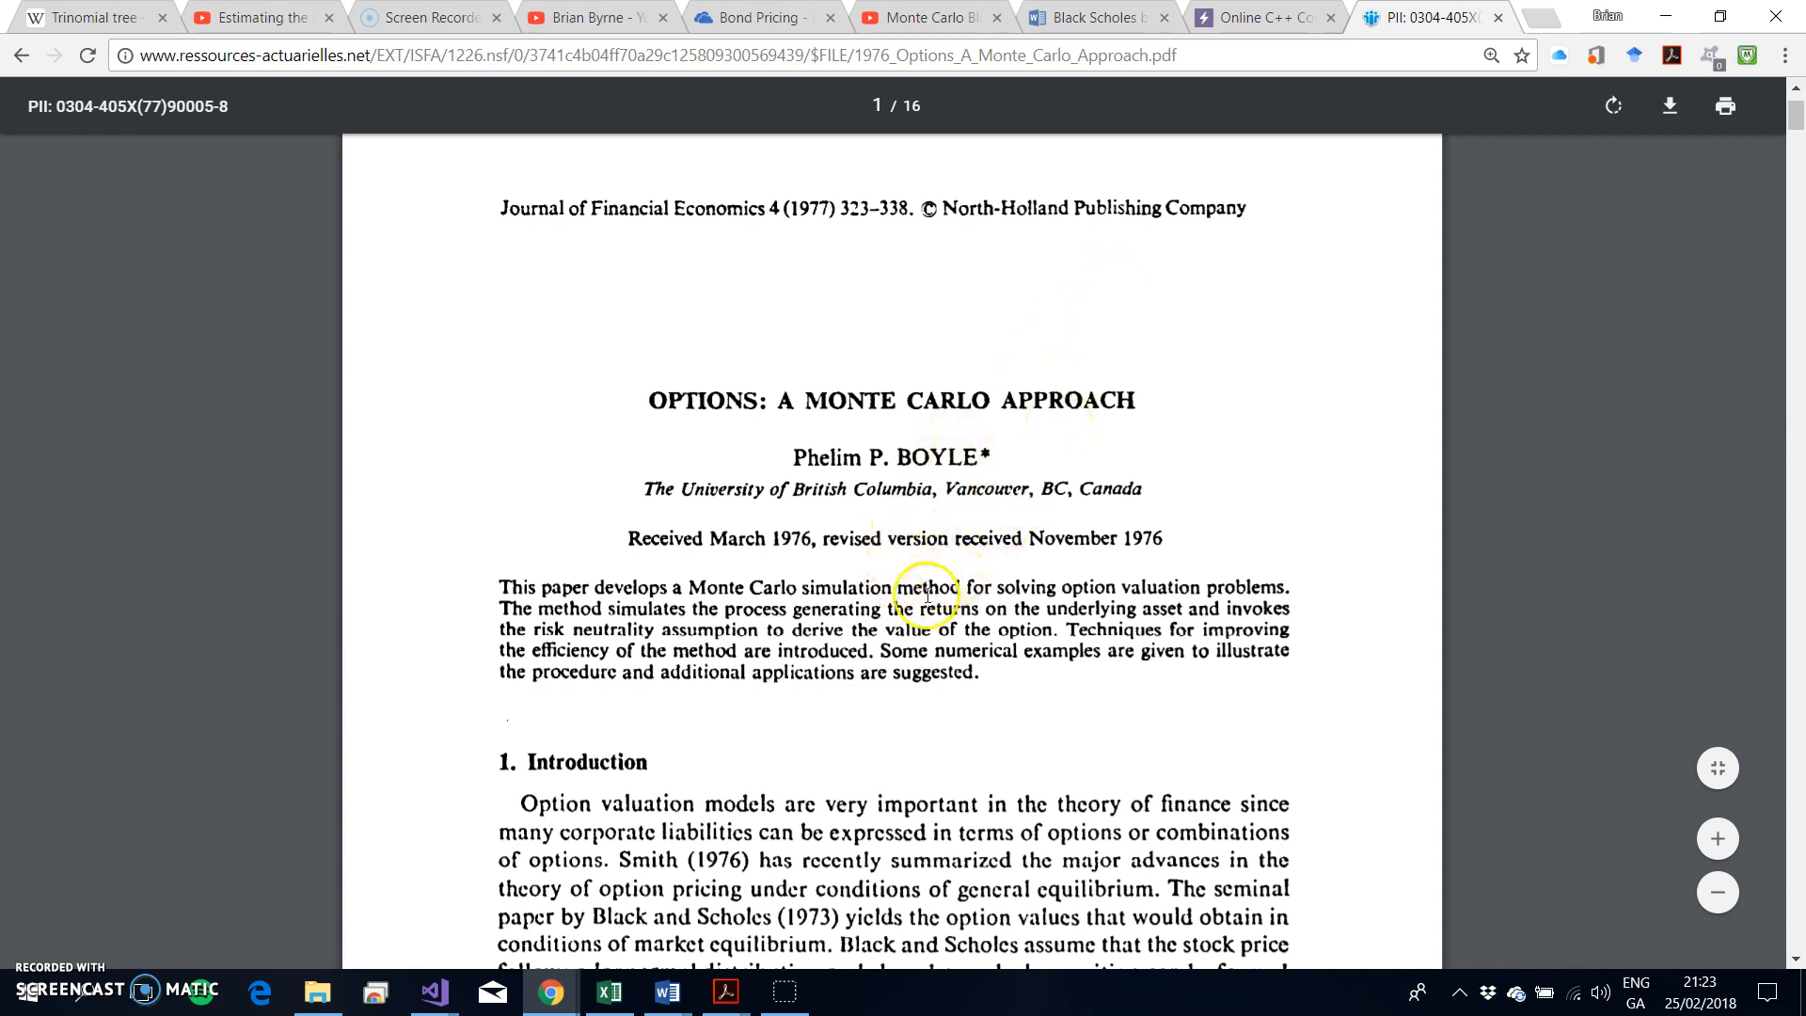
{"action": "scroll", "scroll_direction": "down", "scroll_amount": 3}
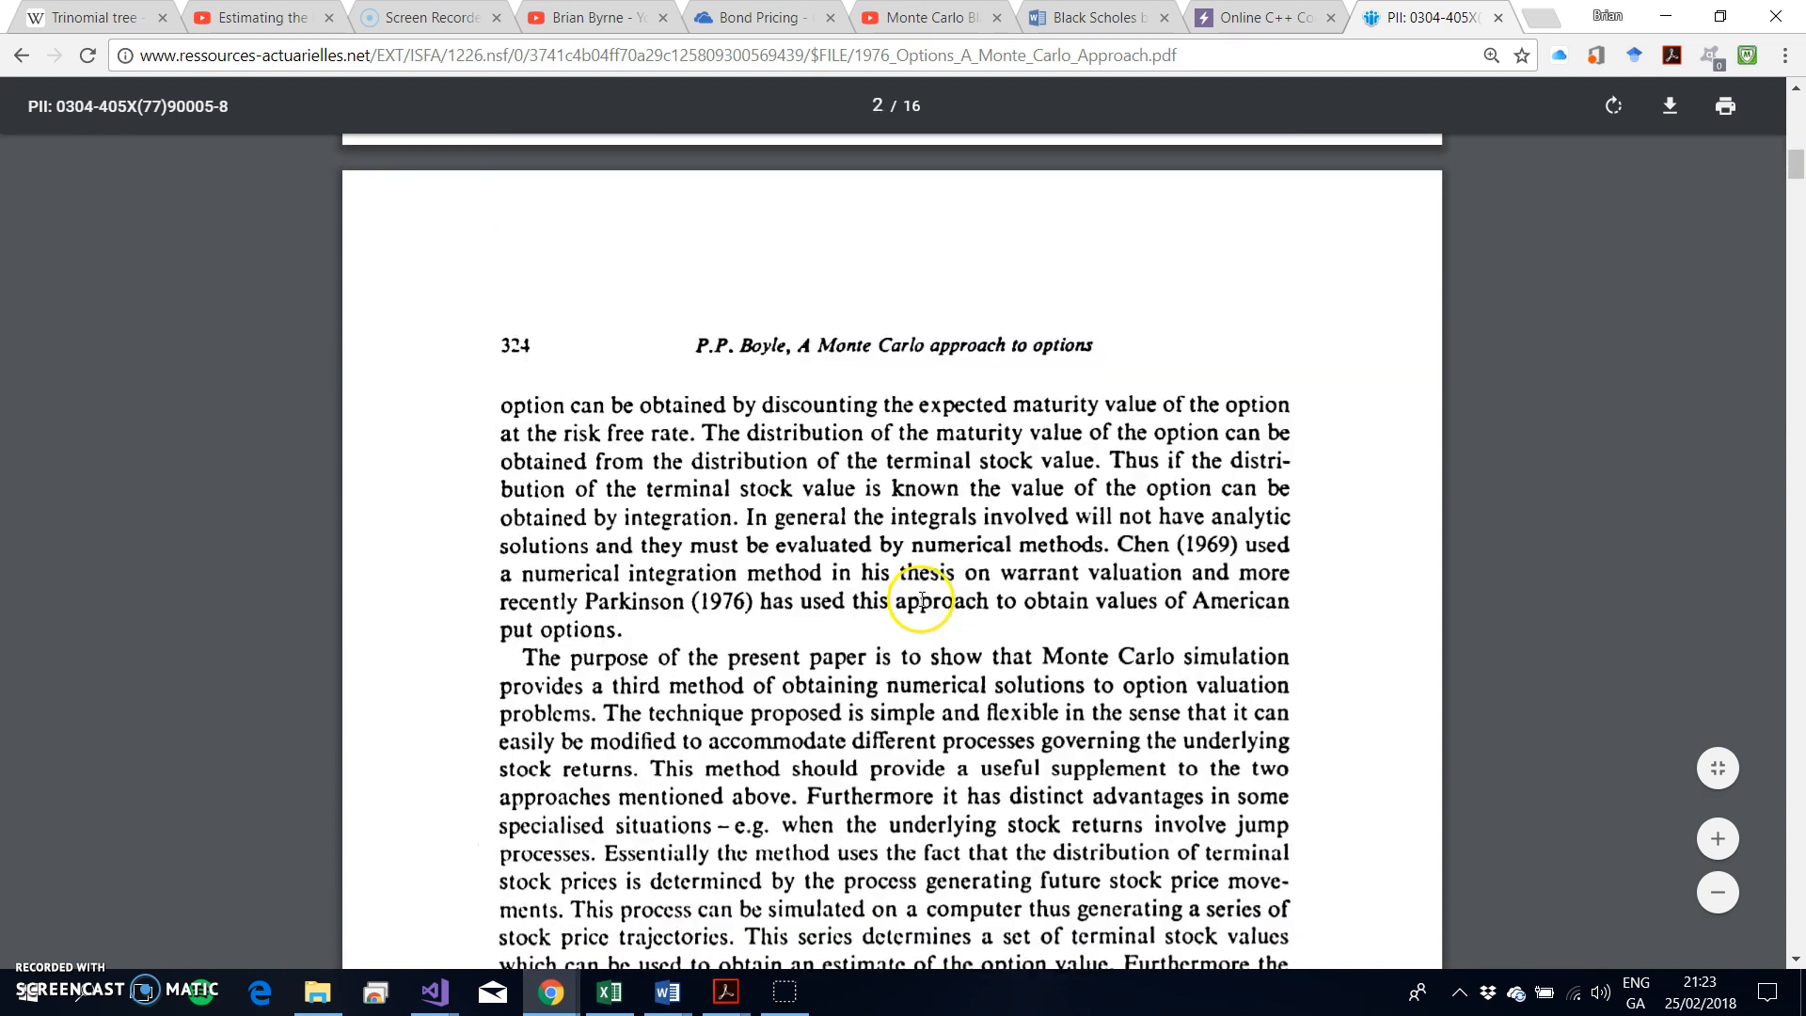
{"action": "scroll", "scroll_direction": "down", "scroll_amount": 3}
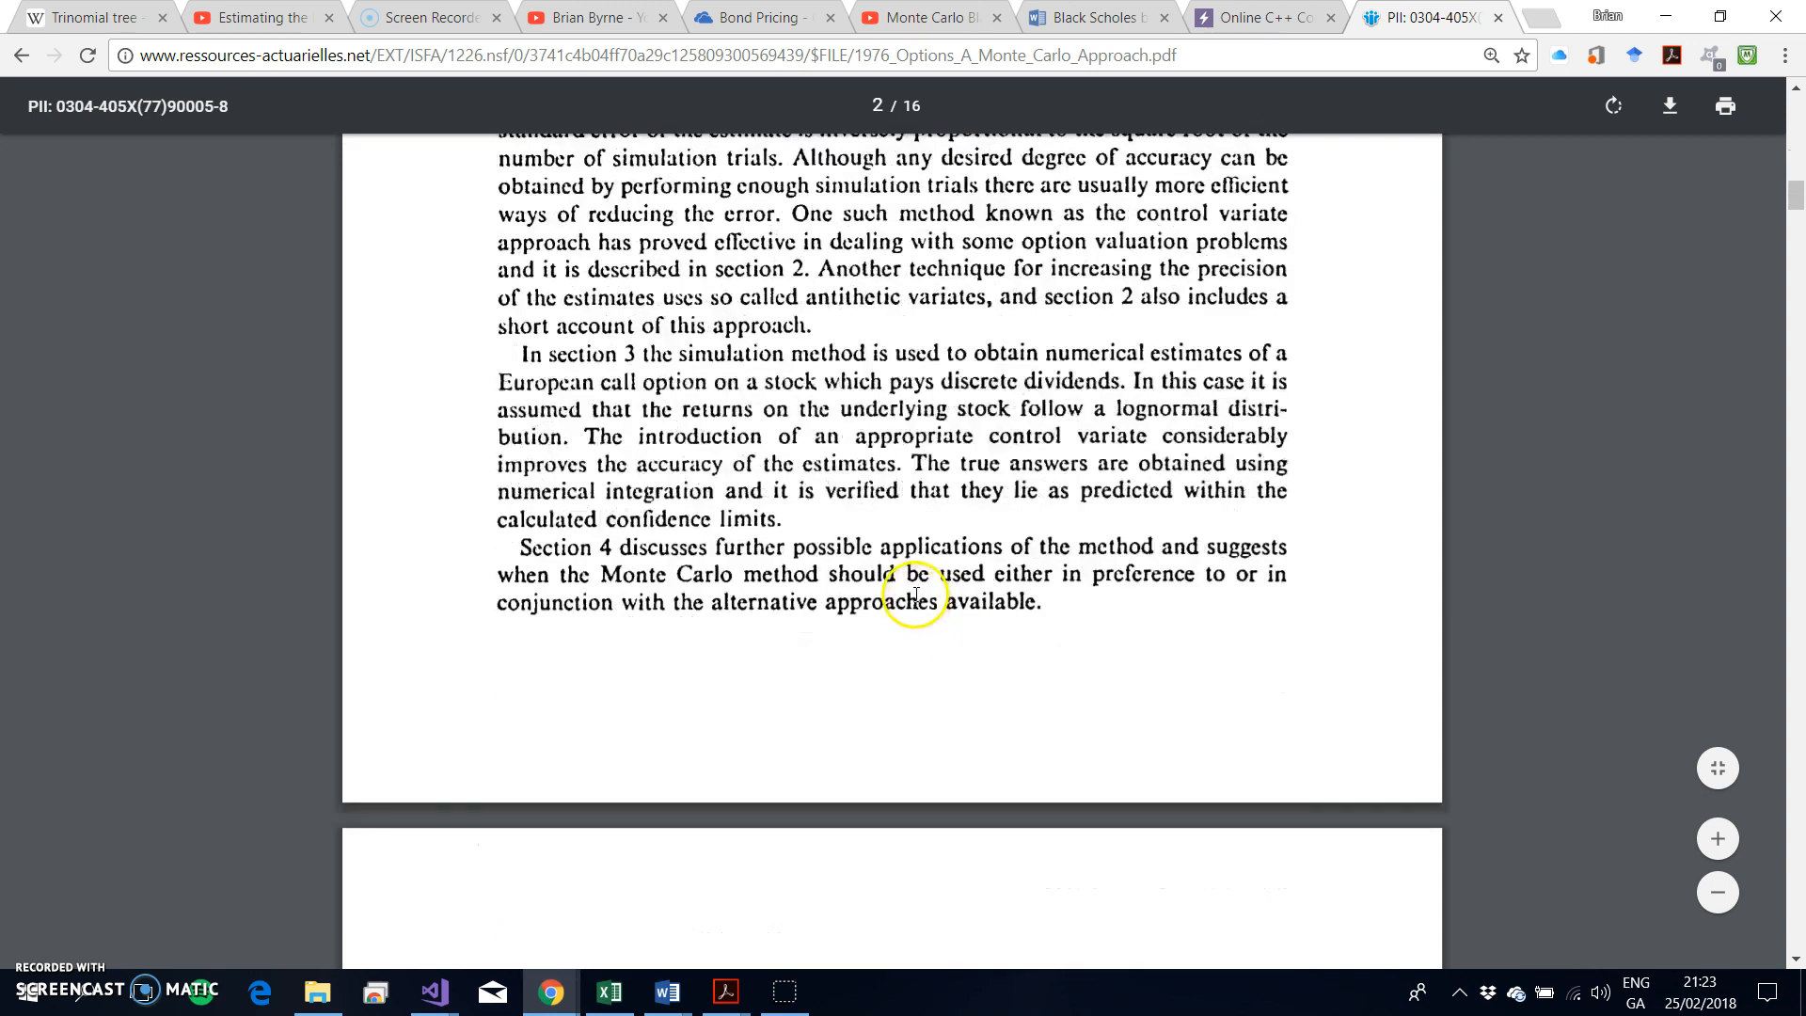
{"action": "scroll", "scroll_direction": "down", "scroll_amount": 3}
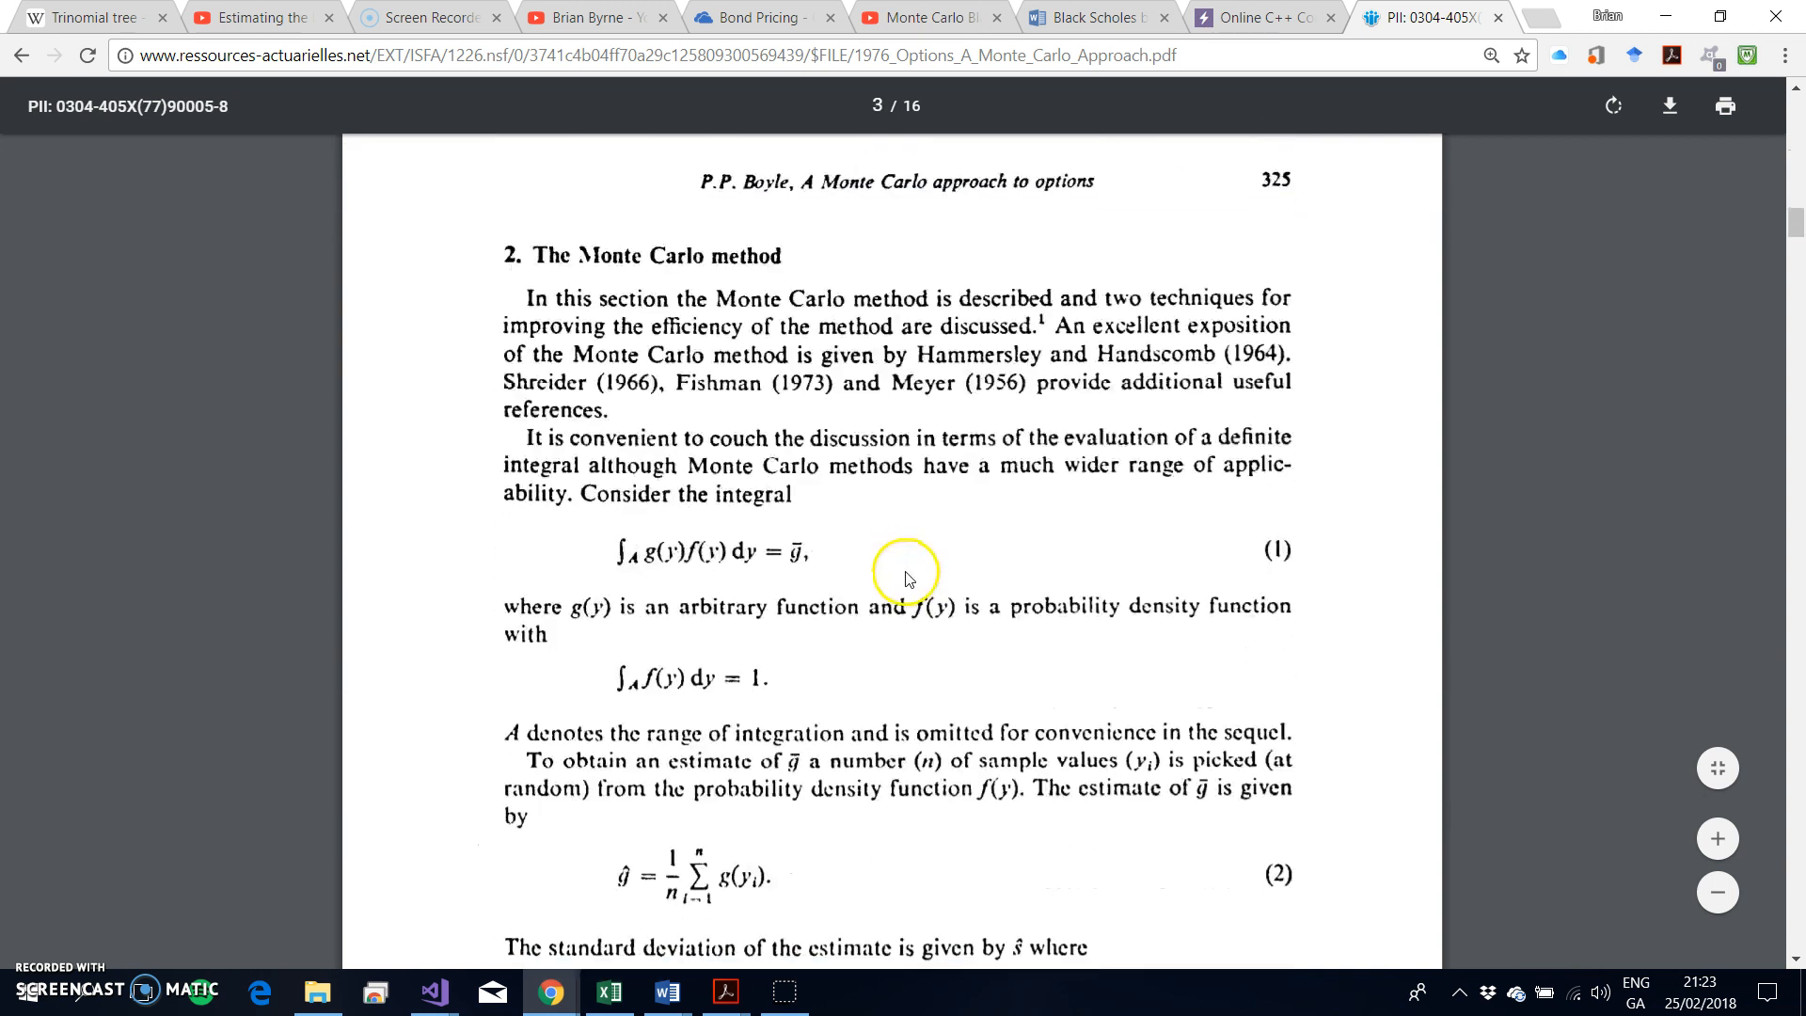
{"action": "mouse_move", "coordinate": [840, 529]}
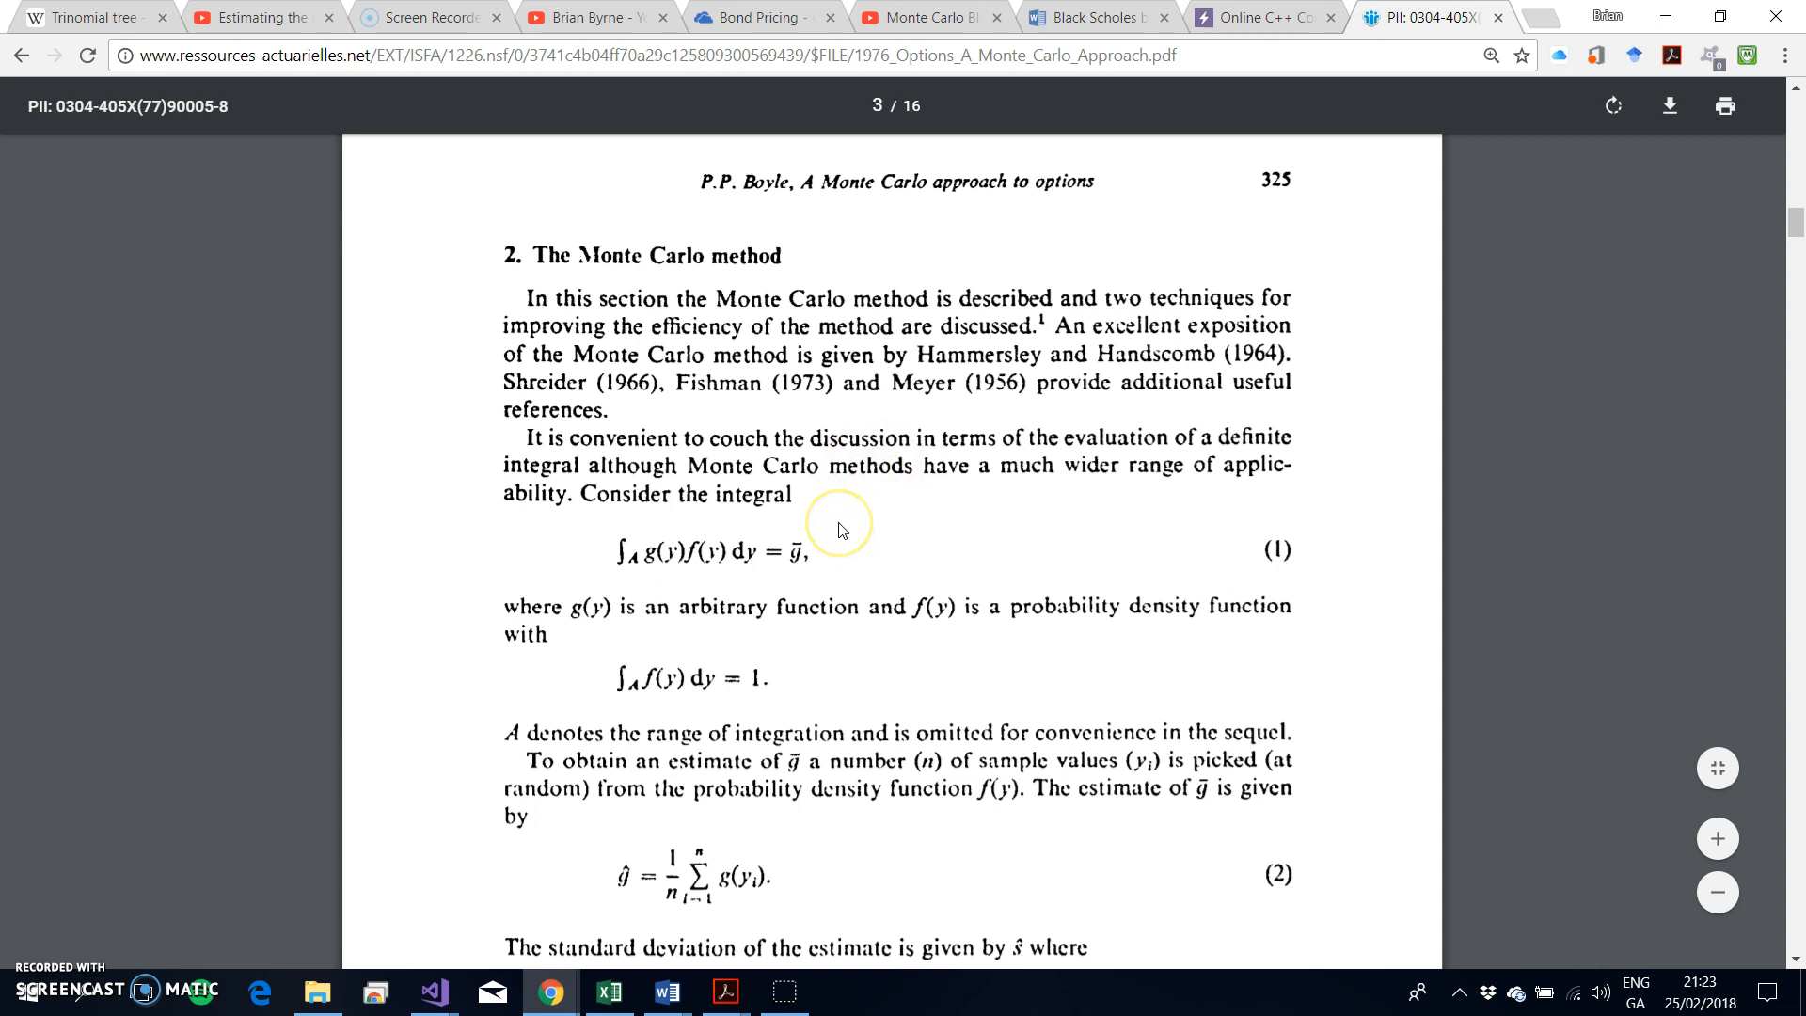
{"action": "scroll", "scroll_direction": "down", "scroll_amount": 3}
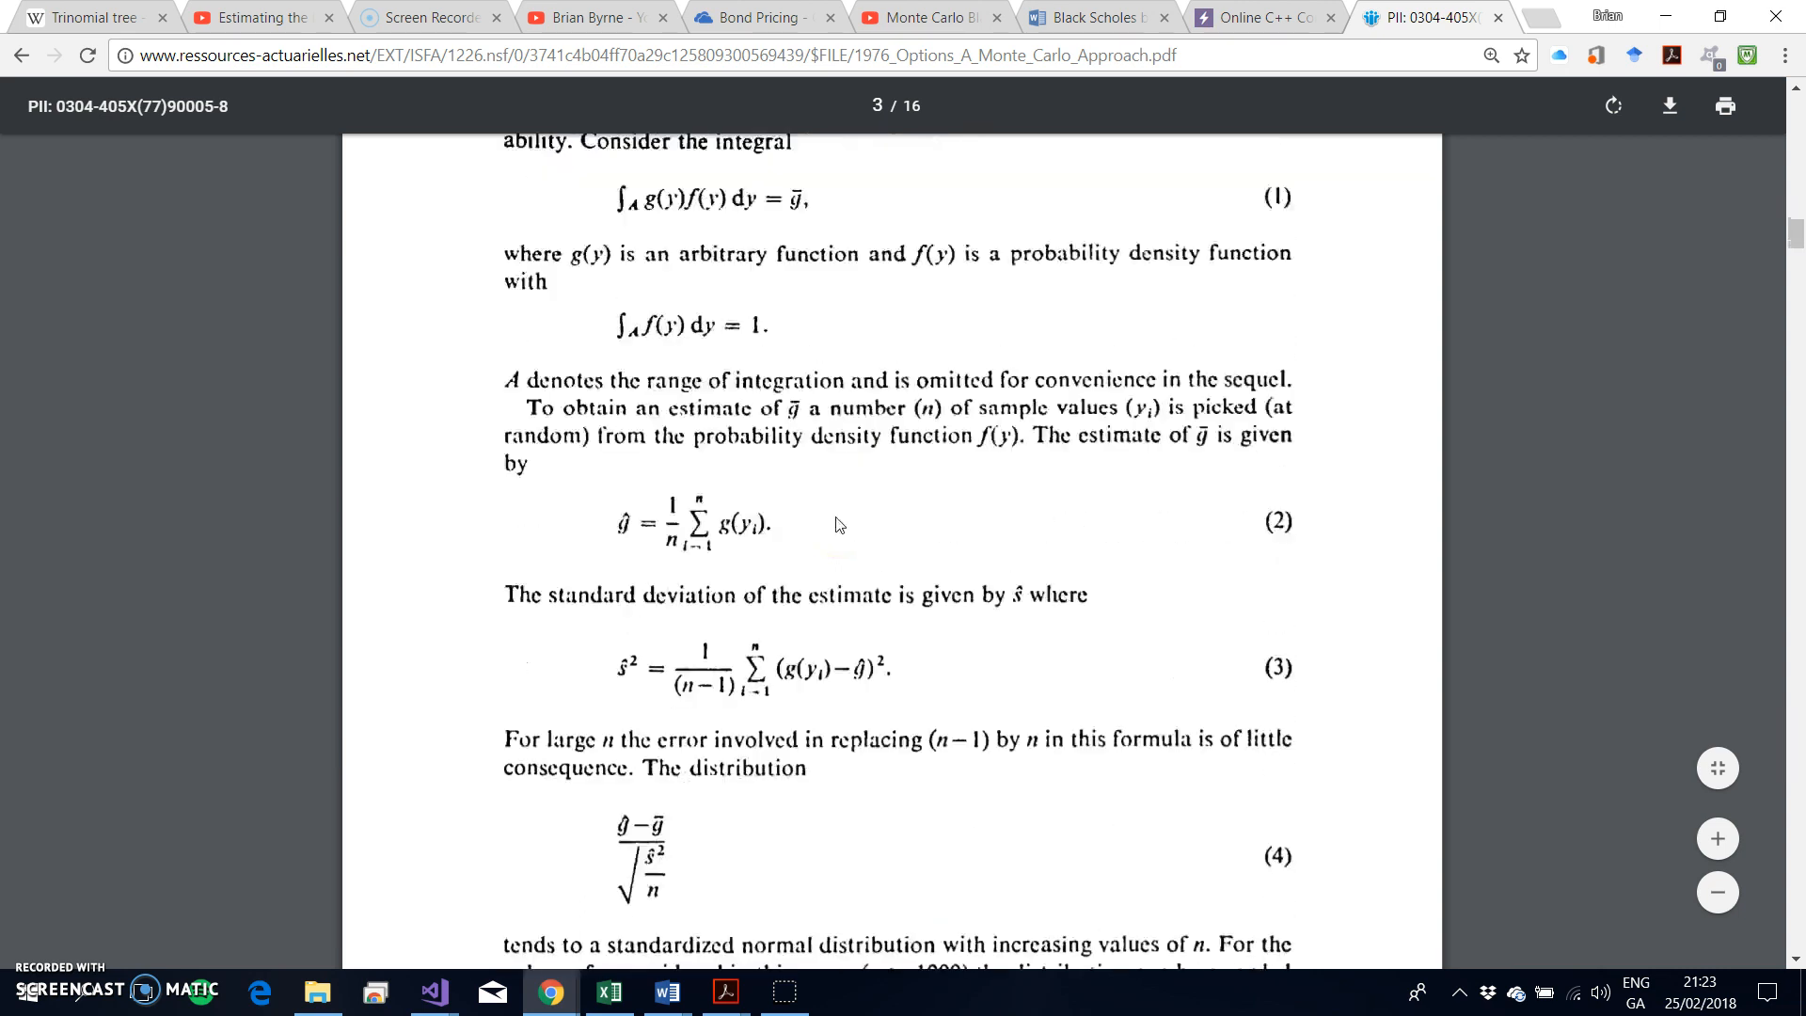
{"action": "scroll", "scroll_direction": "down", "scroll_amount": 3}
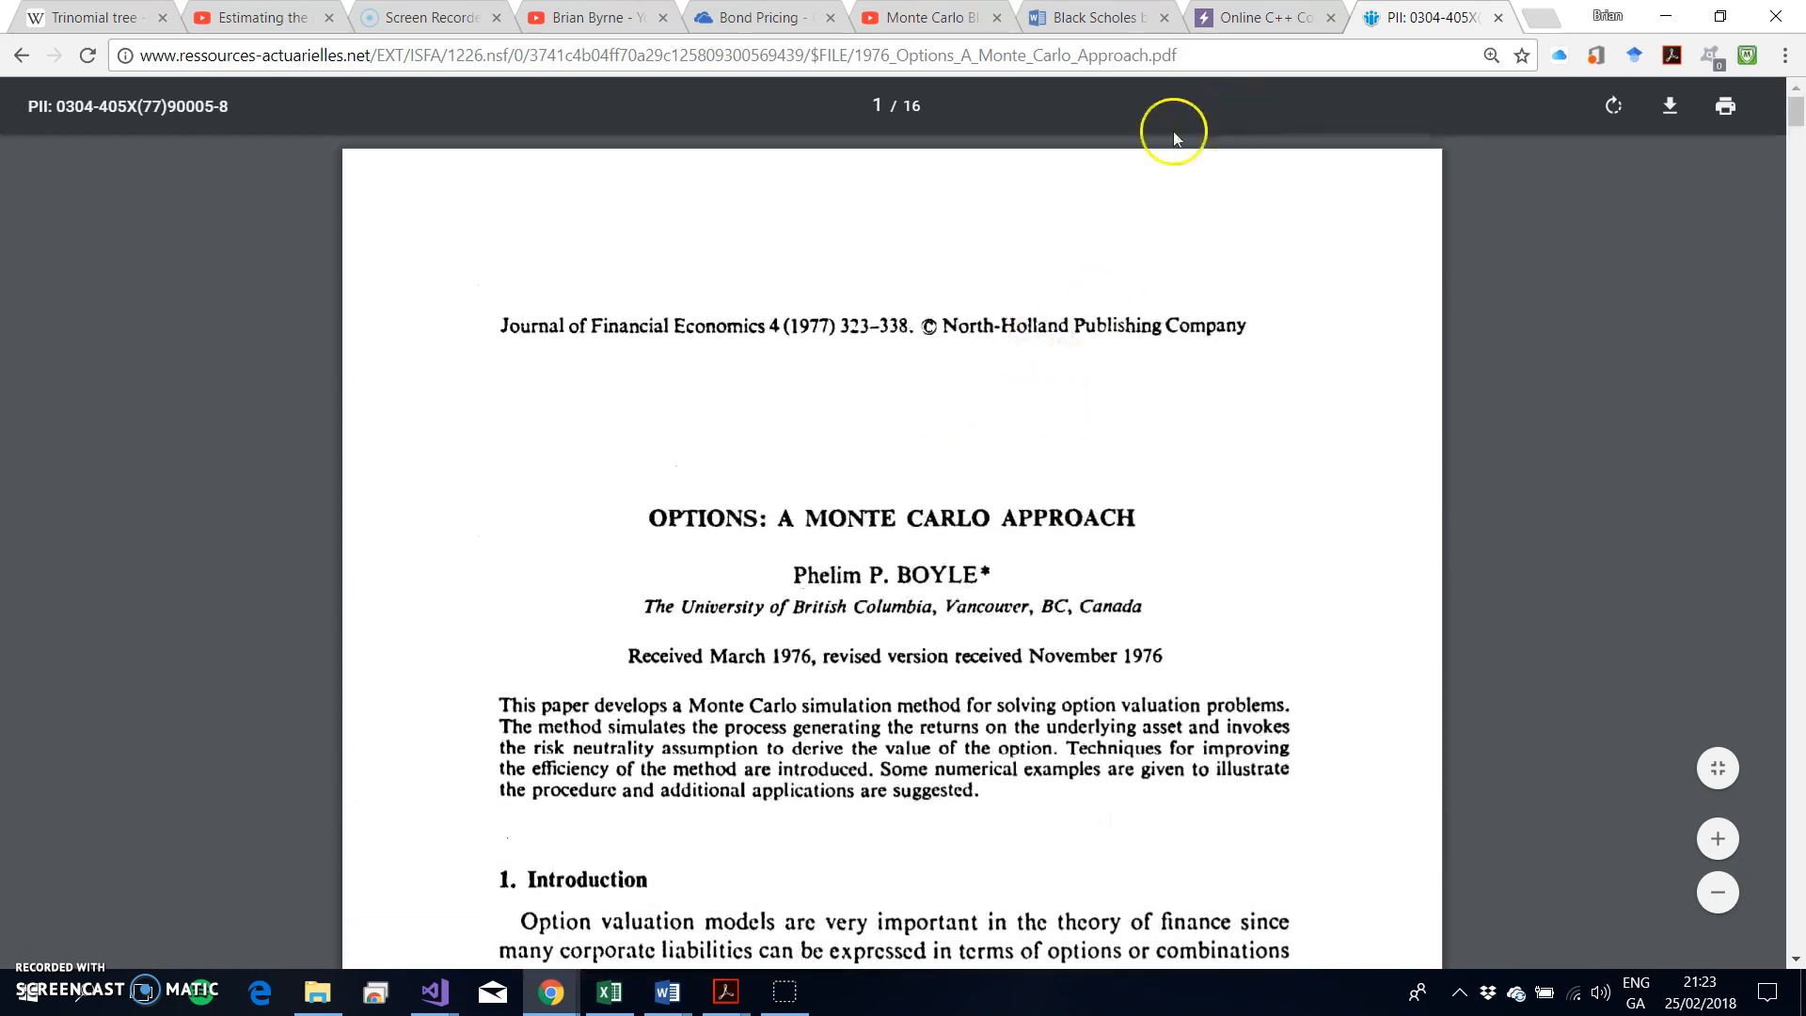
{"action": "left_click", "coordinate": [1265, 17]}
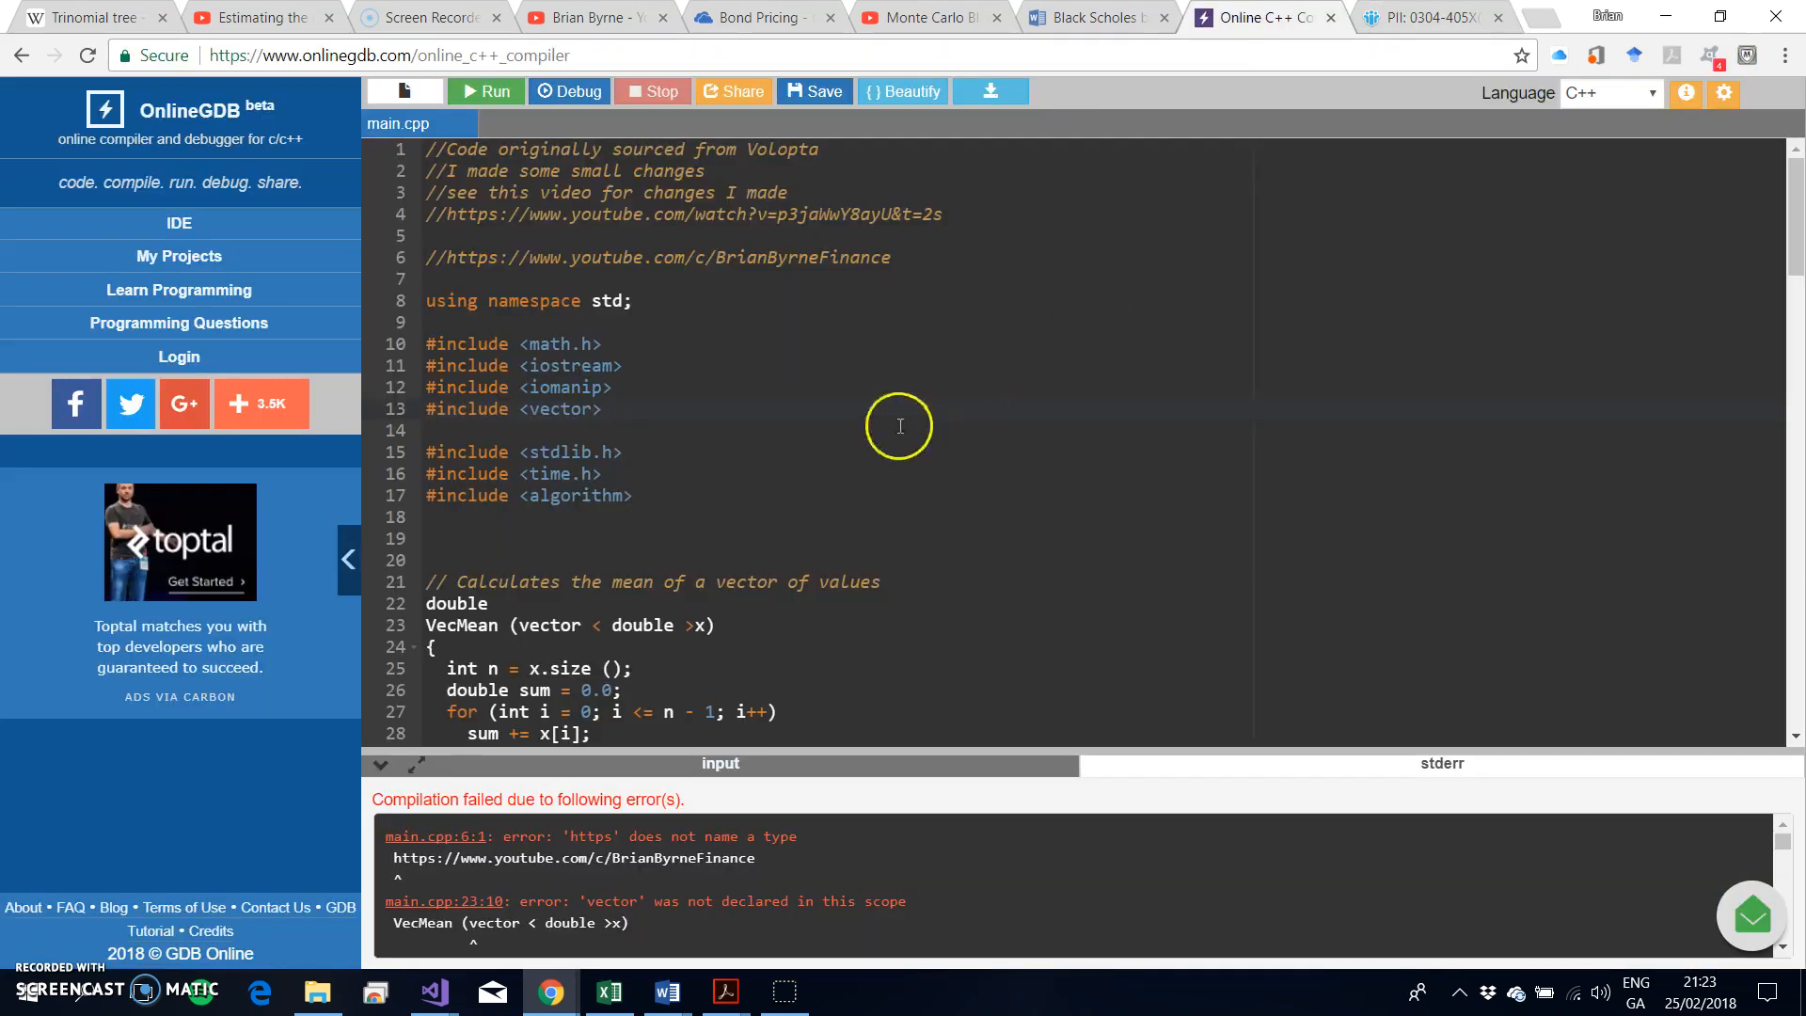
{"action": "mouse_move", "coordinate": [689, 474]}
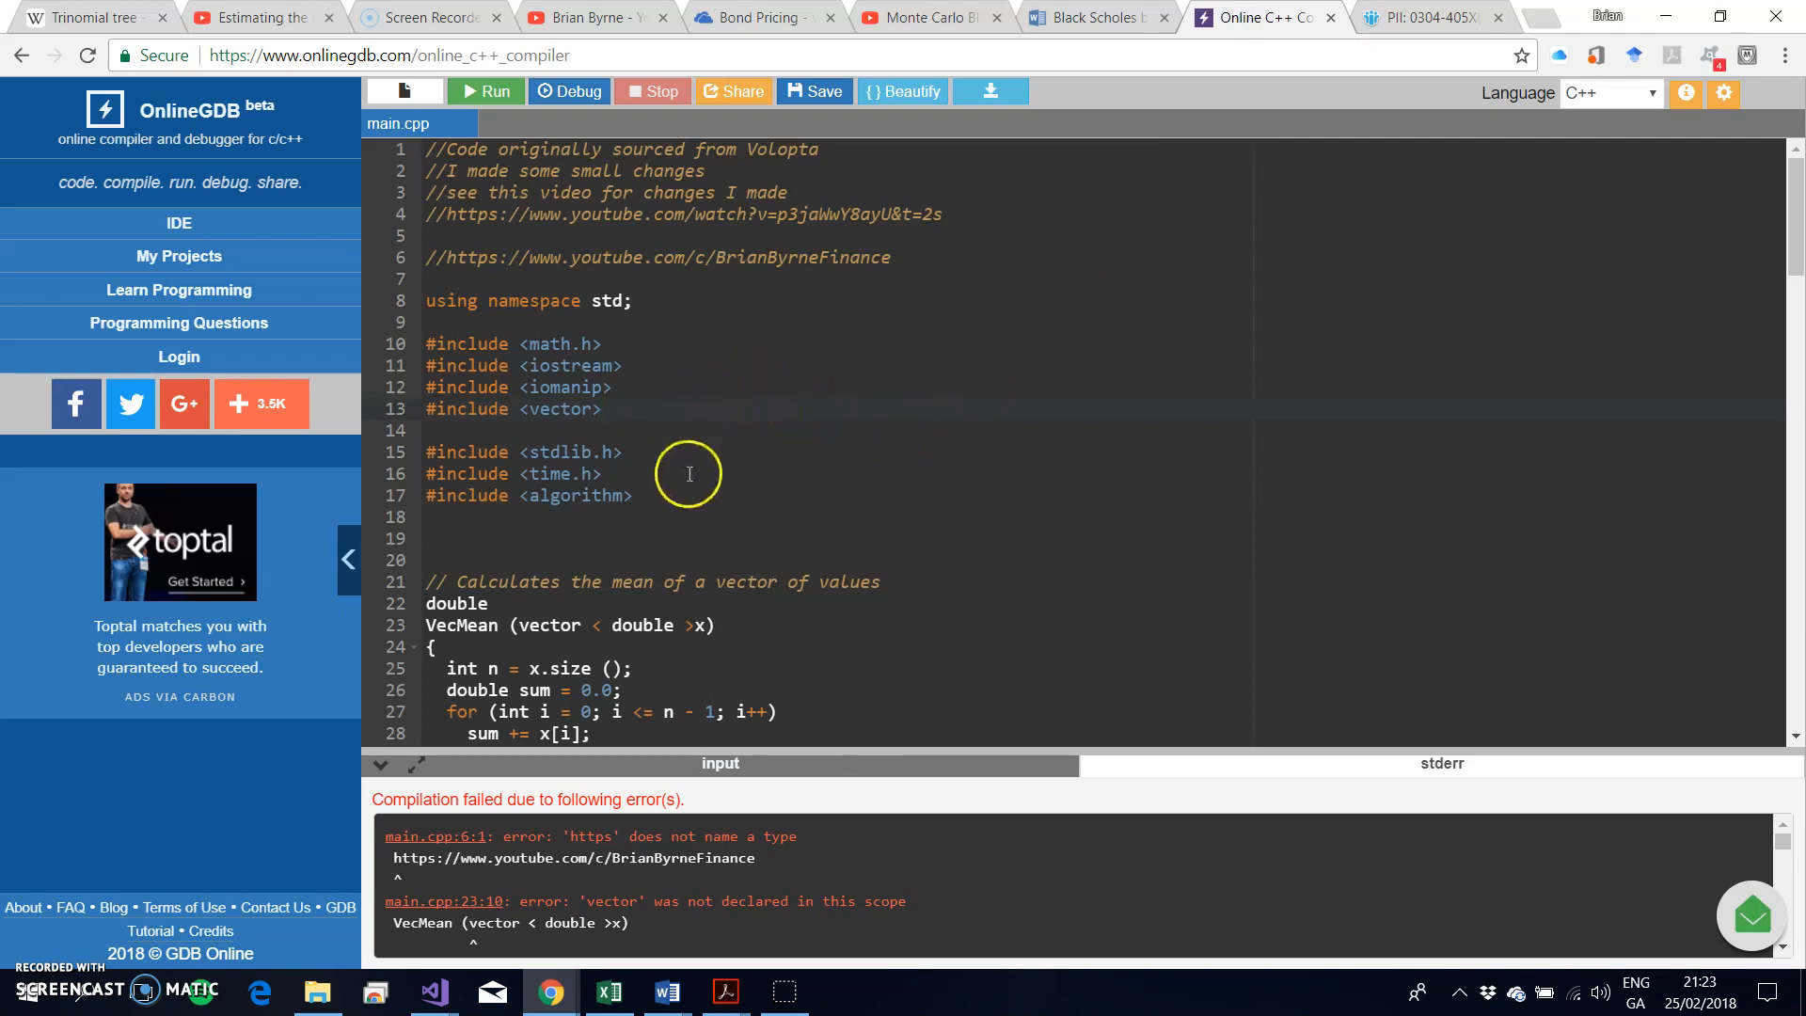
{"action": "mouse_move", "coordinate": [692, 171]}
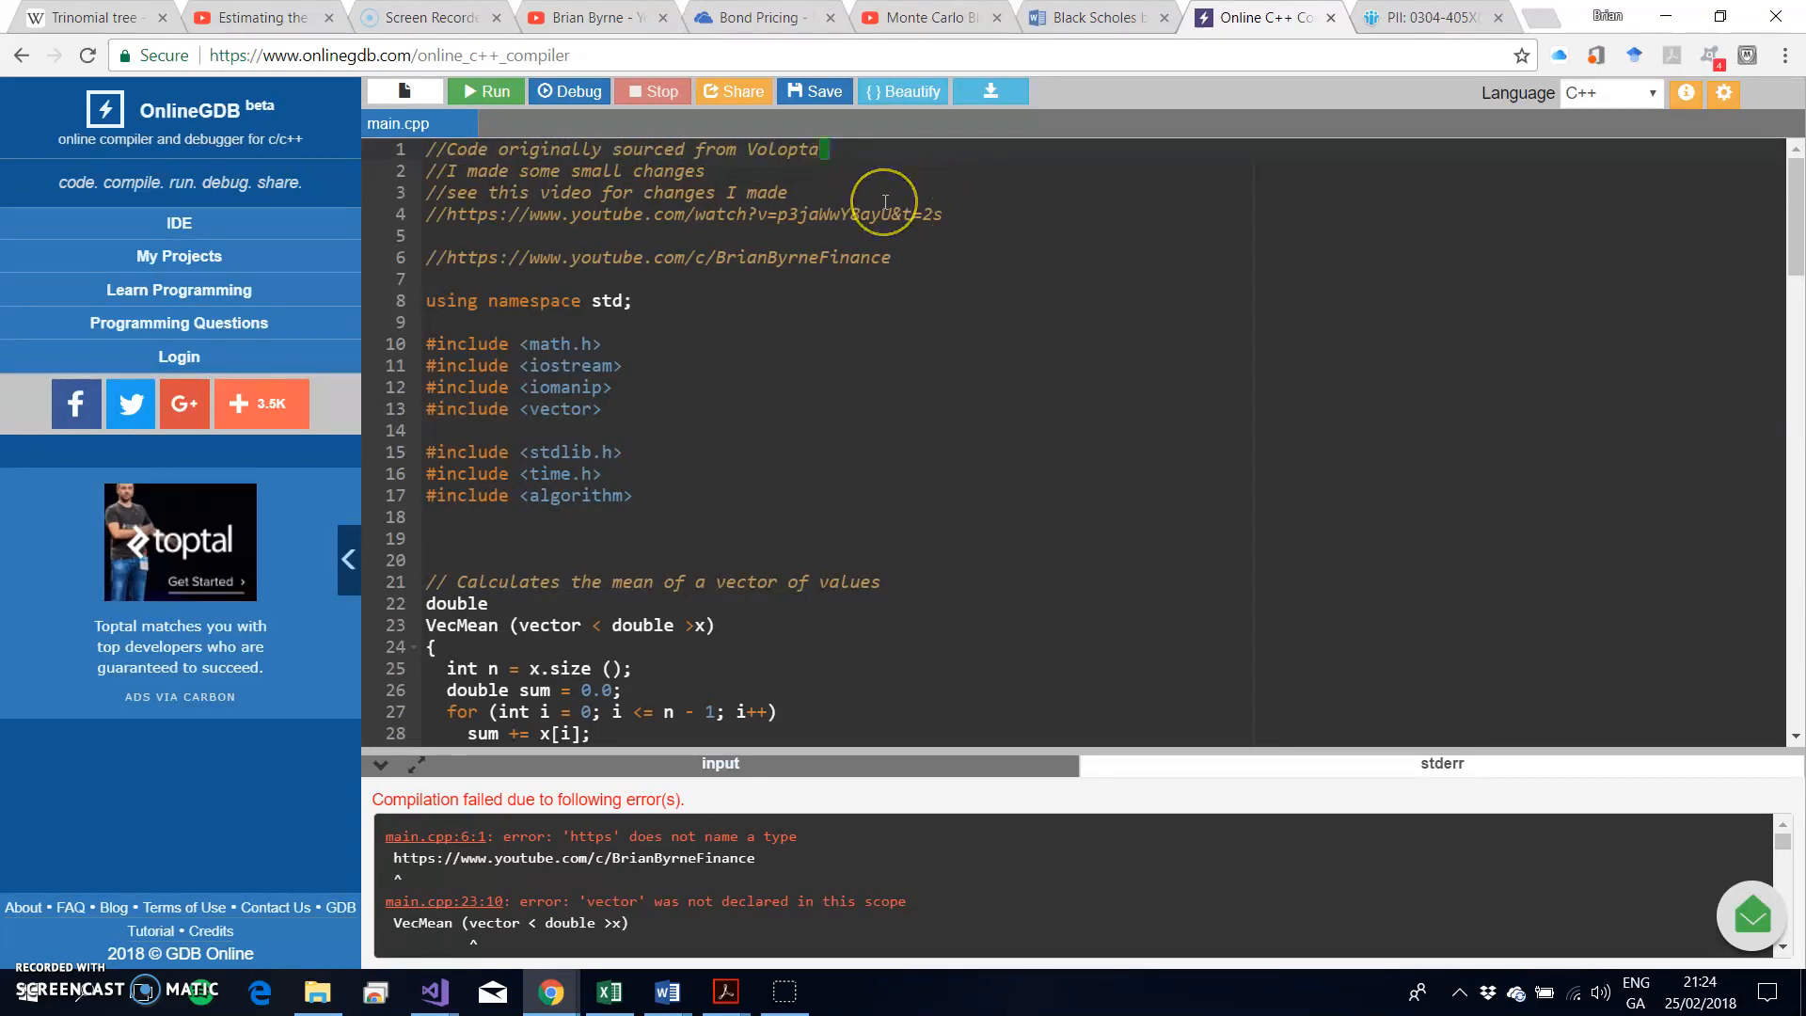
{"action": "type", "text": ".com"}
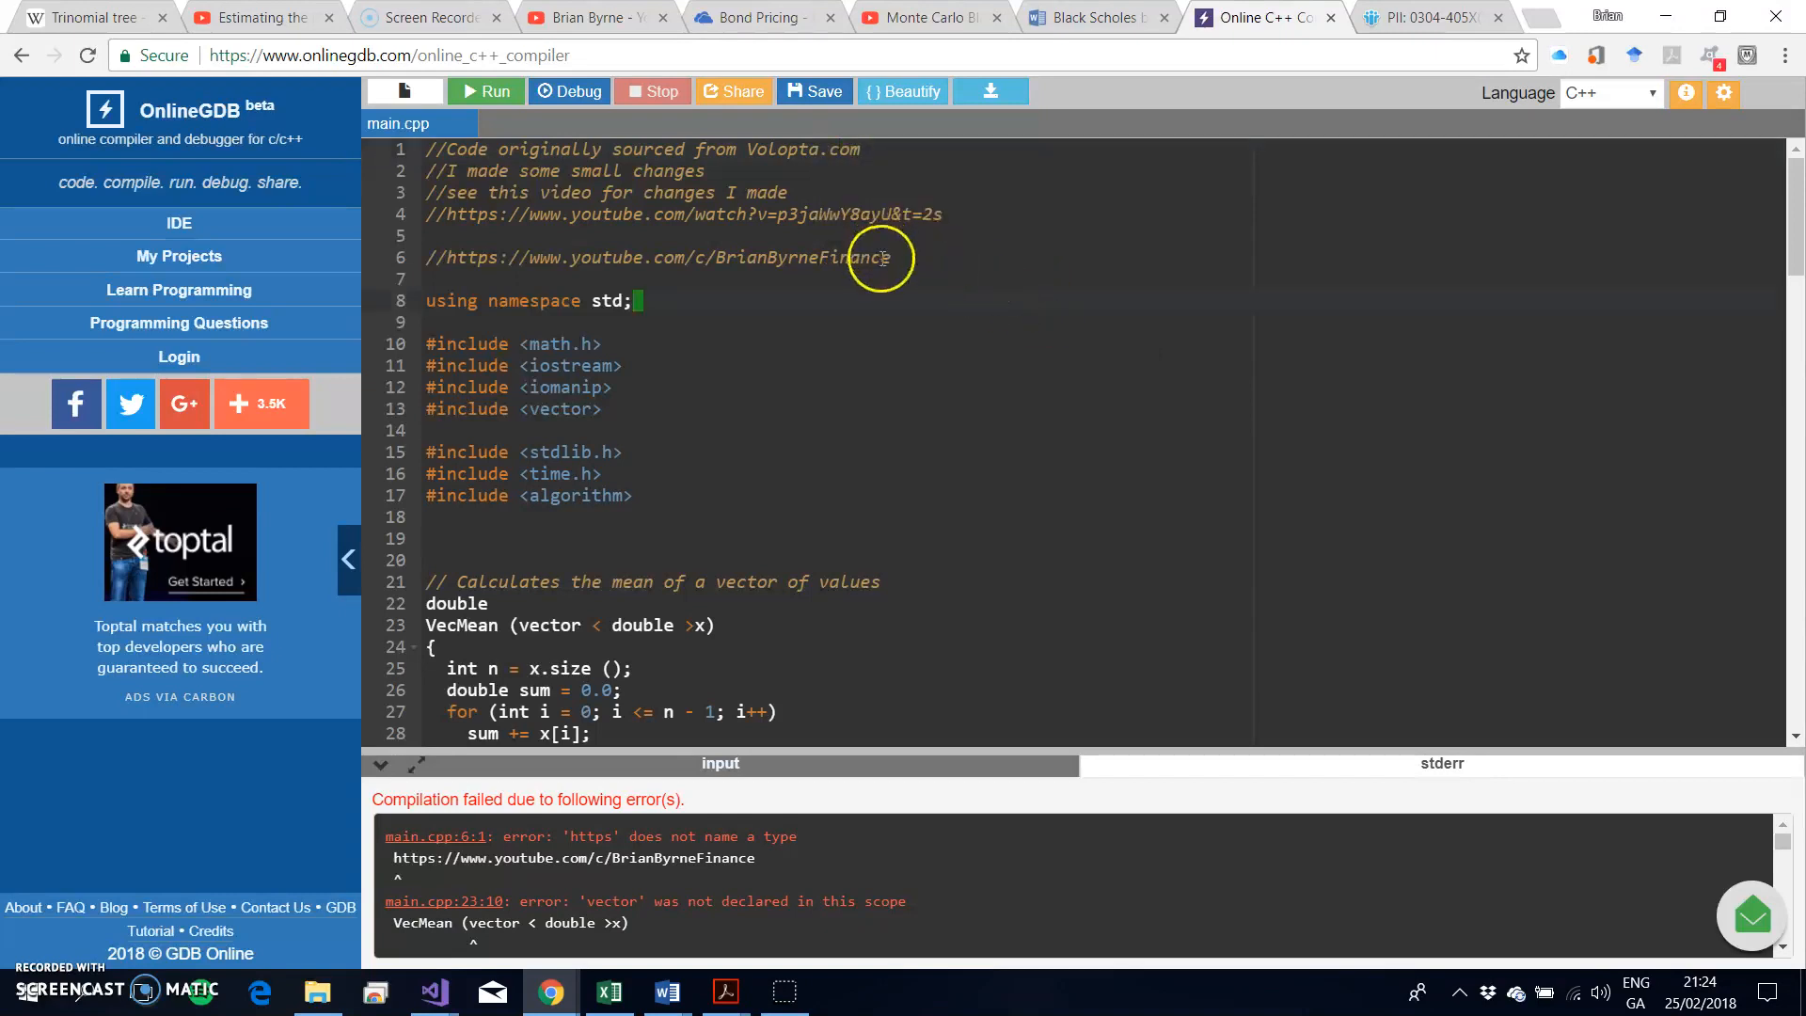
{"action": "mouse_move", "coordinate": [715, 173]}
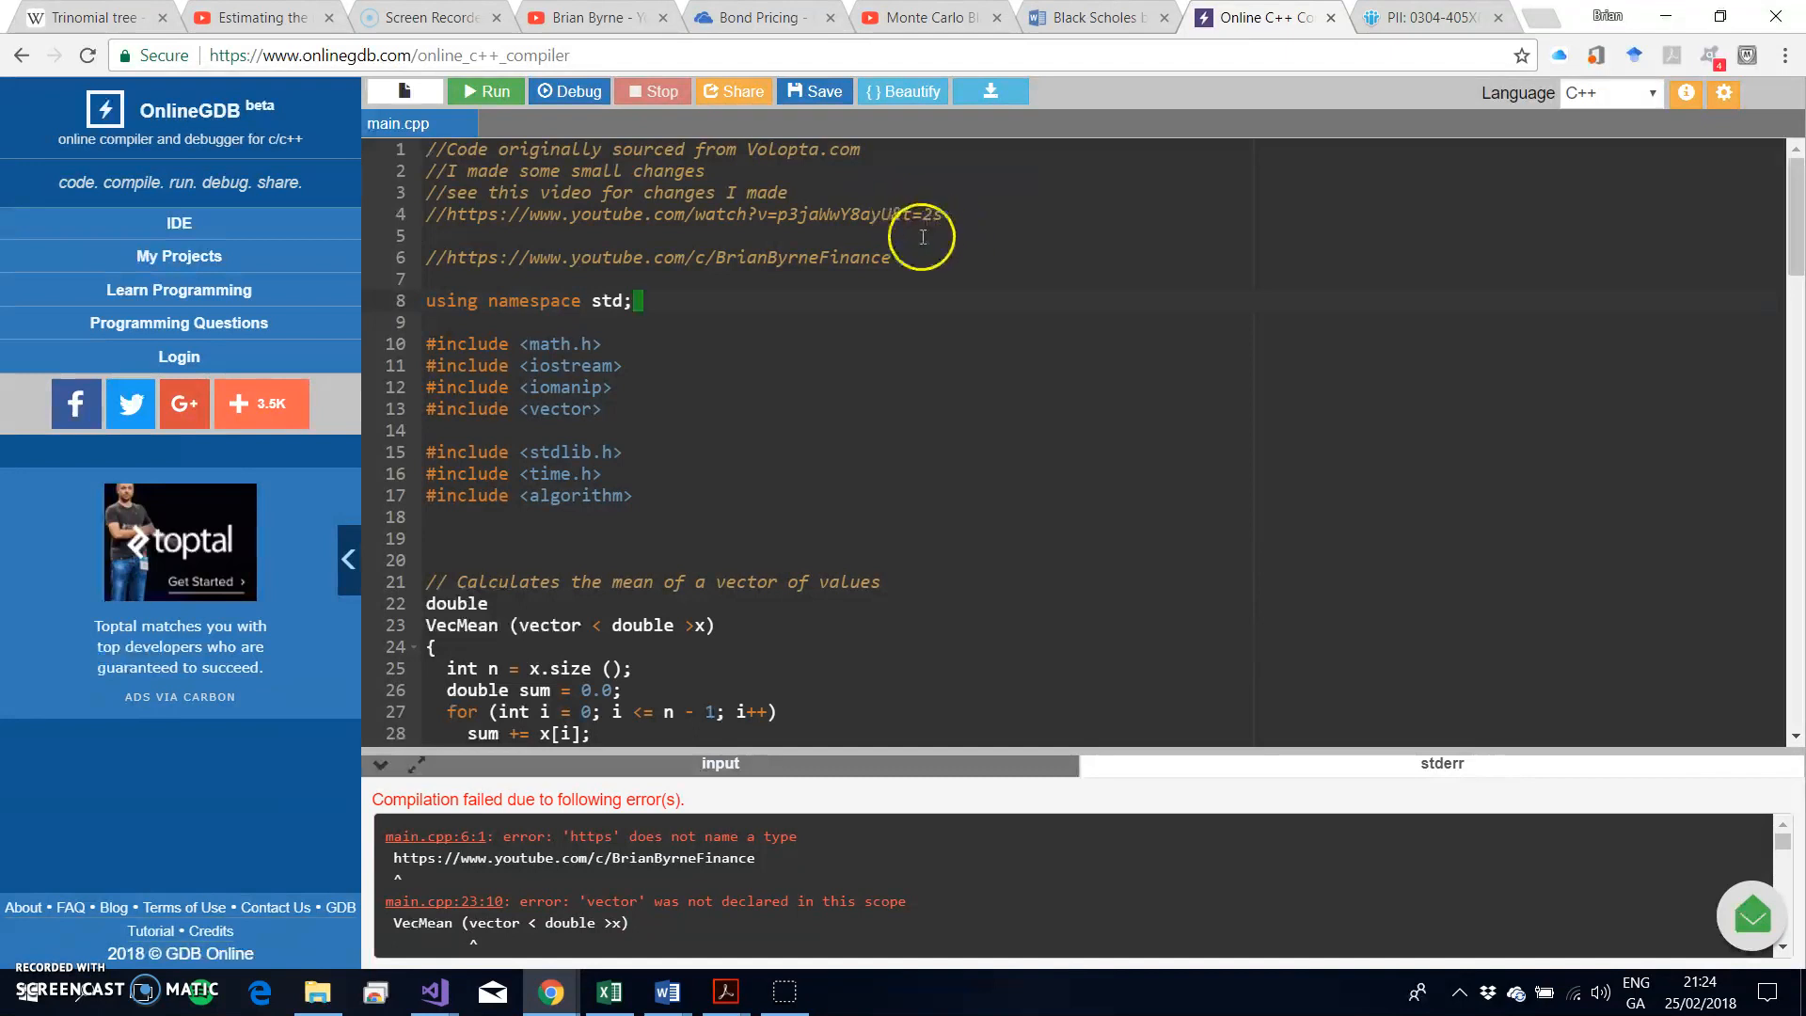
{"action": "mouse_move", "coordinate": [869, 222]}
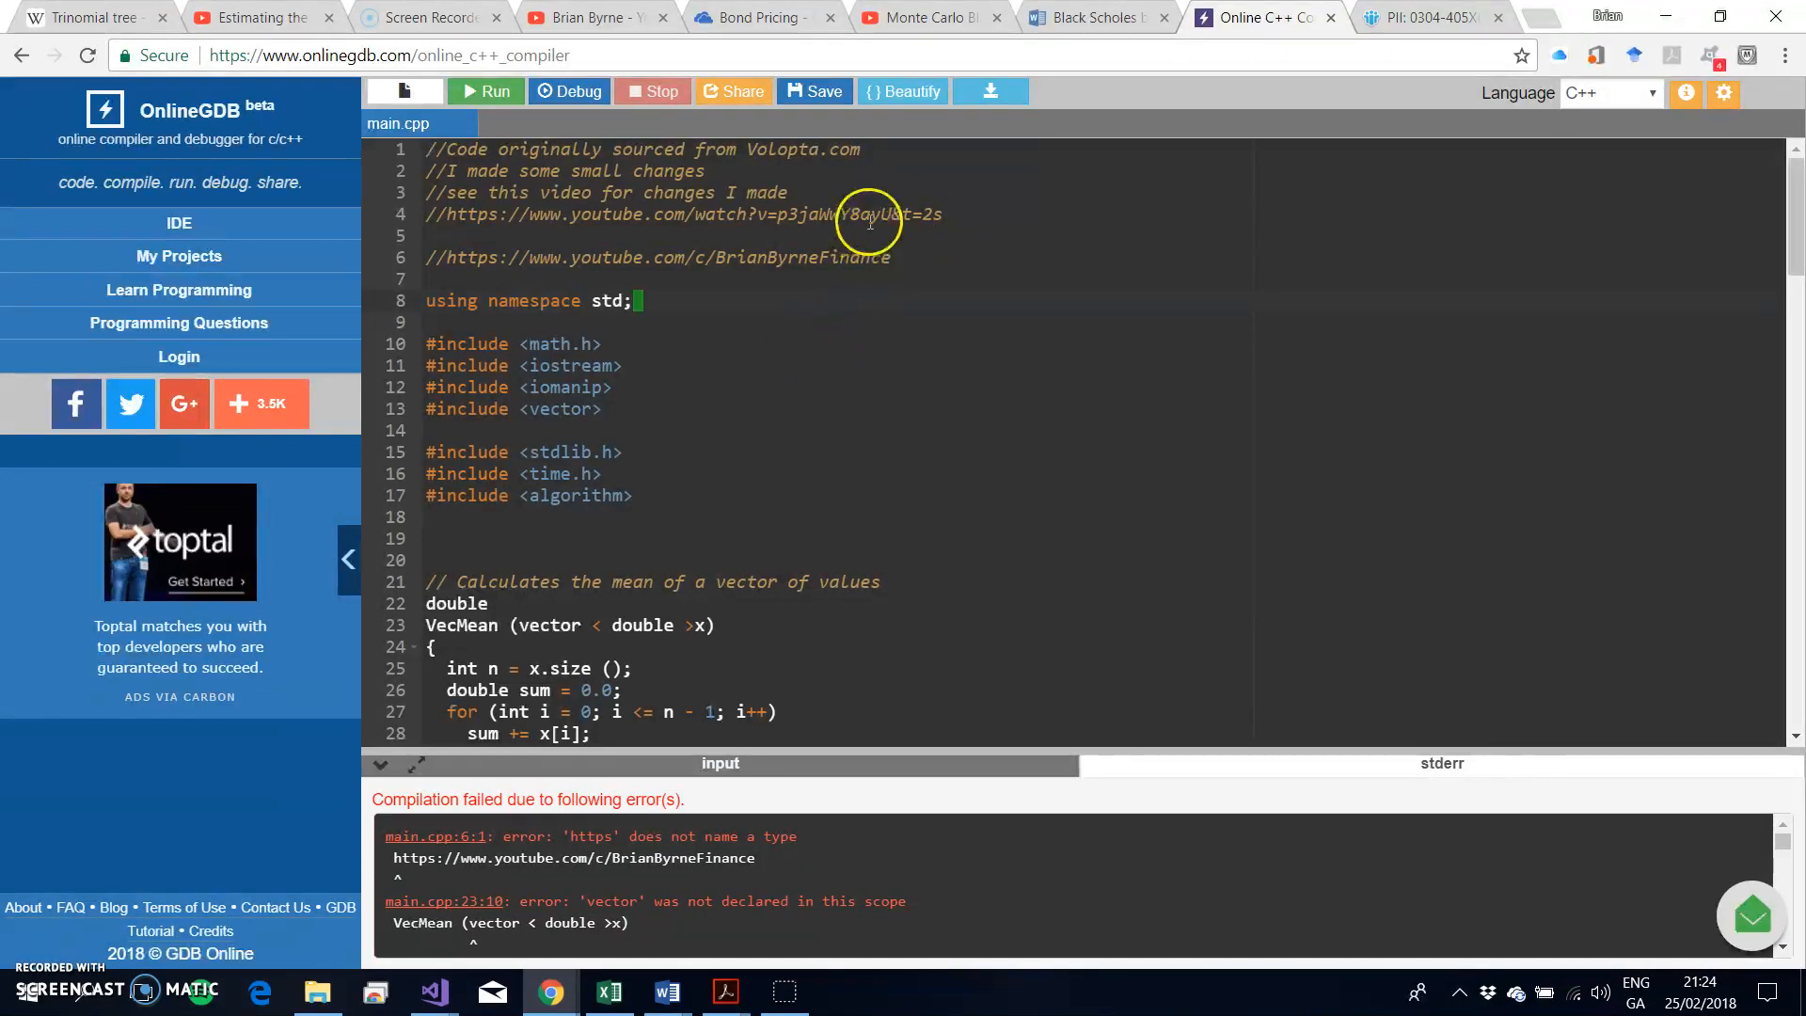
{"action": "mouse_move", "coordinate": [708, 489]}
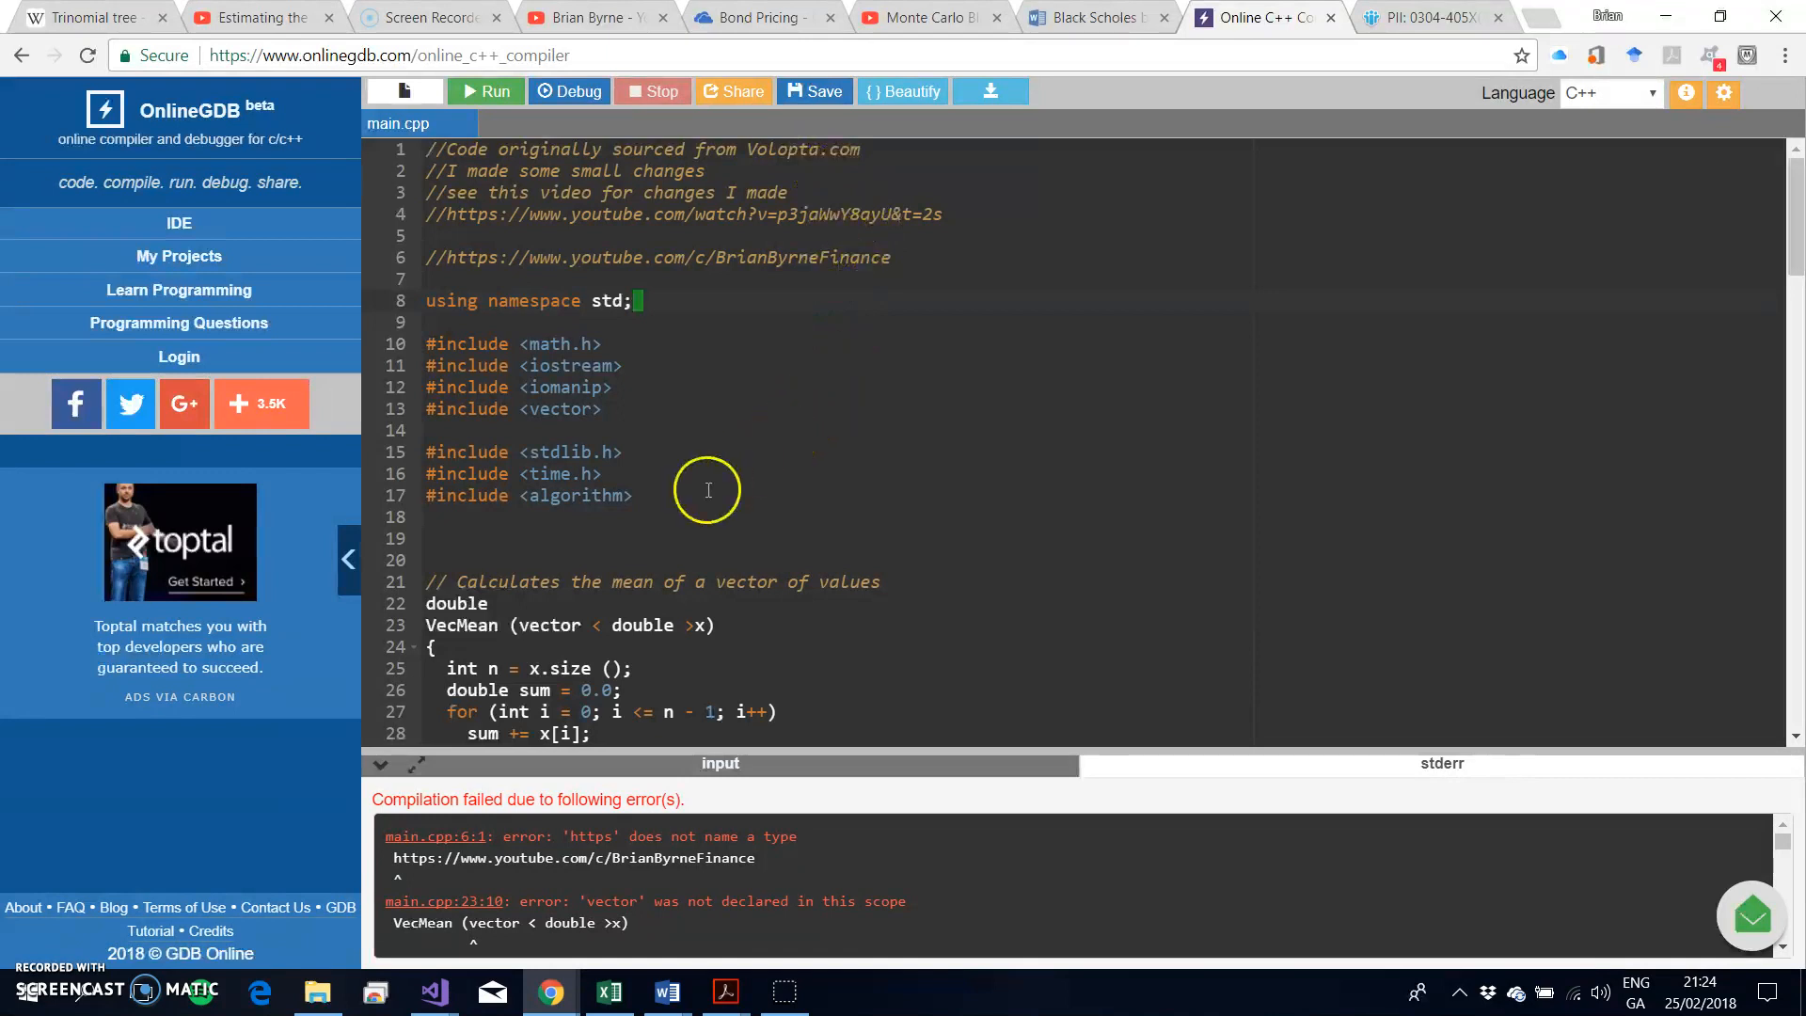
Scroll through main.cpp reviewing the header comments and commented-out web link lines.
{"action": "scroll", "scroll_direction": "down", "scroll_amount": 3}
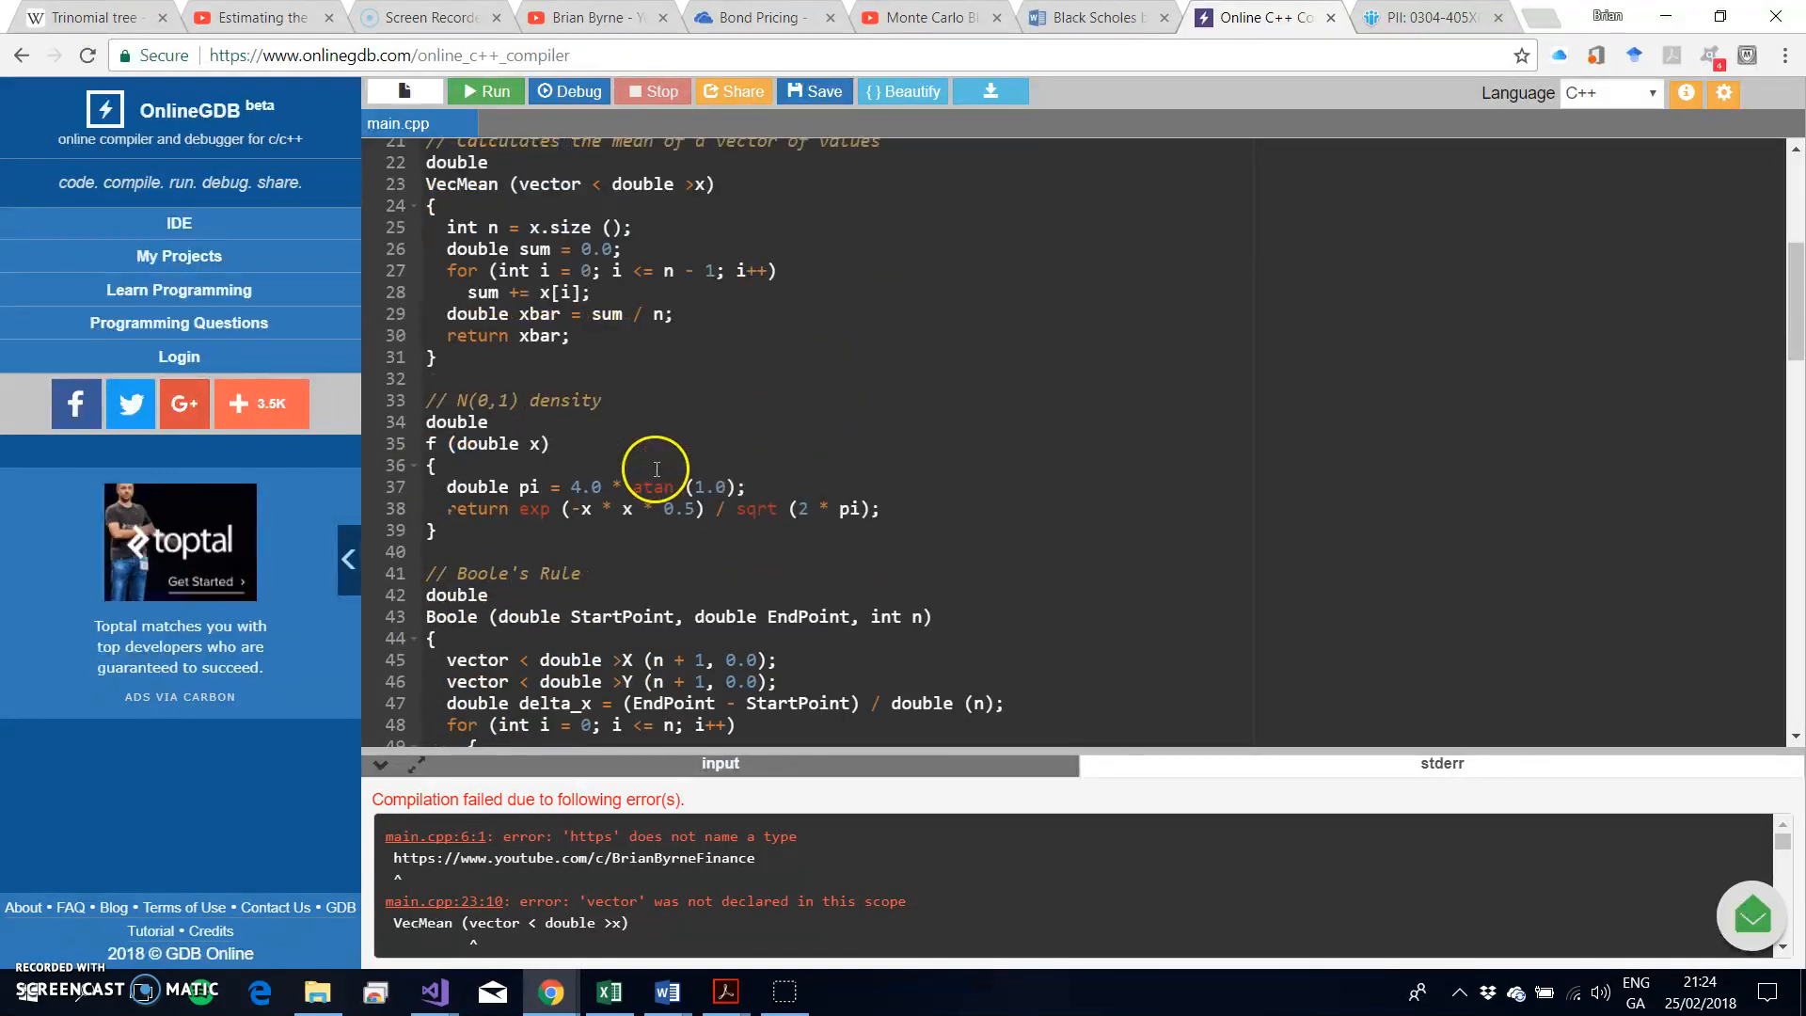
{"action": "scroll", "scroll_direction": "down", "scroll_amount": 3}
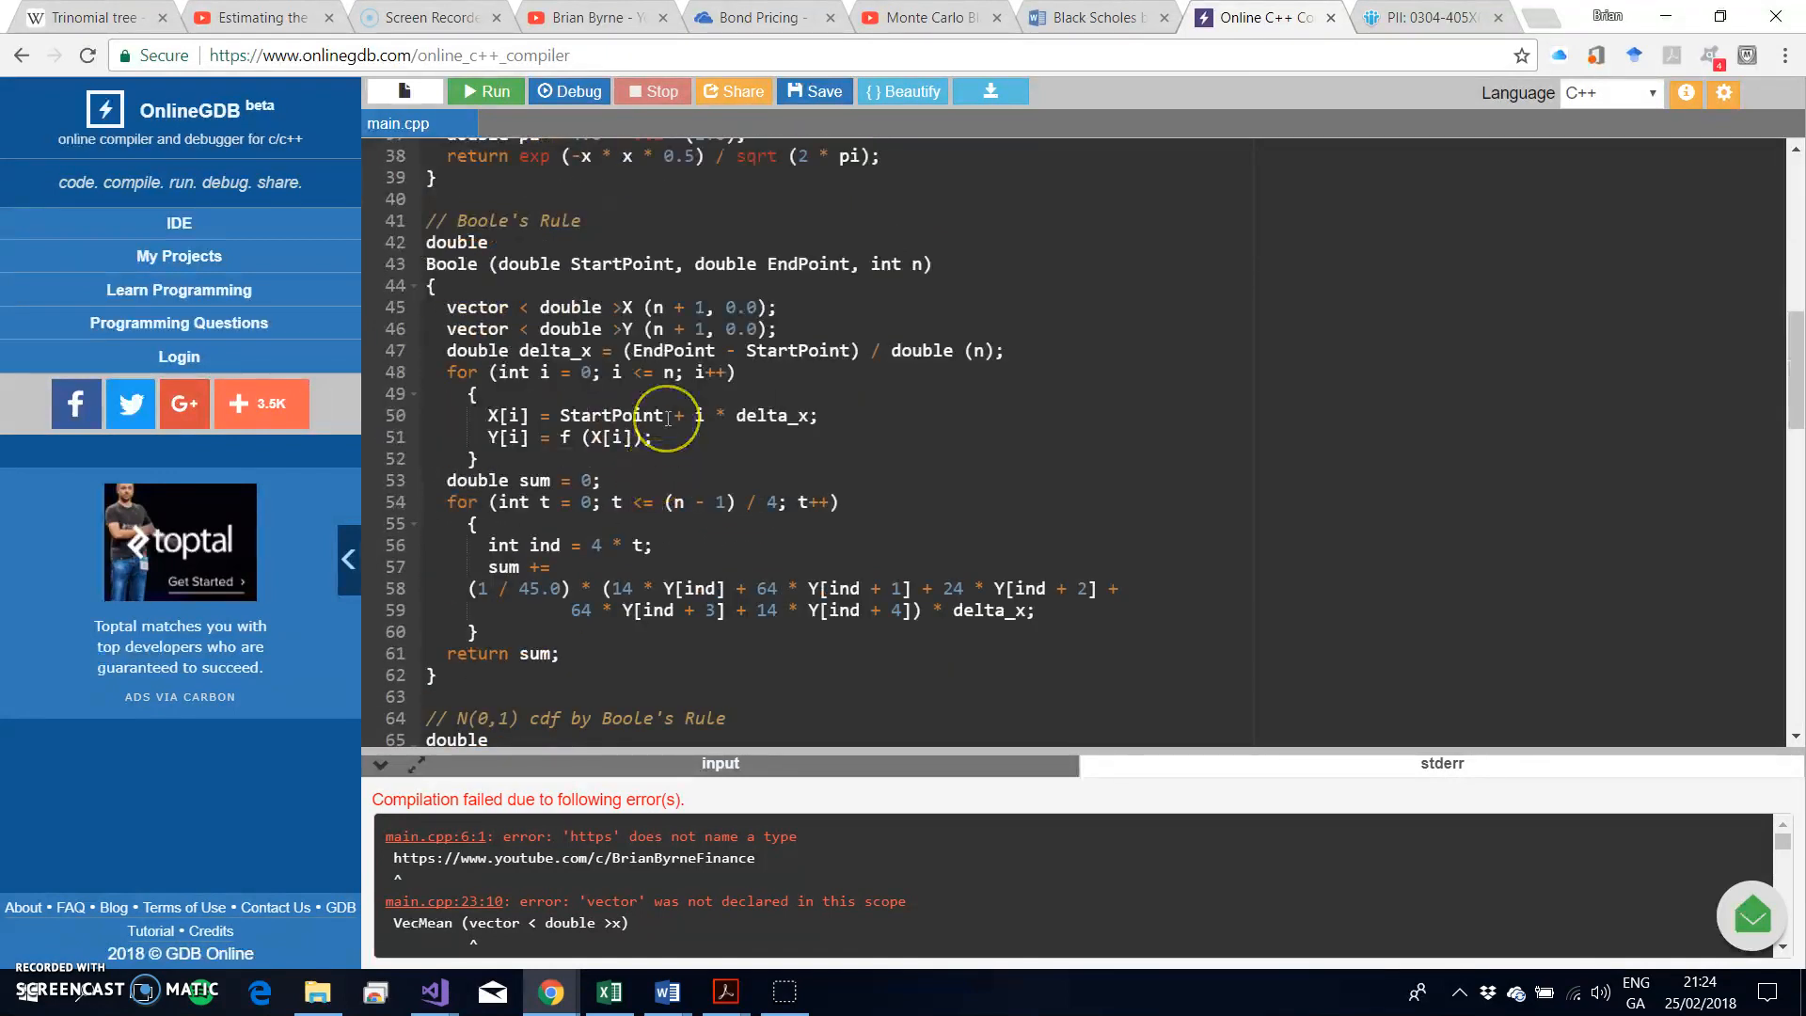
{"action": "scroll", "scroll_direction": "down", "scroll_amount": 3}
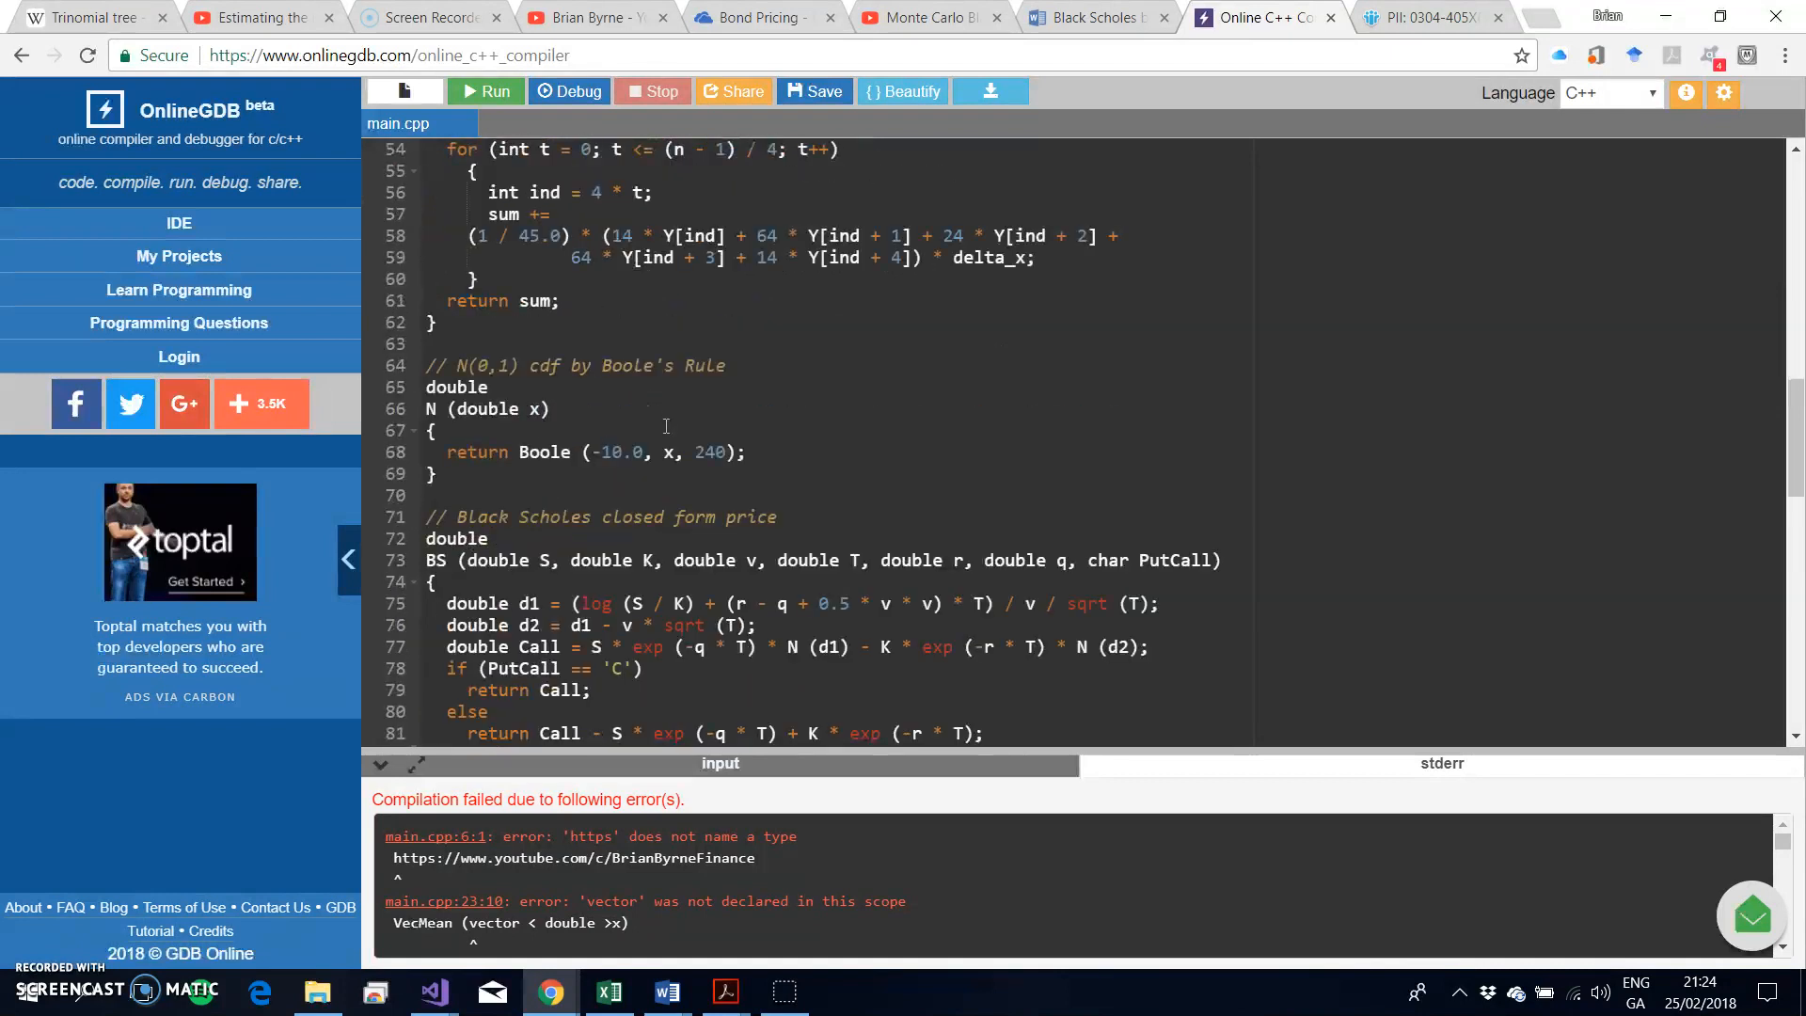
{"action": "scroll", "scroll_direction": "up", "scroll_amount": 3}
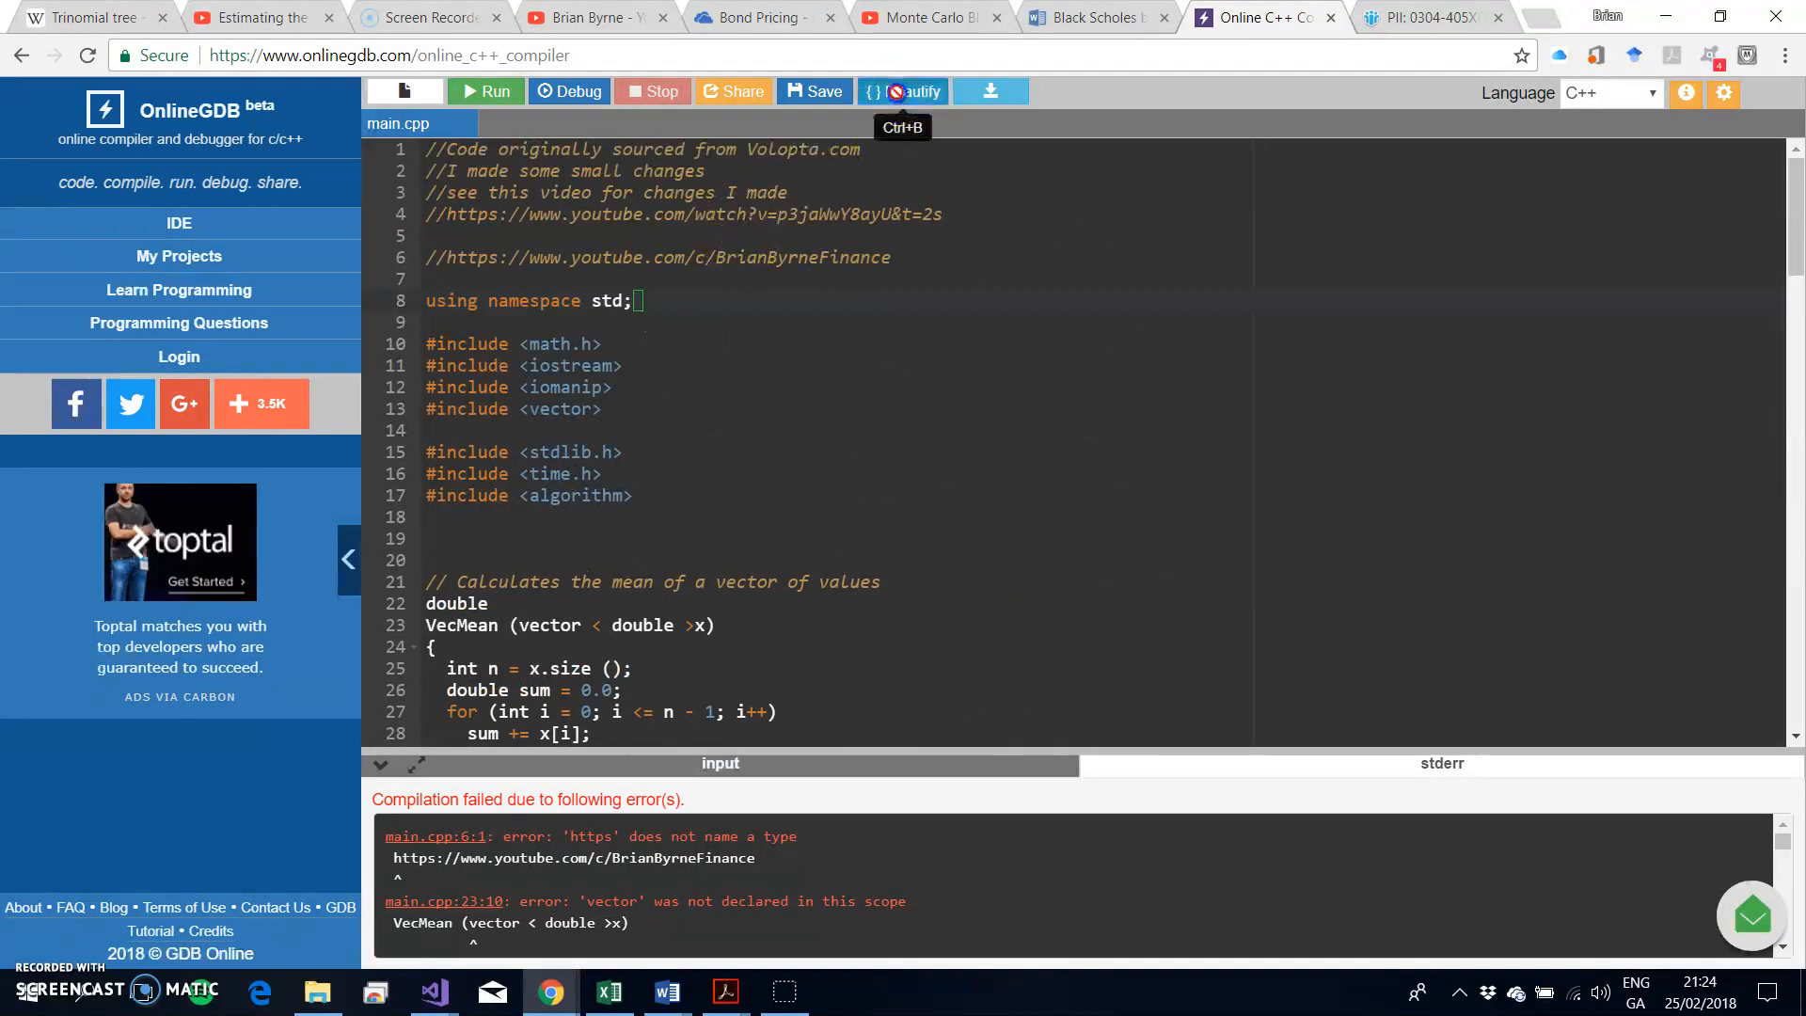
{"action": "mouse_move", "coordinate": [745, 437]}
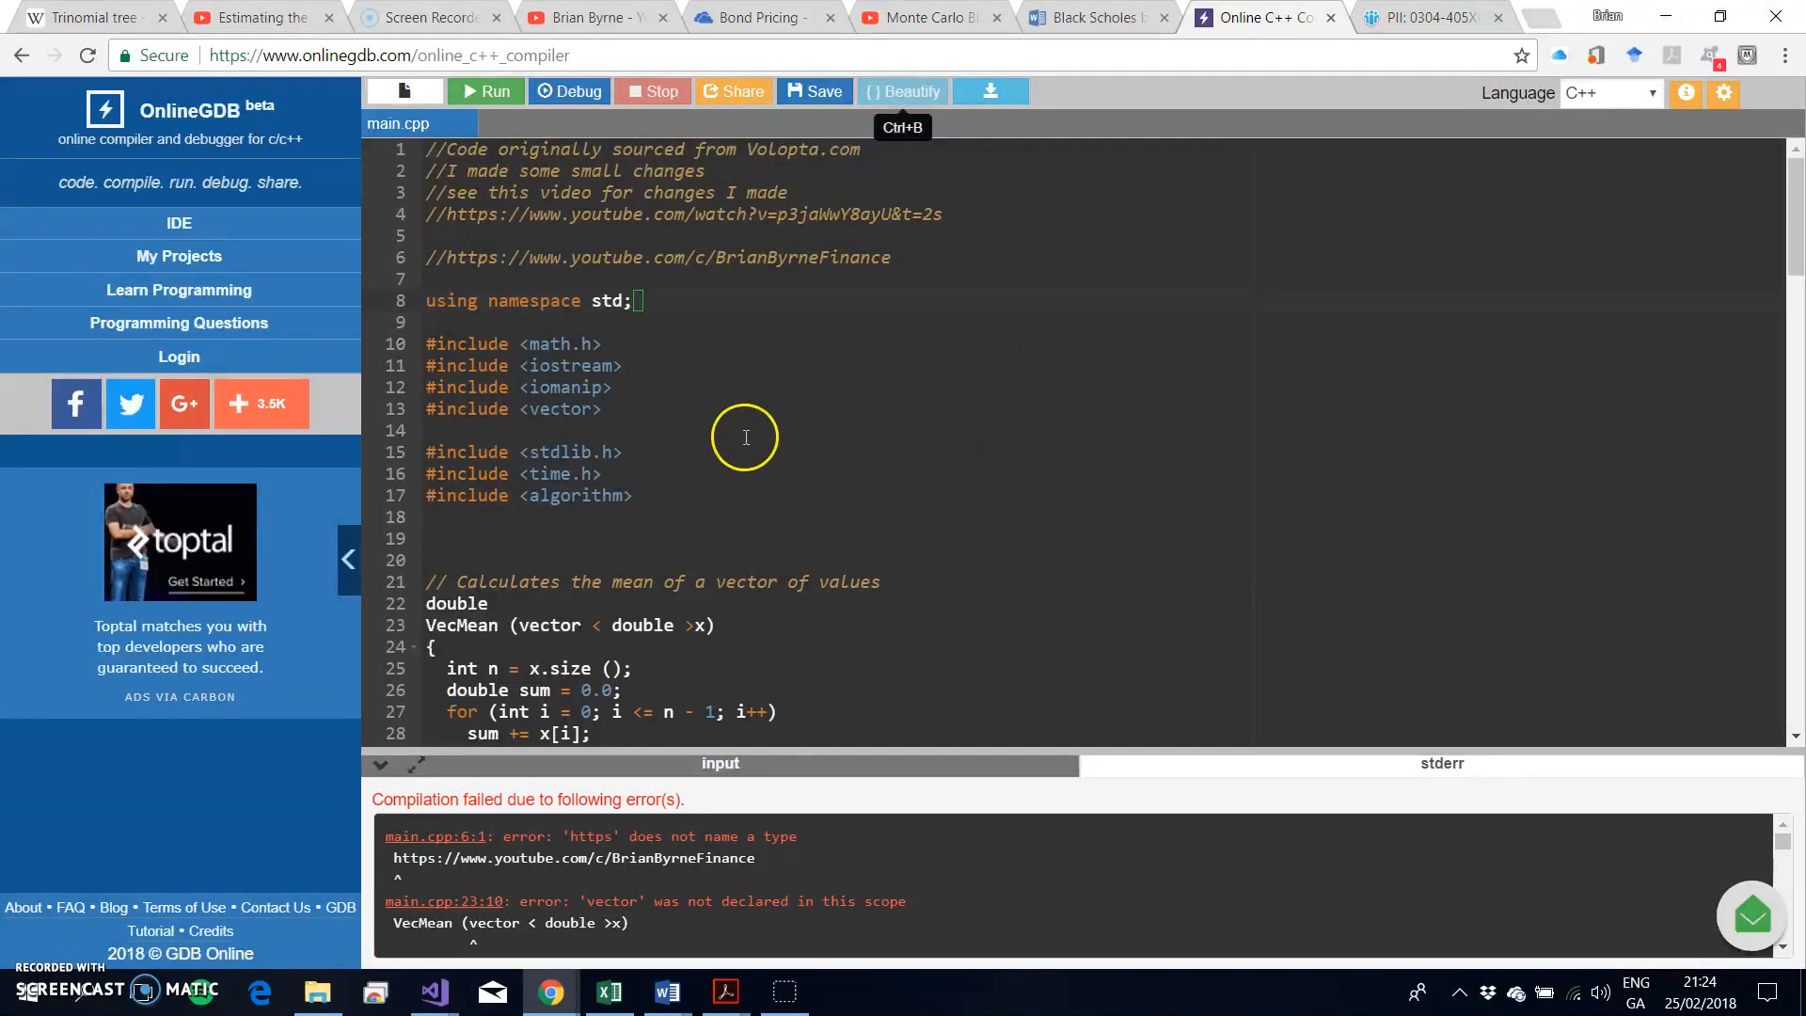
{"action": "scroll", "scroll_direction": "down", "scroll_amount": 3}
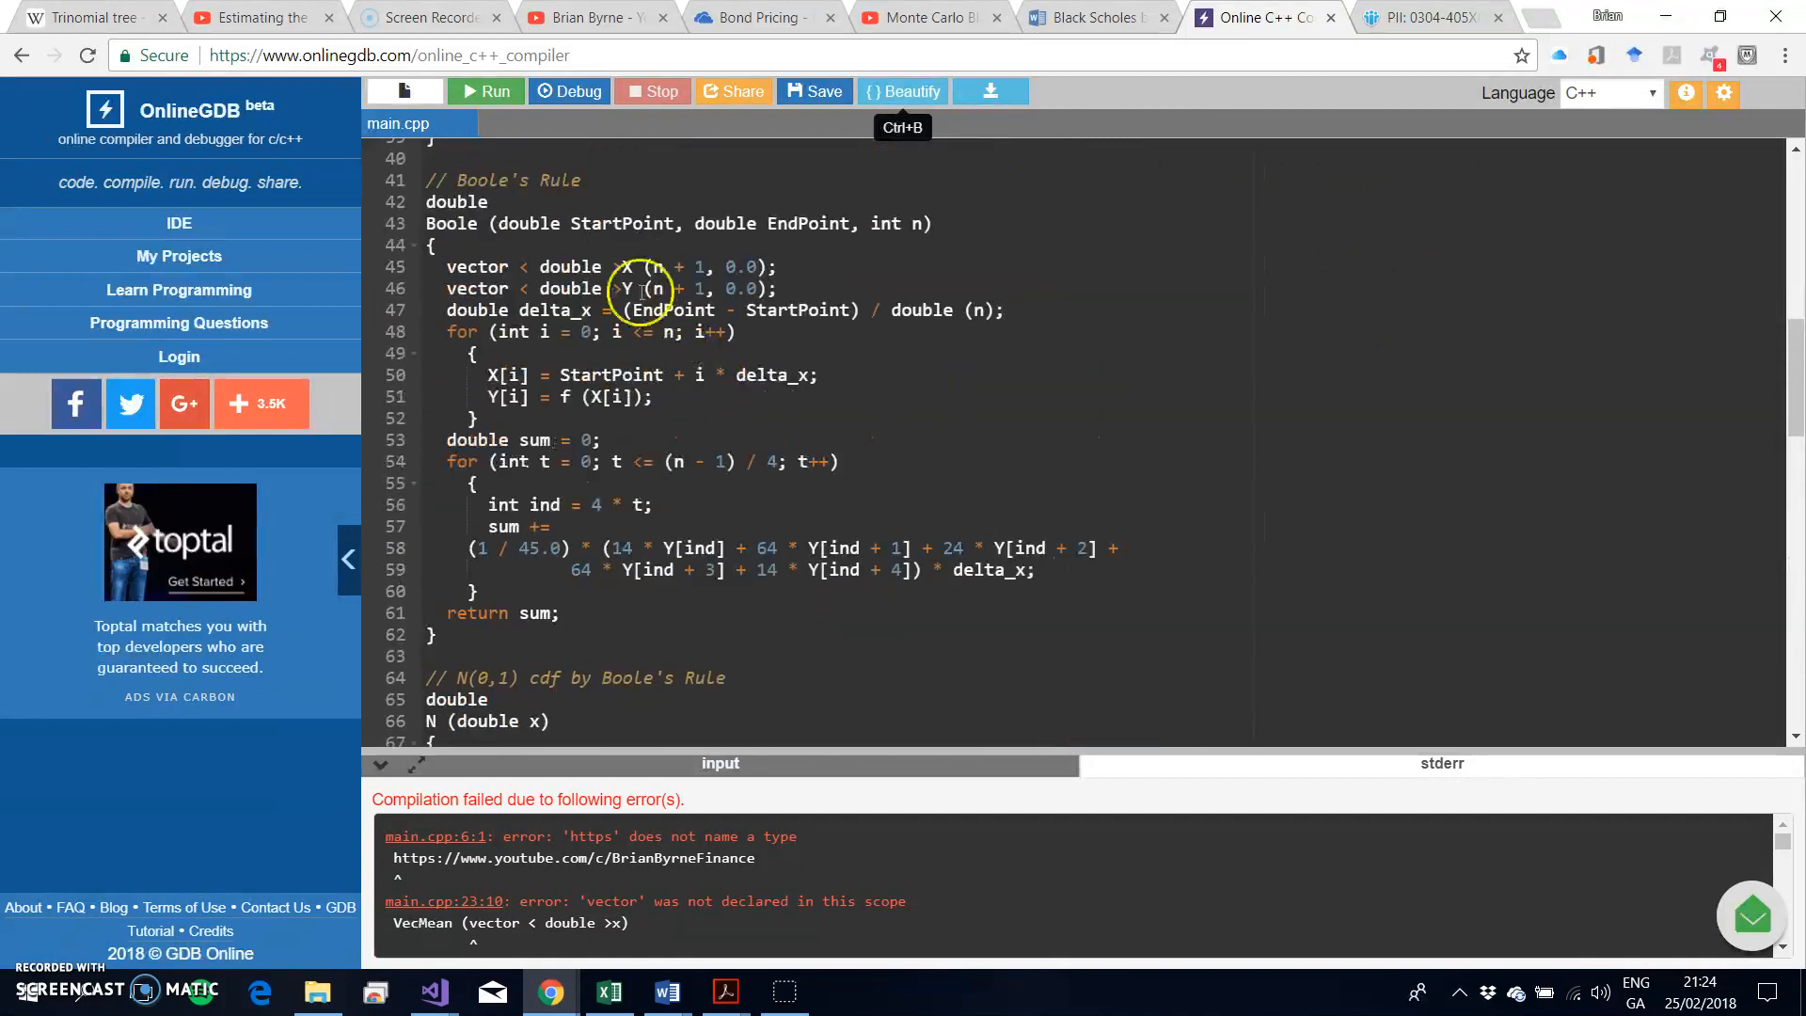
{"action": "scroll", "scroll_direction": "down", "scroll_amount": 3}
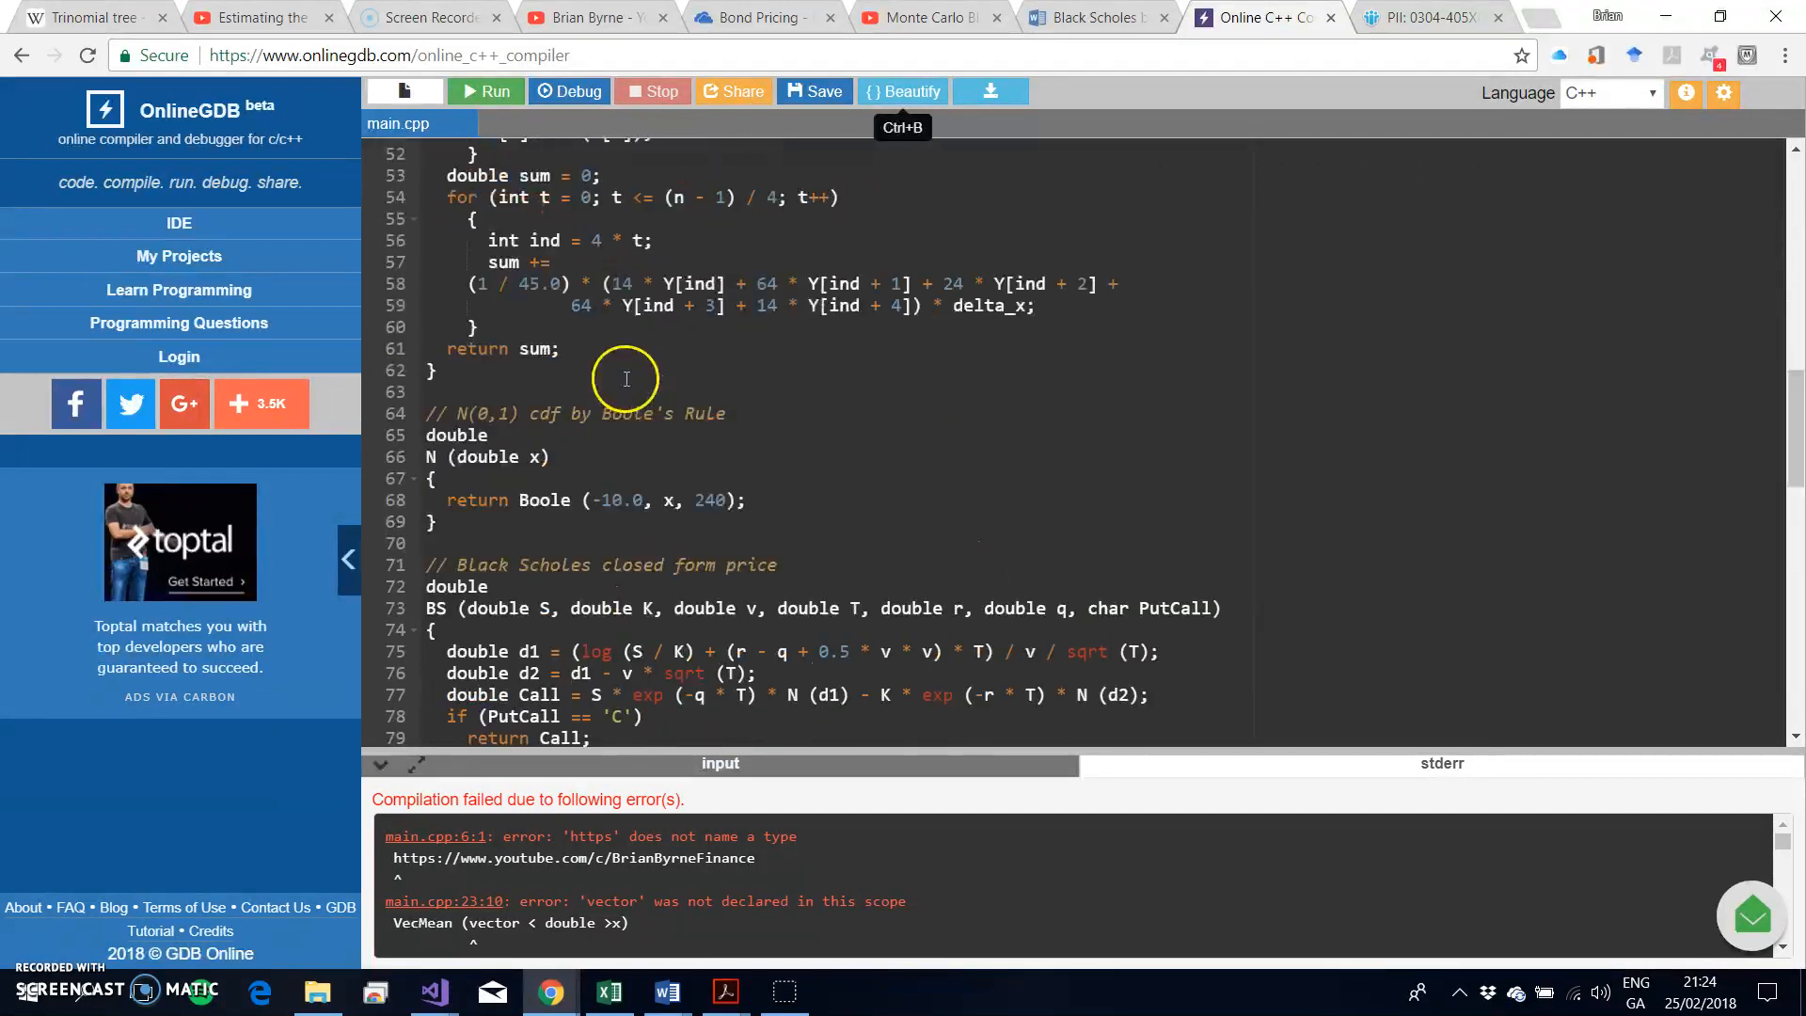
{"action": "scroll", "scroll_direction": "down", "scroll_amount": 3}
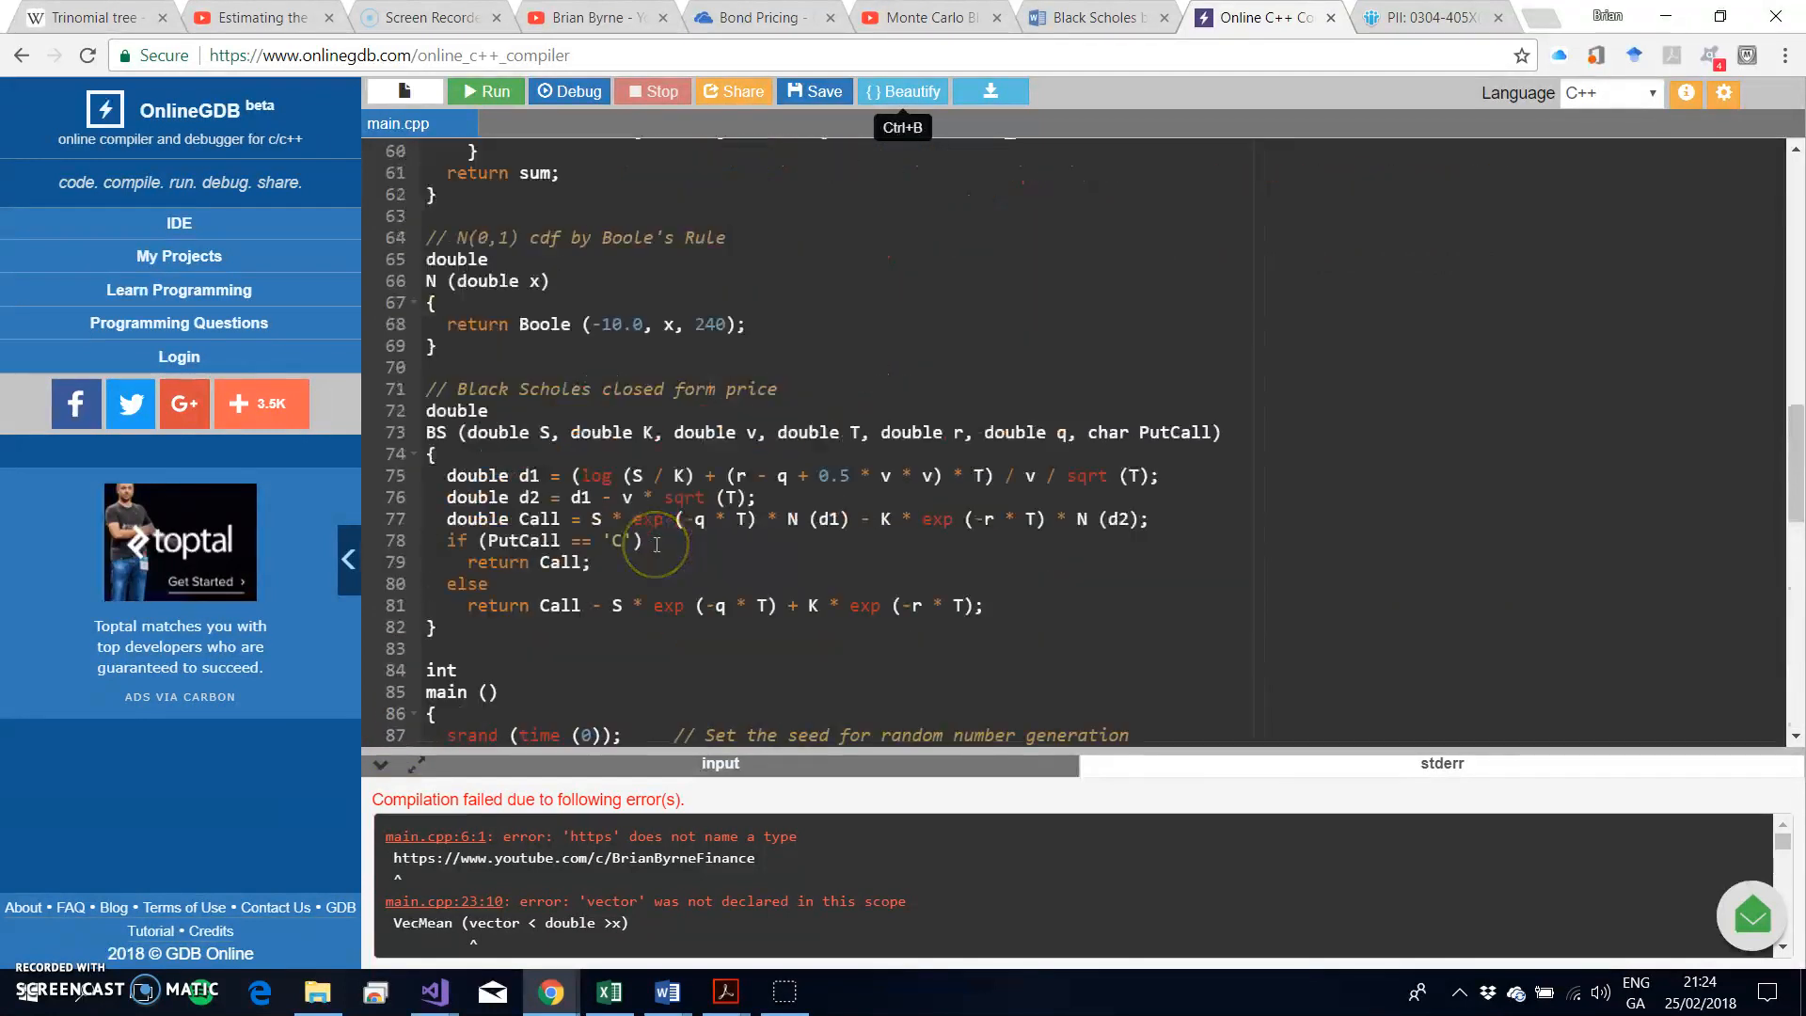
{"action": "scroll", "scroll_direction": "up", "scroll_amount": 3}
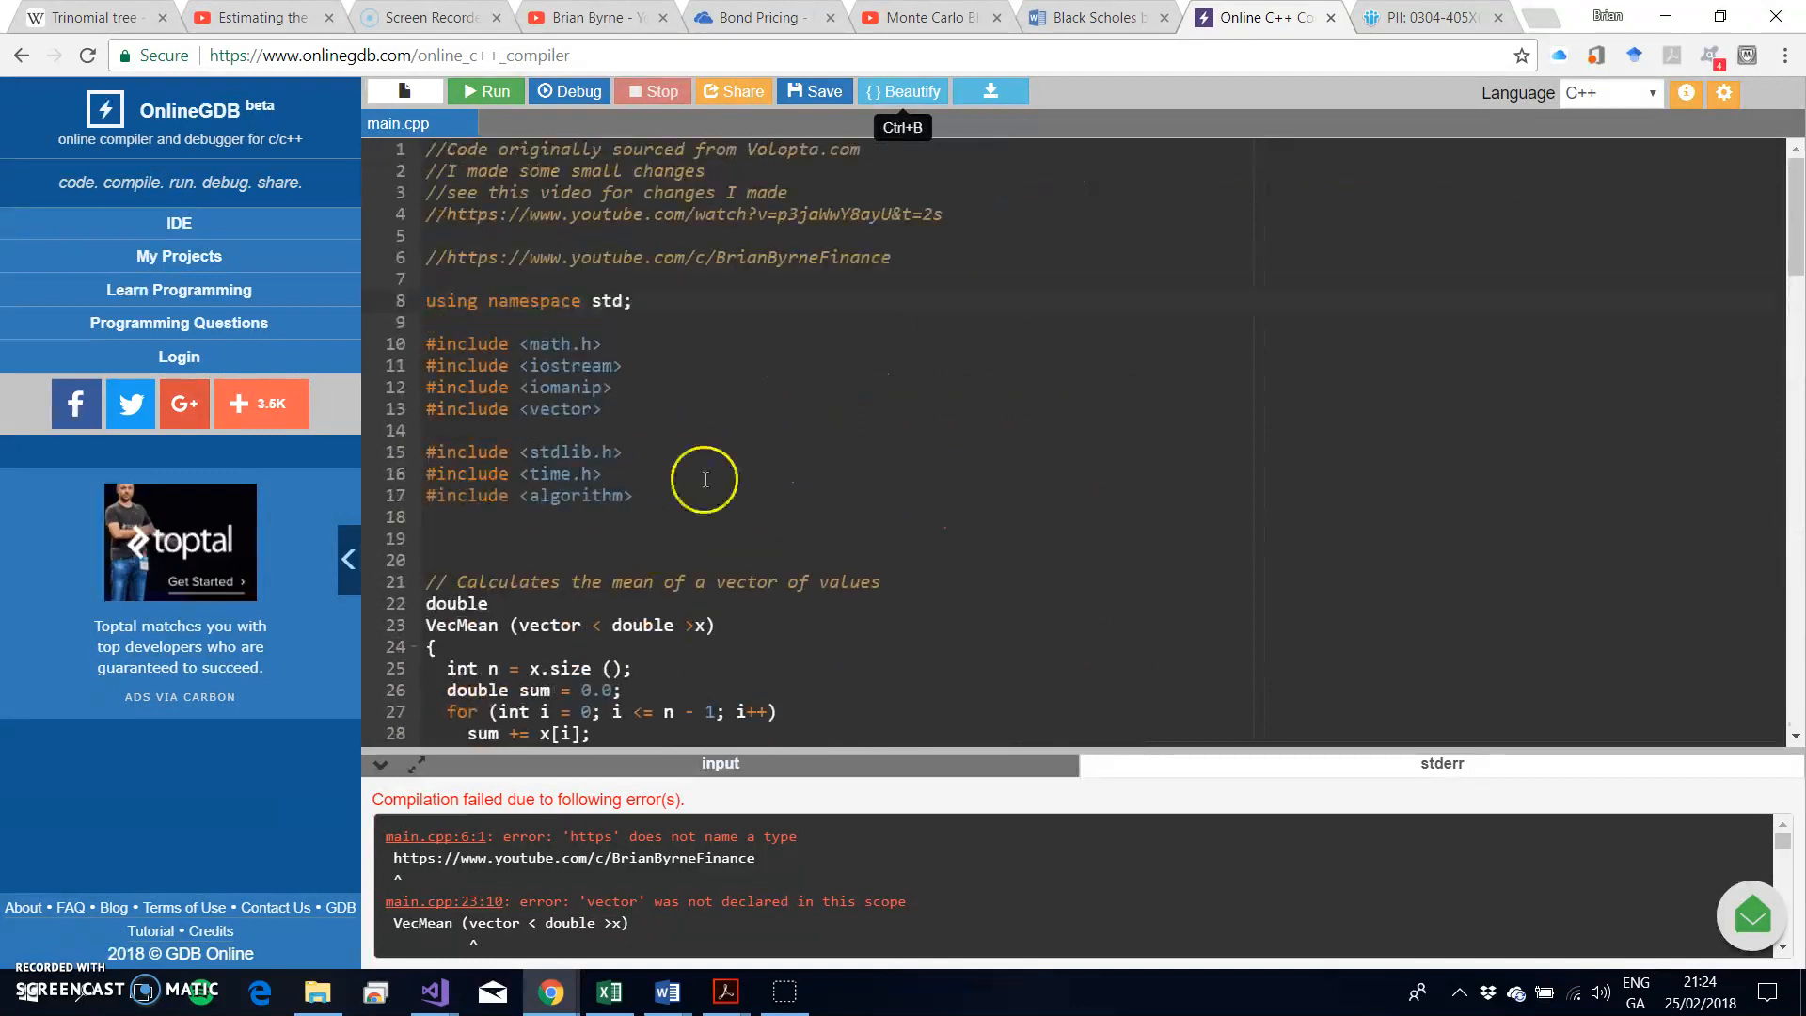
{"action": "scroll", "scroll_direction": "down", "scroll_amount": 3}
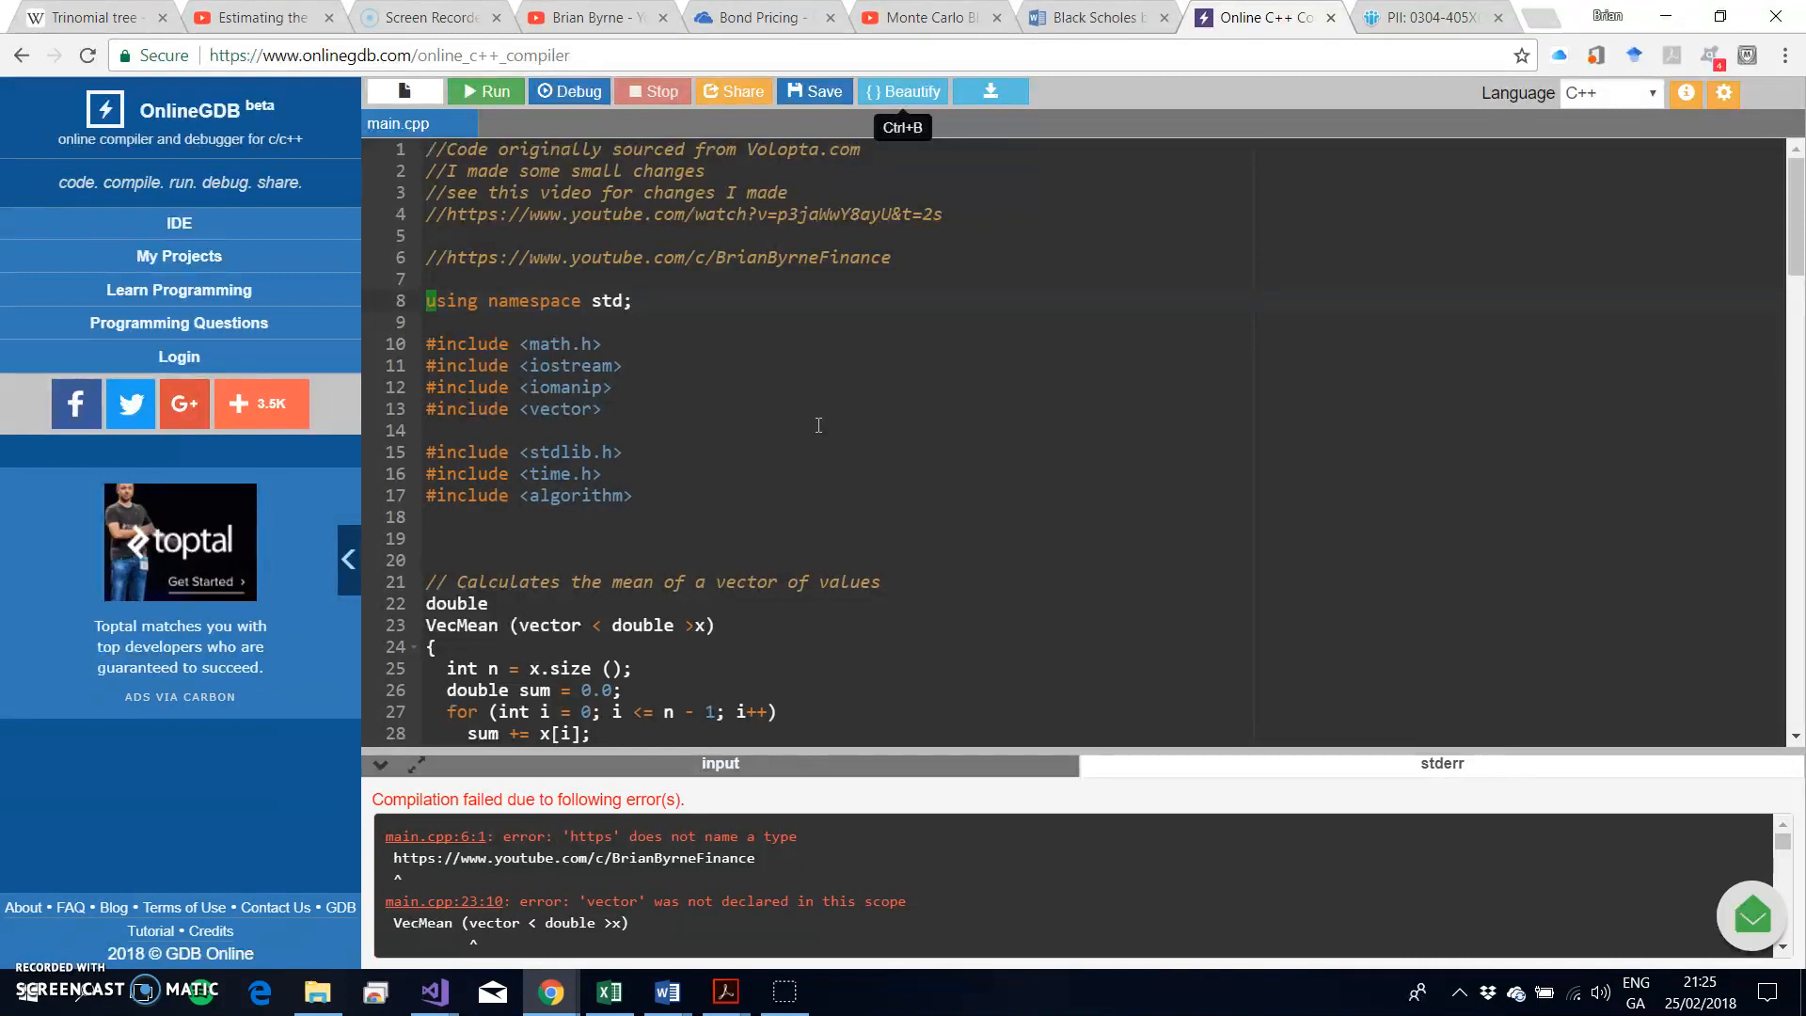
{"action": "mouse_move", "coordinate": [813, 416]}
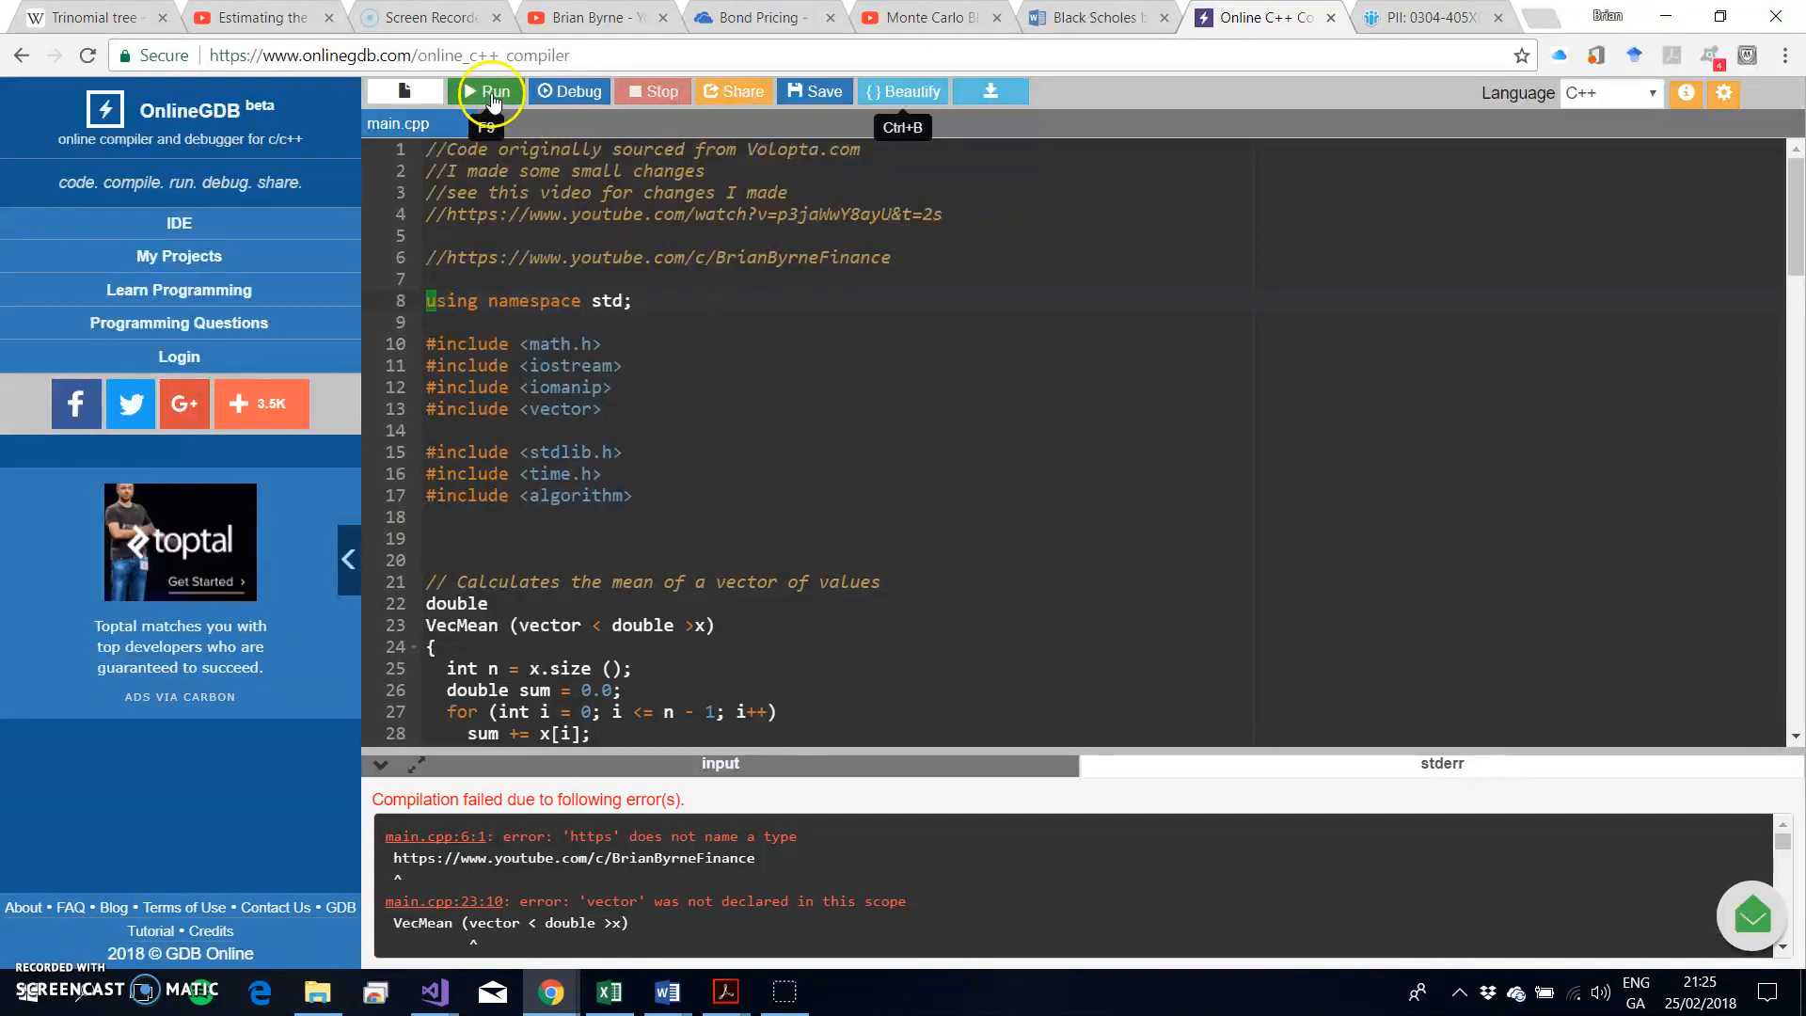
Run the pricer with 1000000 simulations: call 10.4570 vs 10.4506, put 5.5728 vs 5.5735.
{"action": "left_click", "coordinate": [485, 90]}
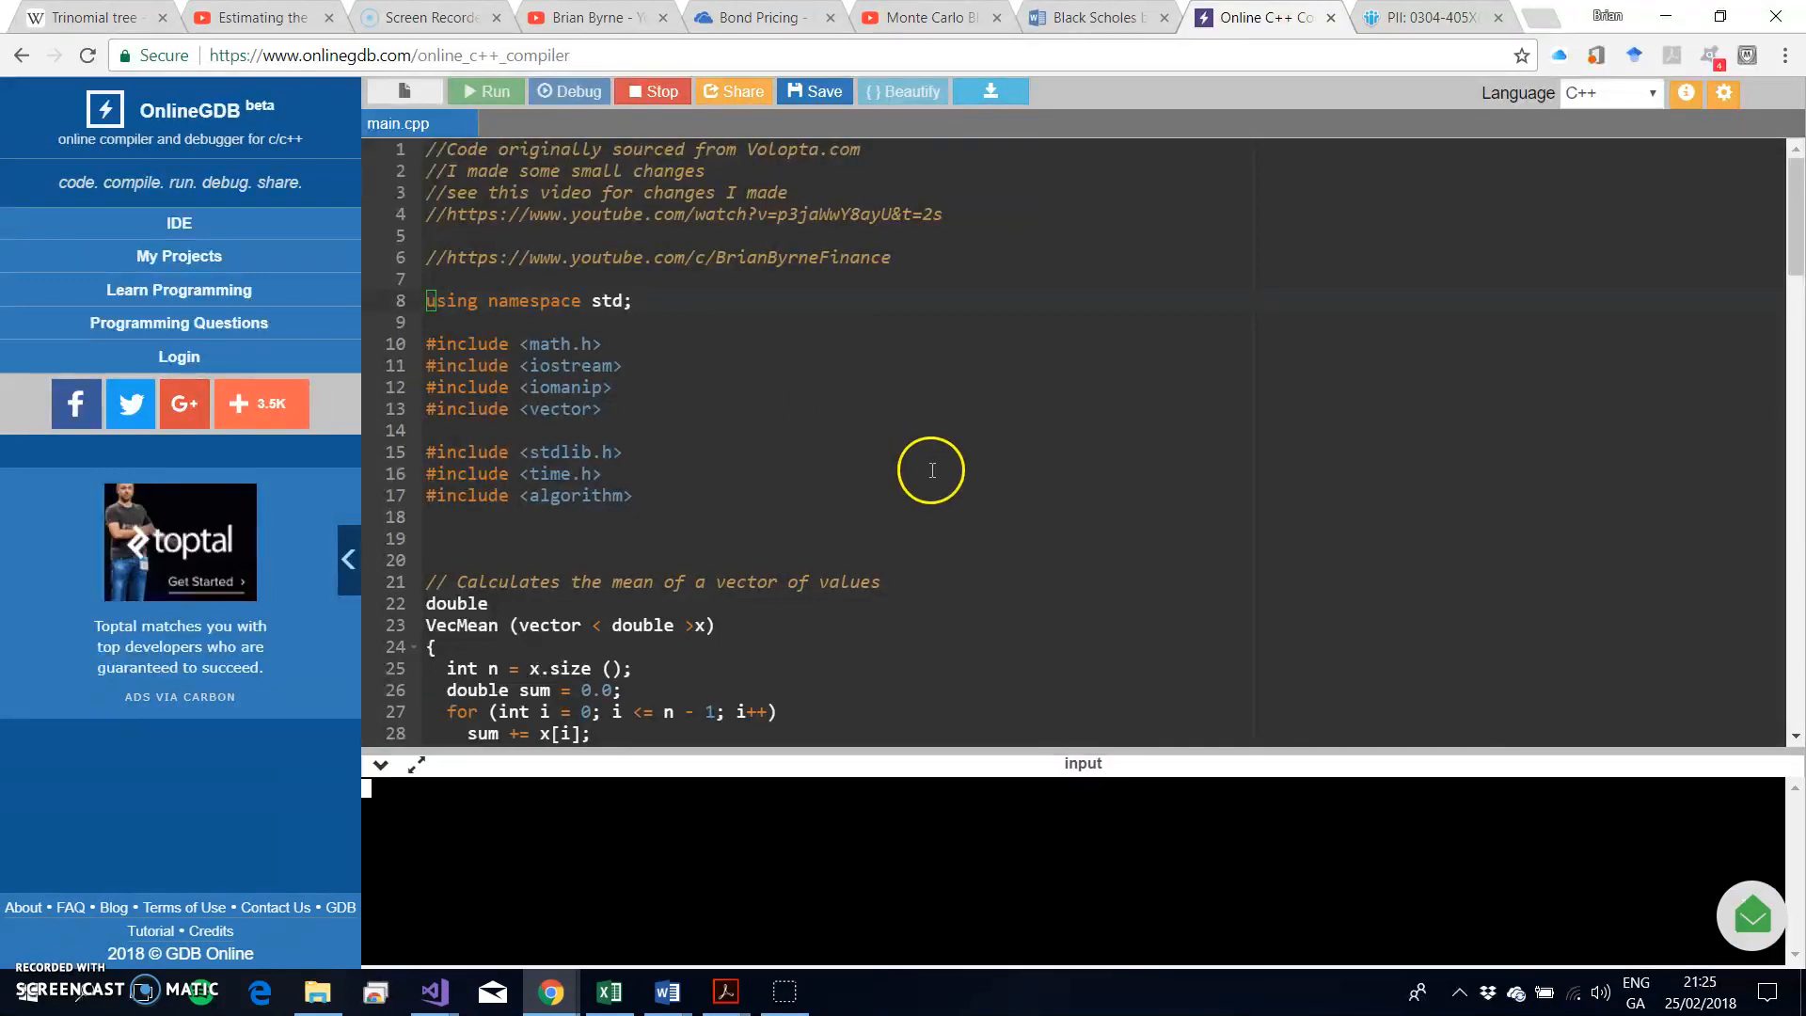
{"action": "left_click", "coordinate": [485, 90]}
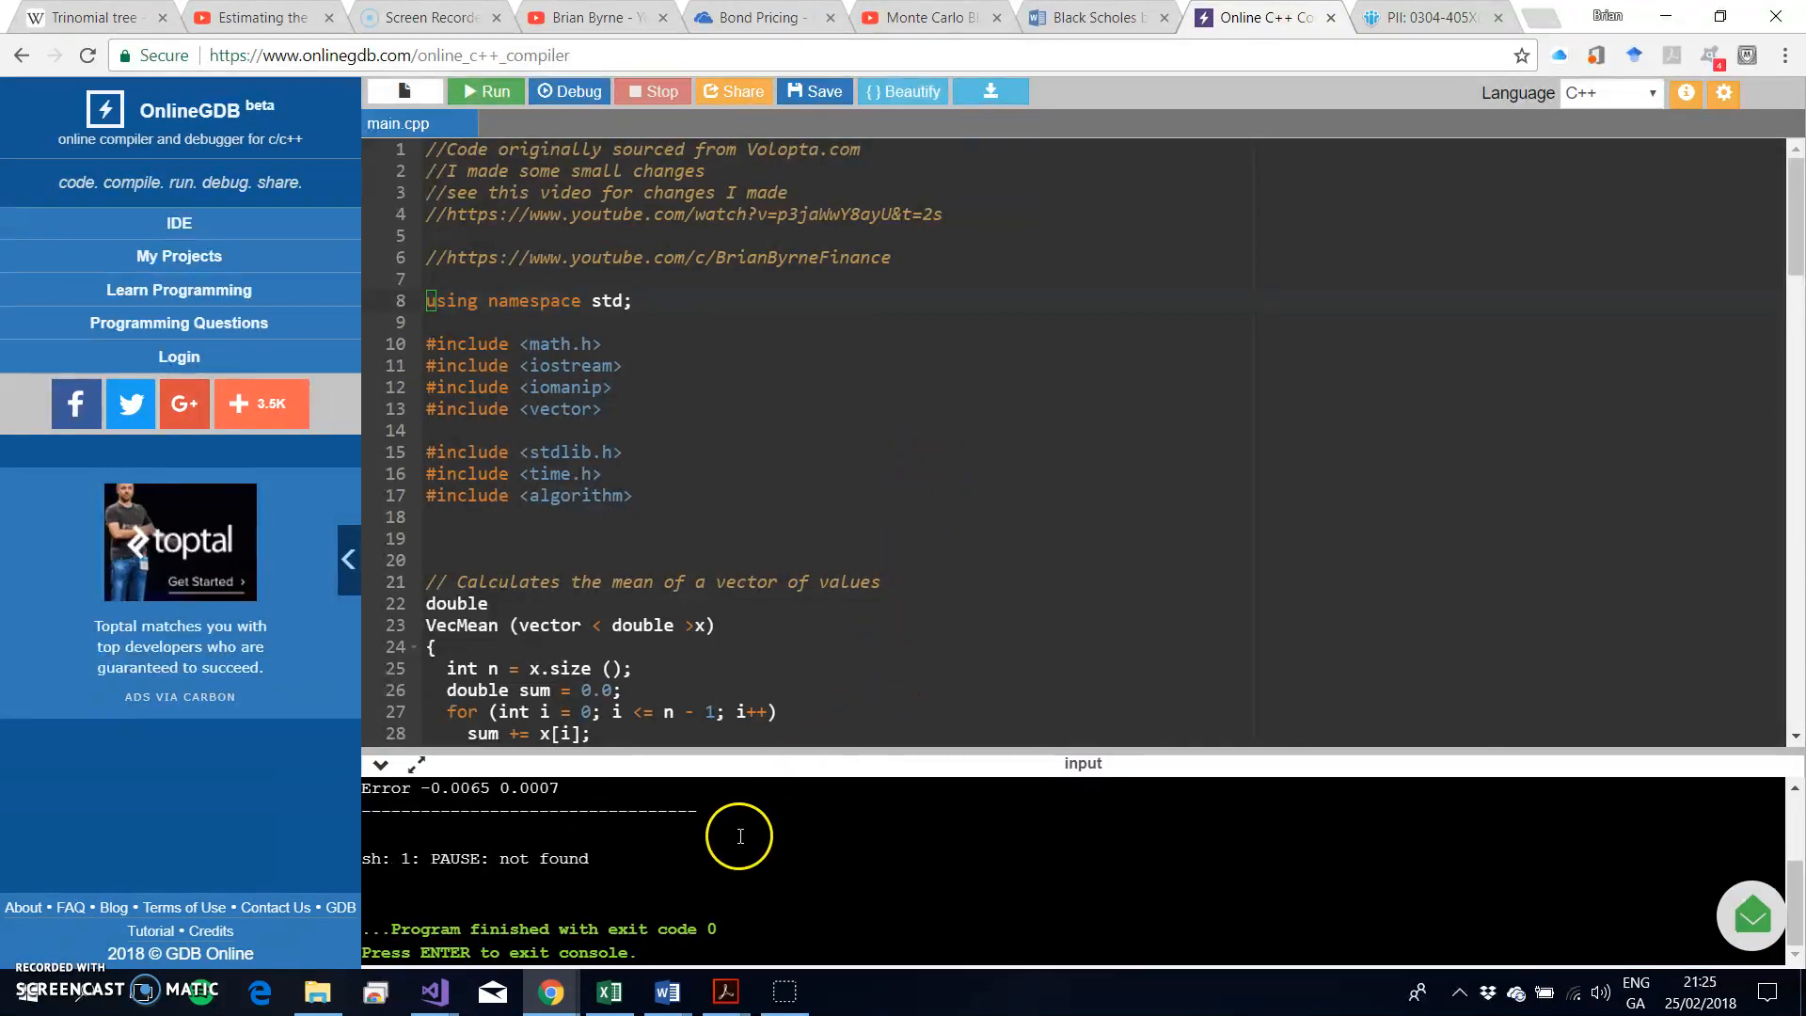
{"action": "left_click", "coordinate": [485, 90]}
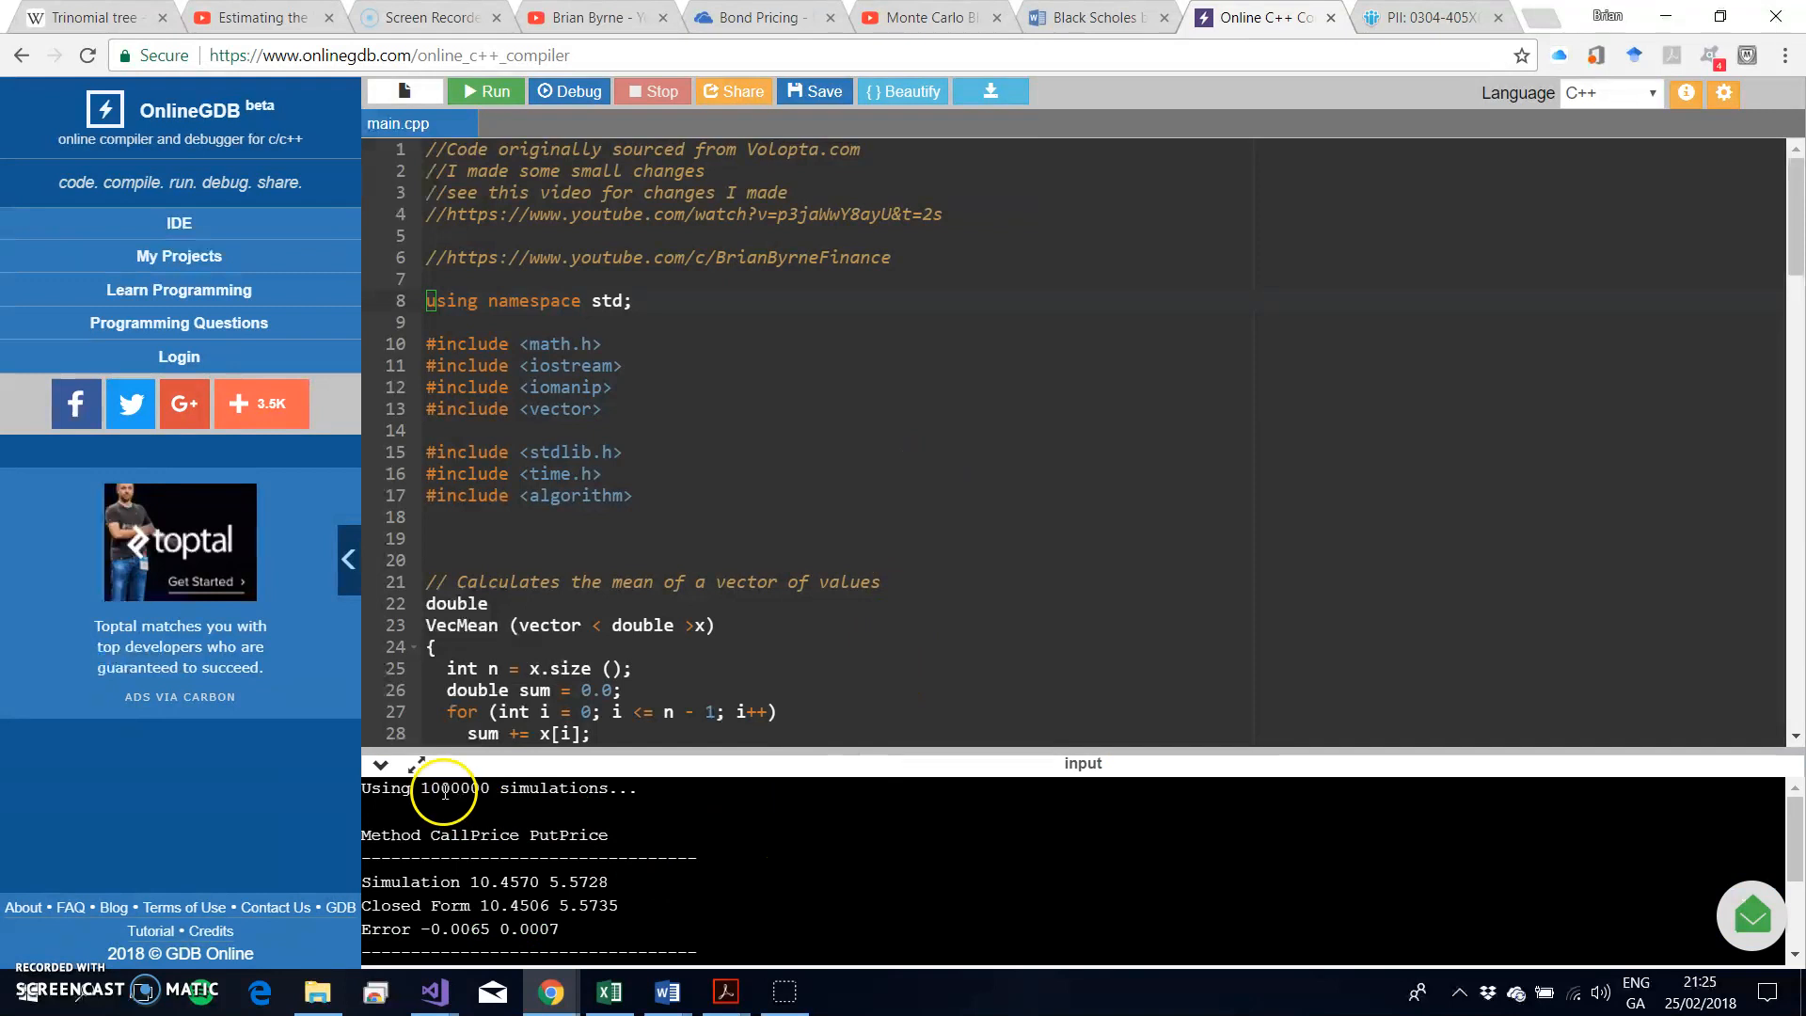
{"action": "mouse_move", "coordinate": [719, 781]}
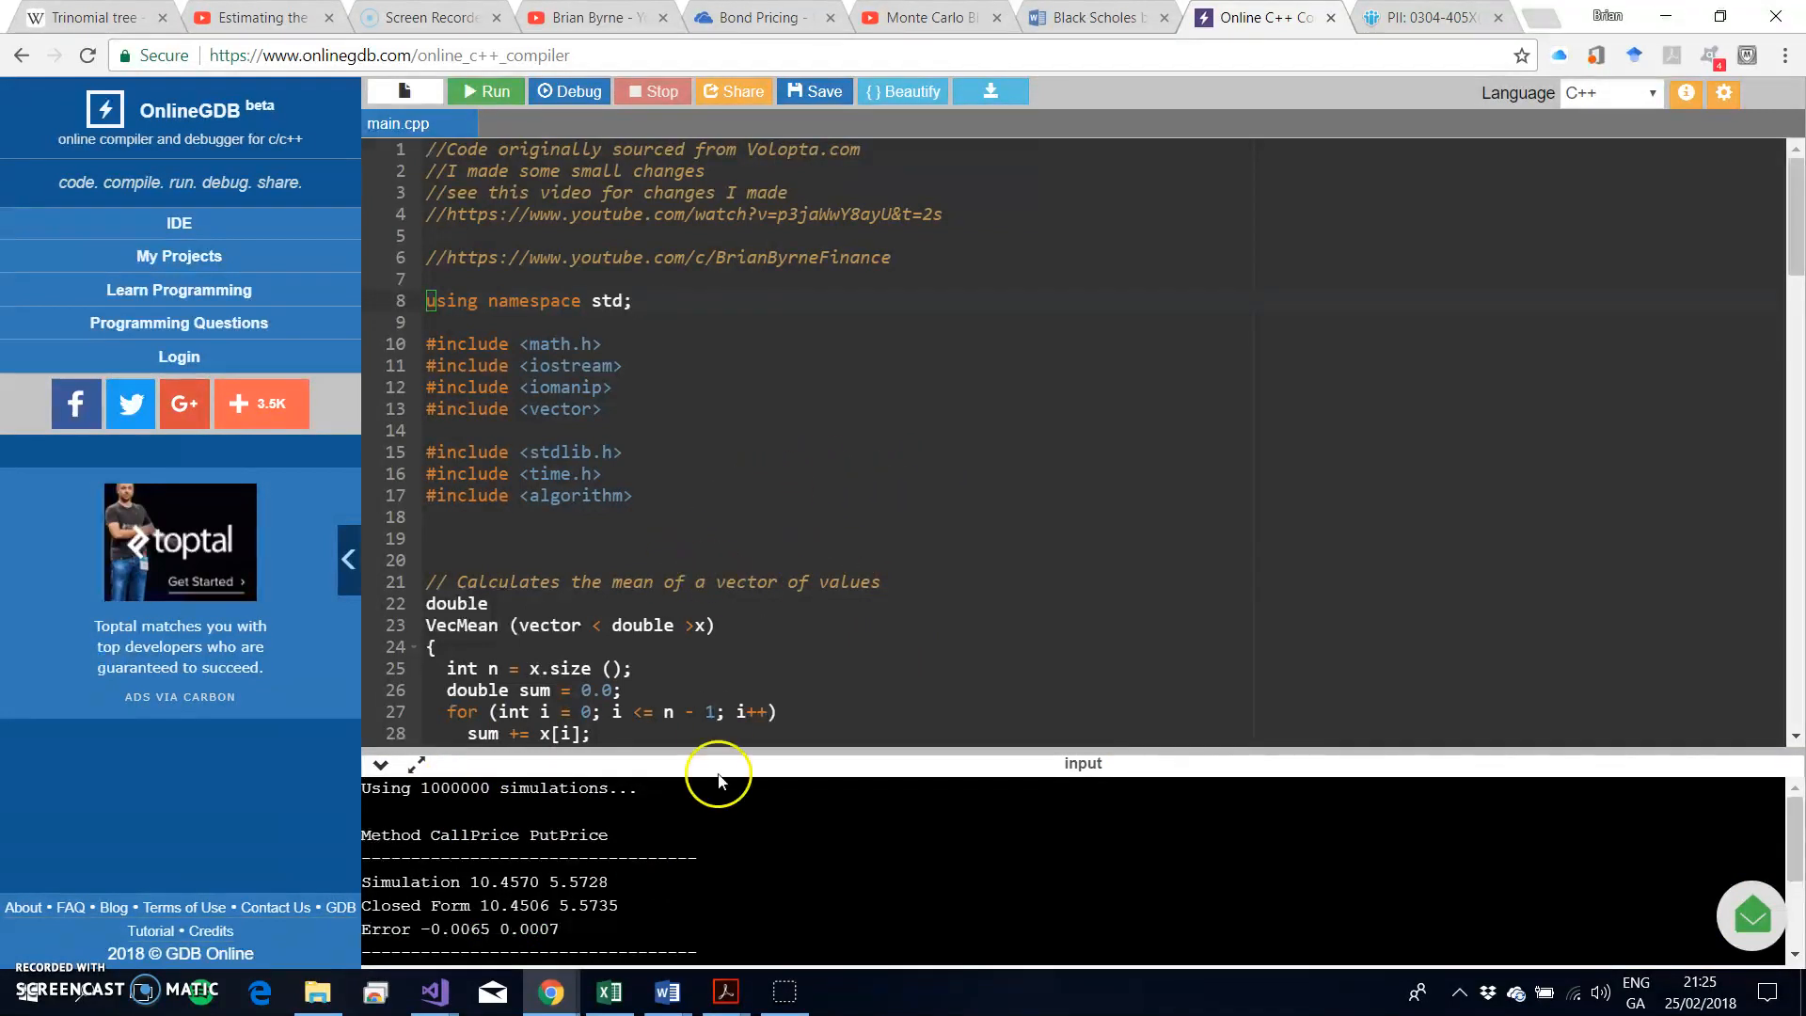
{"action": "mouse_move", "coordinate": [506, 880]}
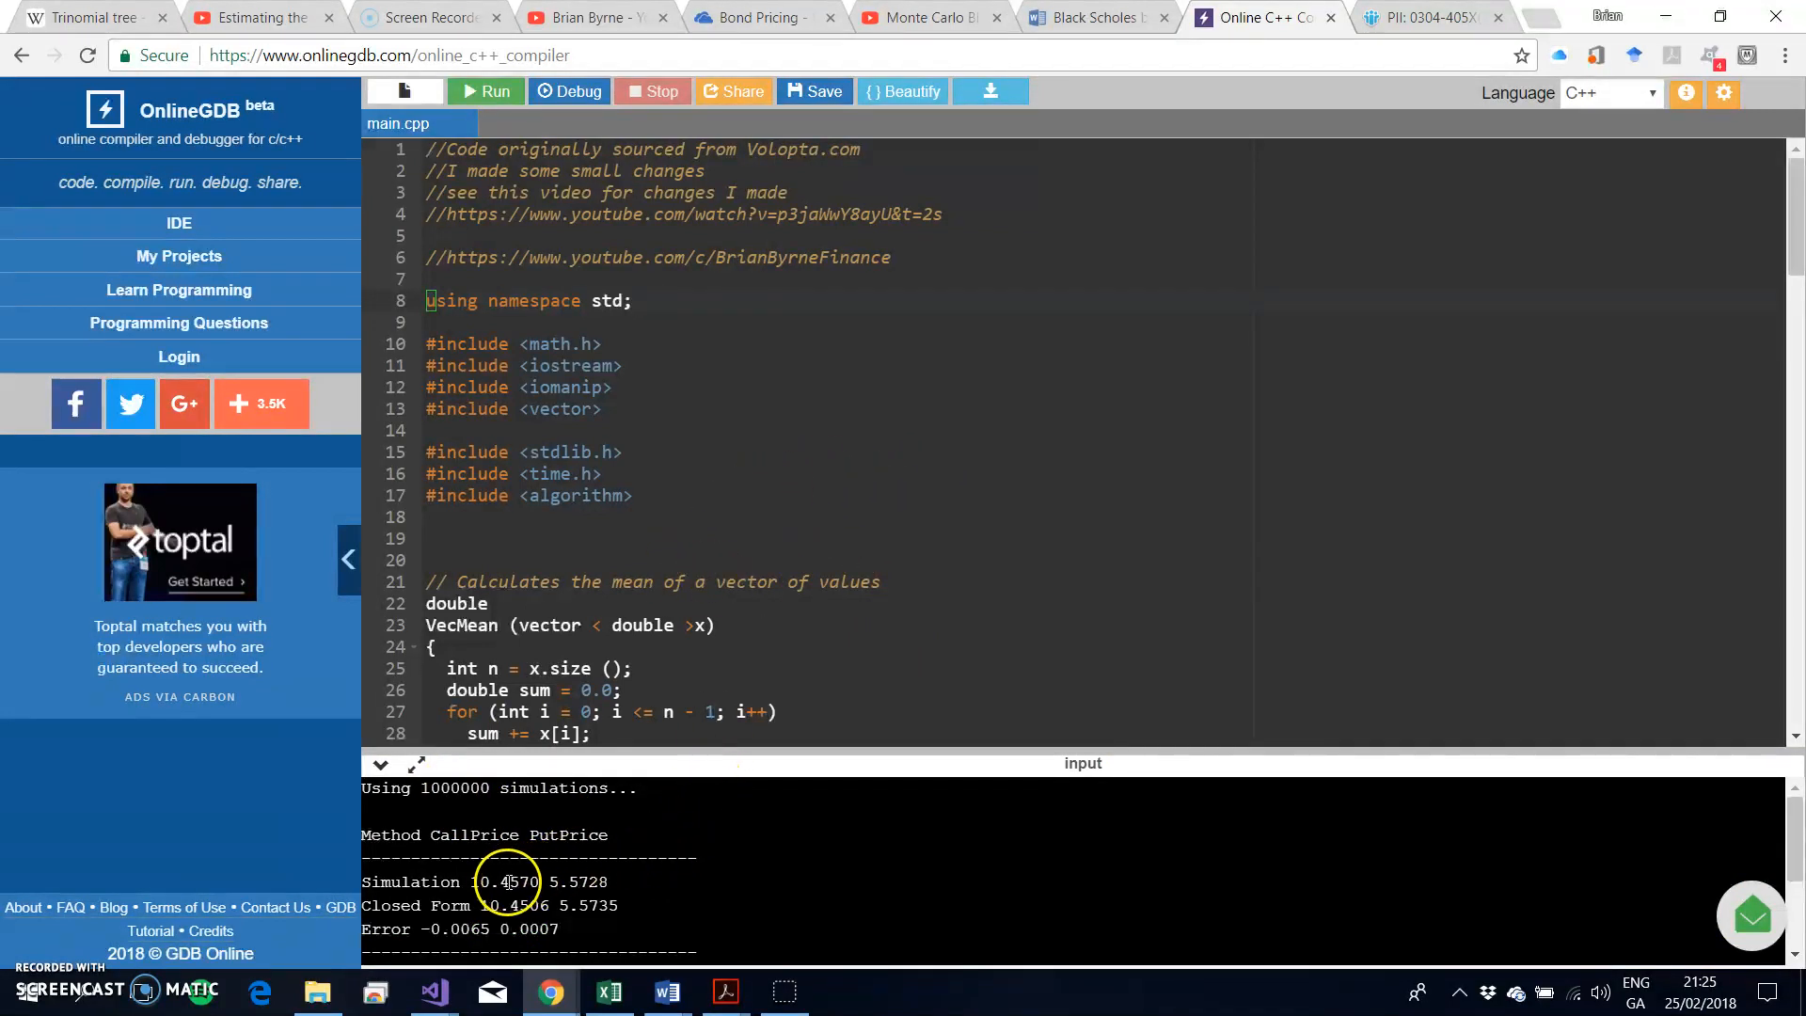
{"action": "mouse_move", "coordinate": [614, 901]}
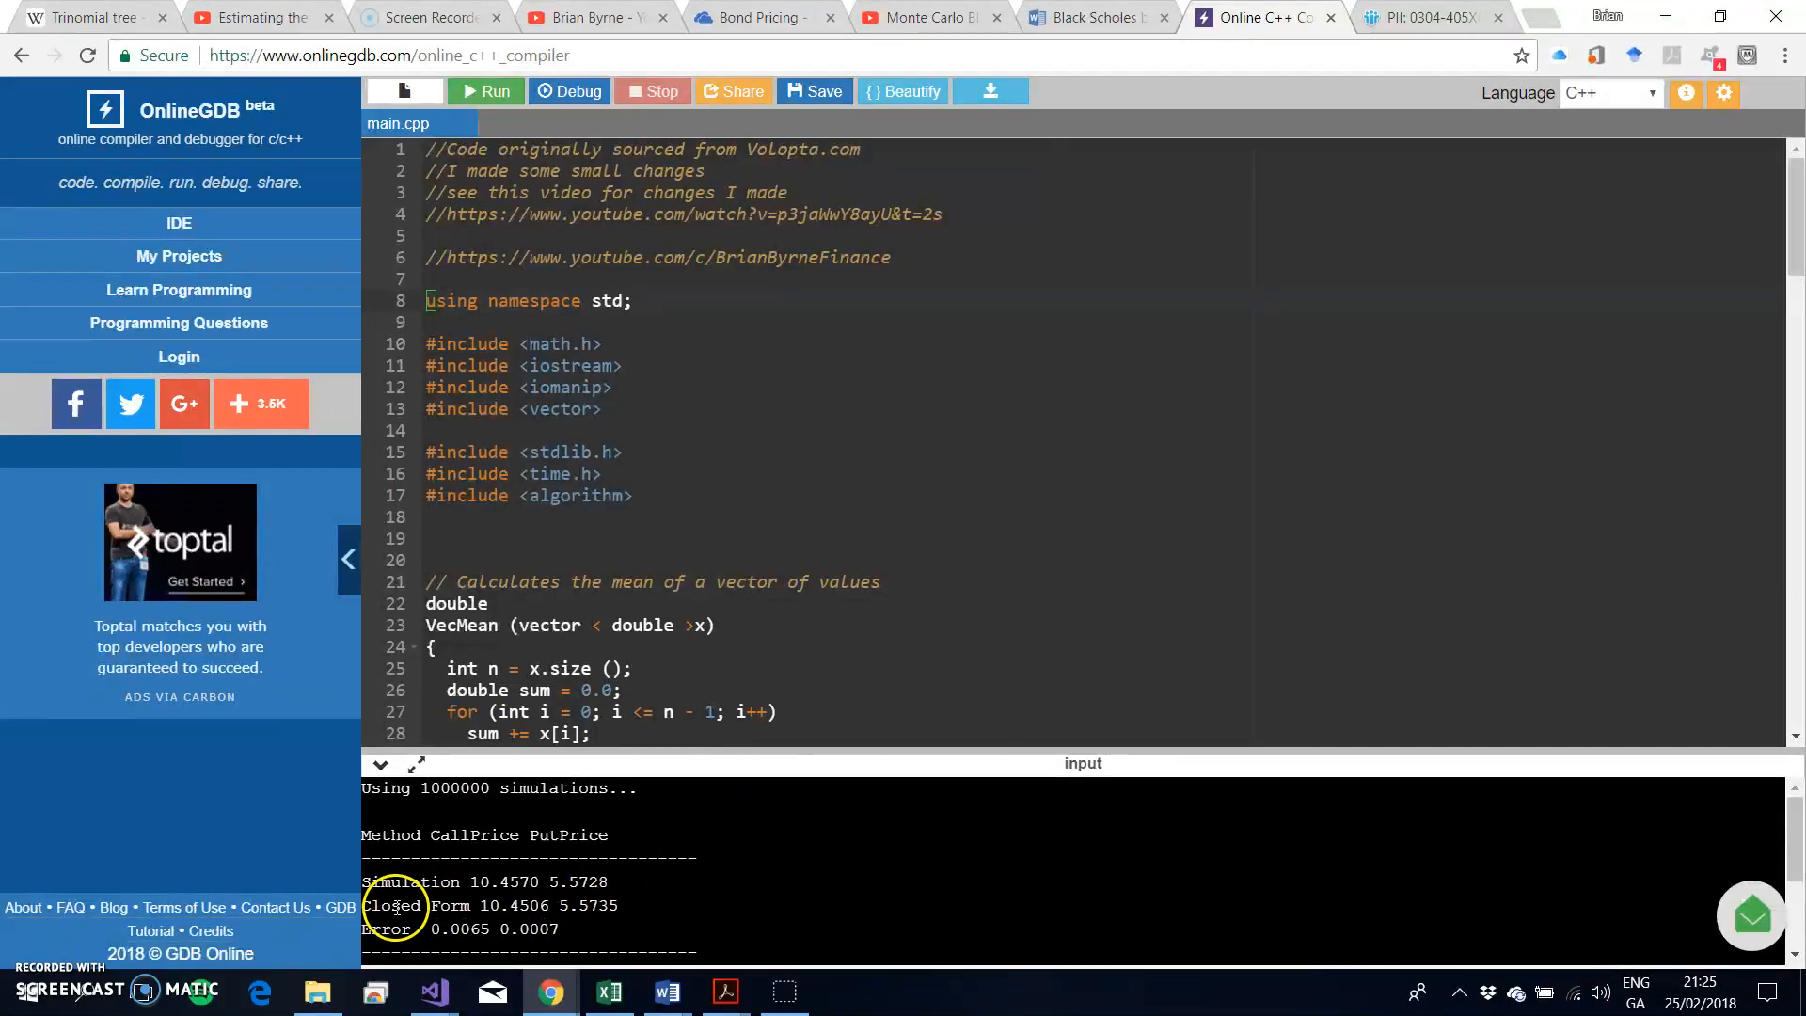
{"action": "mouse_move", "coordinate": [442, 918]}
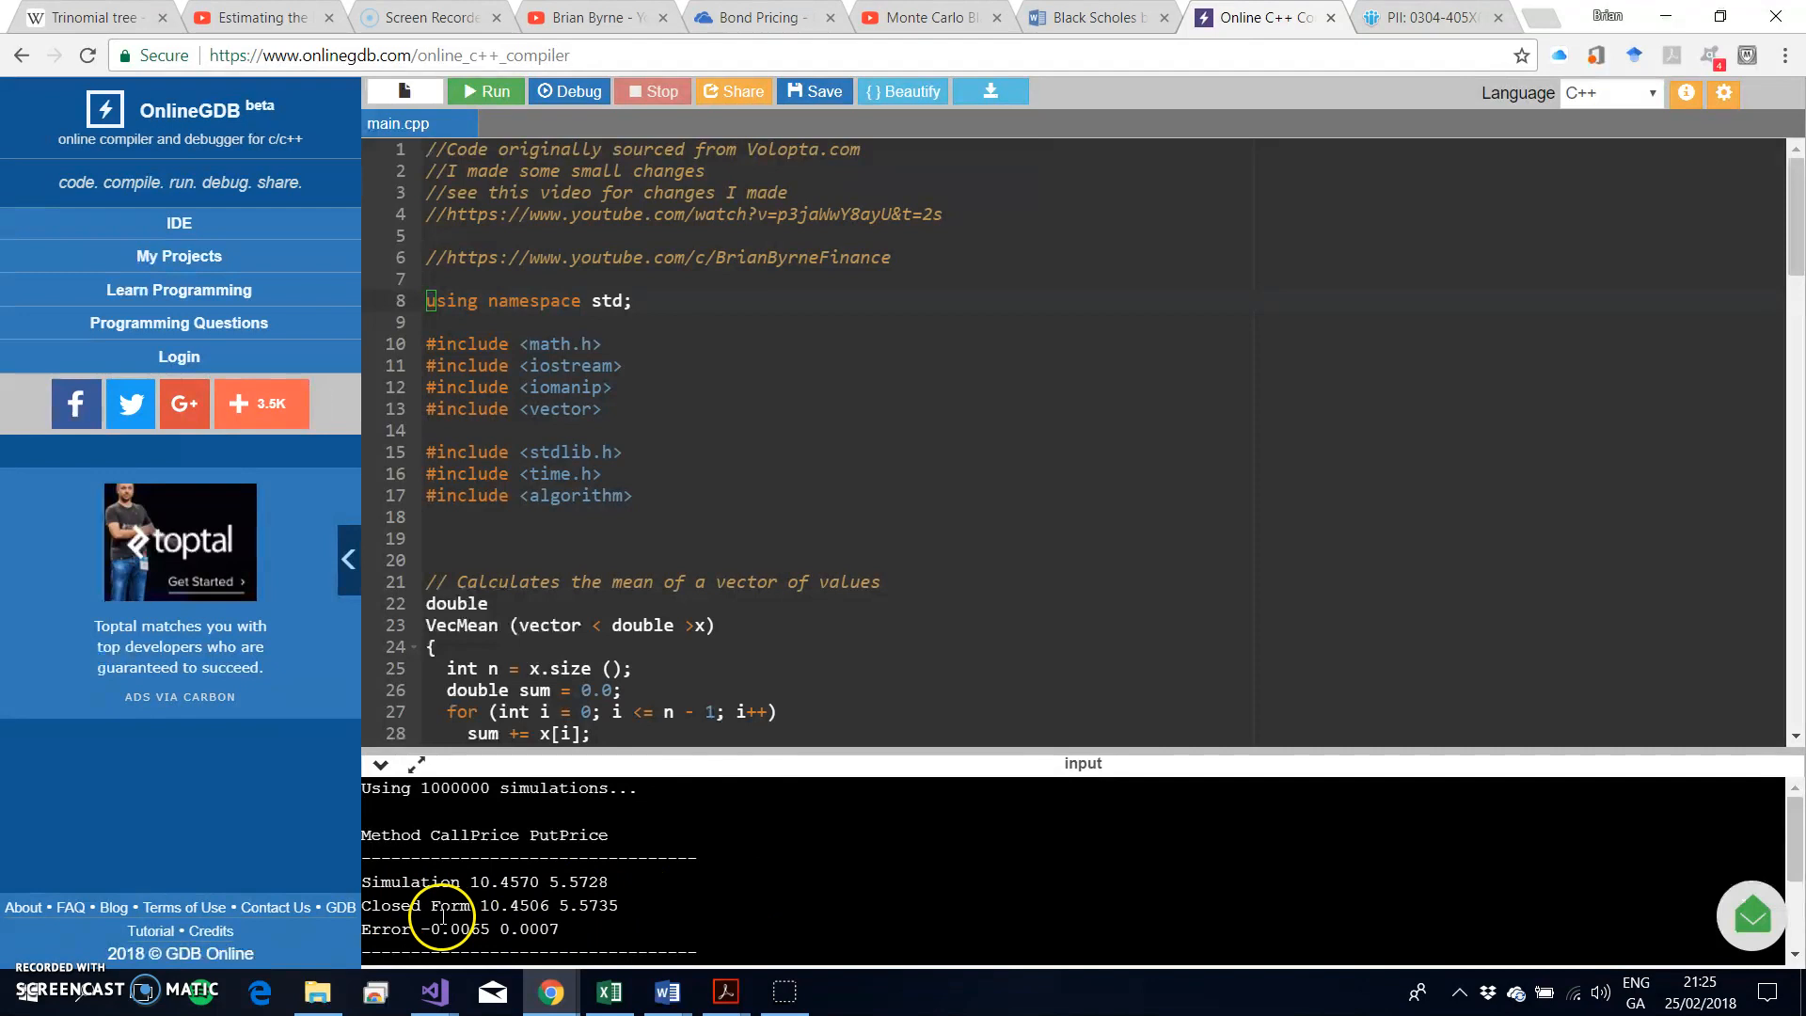
{"action": "mouse_move", "coordinate": [496, 905]}
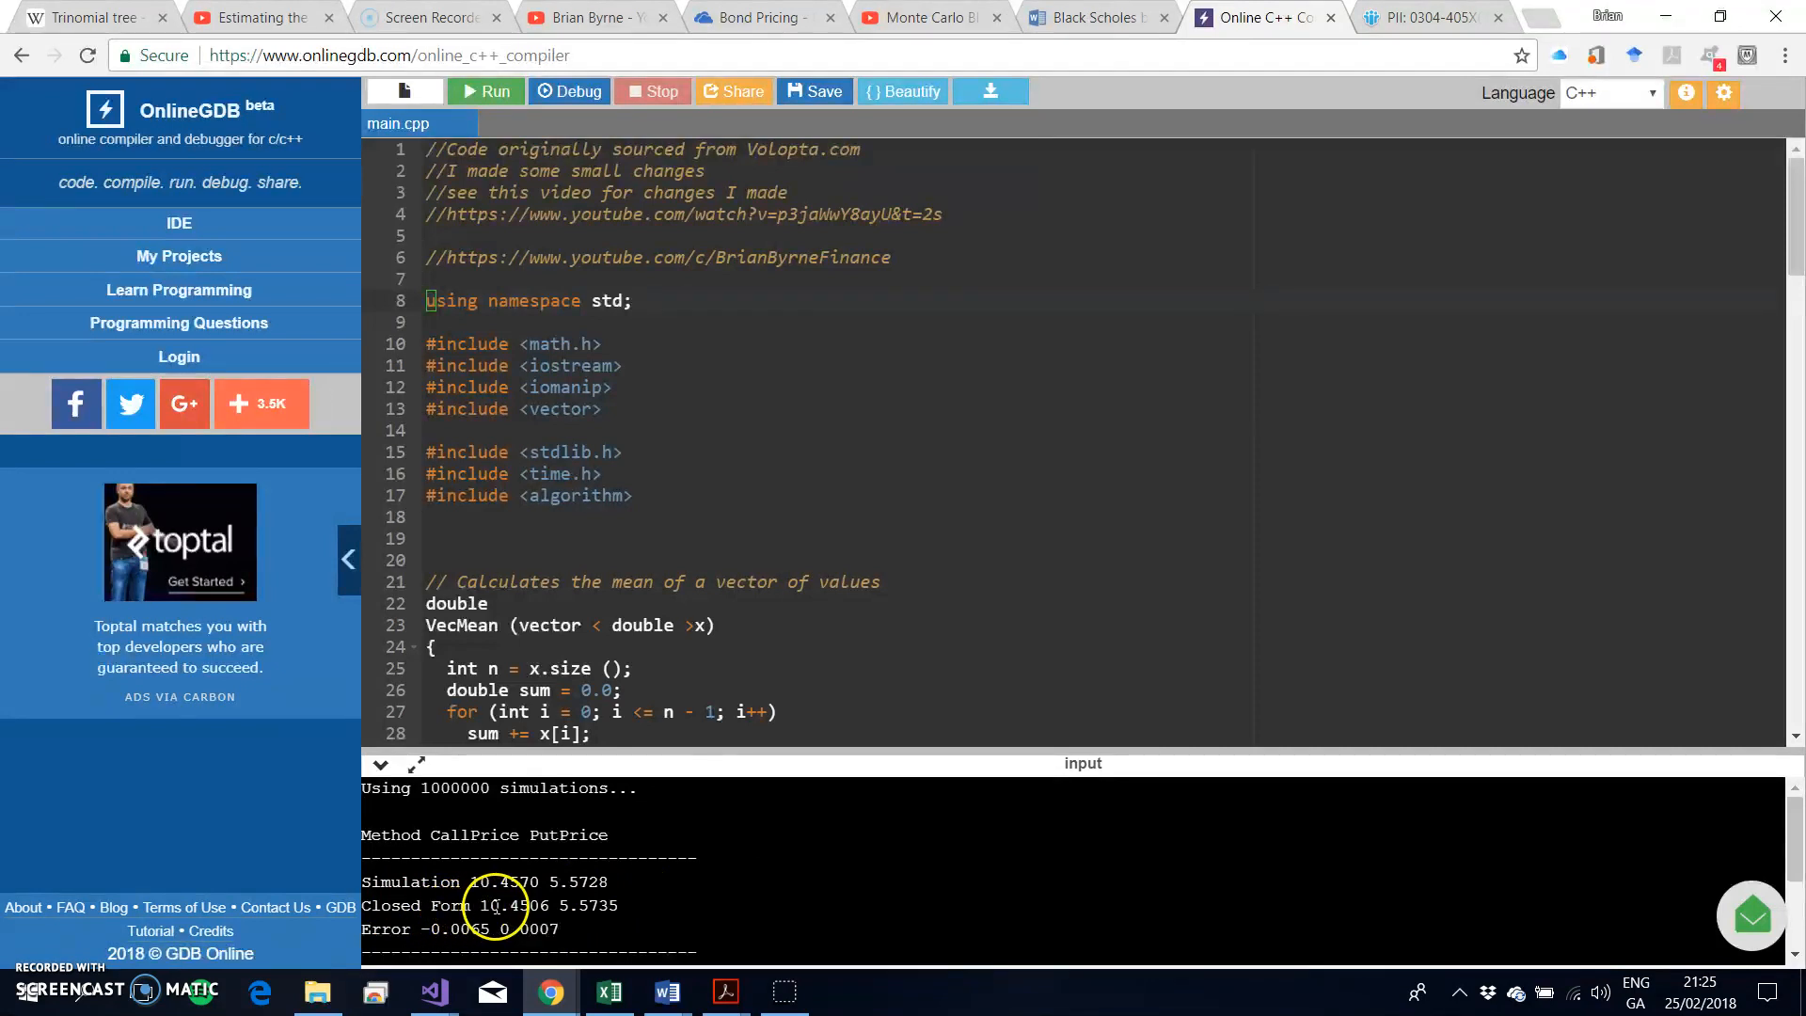
{"action": "mouse_move", "coordinate": [564, 905]}
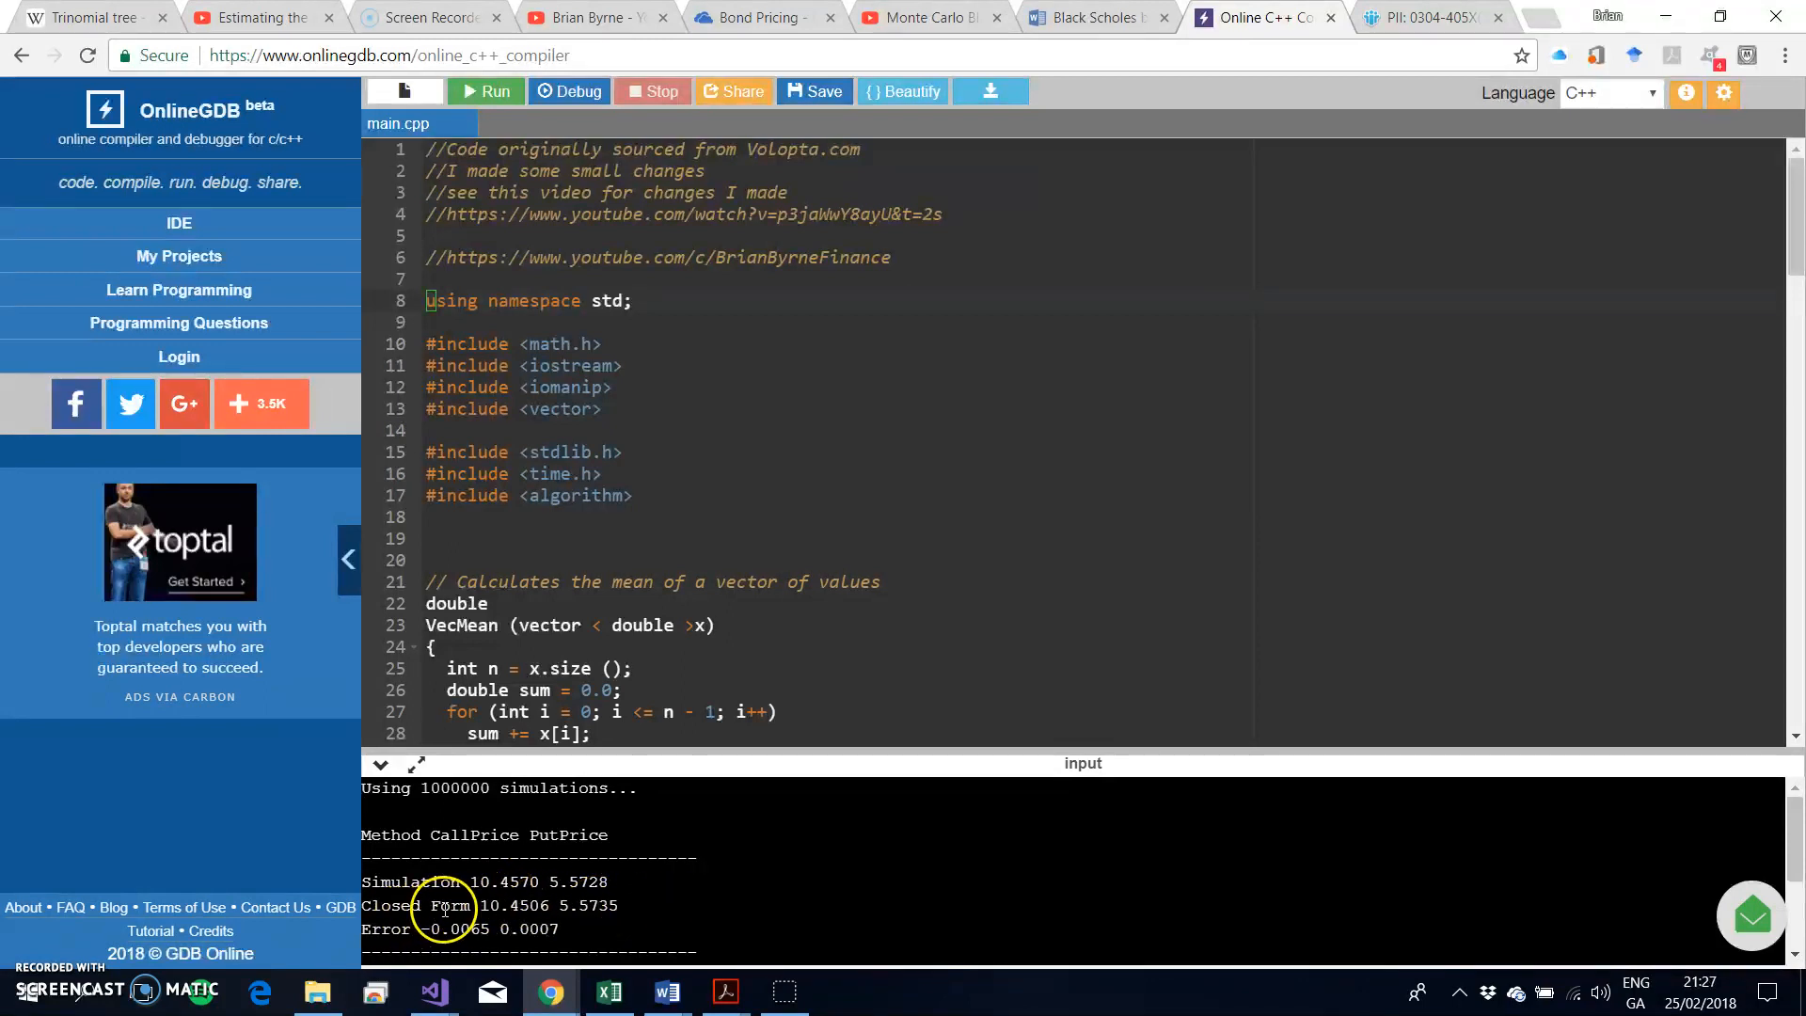
{"action": "mouse_move", "coordinate": [662, 465]}
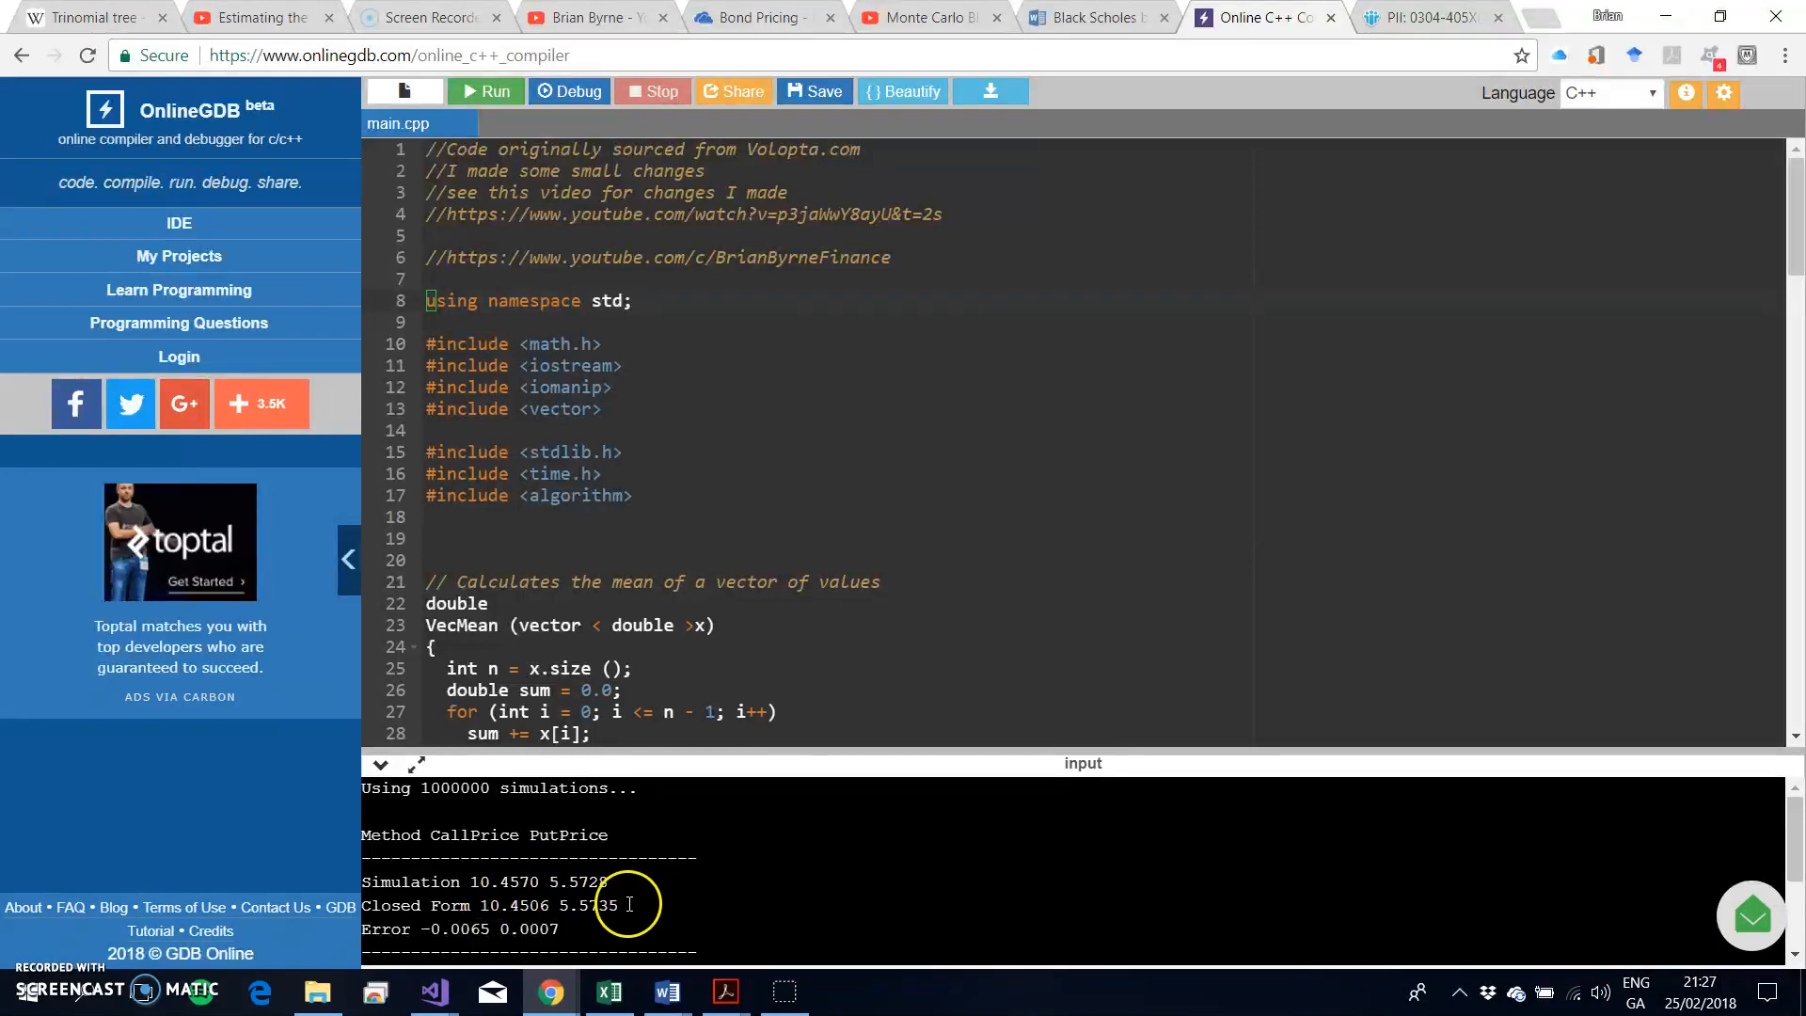
{"action": "mouse_move", "coordinate": [456, 935]}
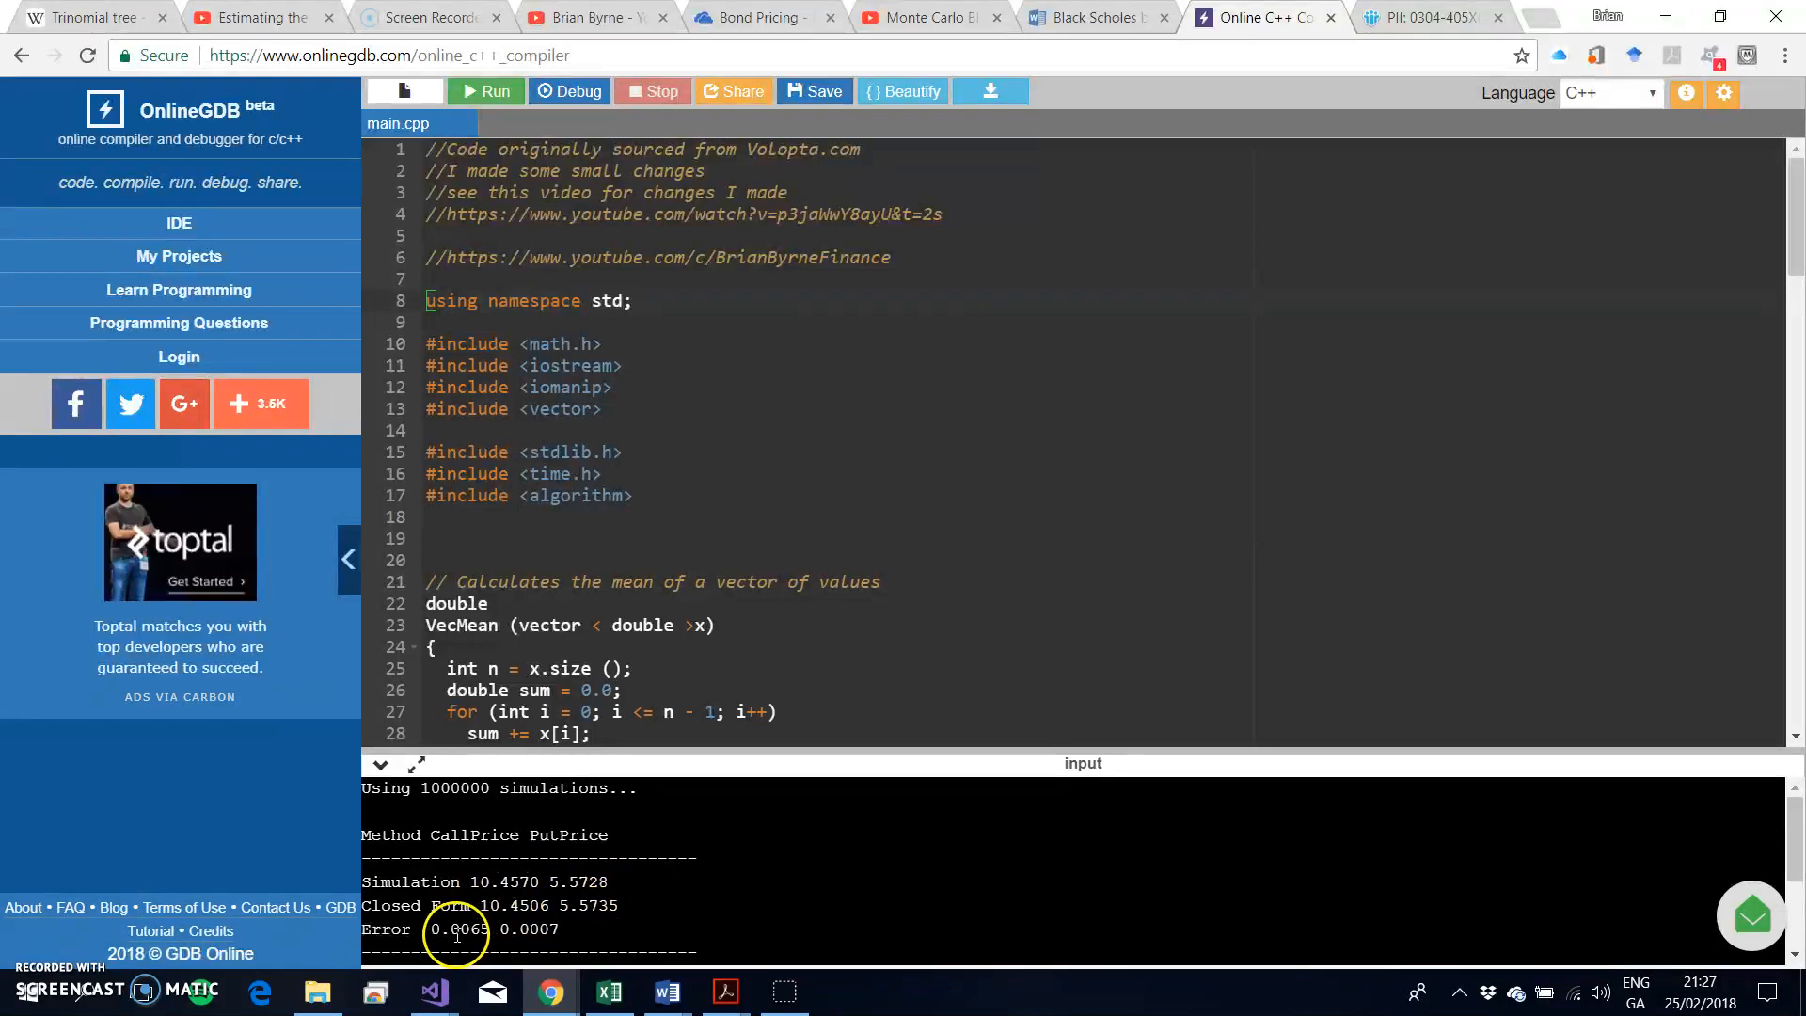
{"action": "mouse_move", "coordinate": [606, 787]}
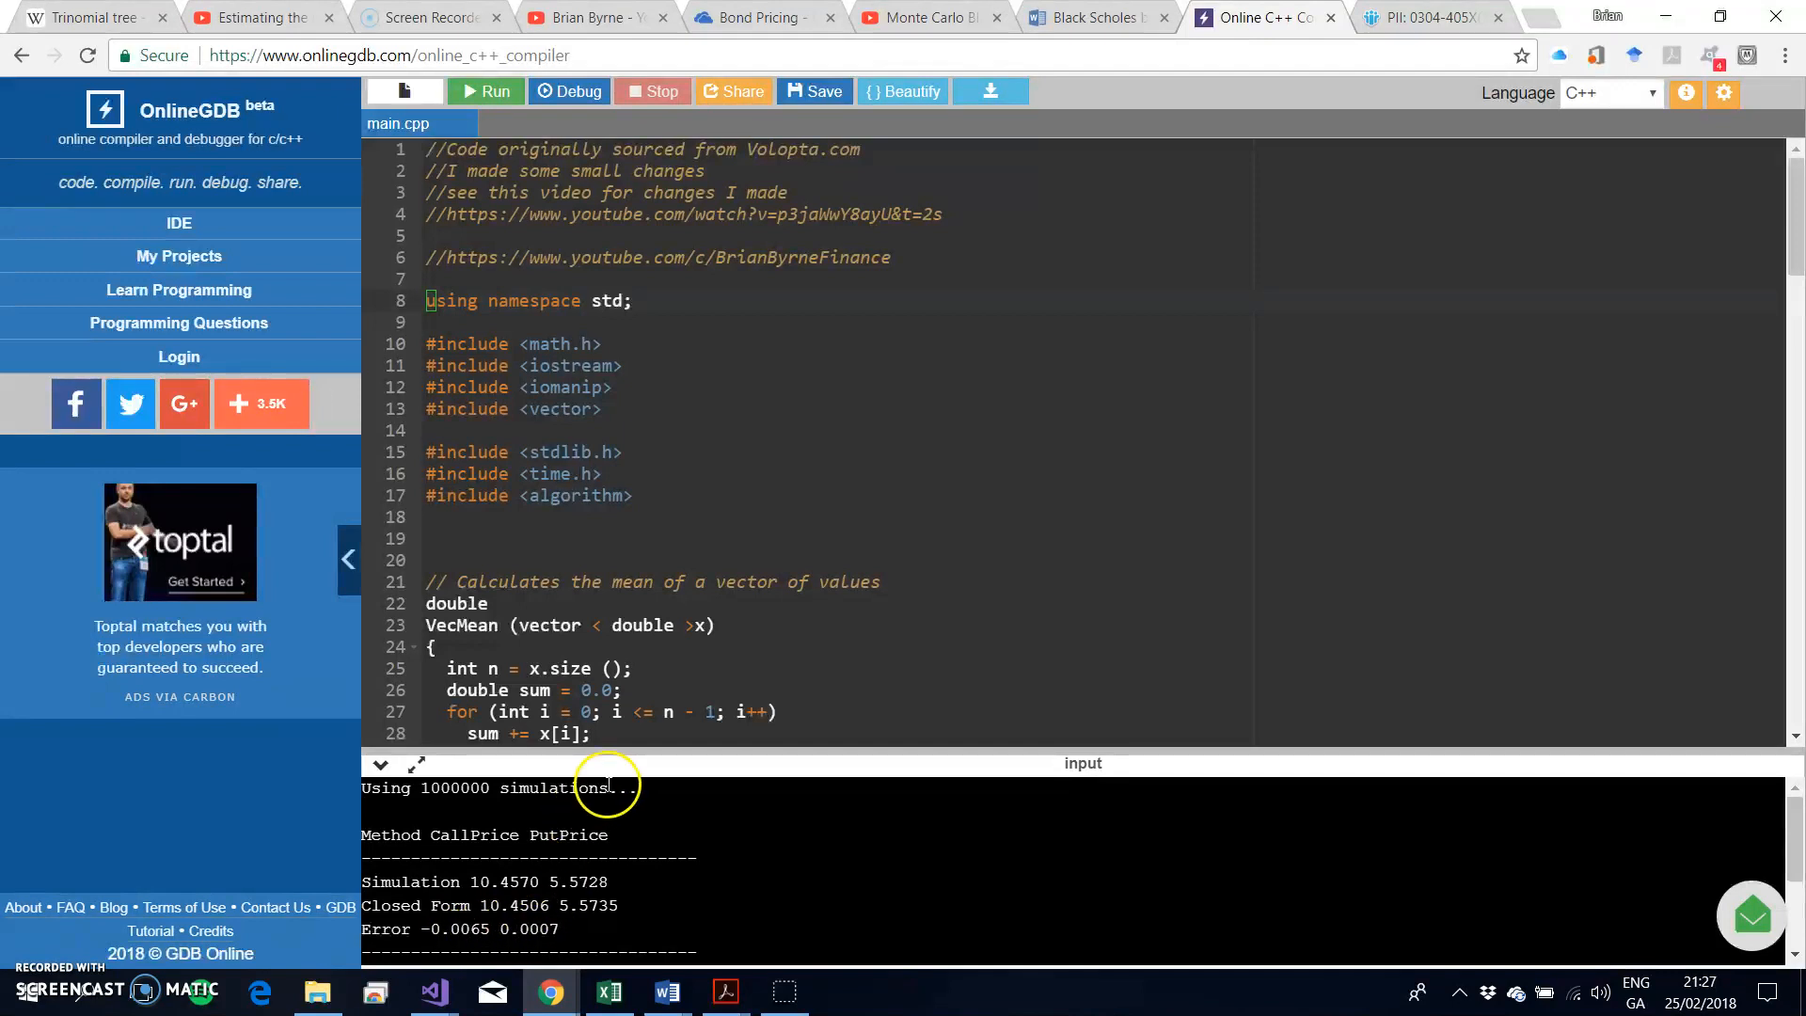
{"action": "mouse_move", "coordinate": [429, 792]}
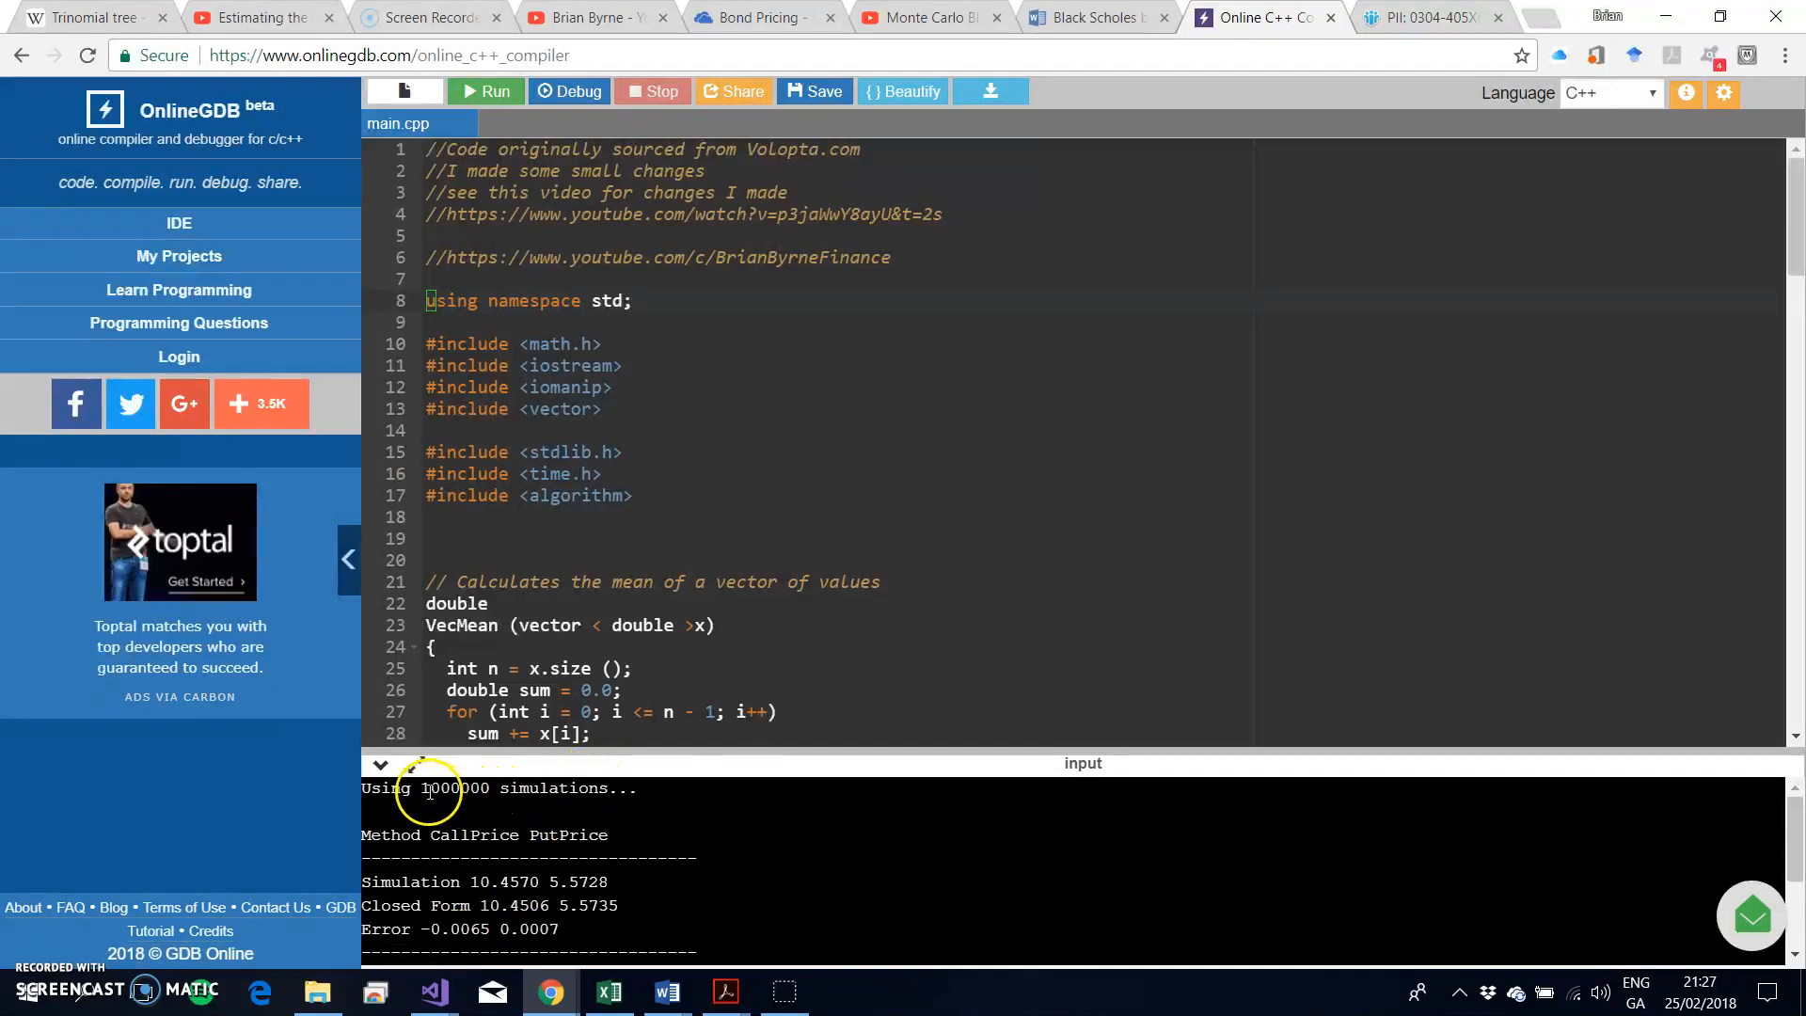
{"action": "mouse_move", "coordinate": [484, 788]}
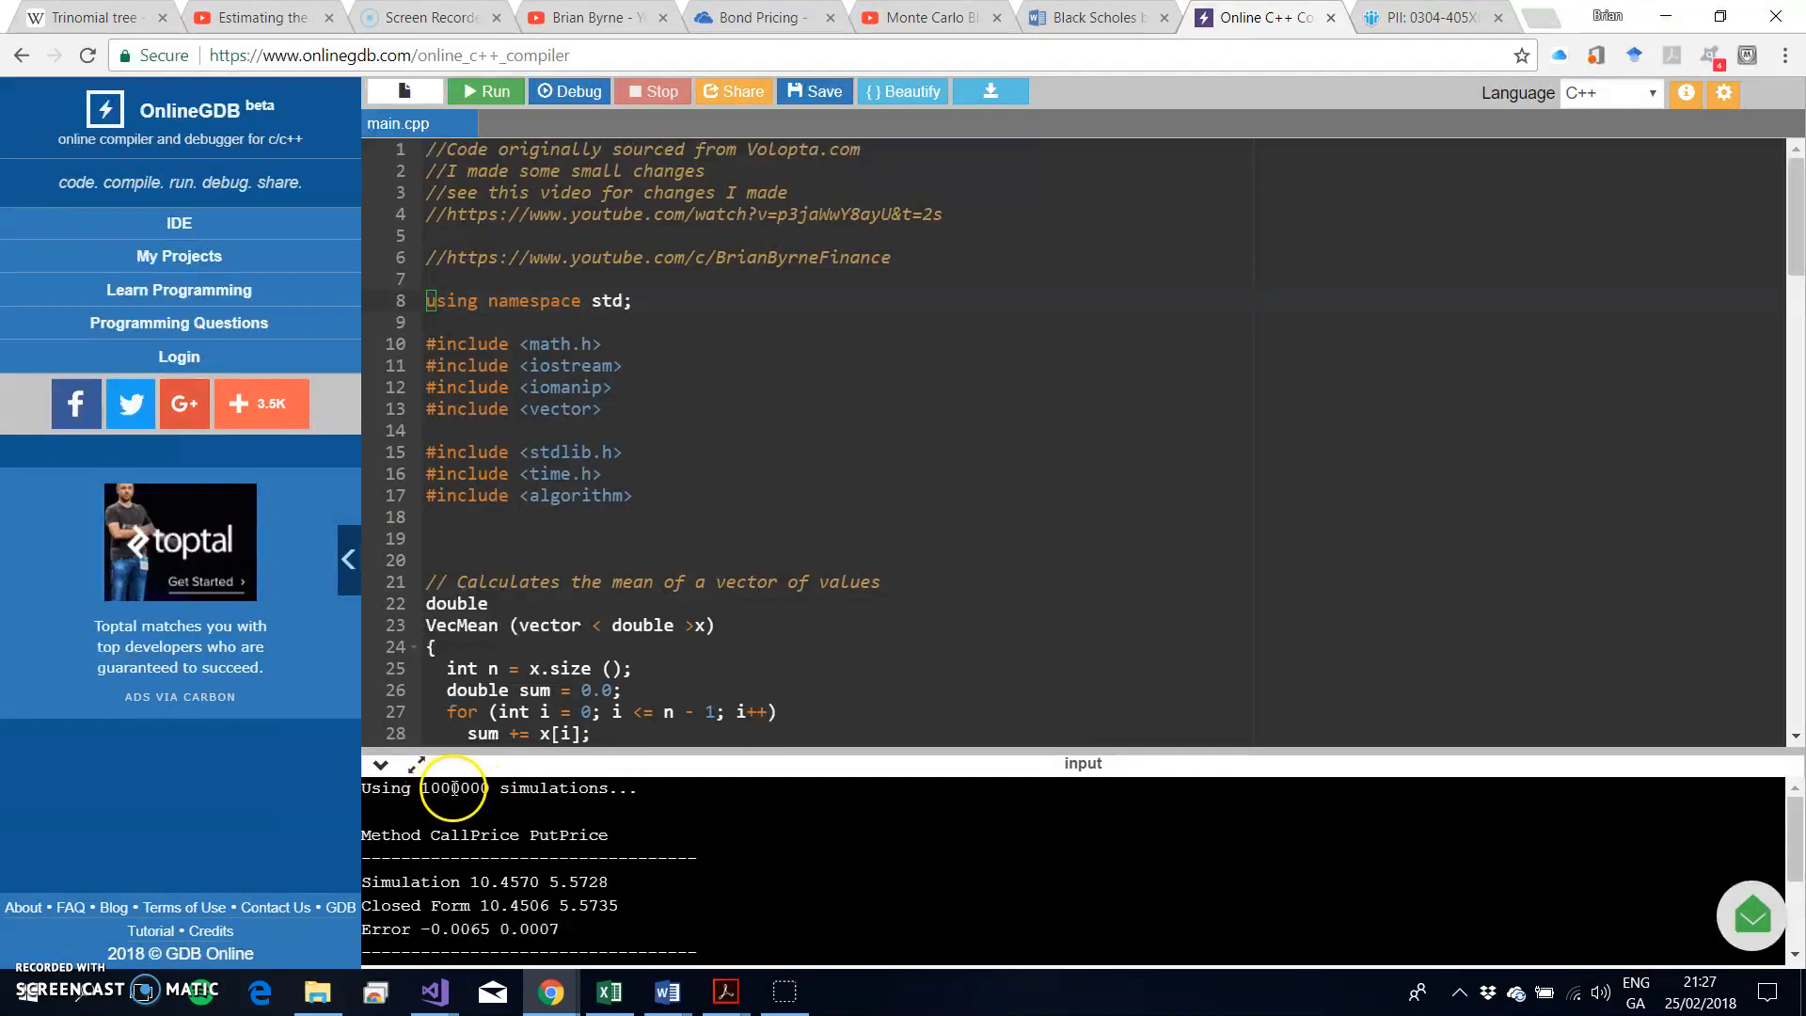
{"action": "mouse_move", "coordinate": [719, 508]}
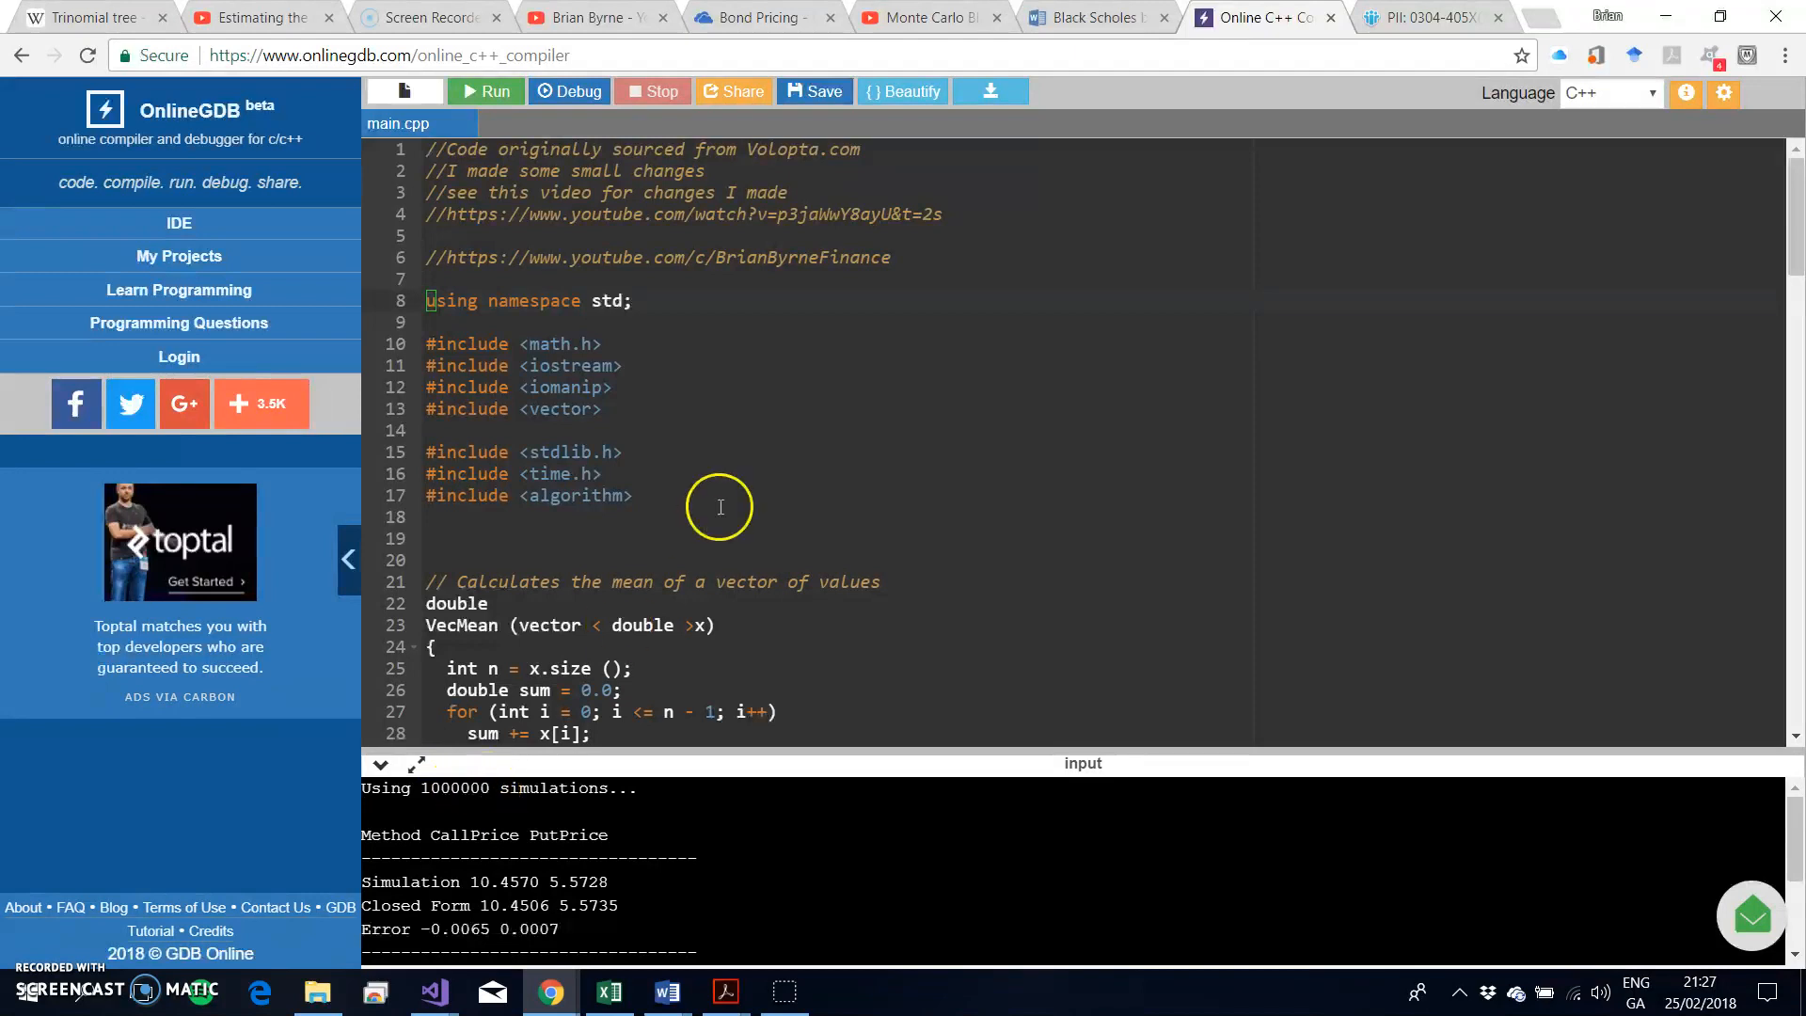
Set Nsims to 1e3 in main() and rerun, giving call 10.7385 and put 5.8307 with larger errors.
{"action": "scroll", "scroll_direction": "down", "scroll_amount": 3}
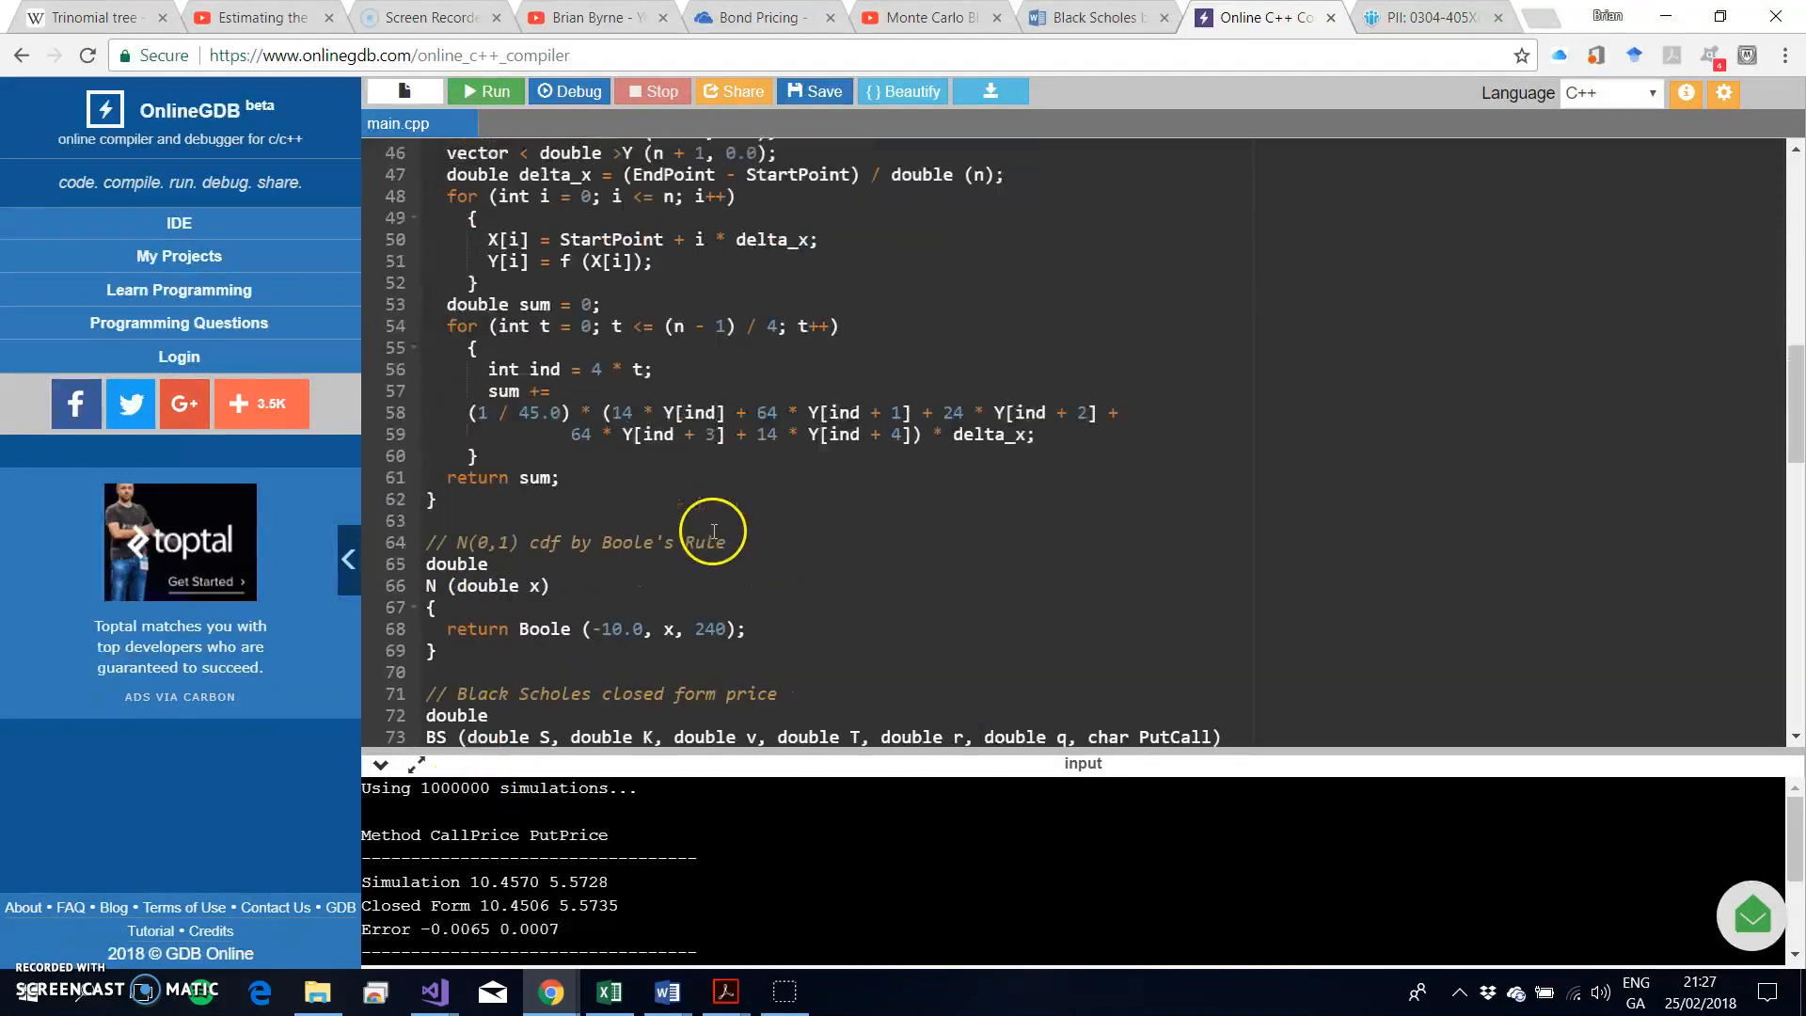
{"action": "scroll", "scroll_direction": "down", "scroll_amount": 3}
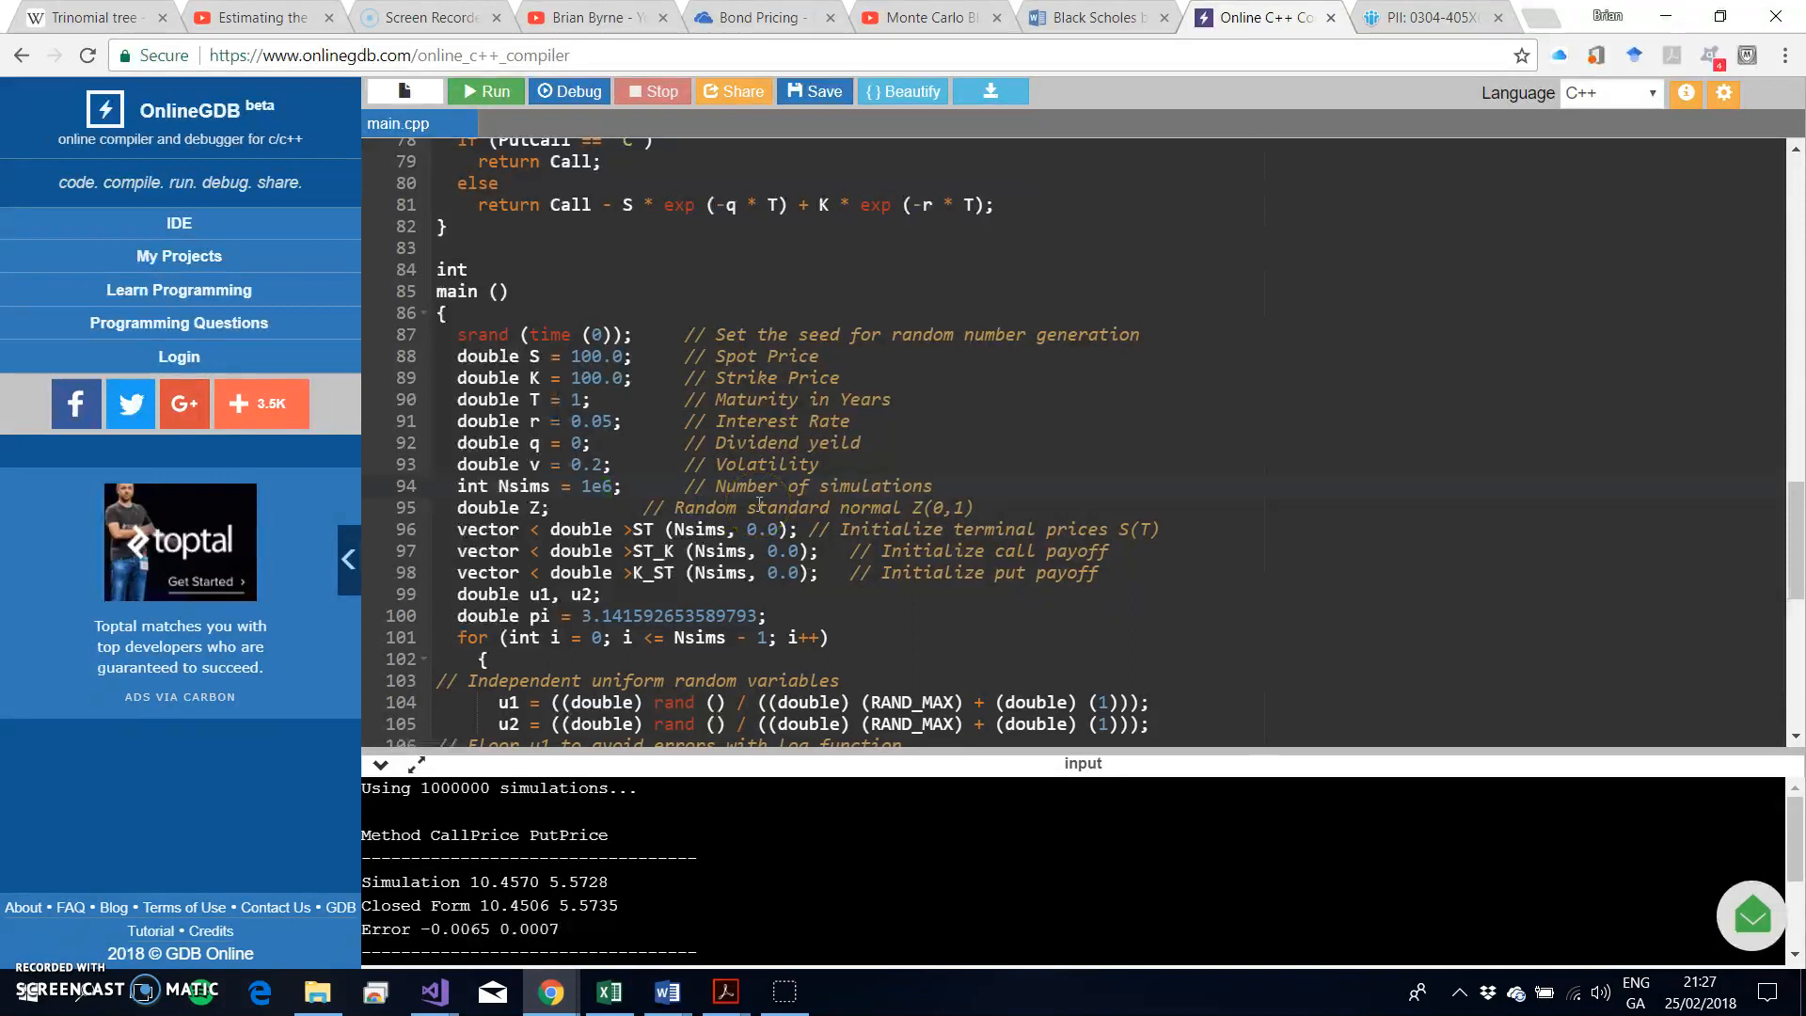
{"action": "type", "text": "1e3"}
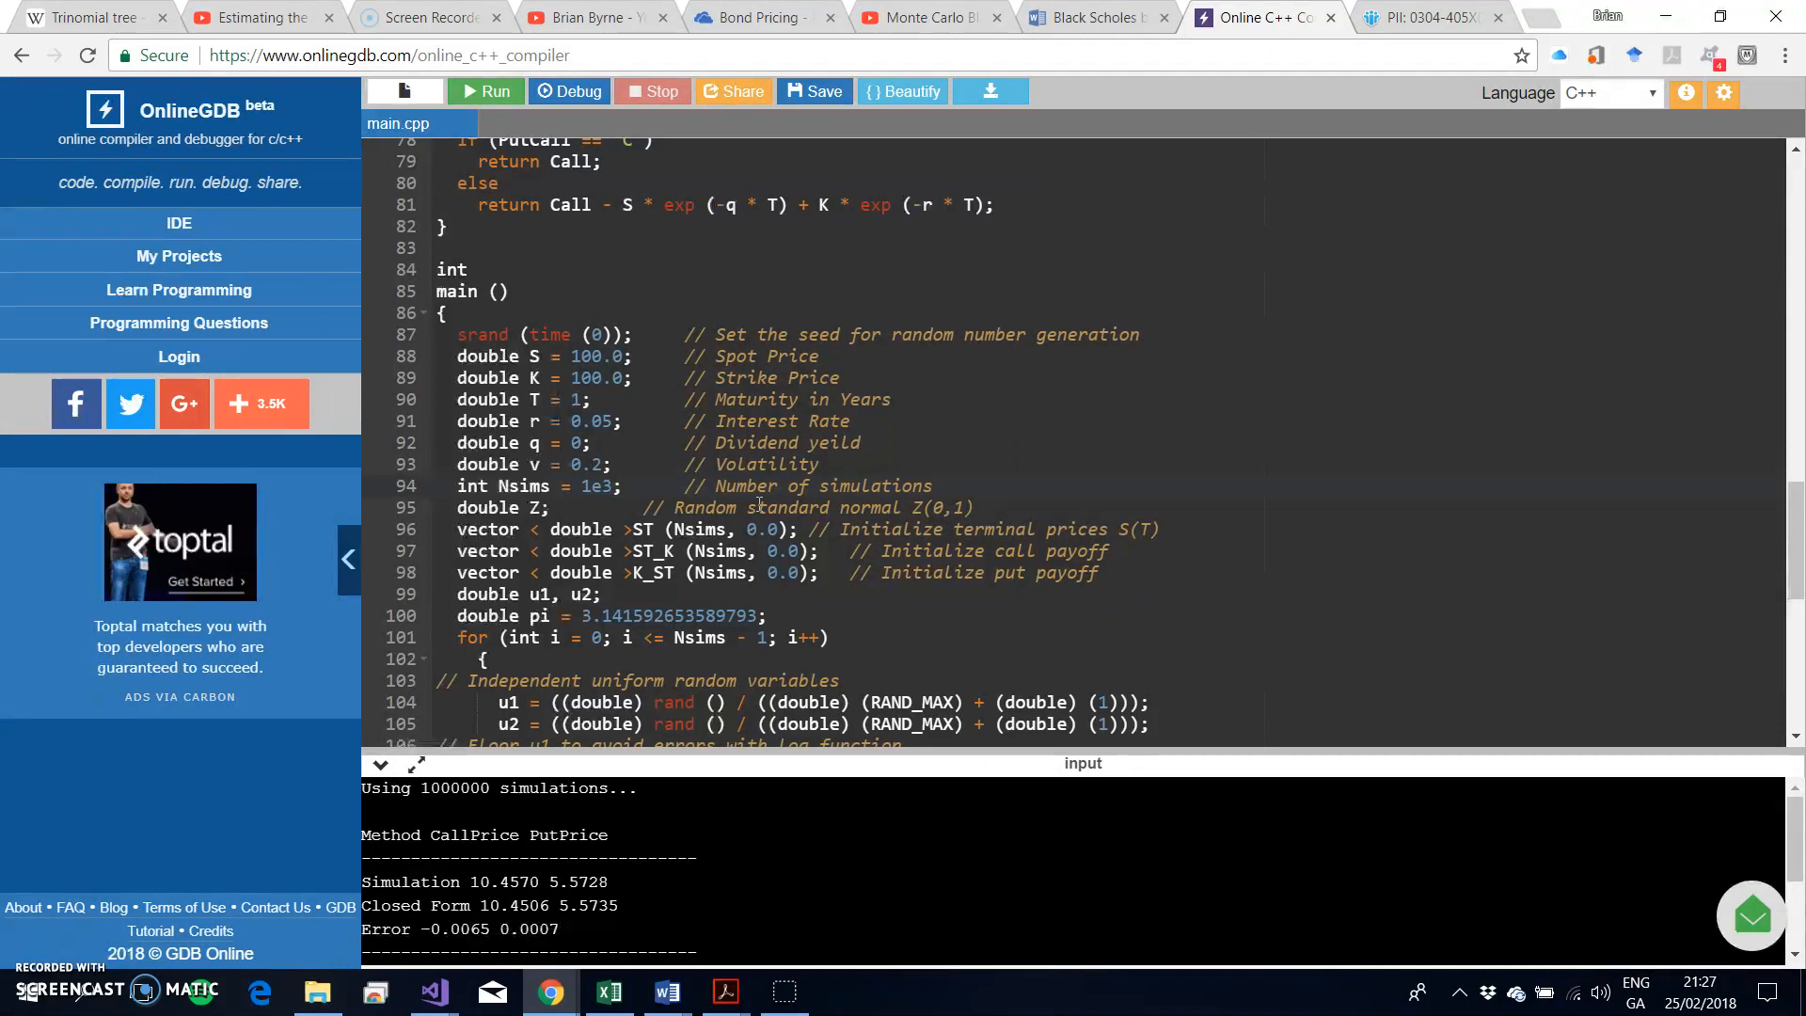
{"action": "left_click", "coordinate": [485, 90]}
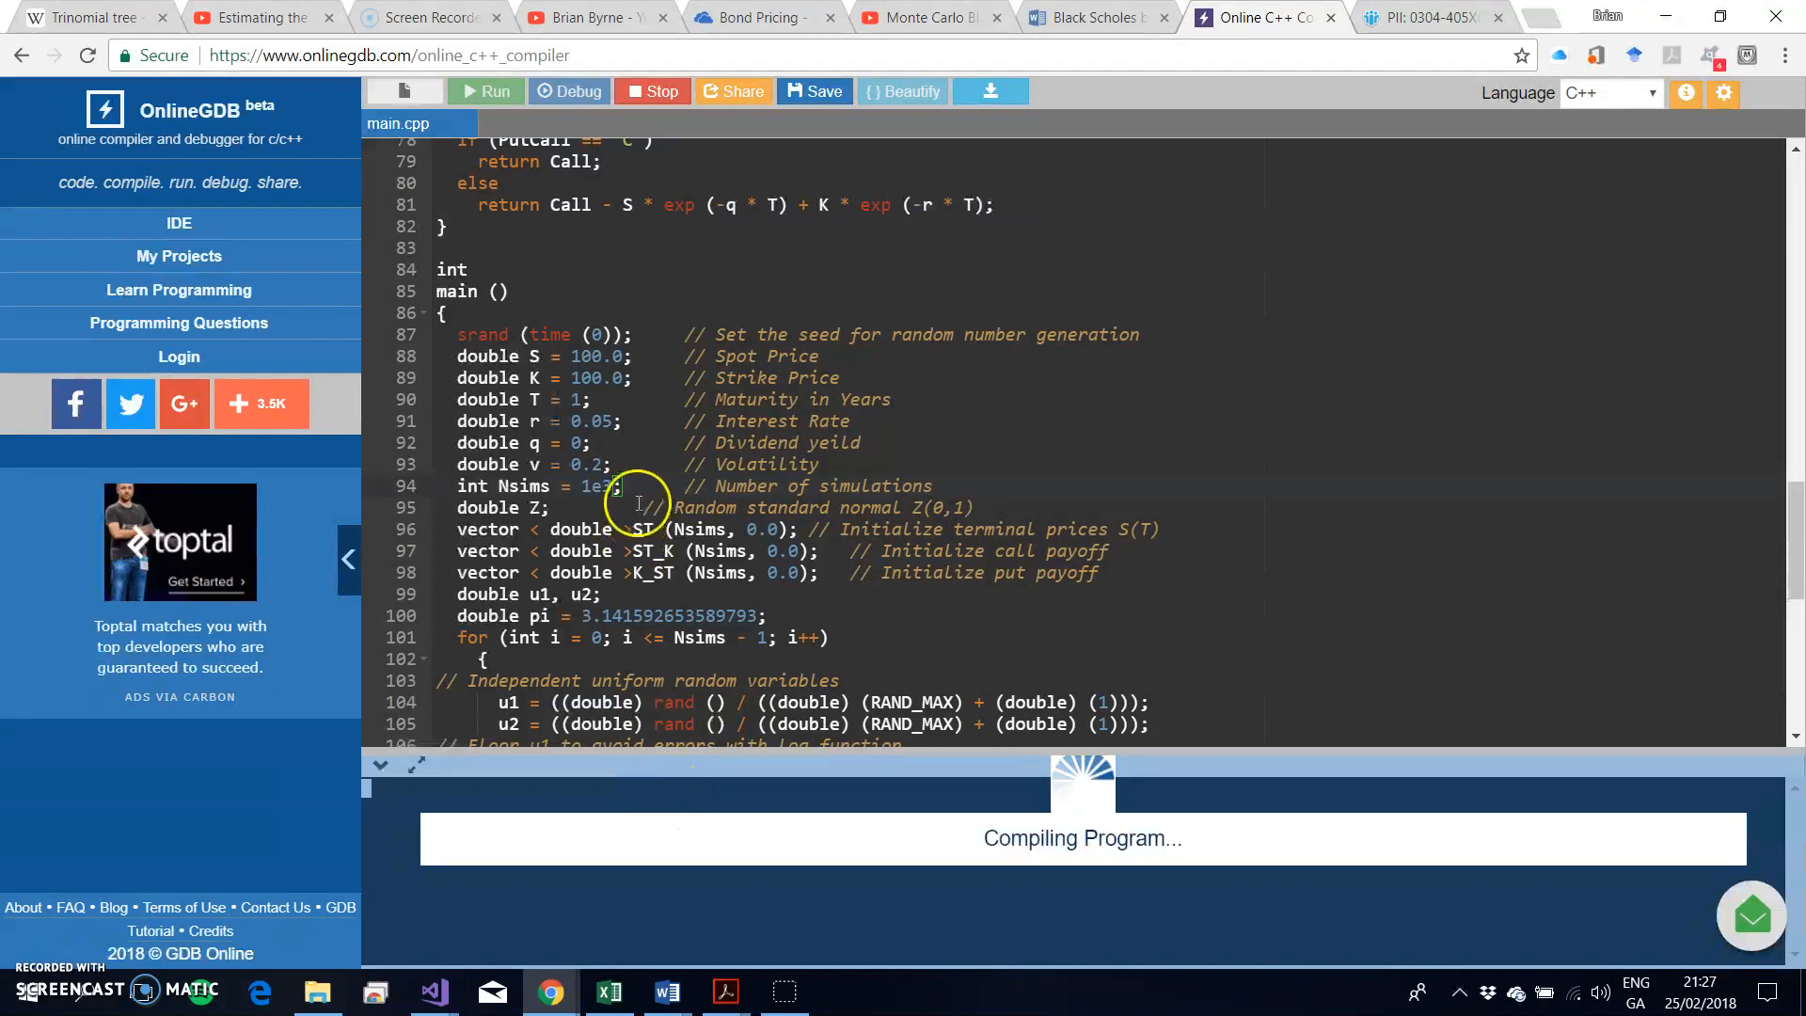
{"action": "left_click", "coordinate": [485, 90]}
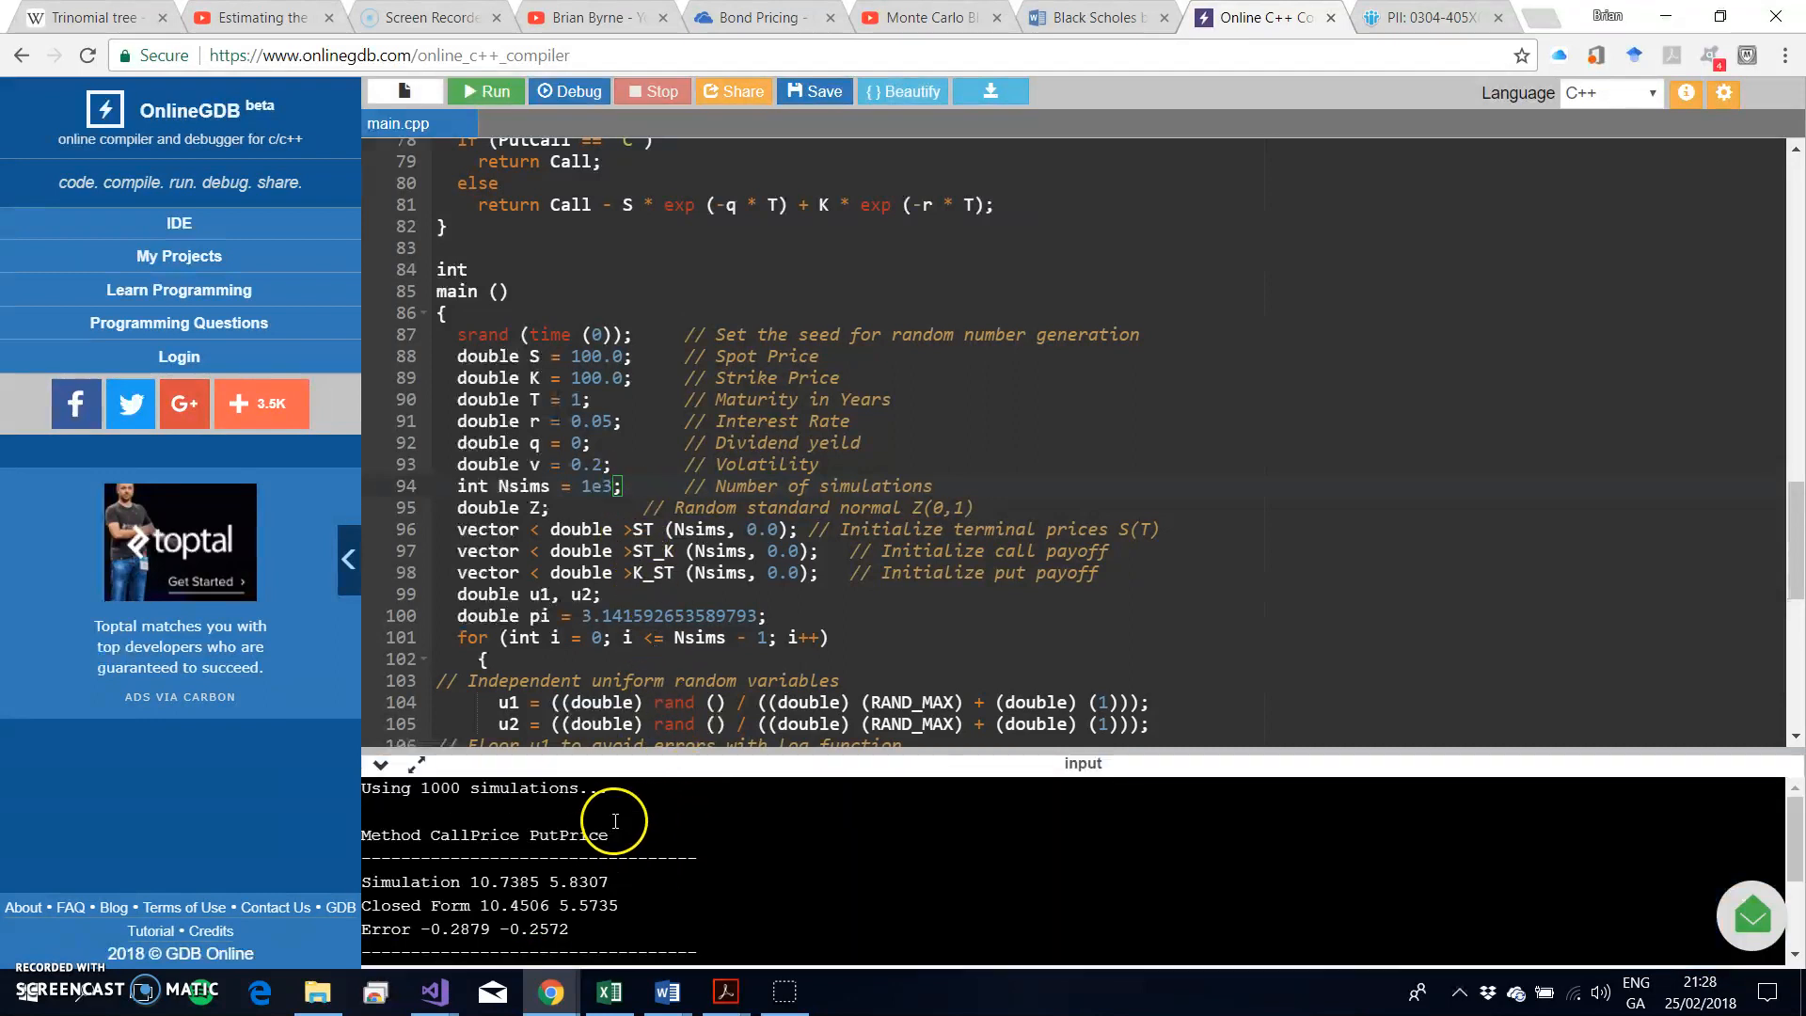
{"action": "mouse_move", "coordinate": [476, 787]}
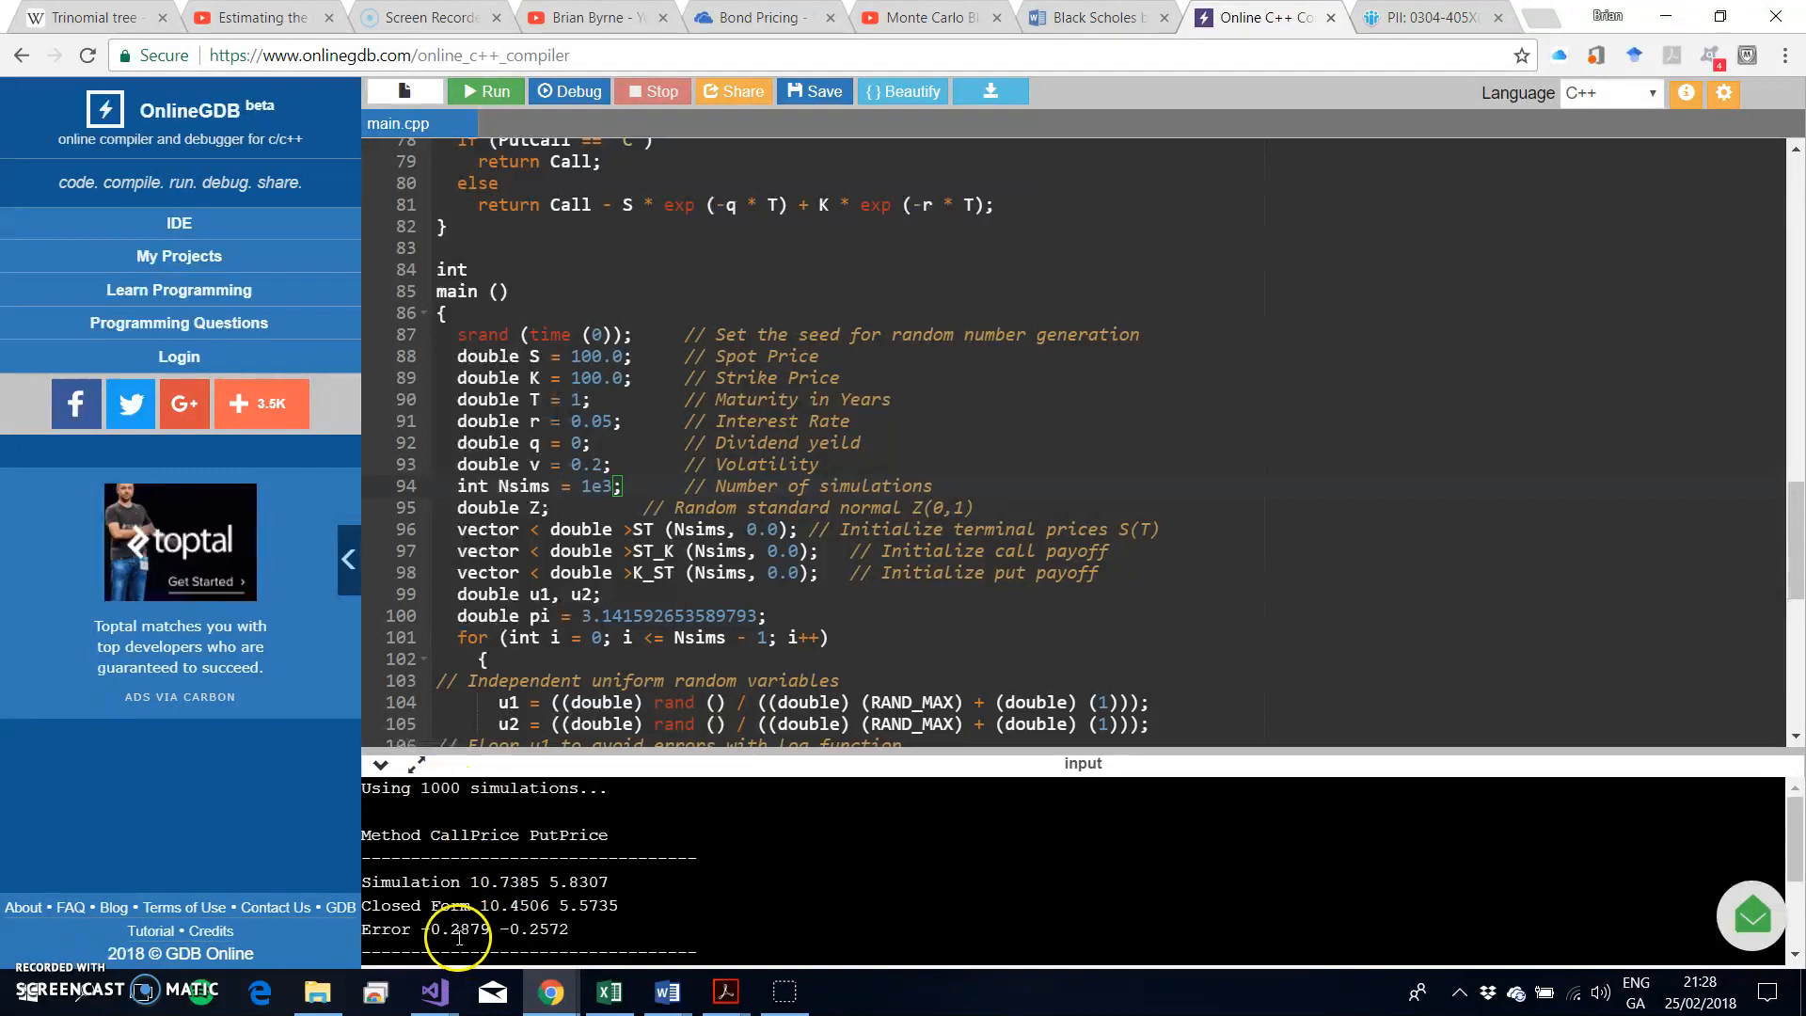
{"action": "mouse_move", "coordinate": [565, 880]}
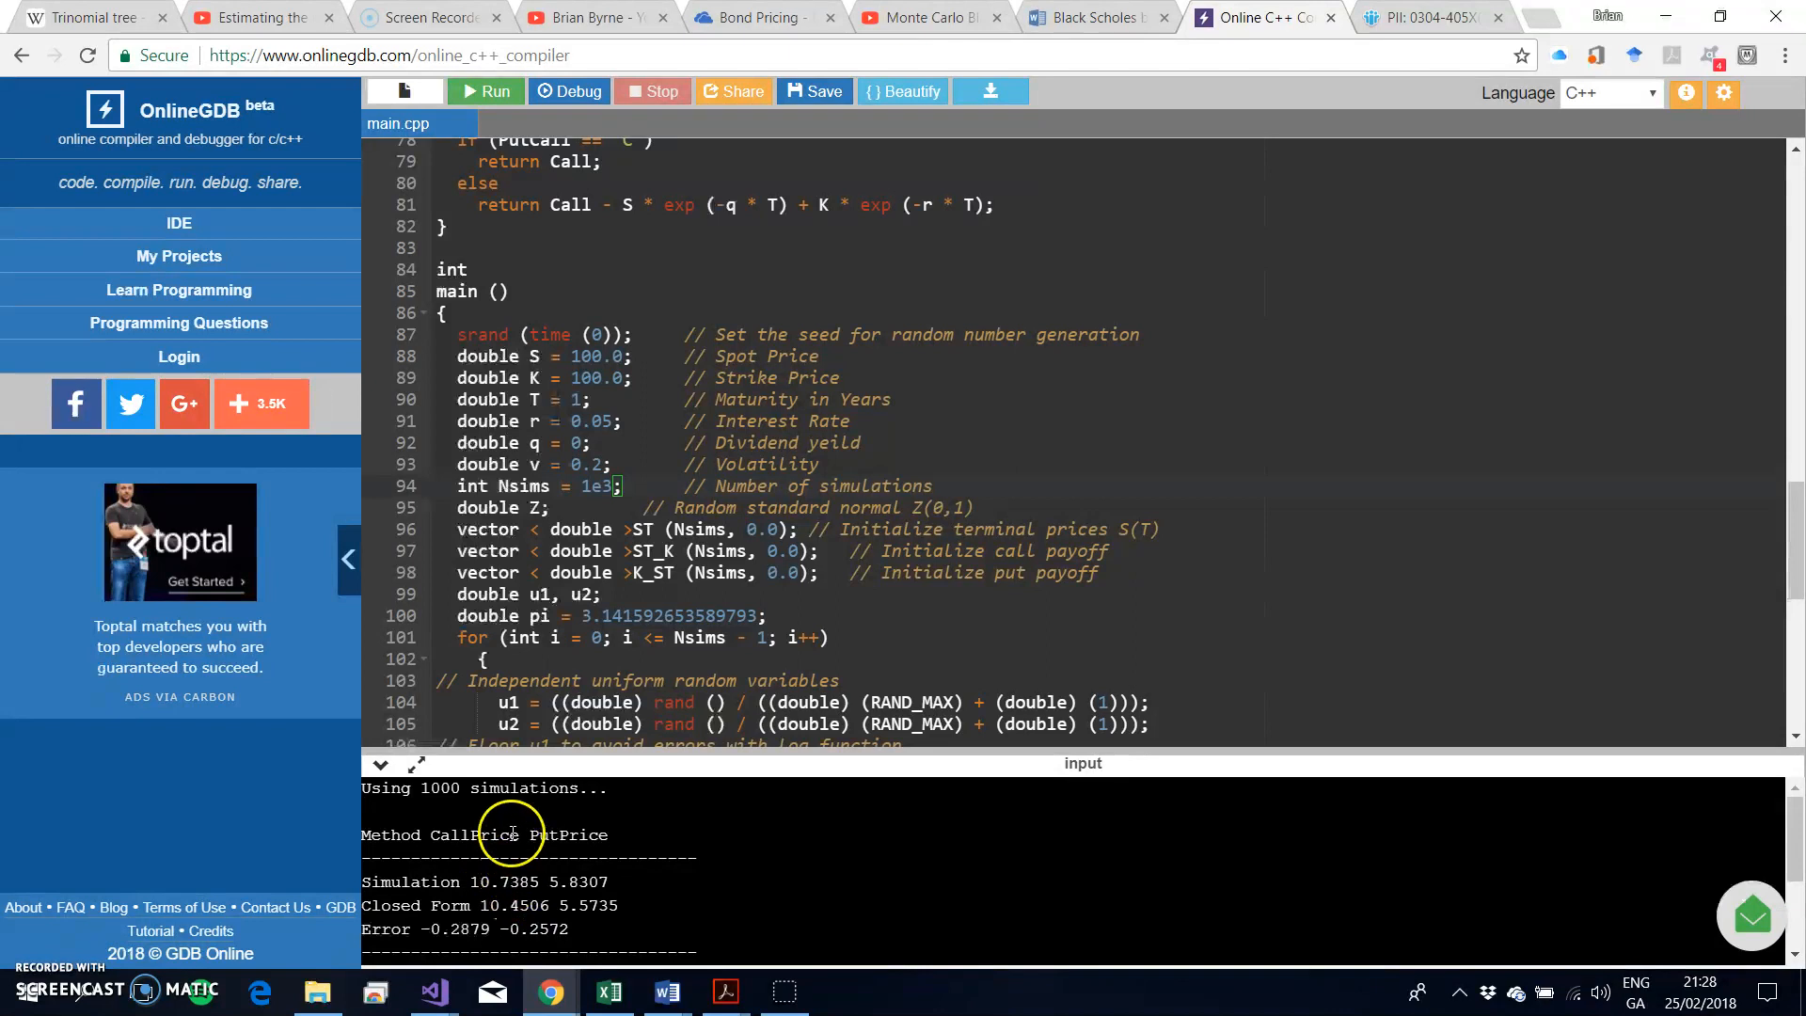
{"action": "mouse_move", "coordinate": [493, 775]}
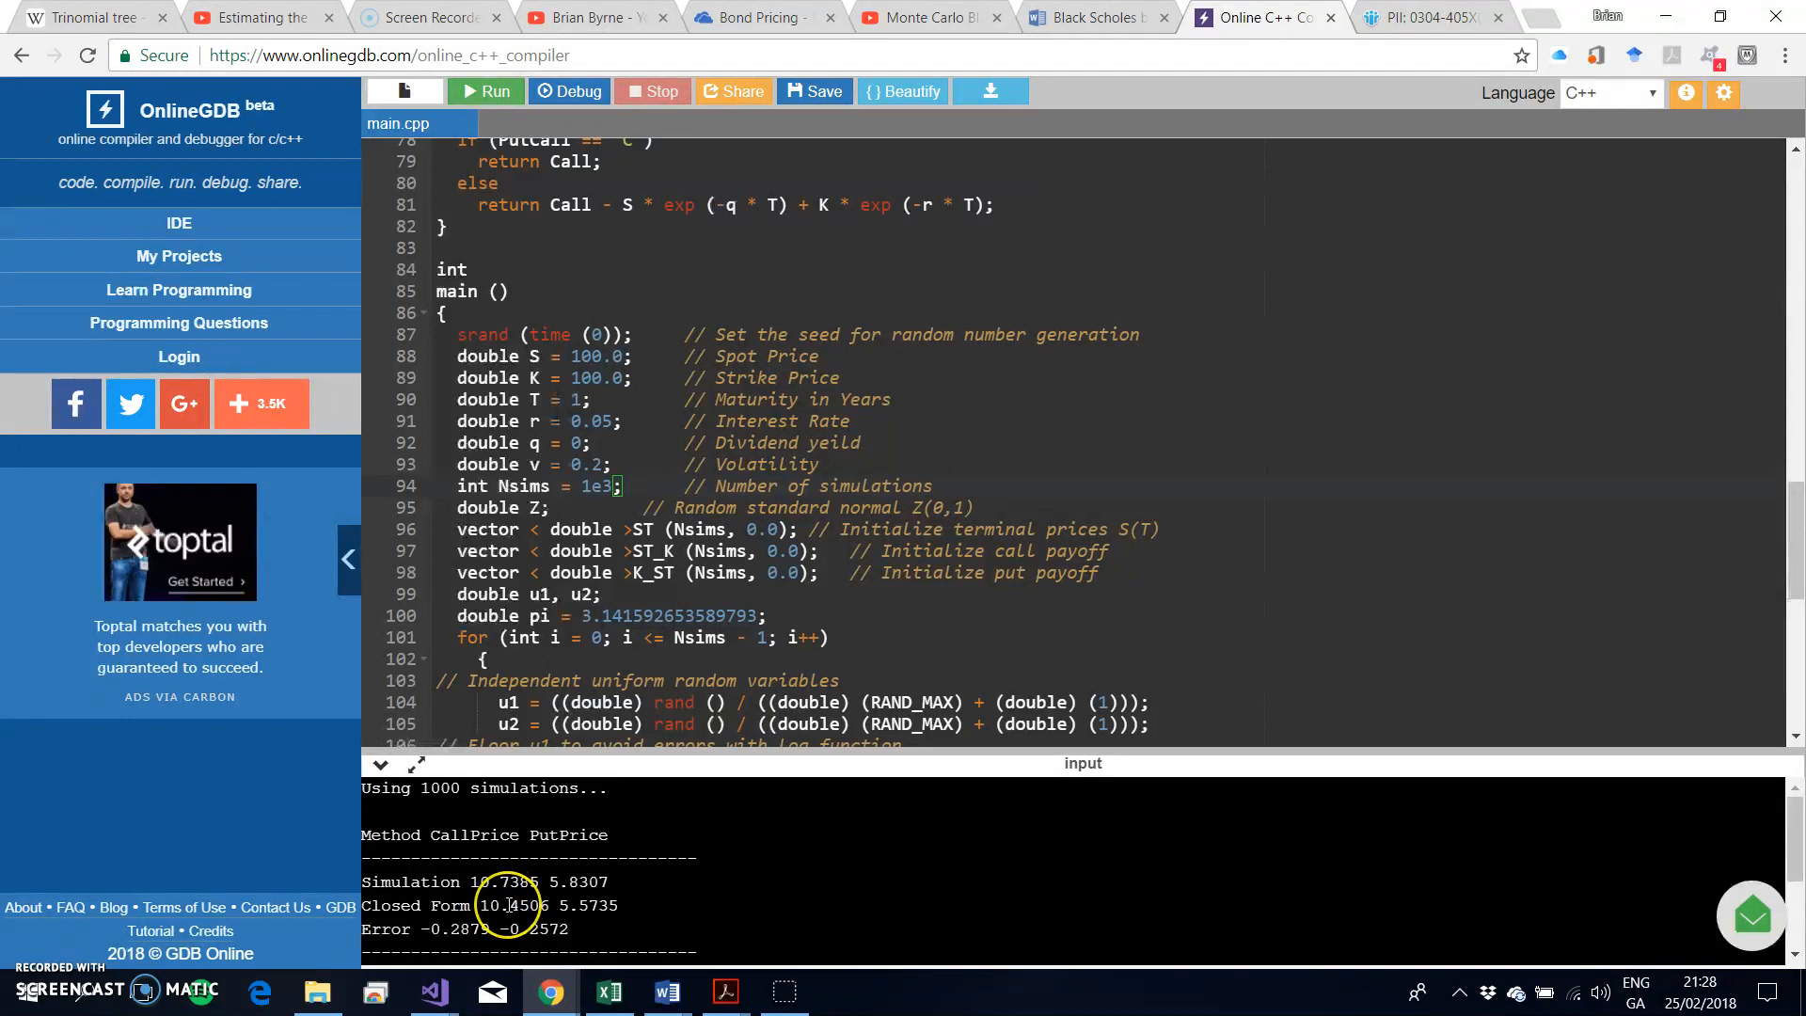
{"action": "mouse_move", "coordinate": [715, 561]}
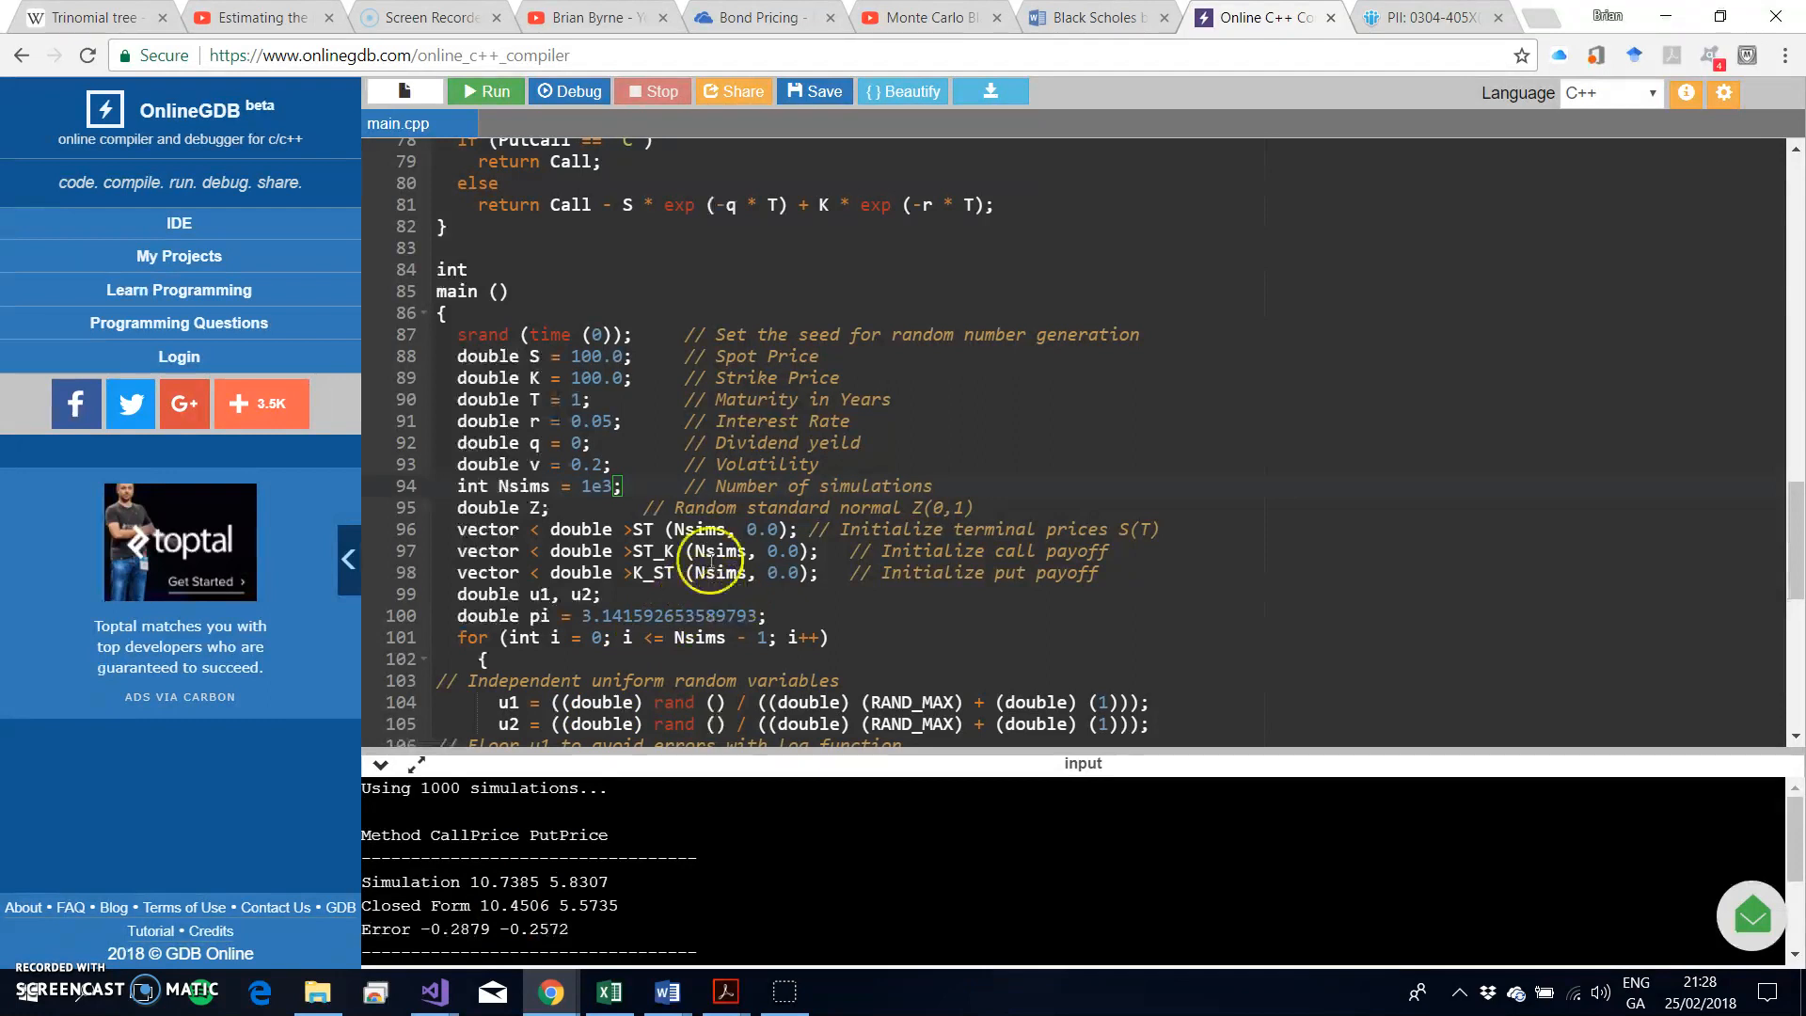
{"action": "mouse_move", "coordinate": [766, 451]}
{"action": "type", "text": "9"}
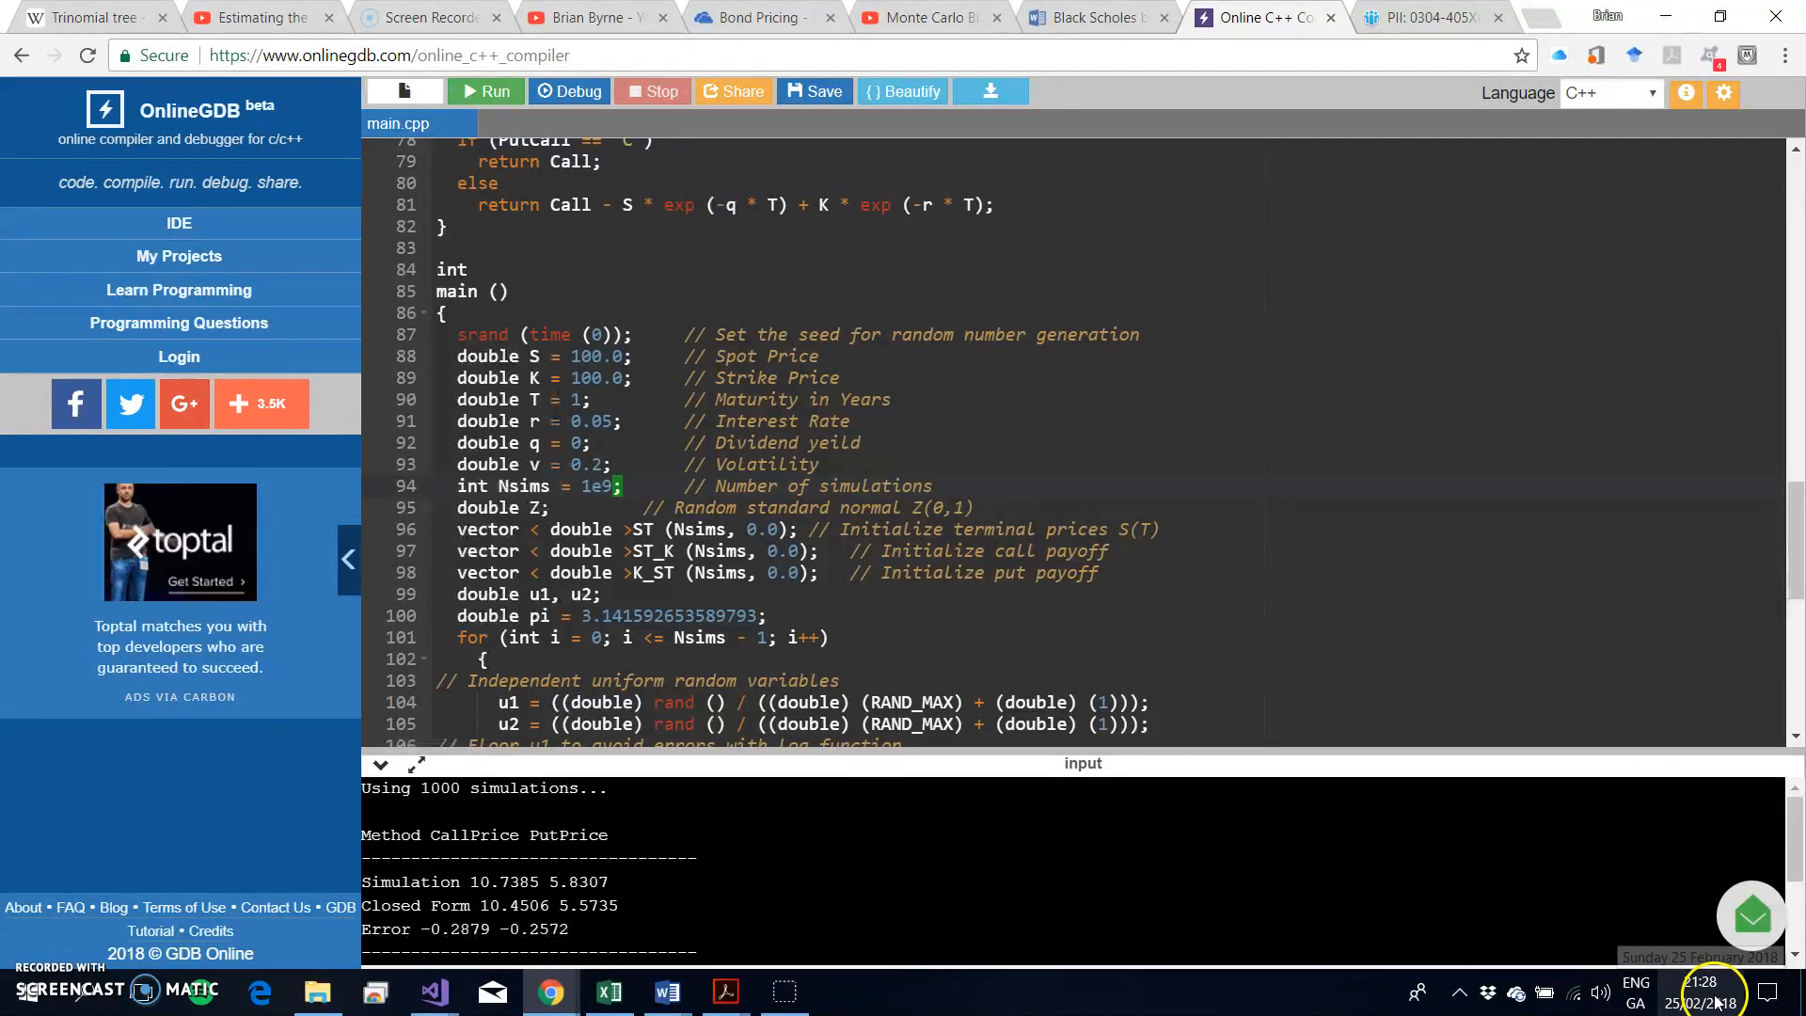
Run the pricer with the large simulation count, aborting with std::bad_alloc and exit code 134.
{"action": "left_click", "coordinate": [486, 90]}
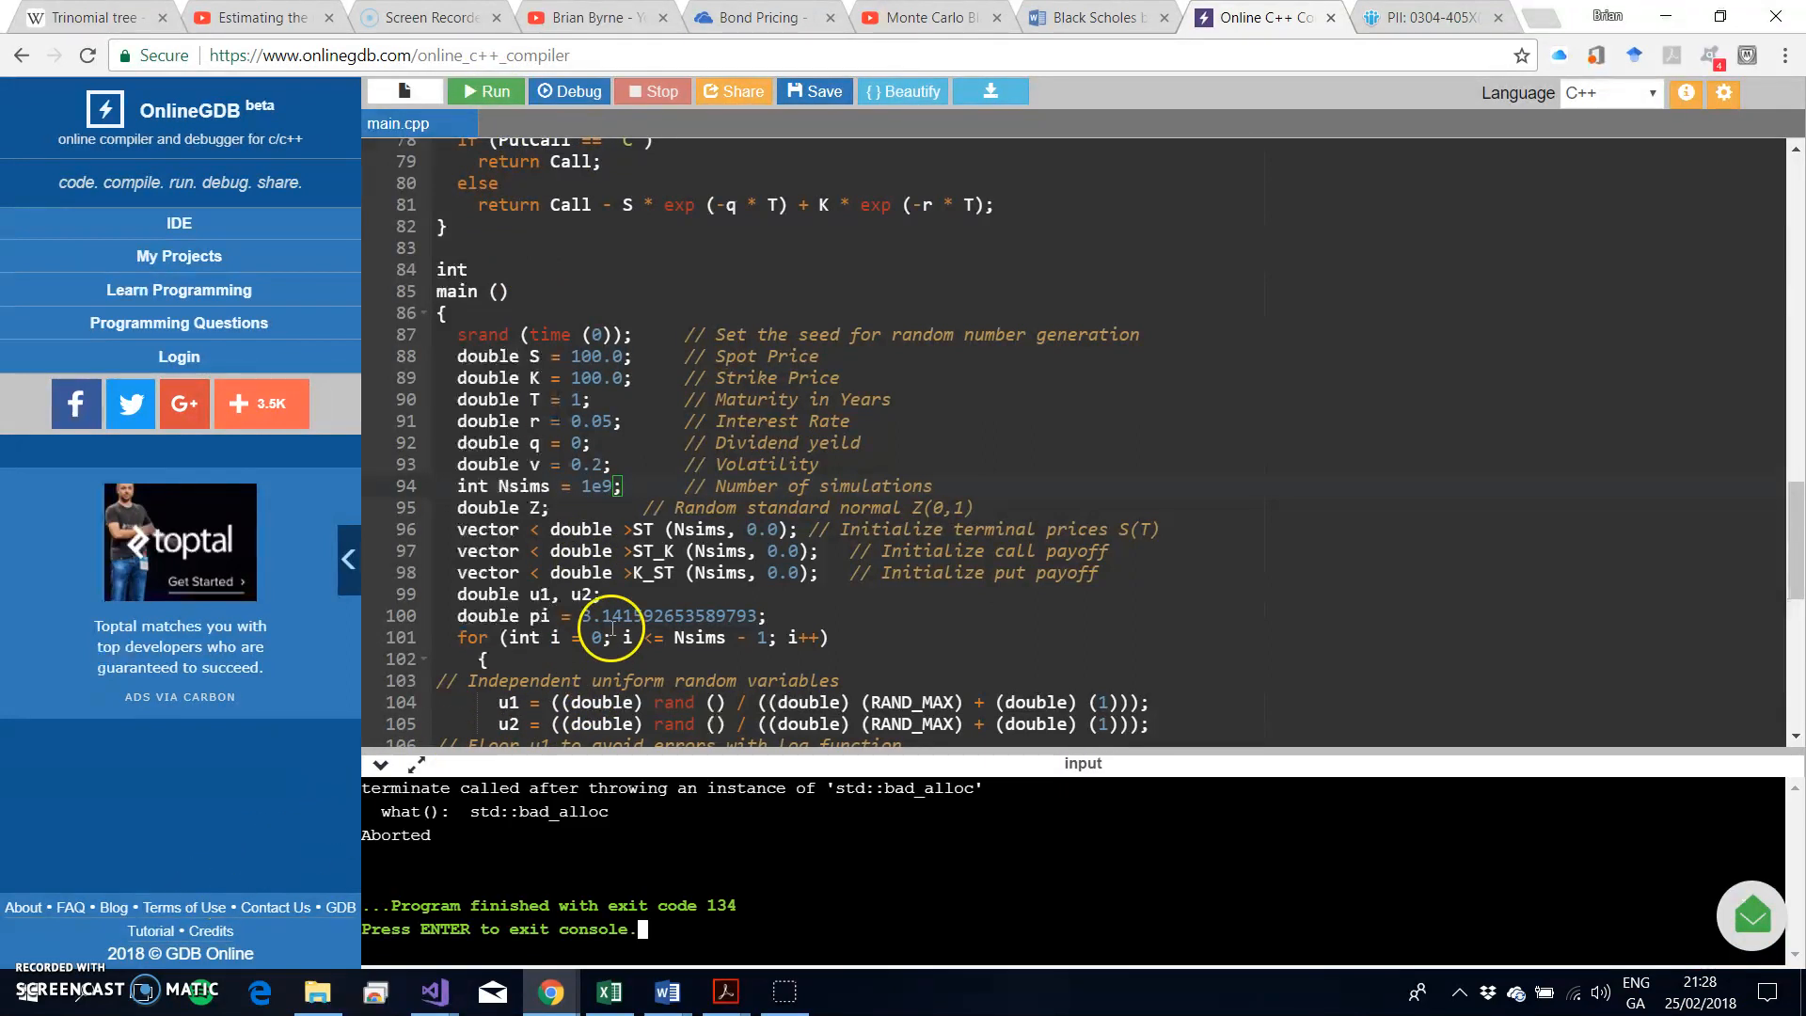
{"action": "mouse_move", "coordinate": [757, 815]}
{"action": "type", "text": "7"}
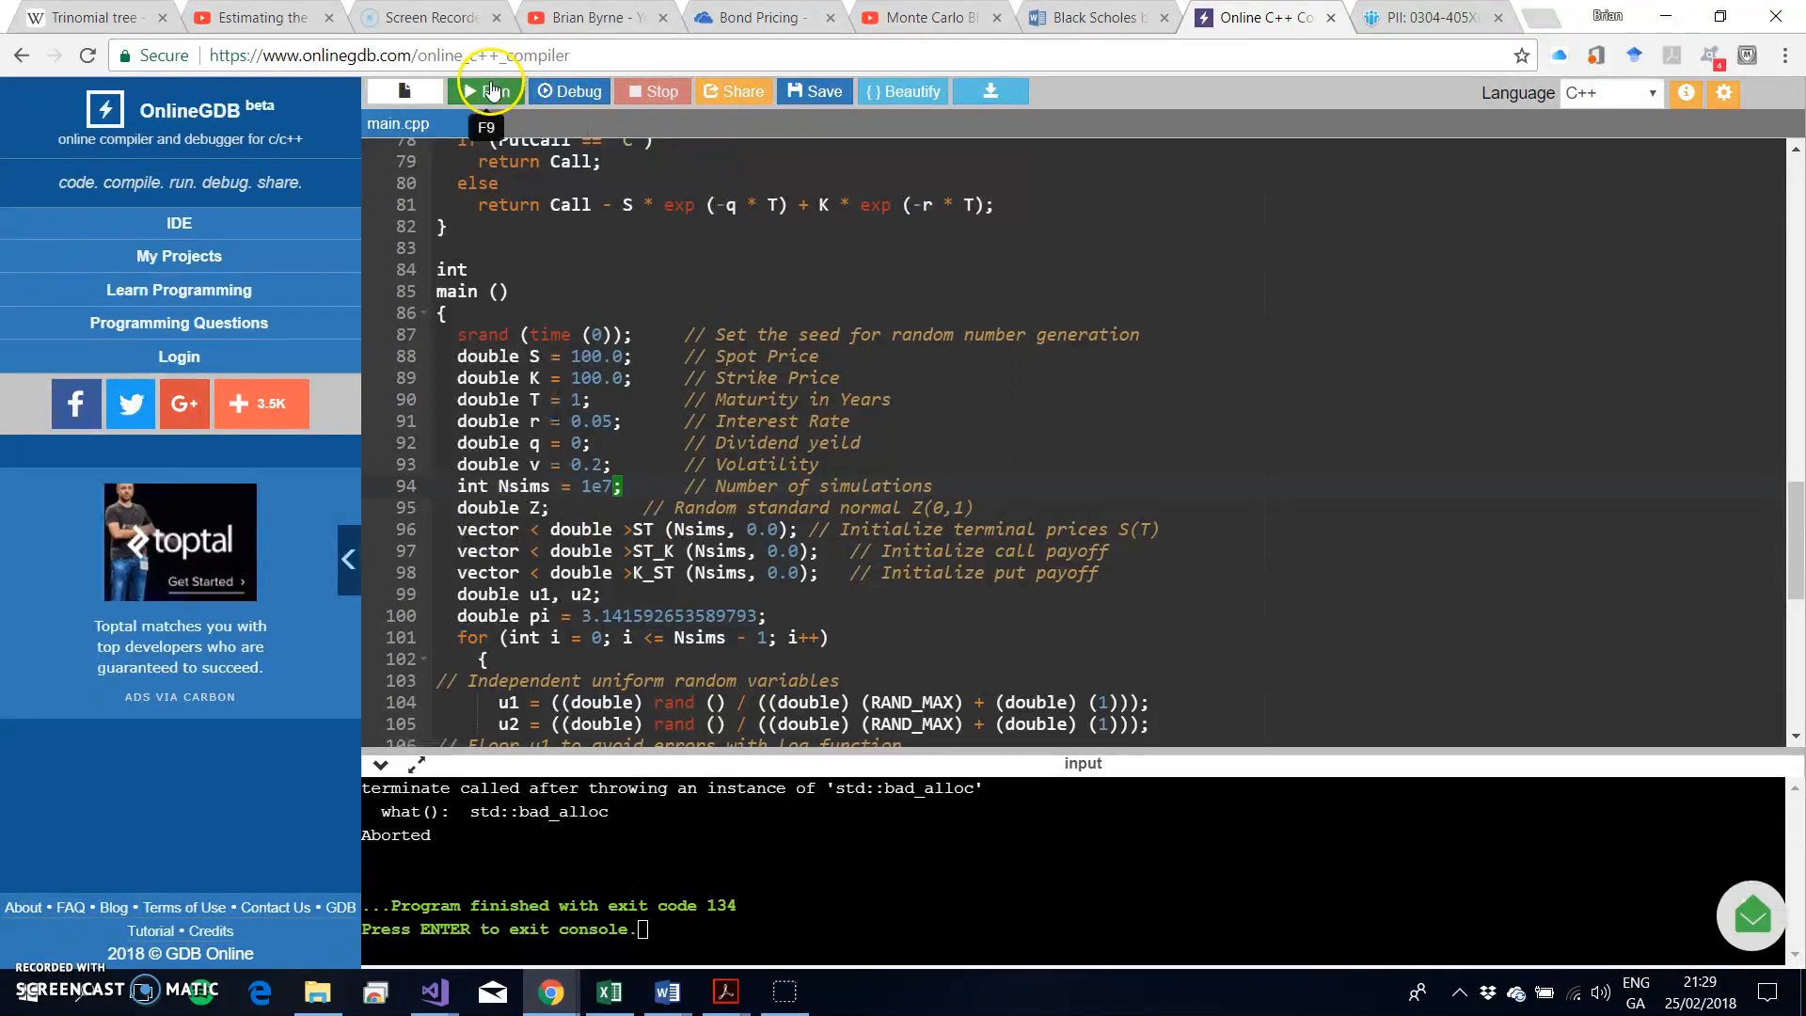
Rerun the 10000000-simulation pricer several times, ending with call 10.4523 and put 5.5727.
{"action": "left_click", "coordinate": [484, 90]}
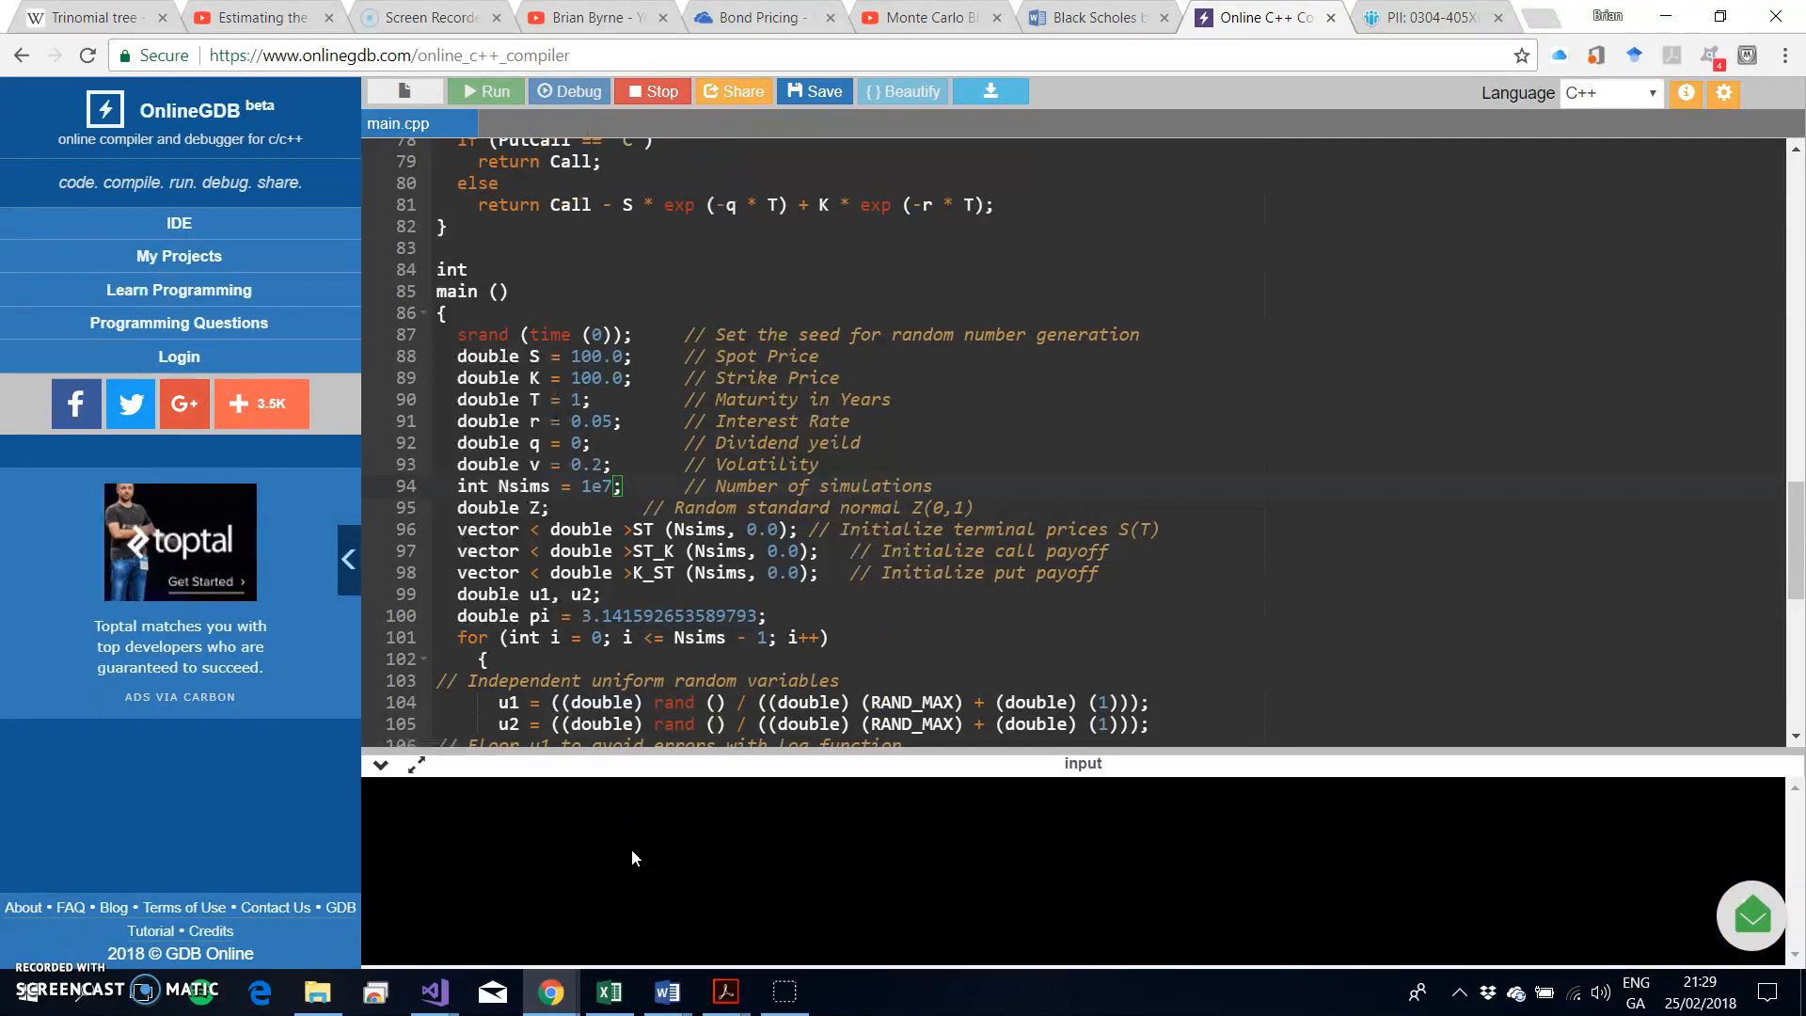
{"action": "left_click", "coordinate": [485, 90]}
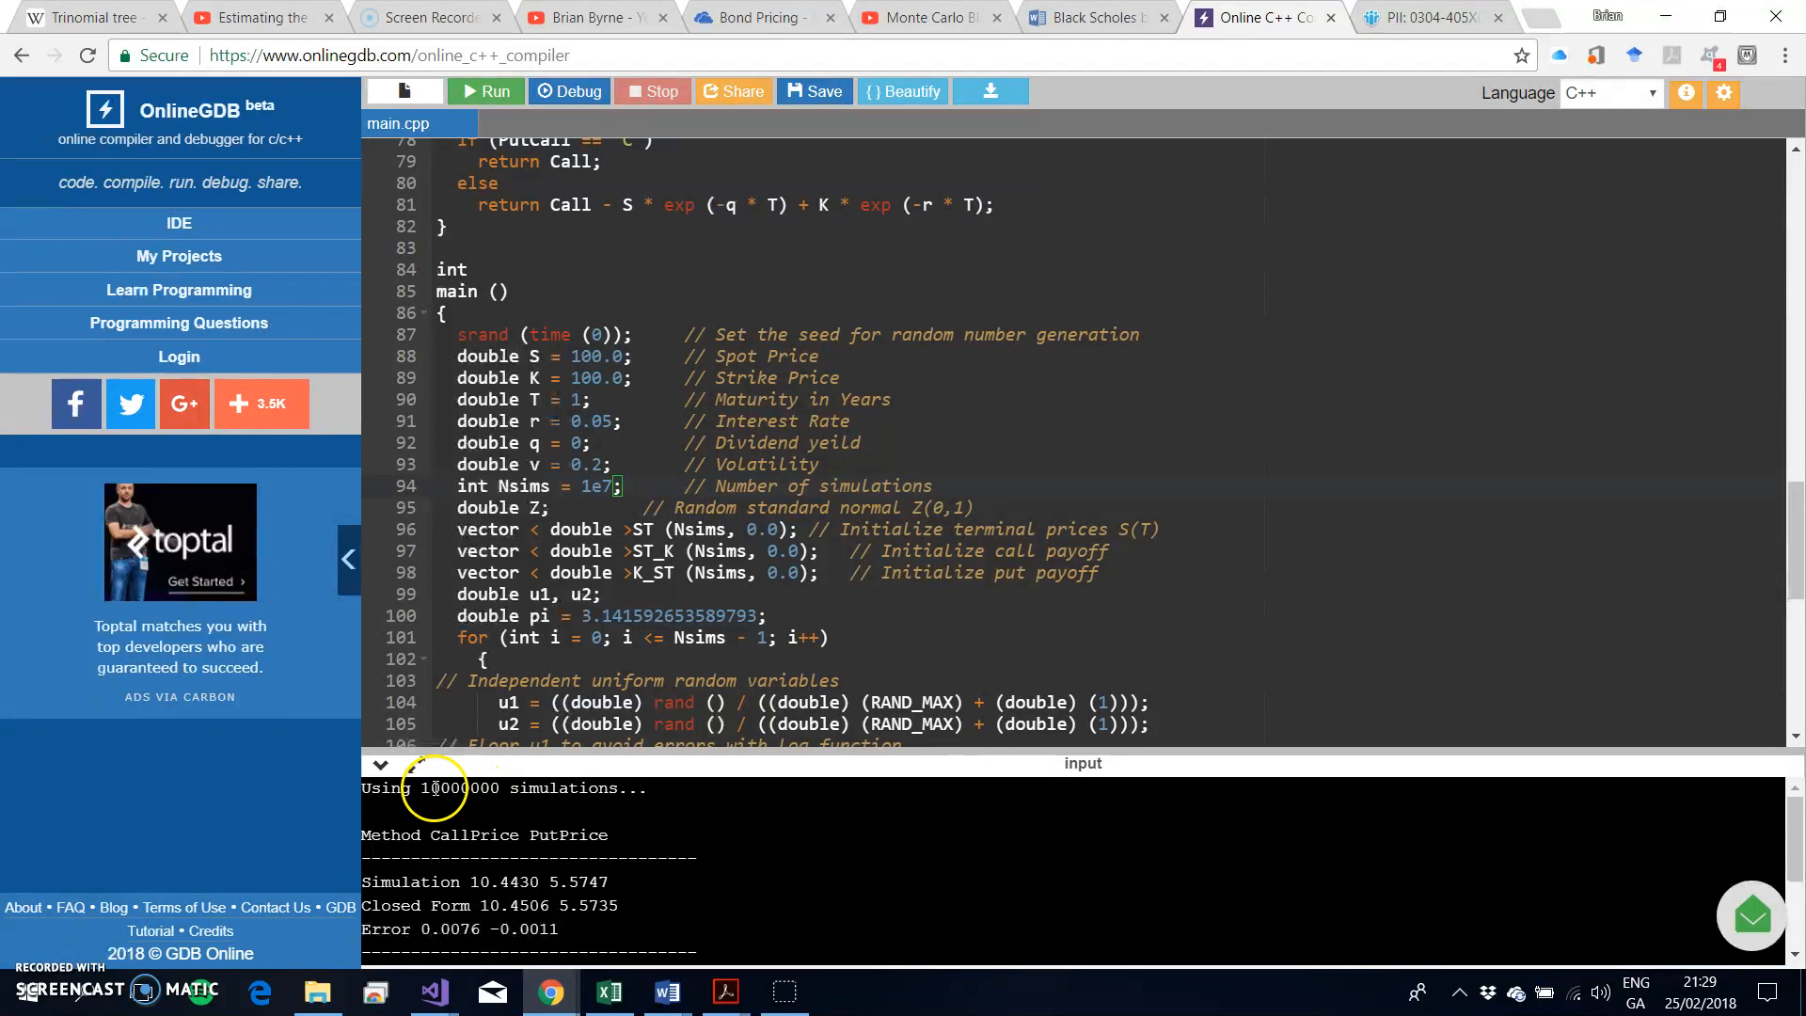
{"action": "mouse_move", "coordinate": [476, 813]}
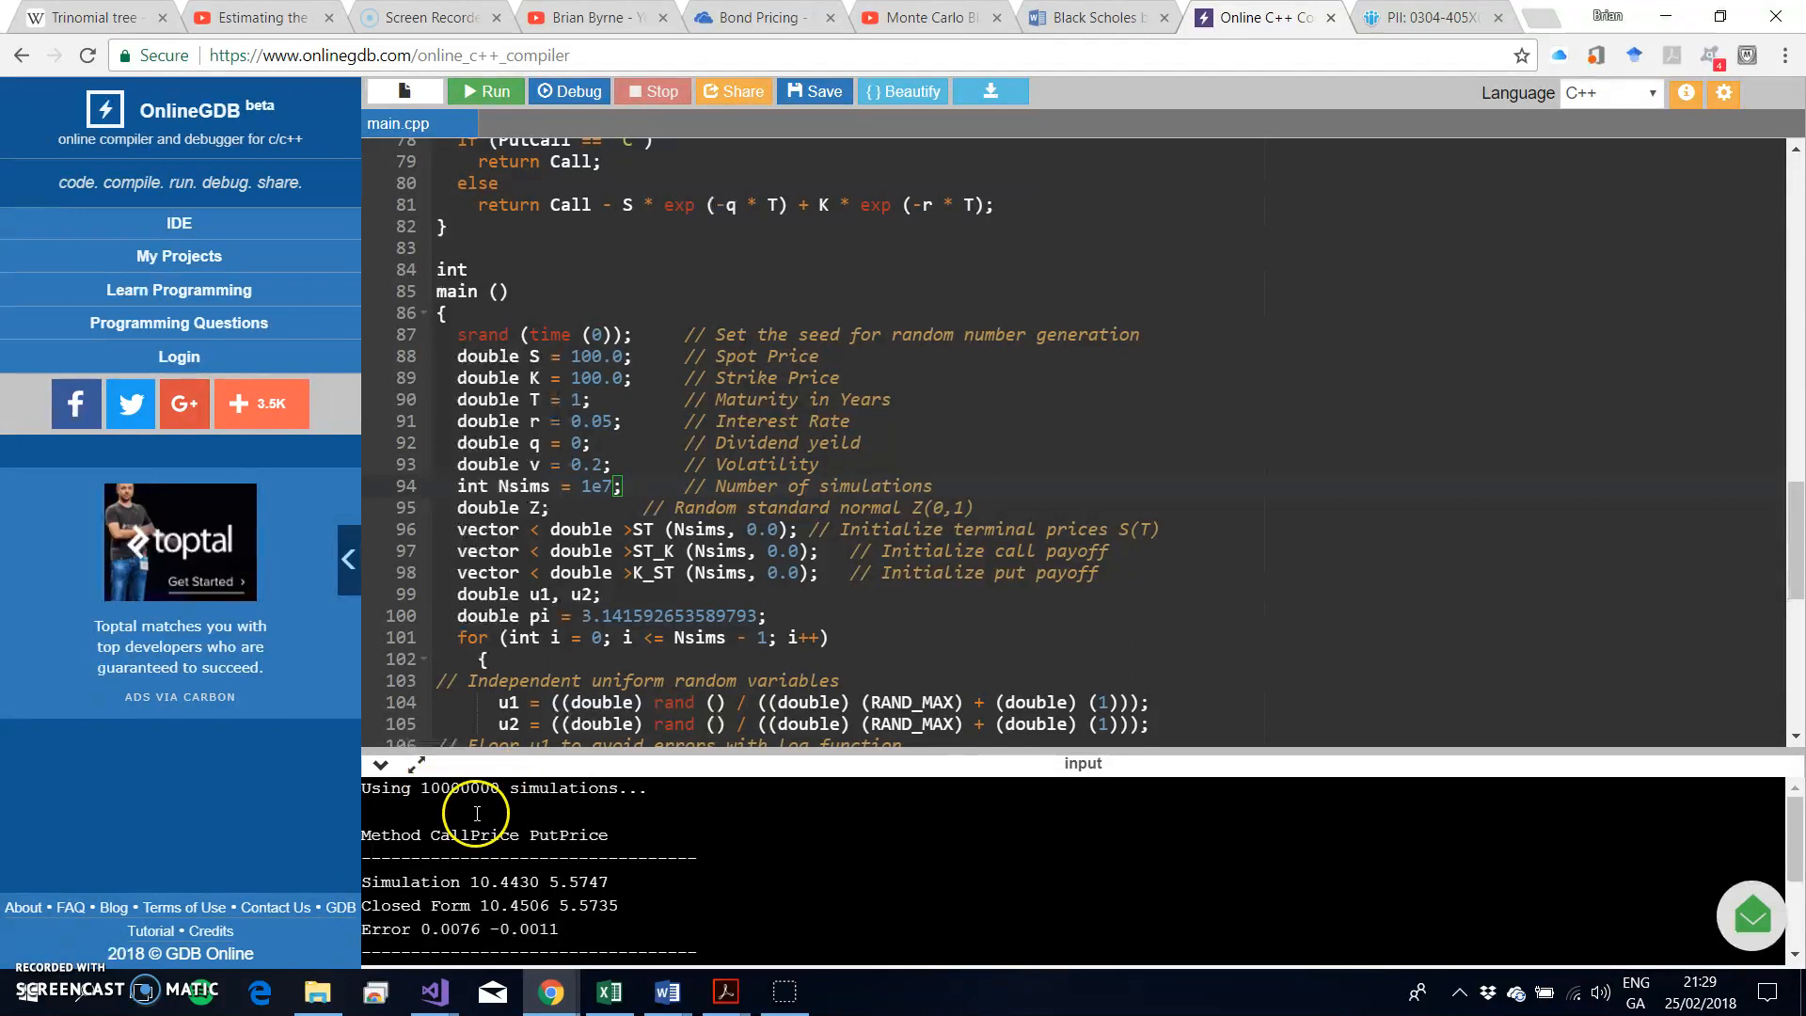
{"action": "mouse_move", "coordinate": [579, 788]}
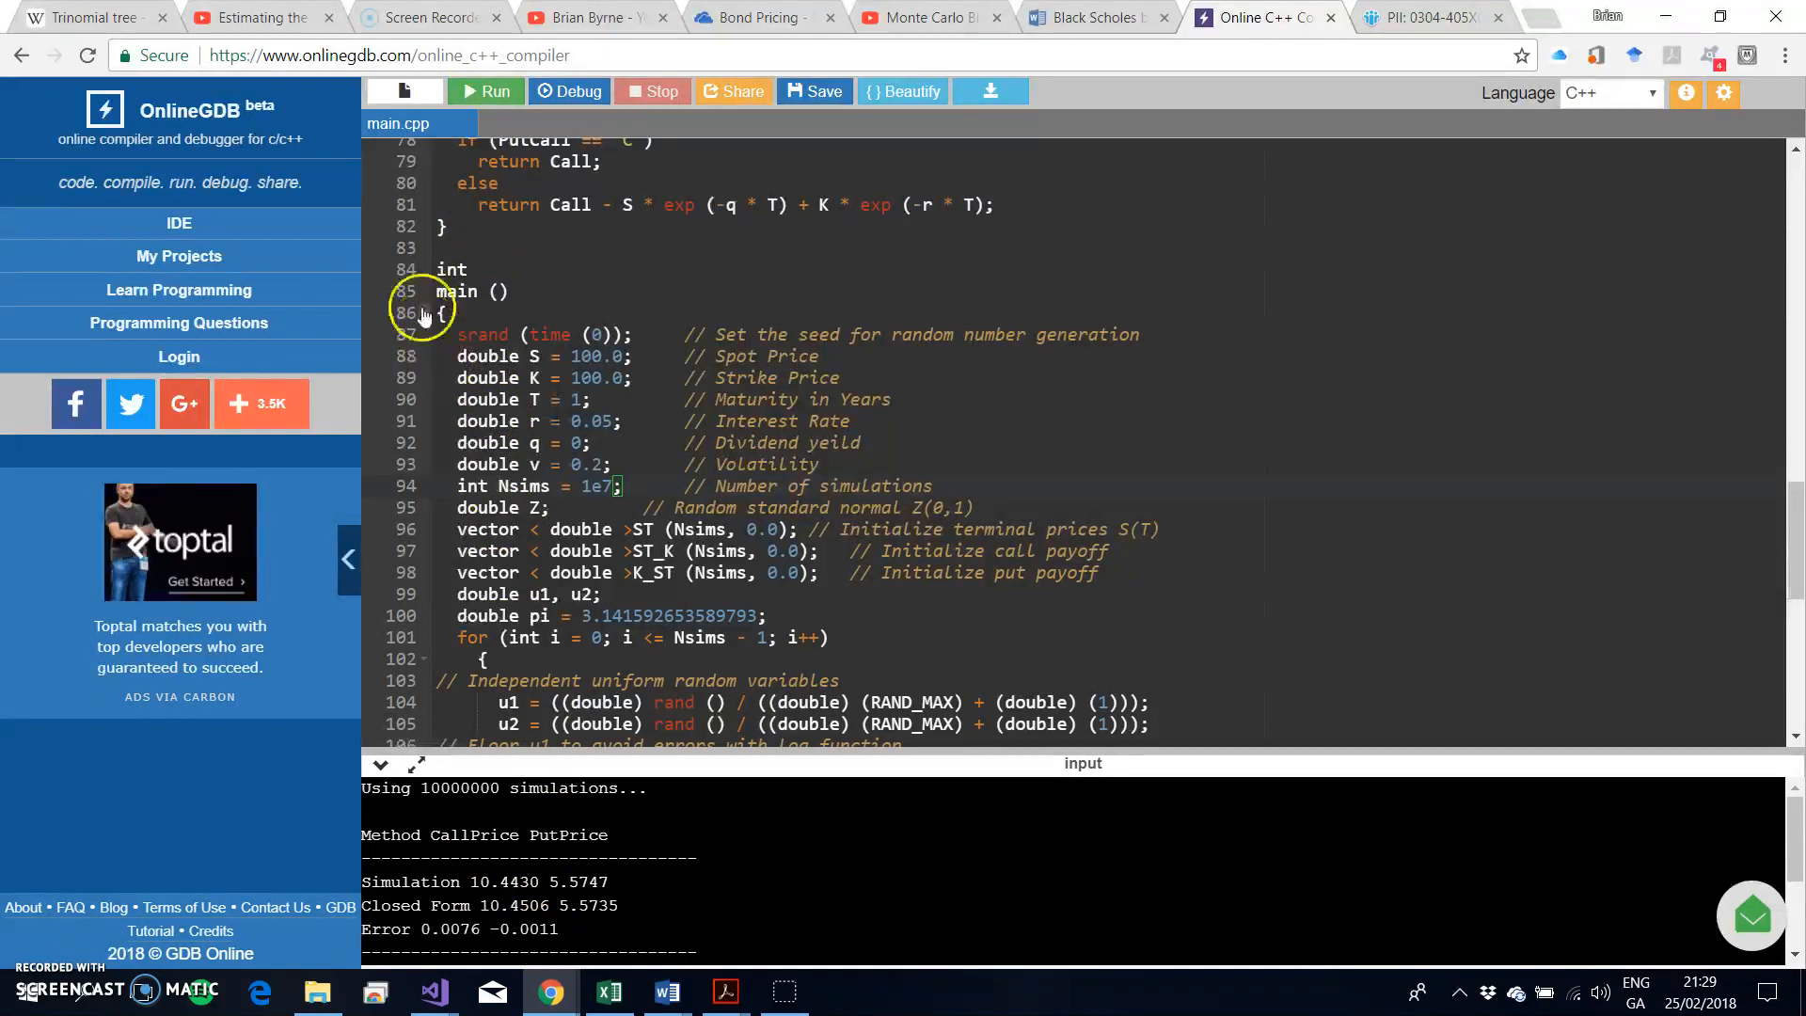
{"action": "left_click", "coordinate": [483, 90]}
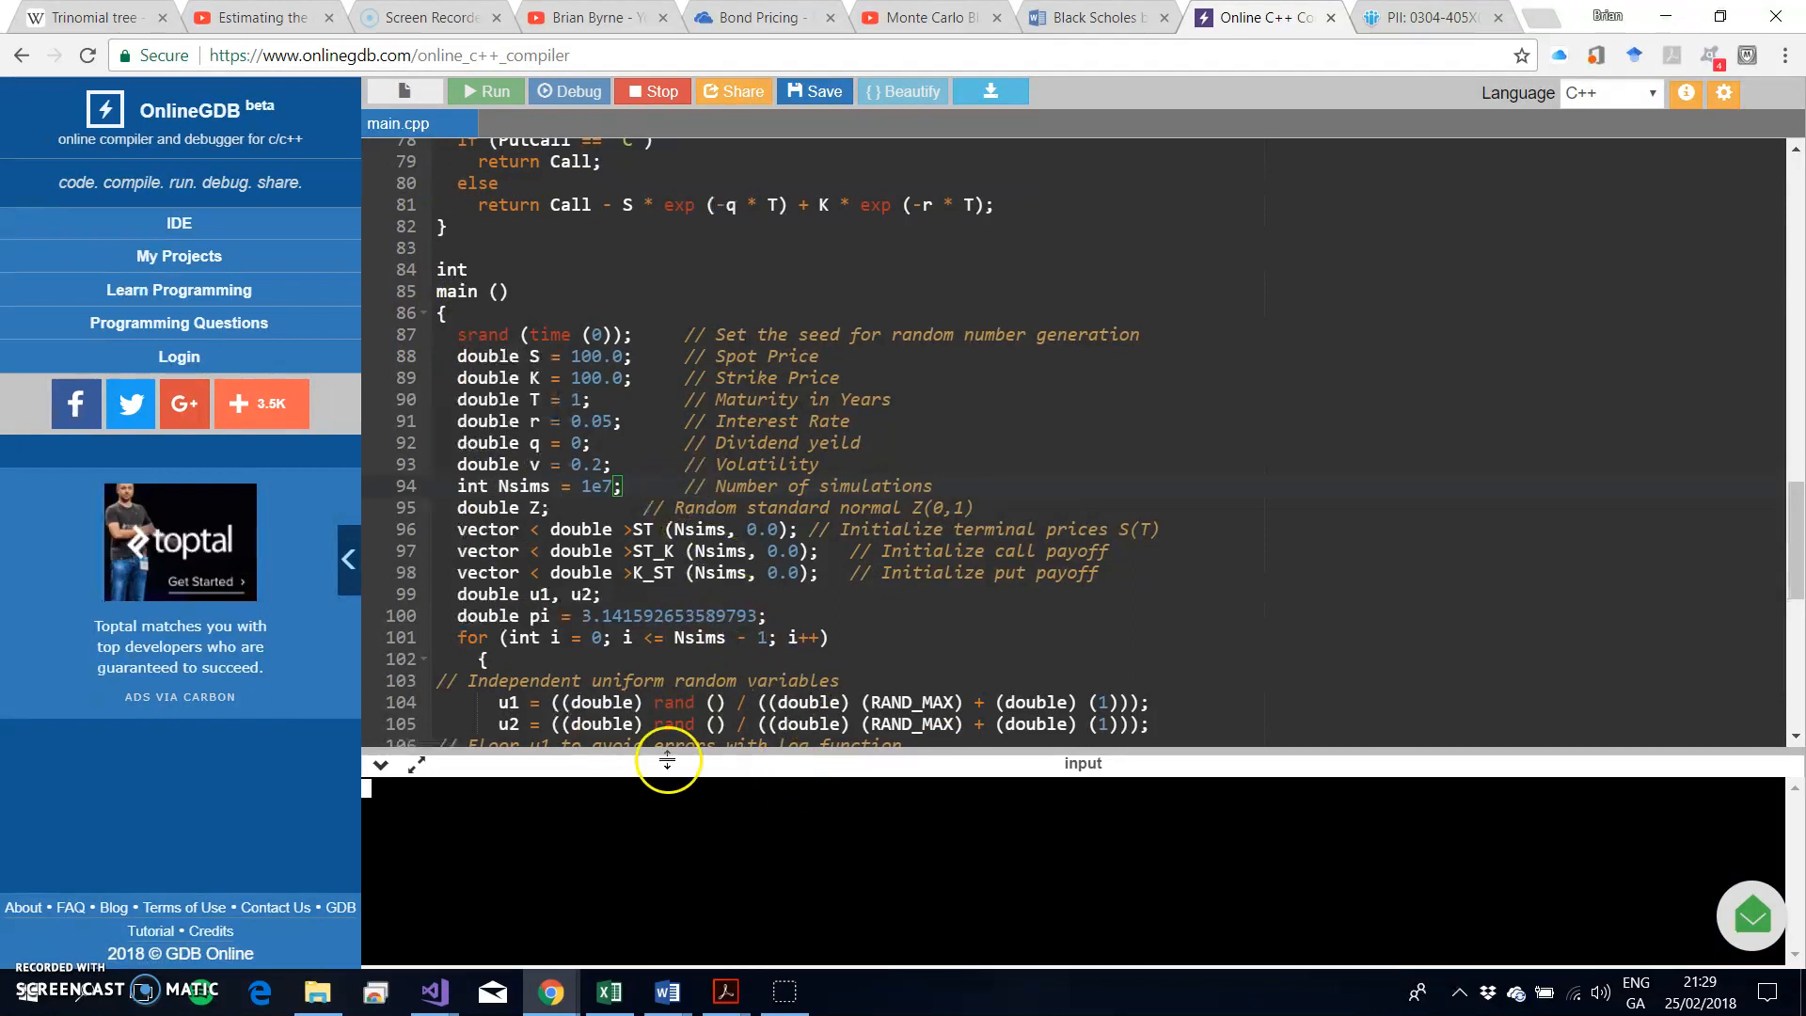
{"action": "left_click", "coordinate": [486, 91]}
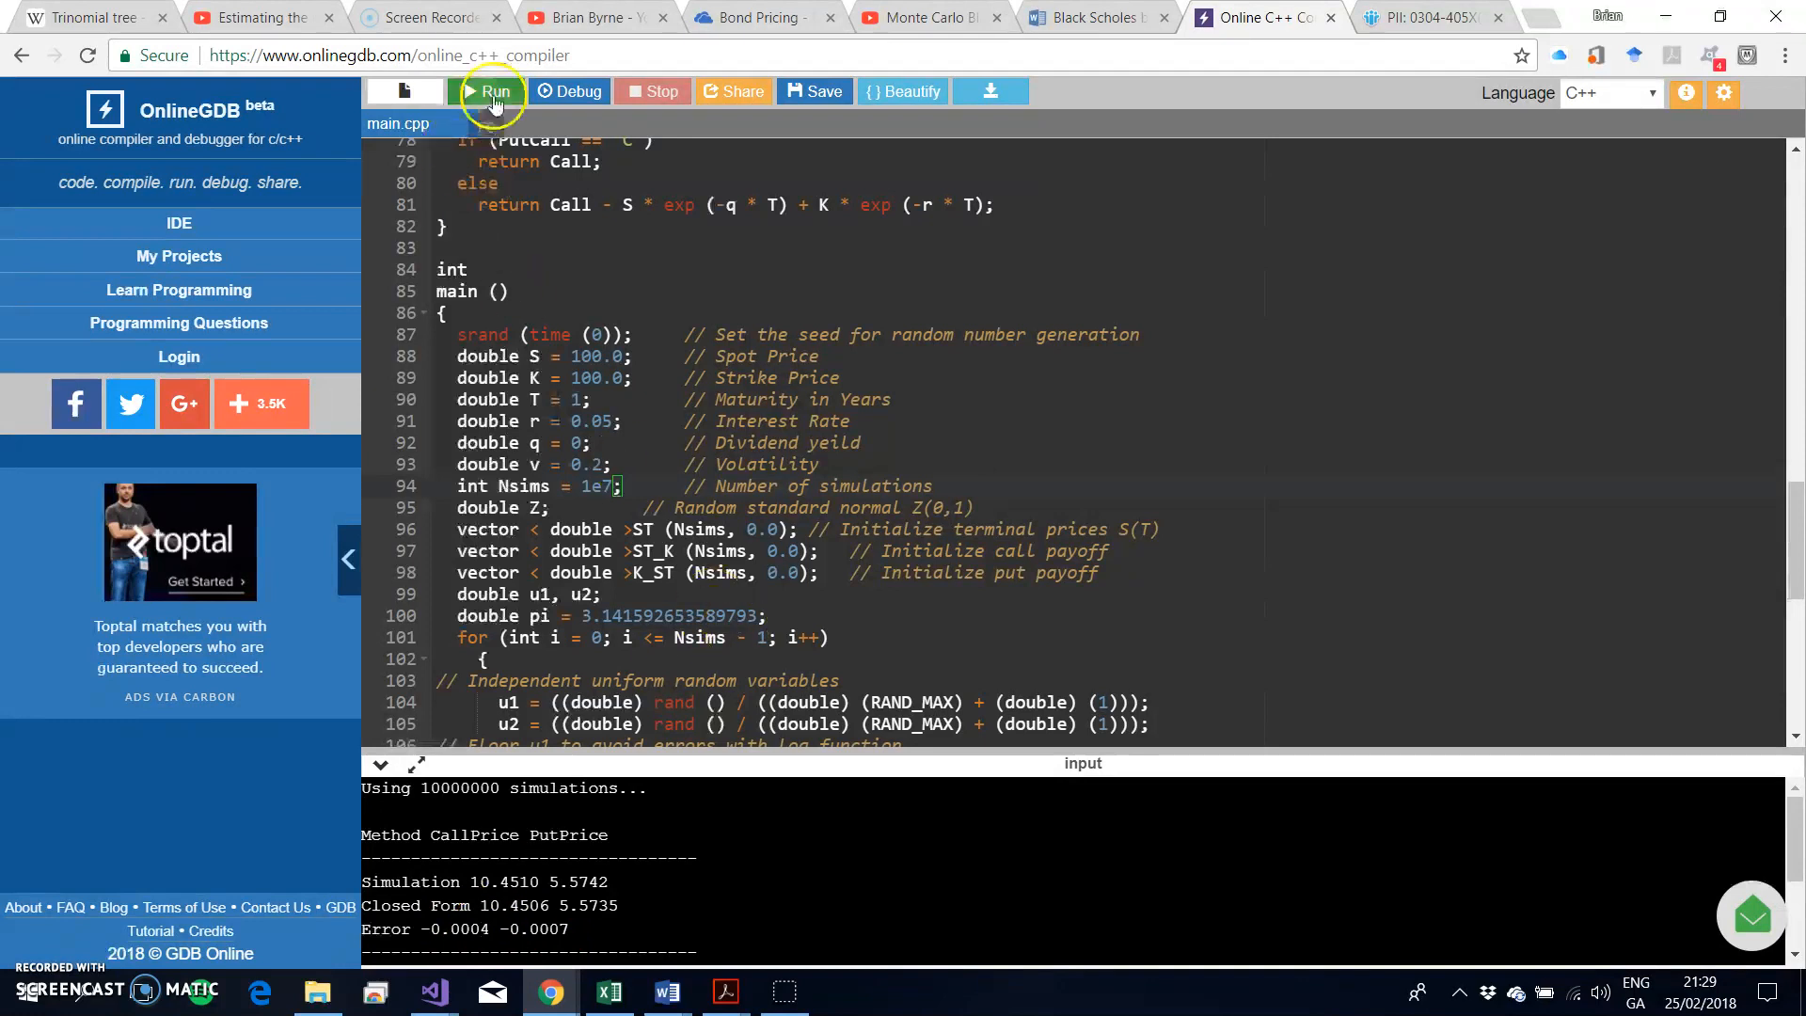
{"action": "left_click", "coordinate": [487, 91]}
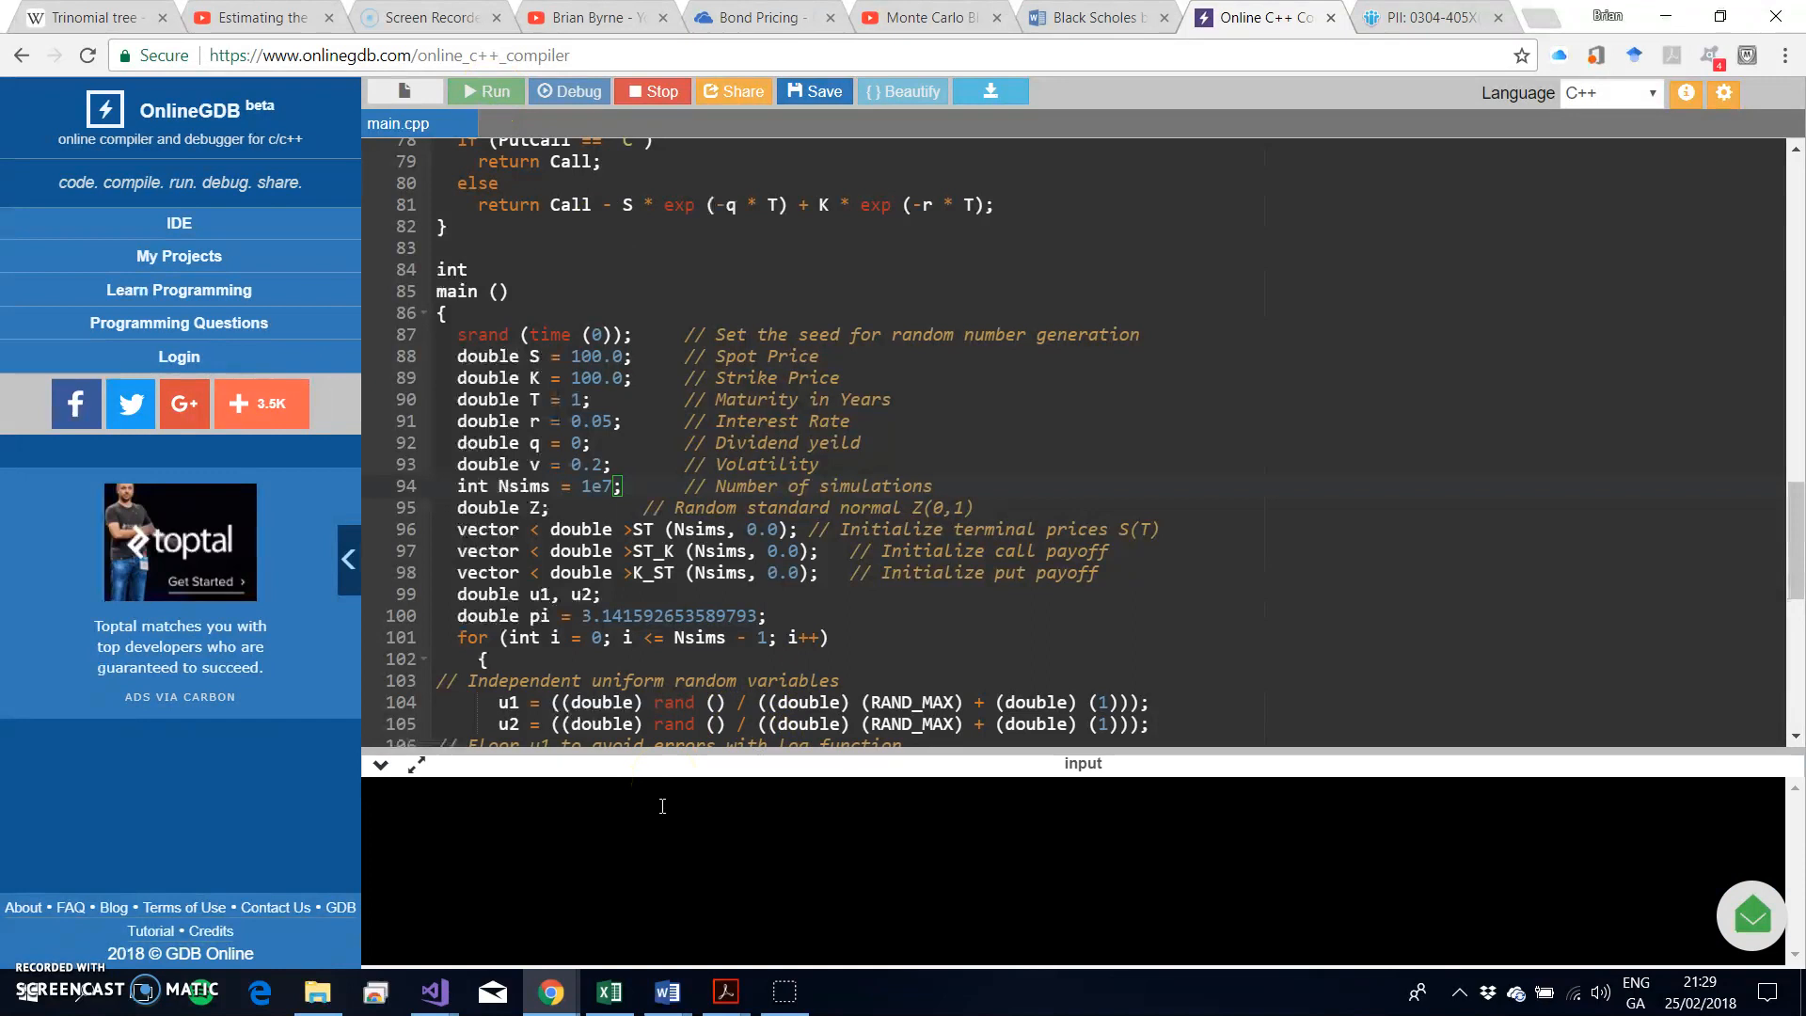
{"action": "left_click", "coordinate": [484, 90]}
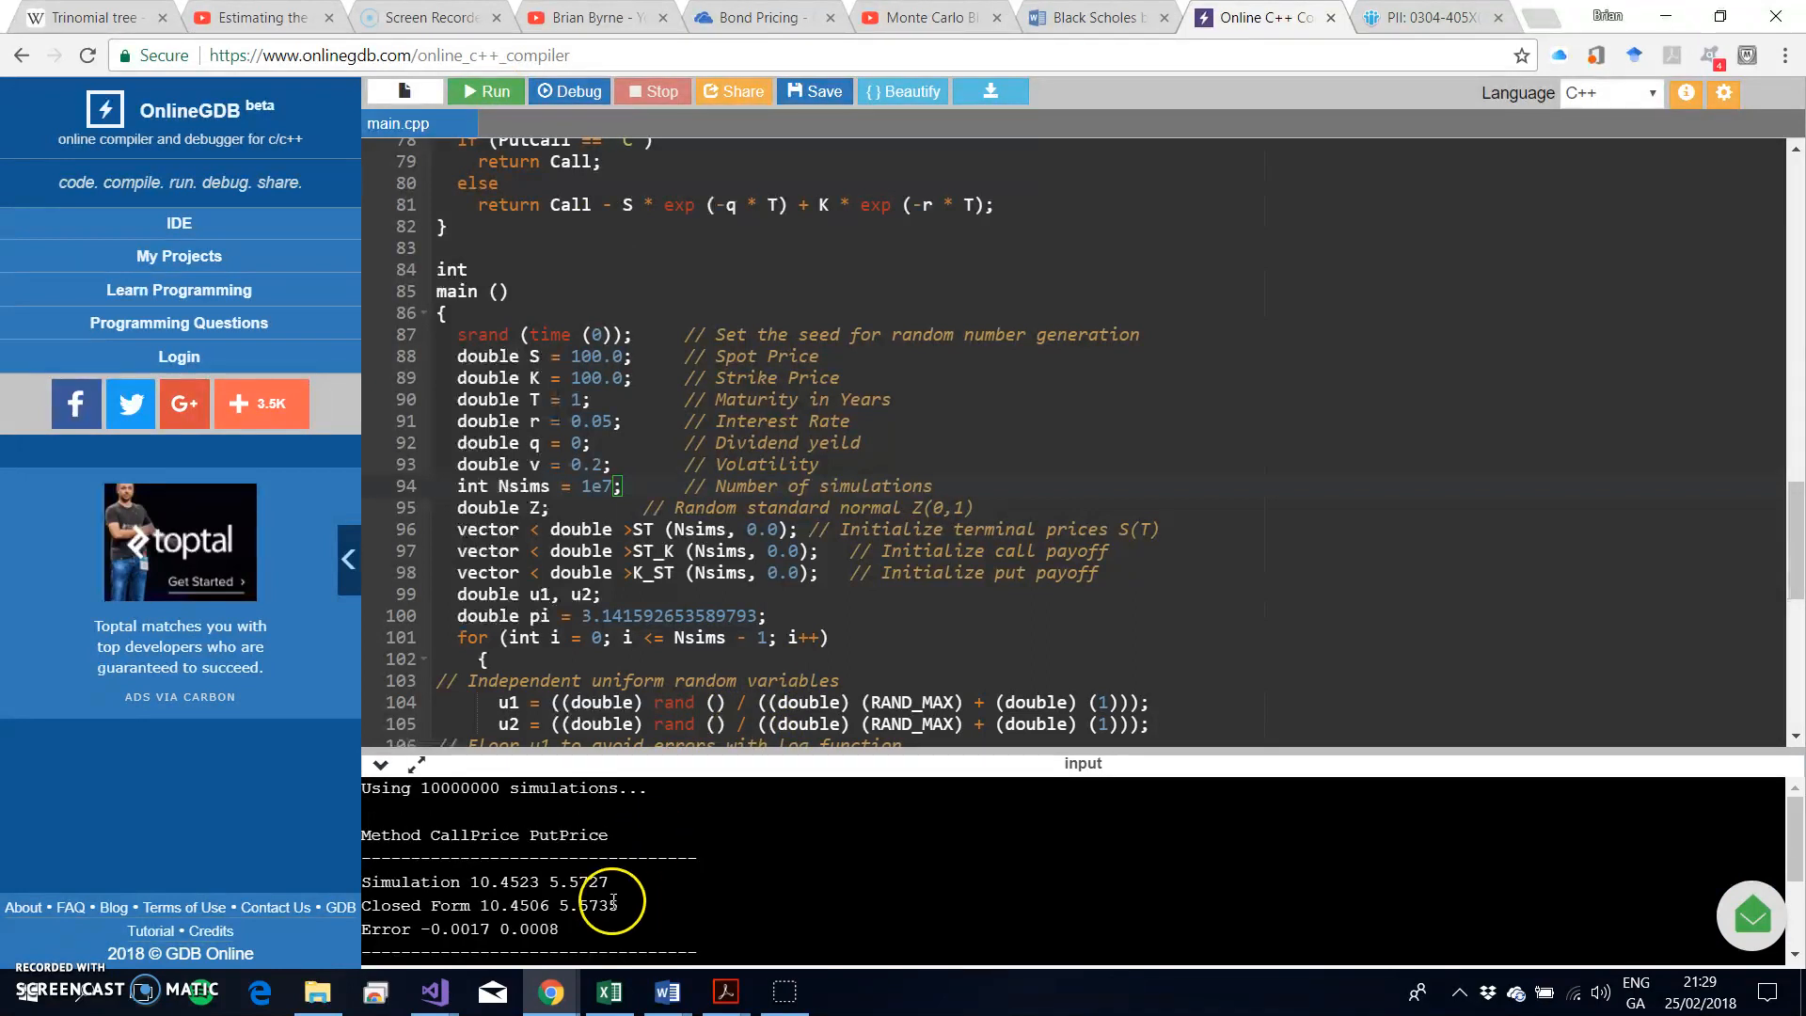
{"action": "mouse_move", "coordinate": [553, 896]}
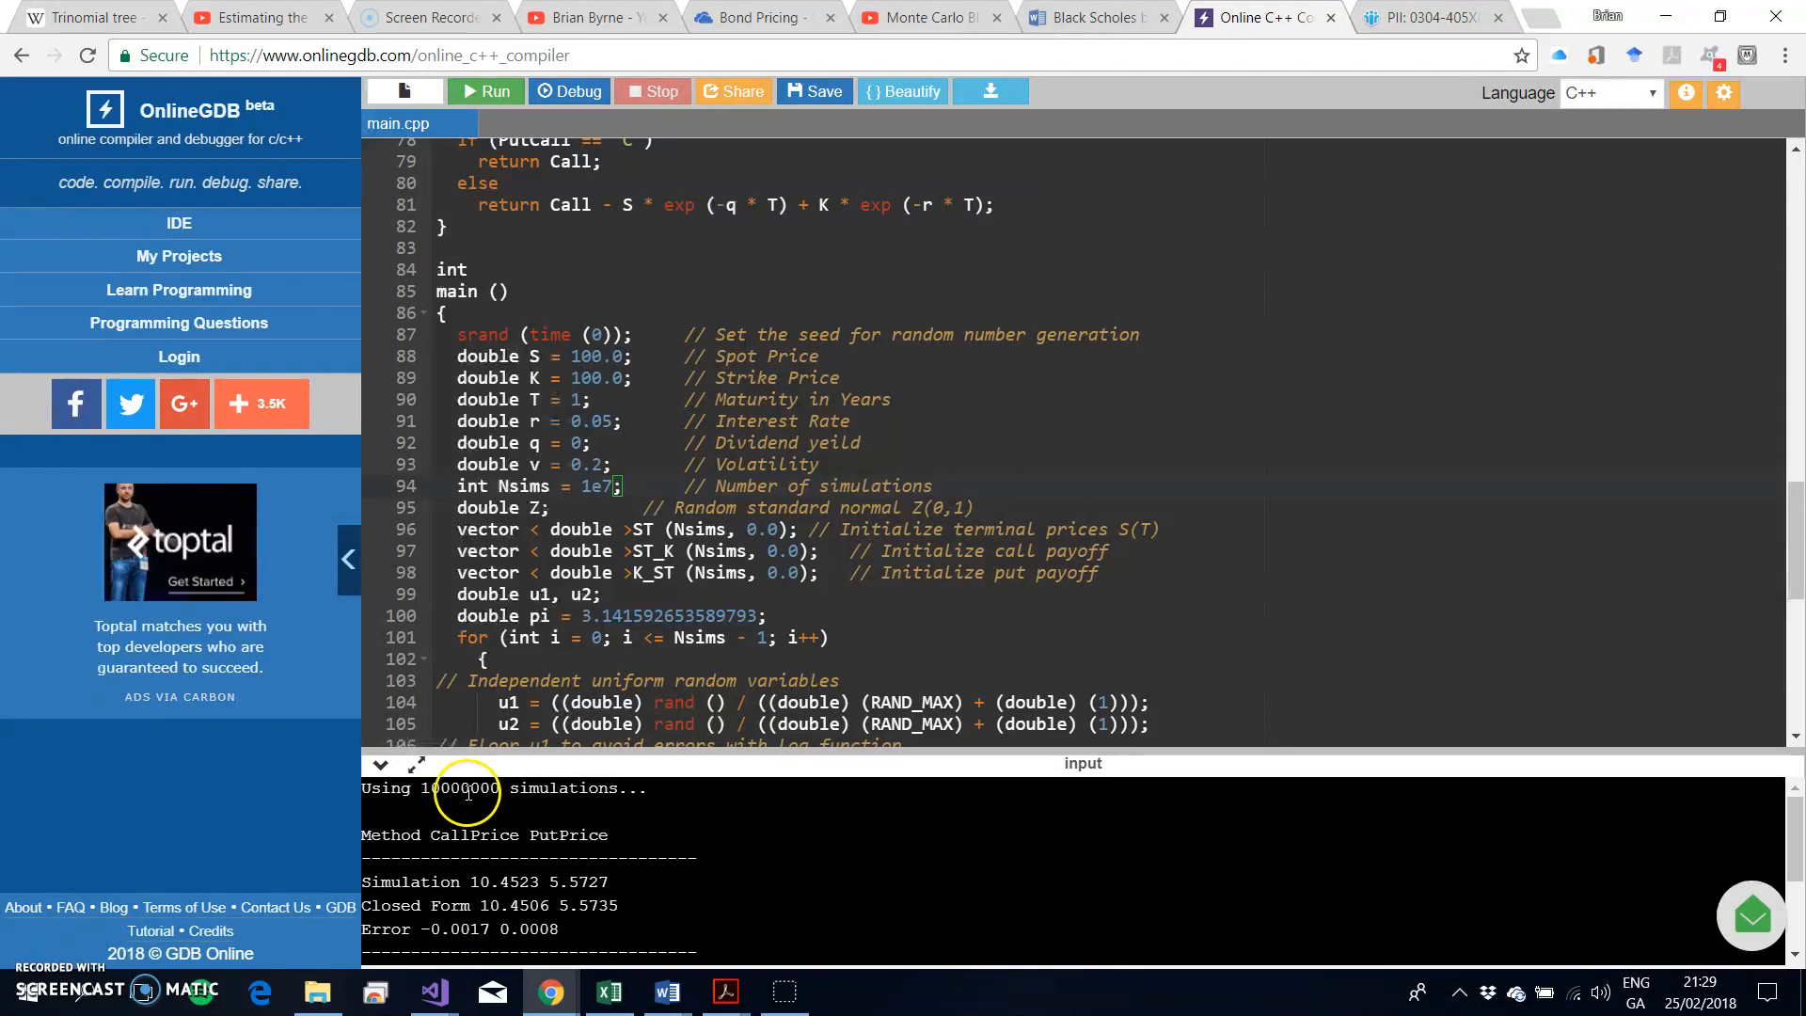
{"action": "mouse_move", "coordinate": [512, 905]}
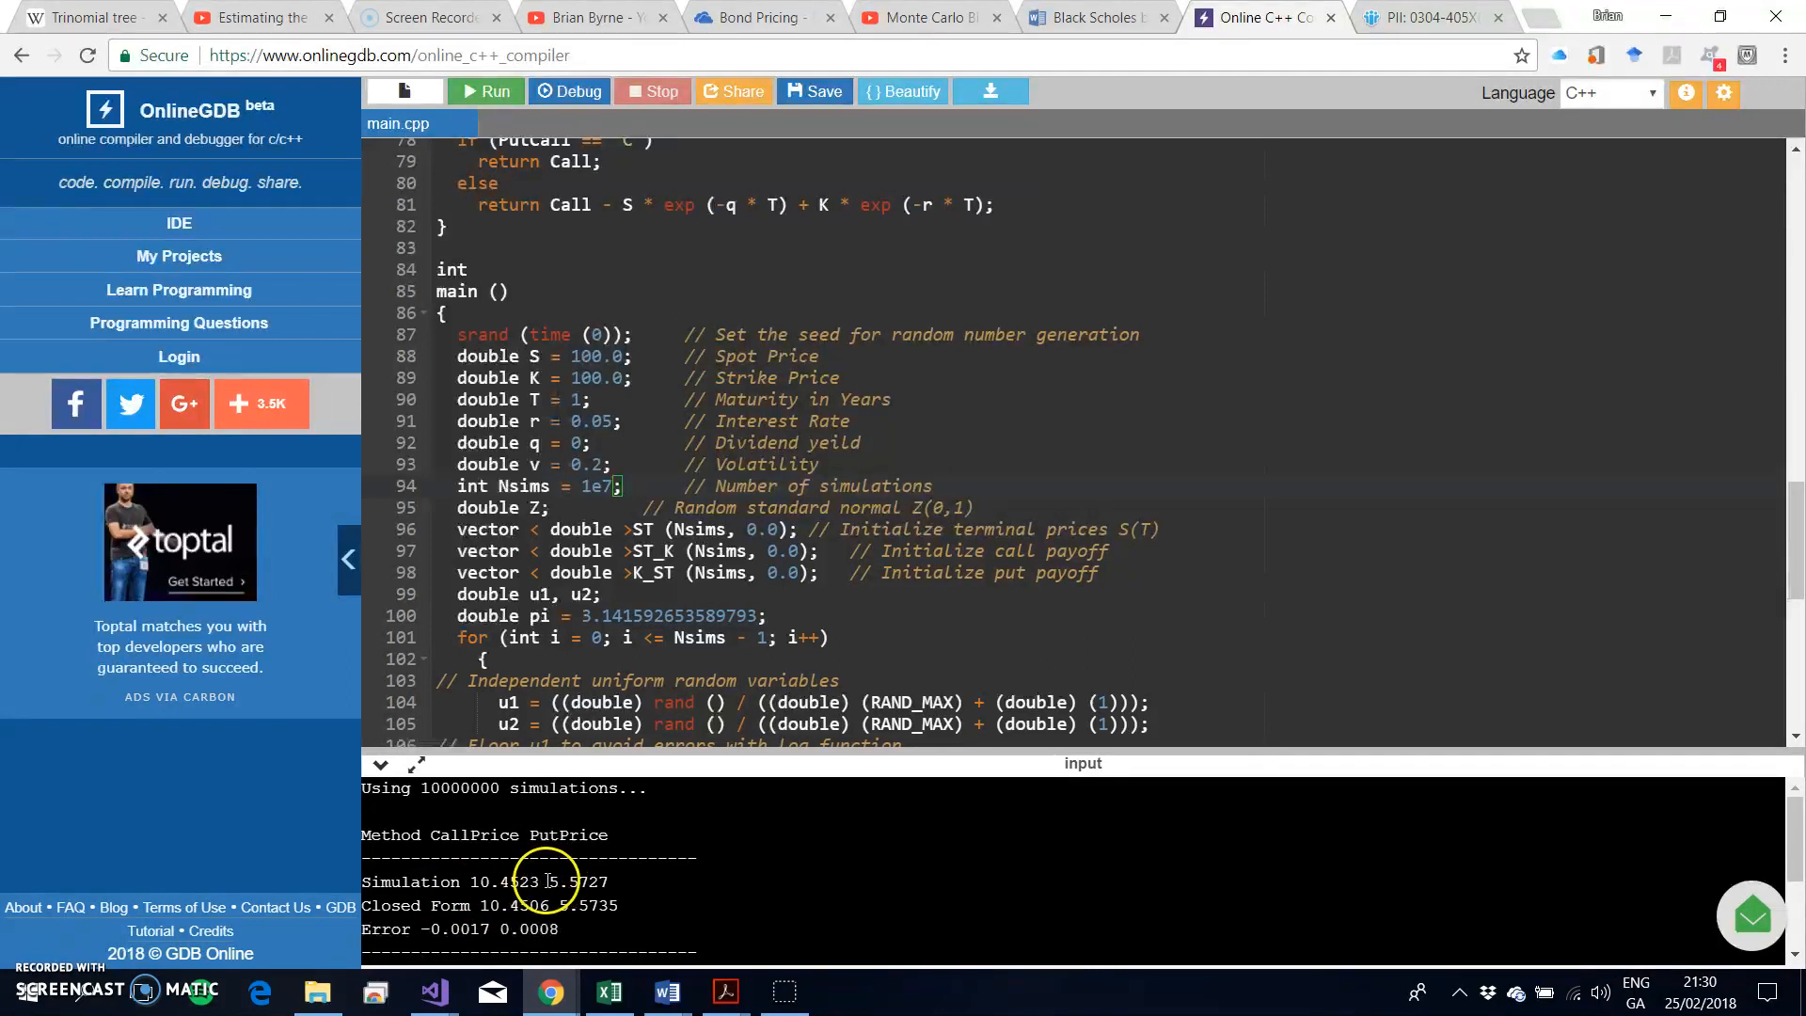
{"action": "mouse_move", "coordinate": [570, 929]}
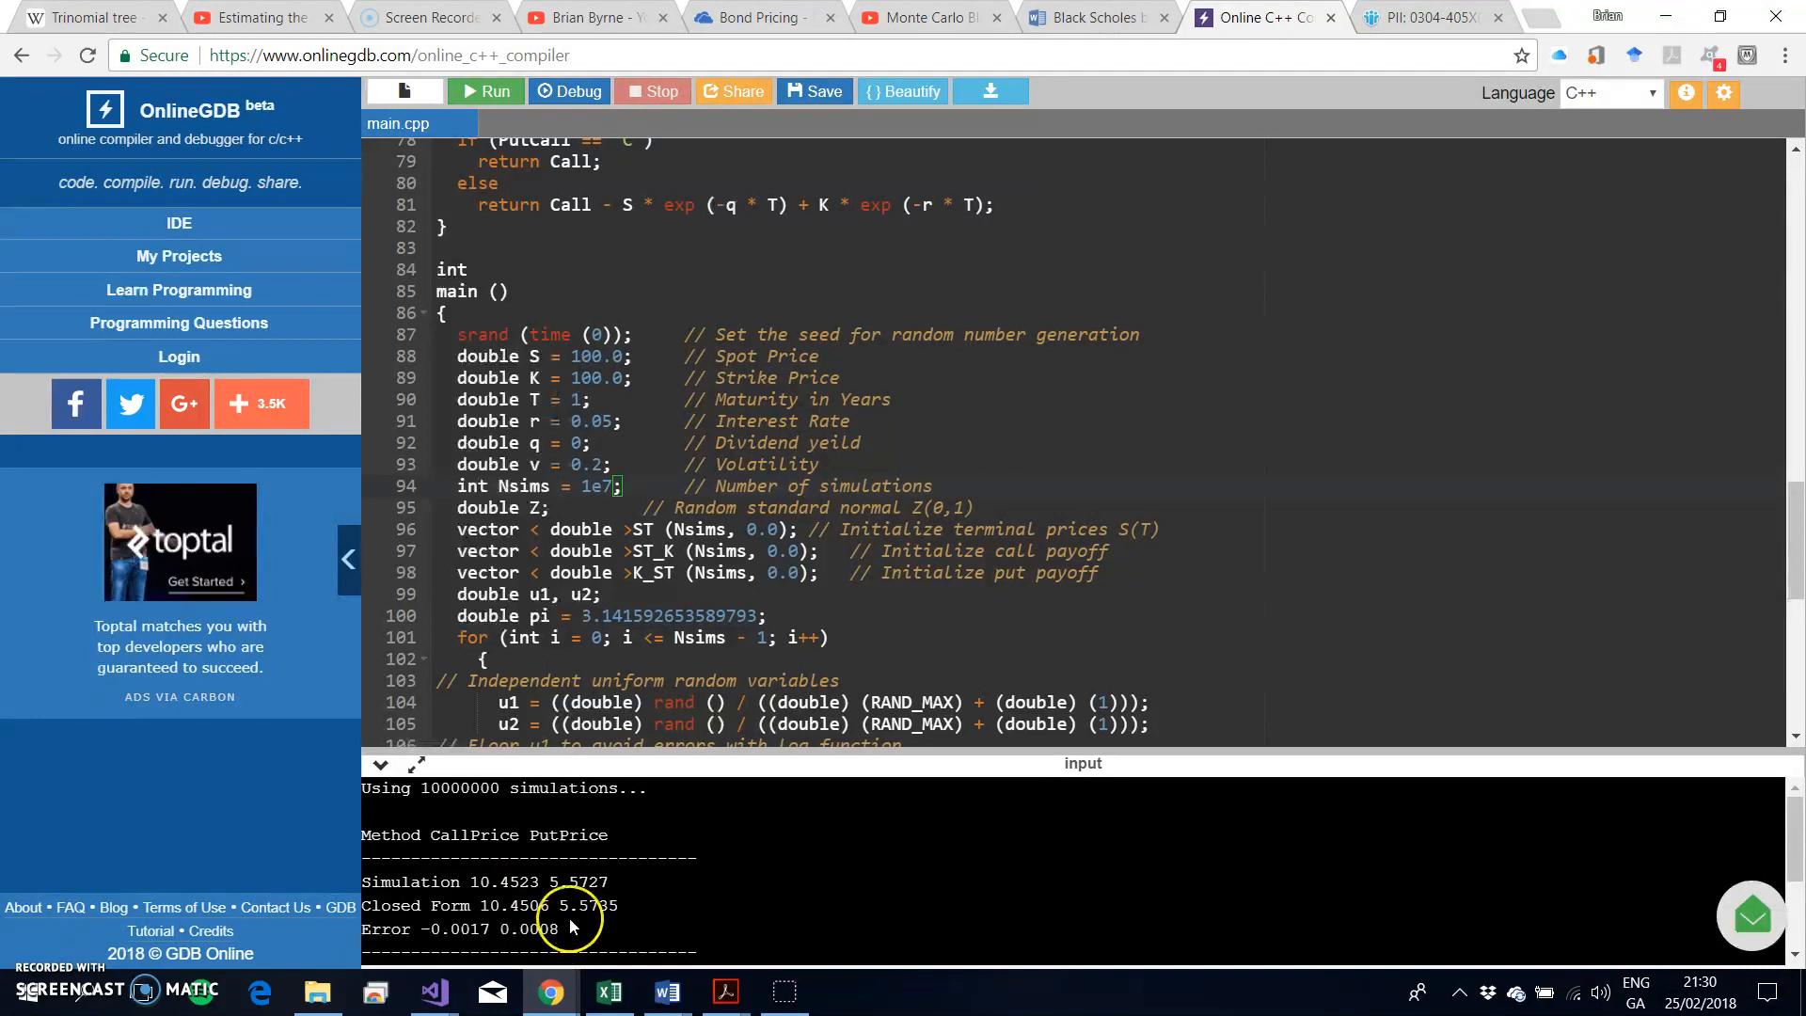
{"action": "mouse_move", "coordinate": [696, 200]}
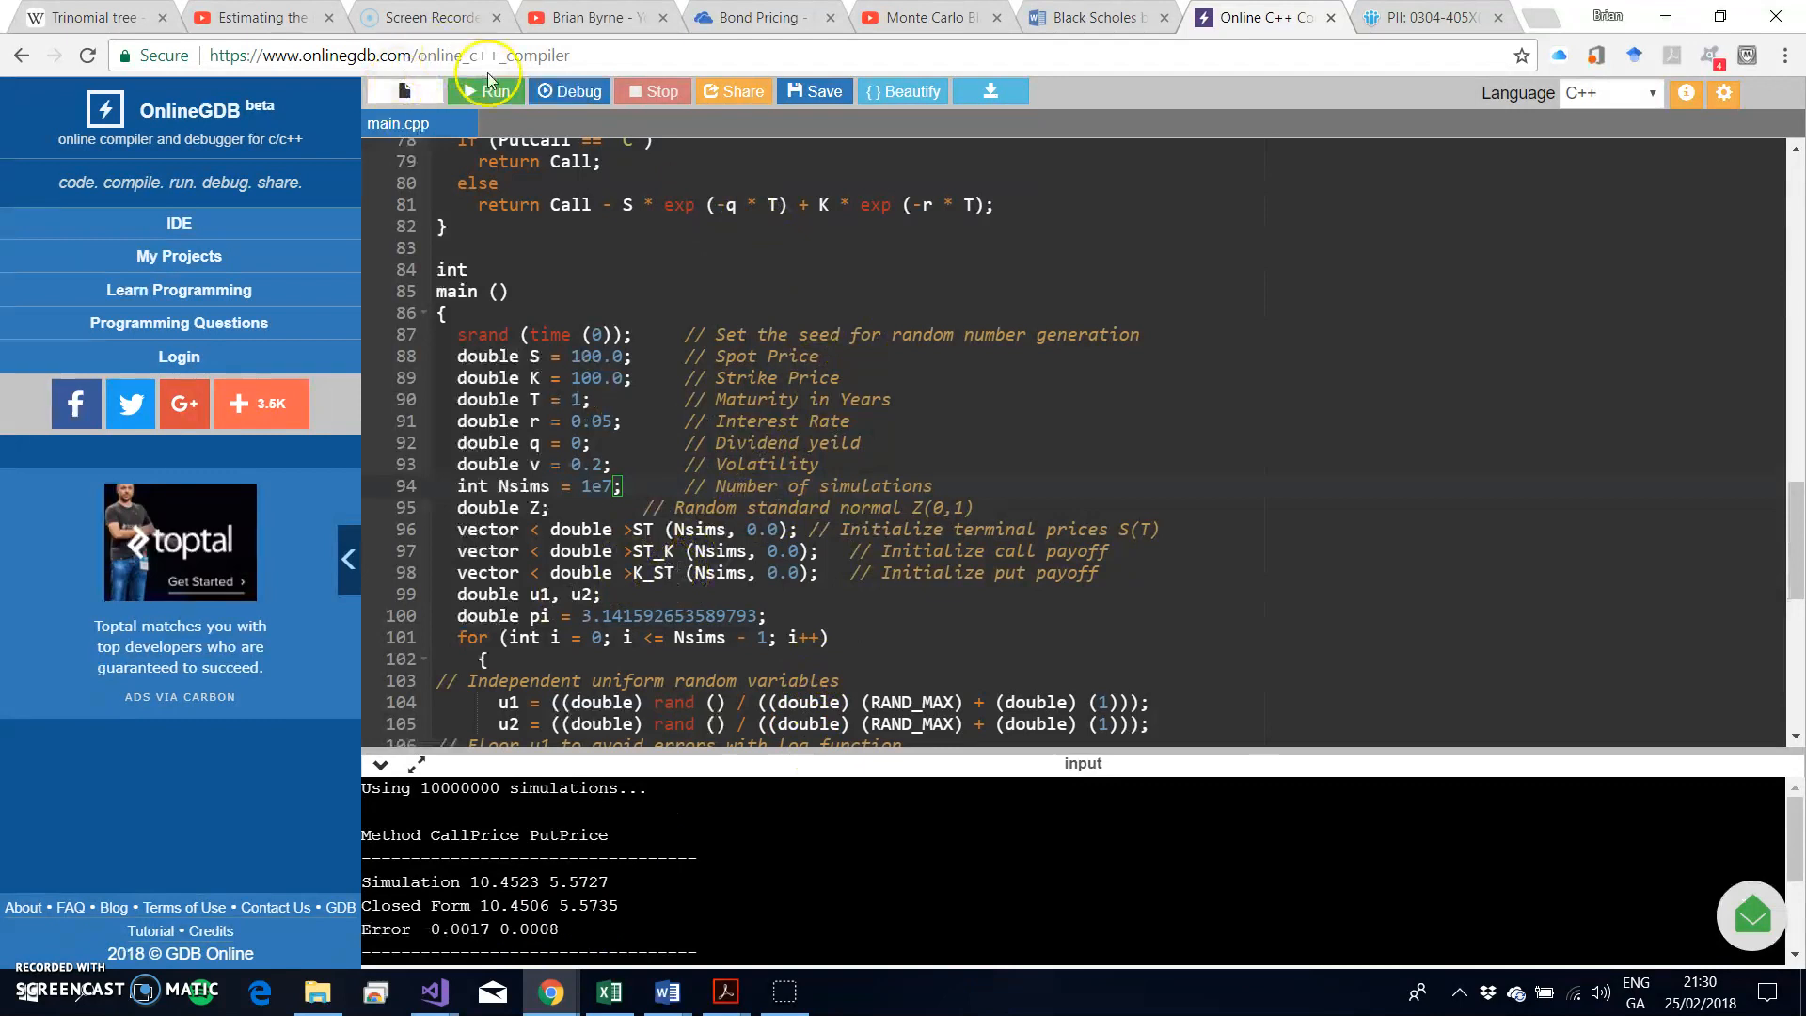
Rerun the 10 million simulations, getting call 10.4470 and put 5.5756.
{"action": "left_click", "coordinate": [486, 90]}
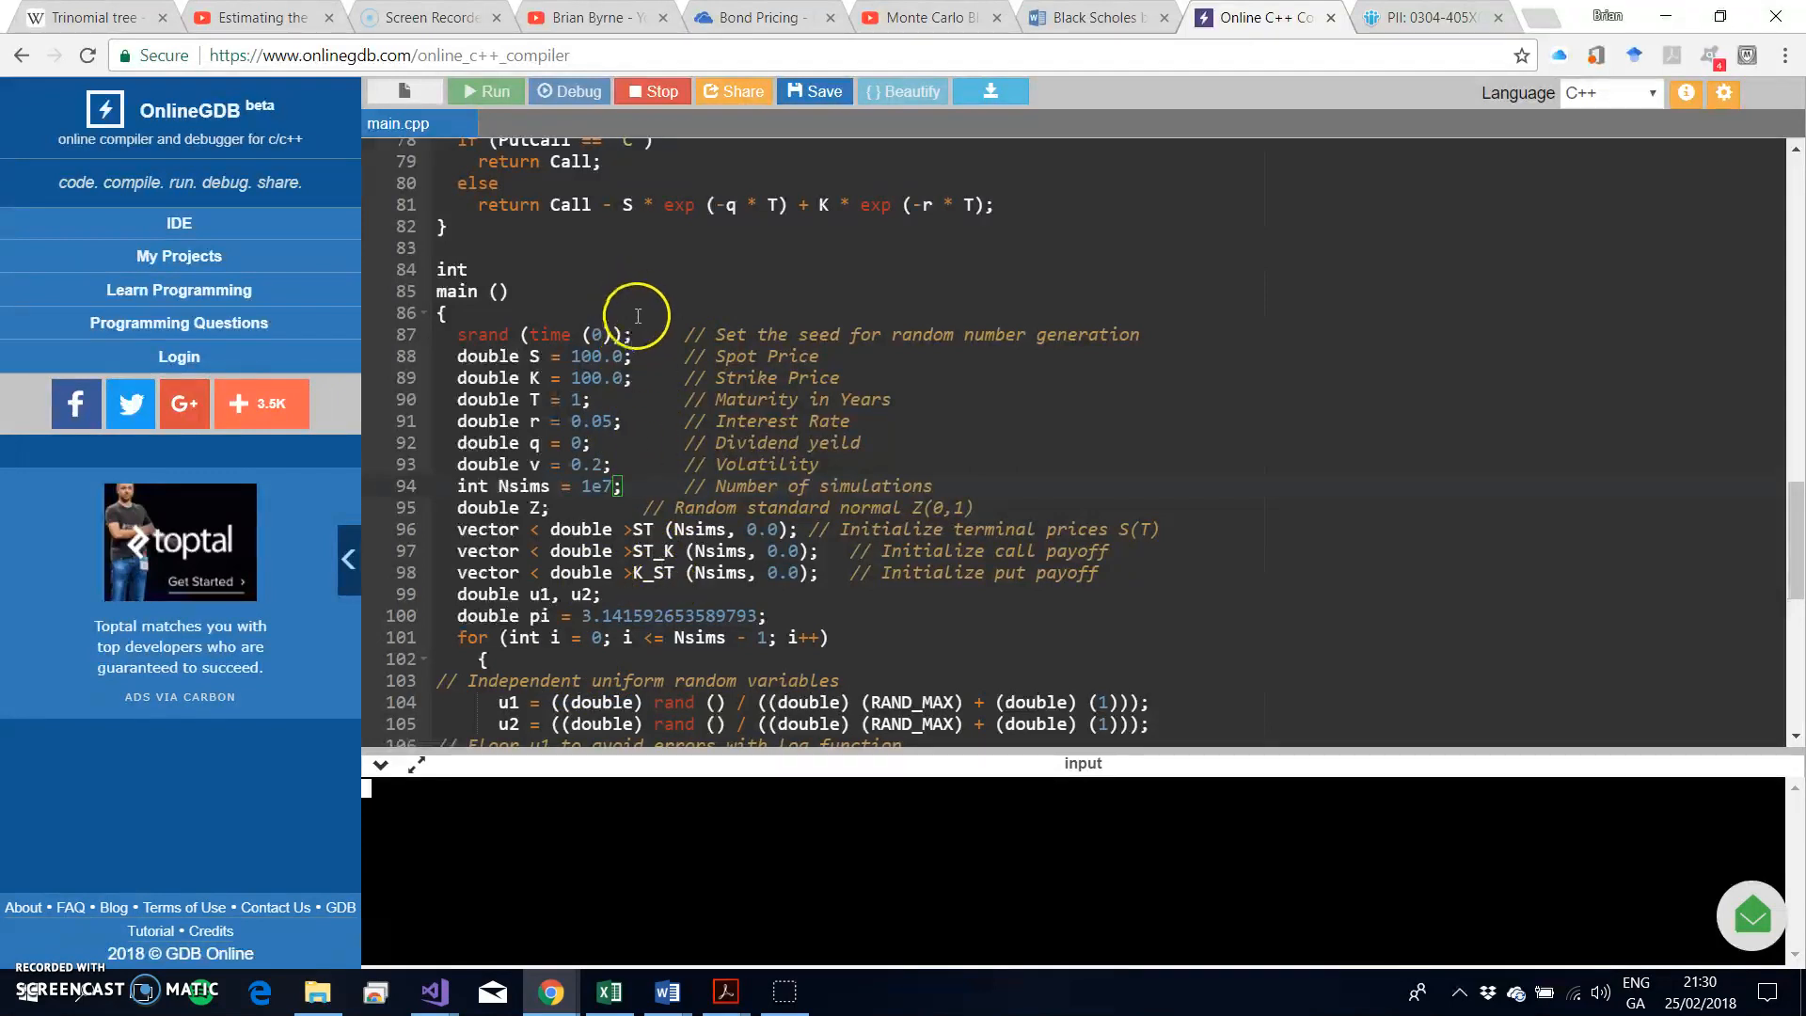
{"action": "mouse_move", "coordinate": [626, 411]}
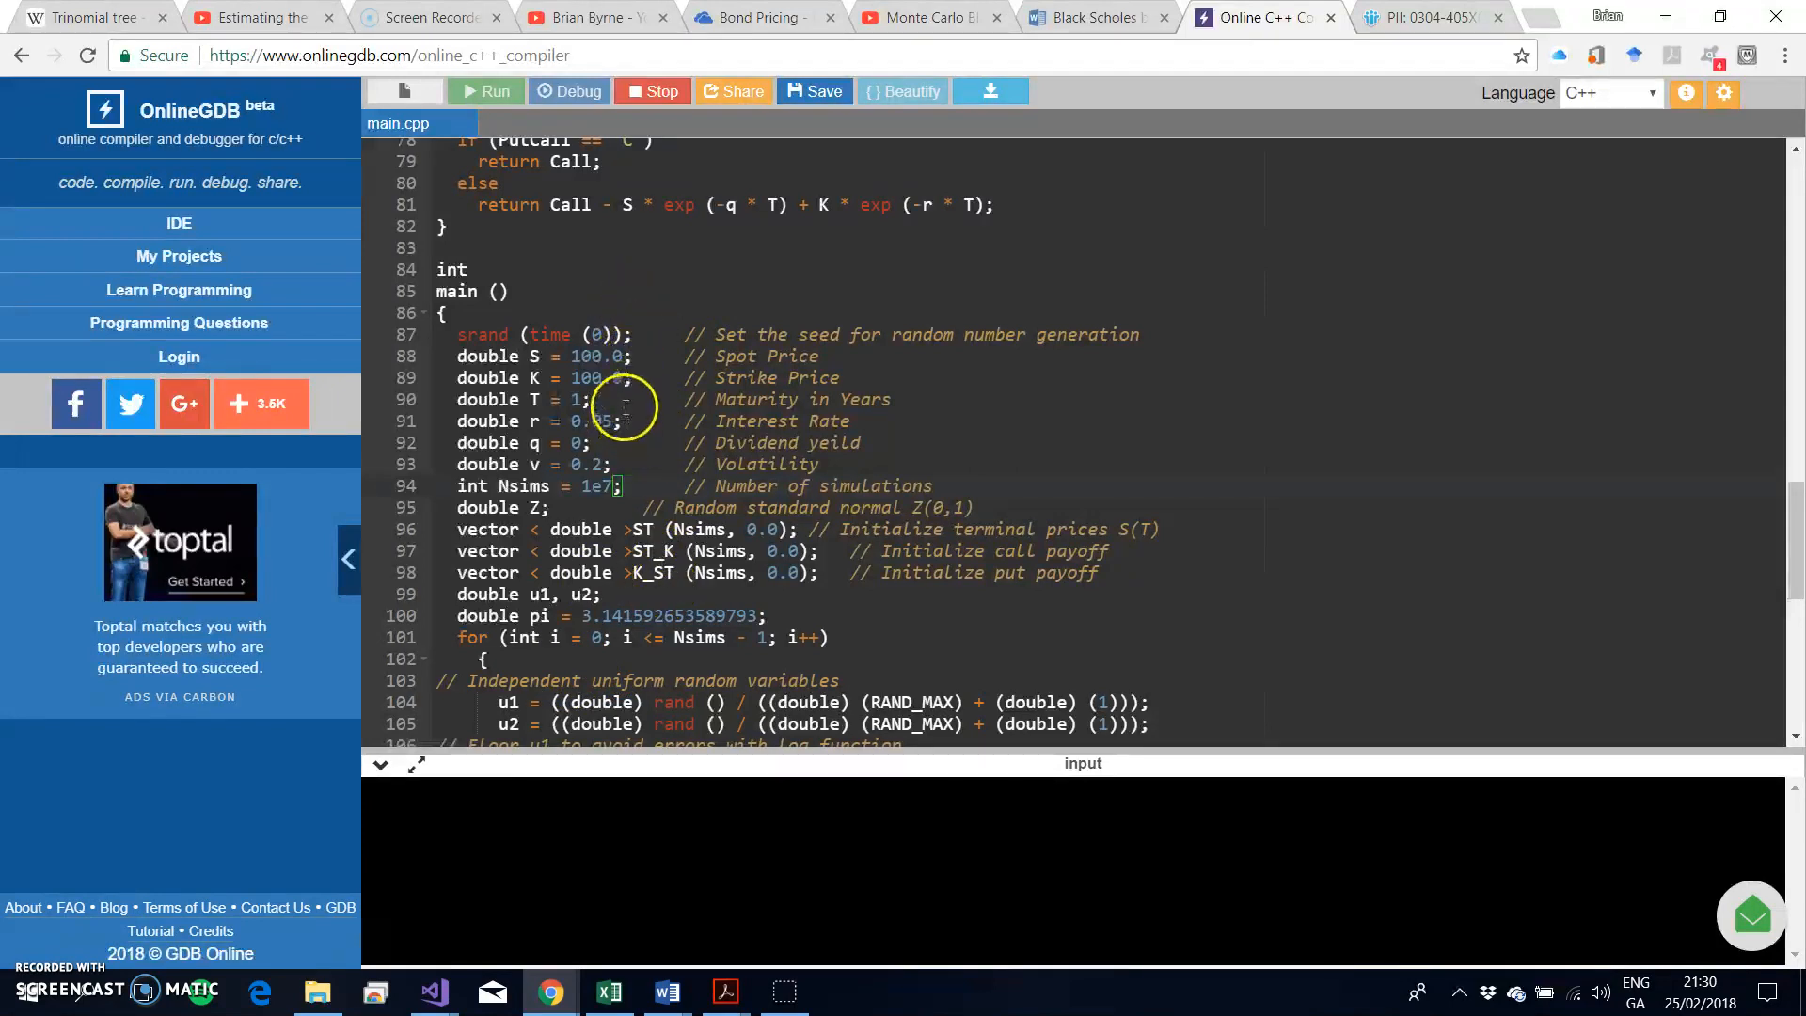
{"action": "left_click", "coordinate": [486, 90]}
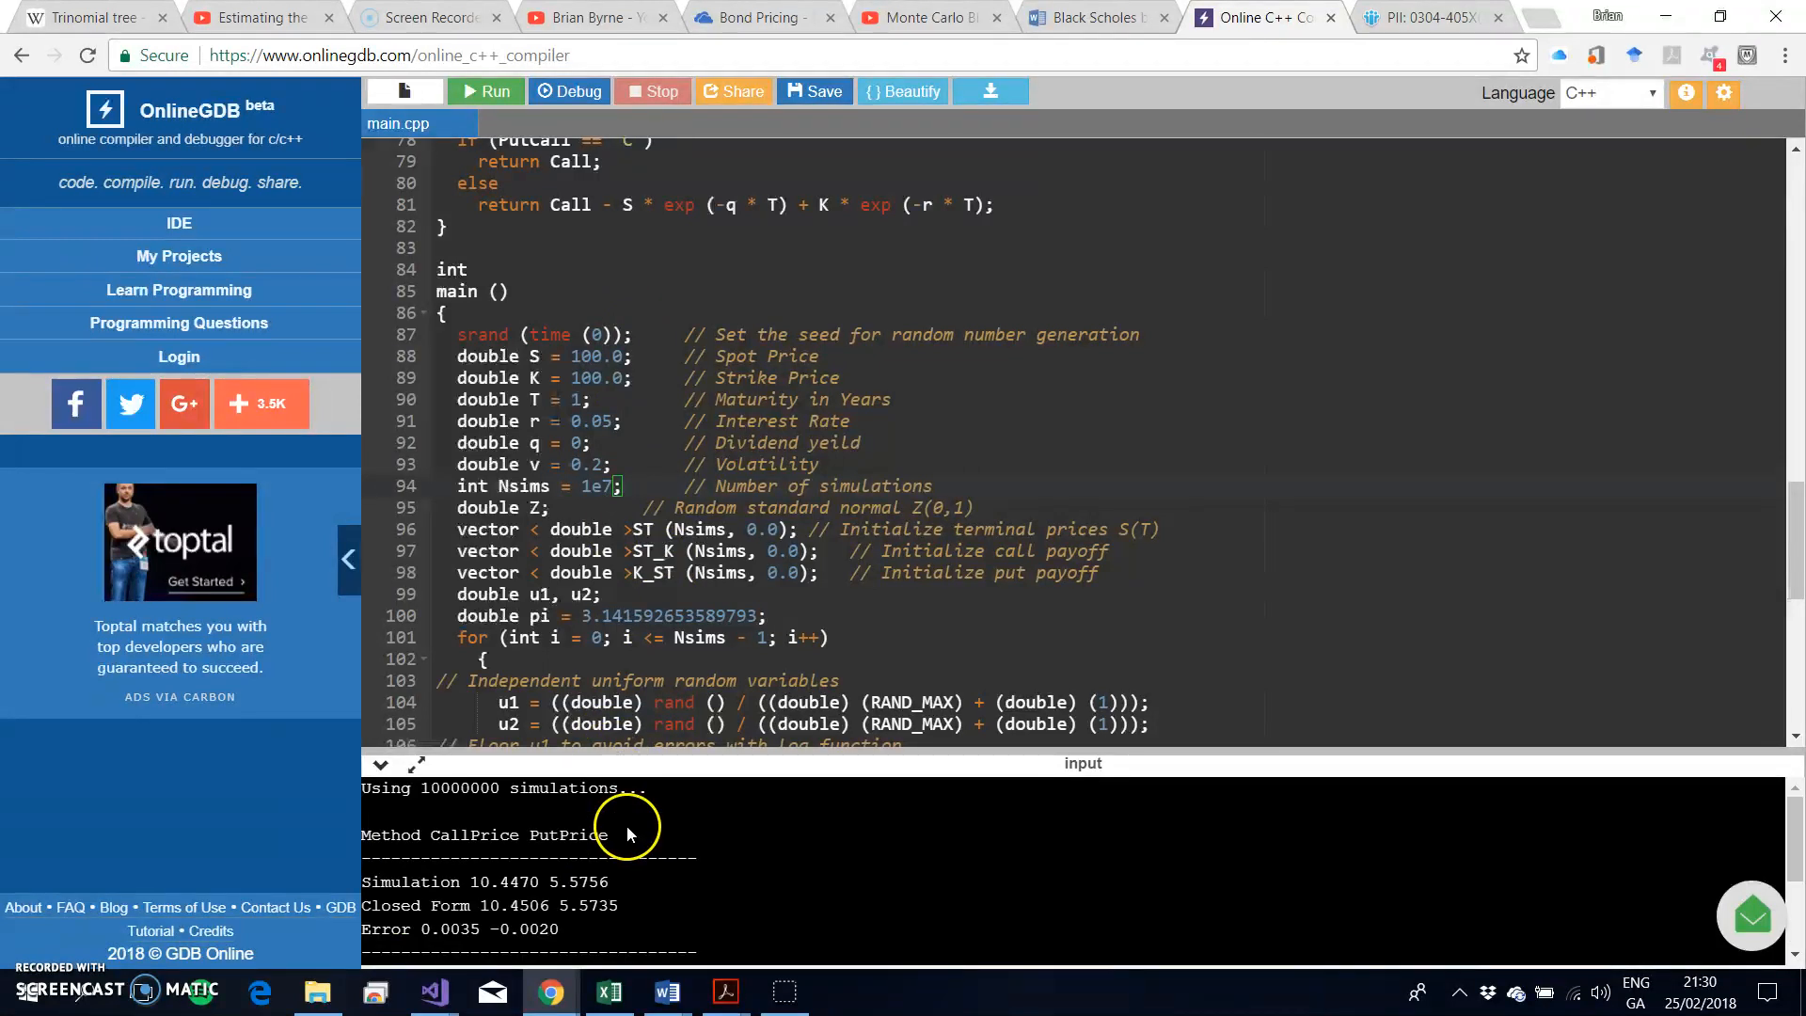
{"action": "mouse_move", "coordinate": [468, 930]}
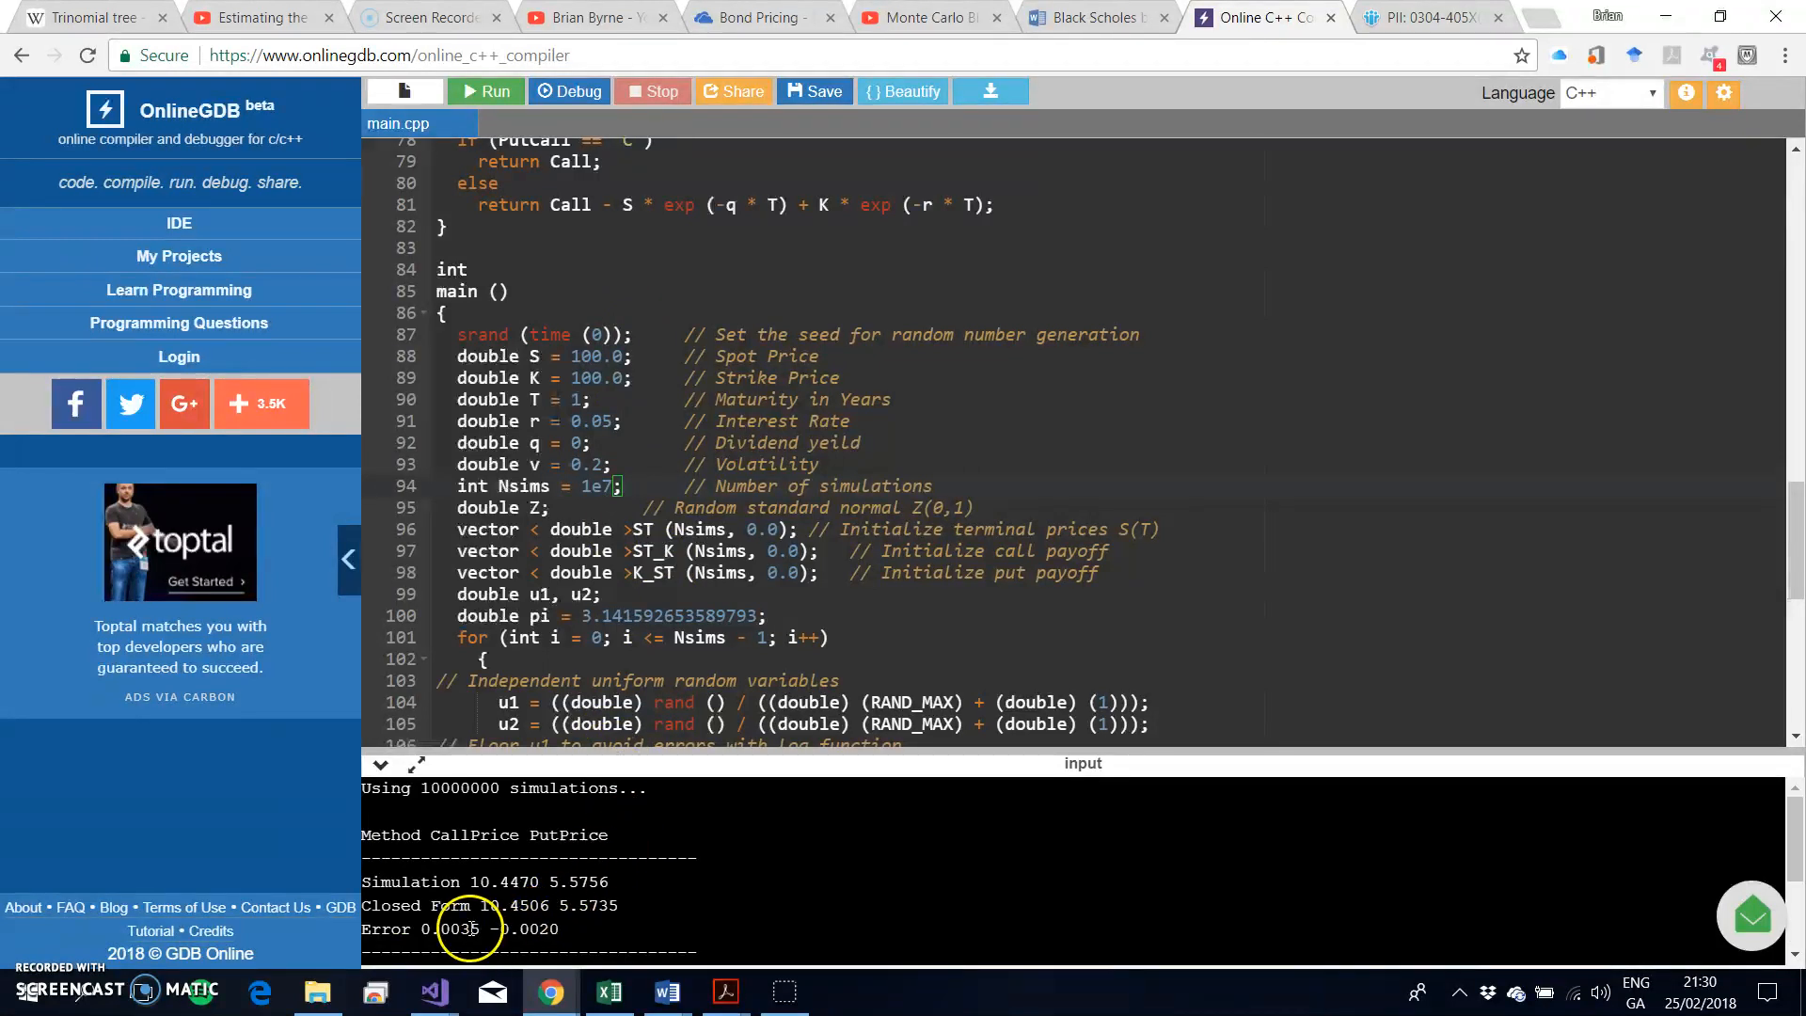
{"action": "mouse_move", "coordinate": [519, 880]}
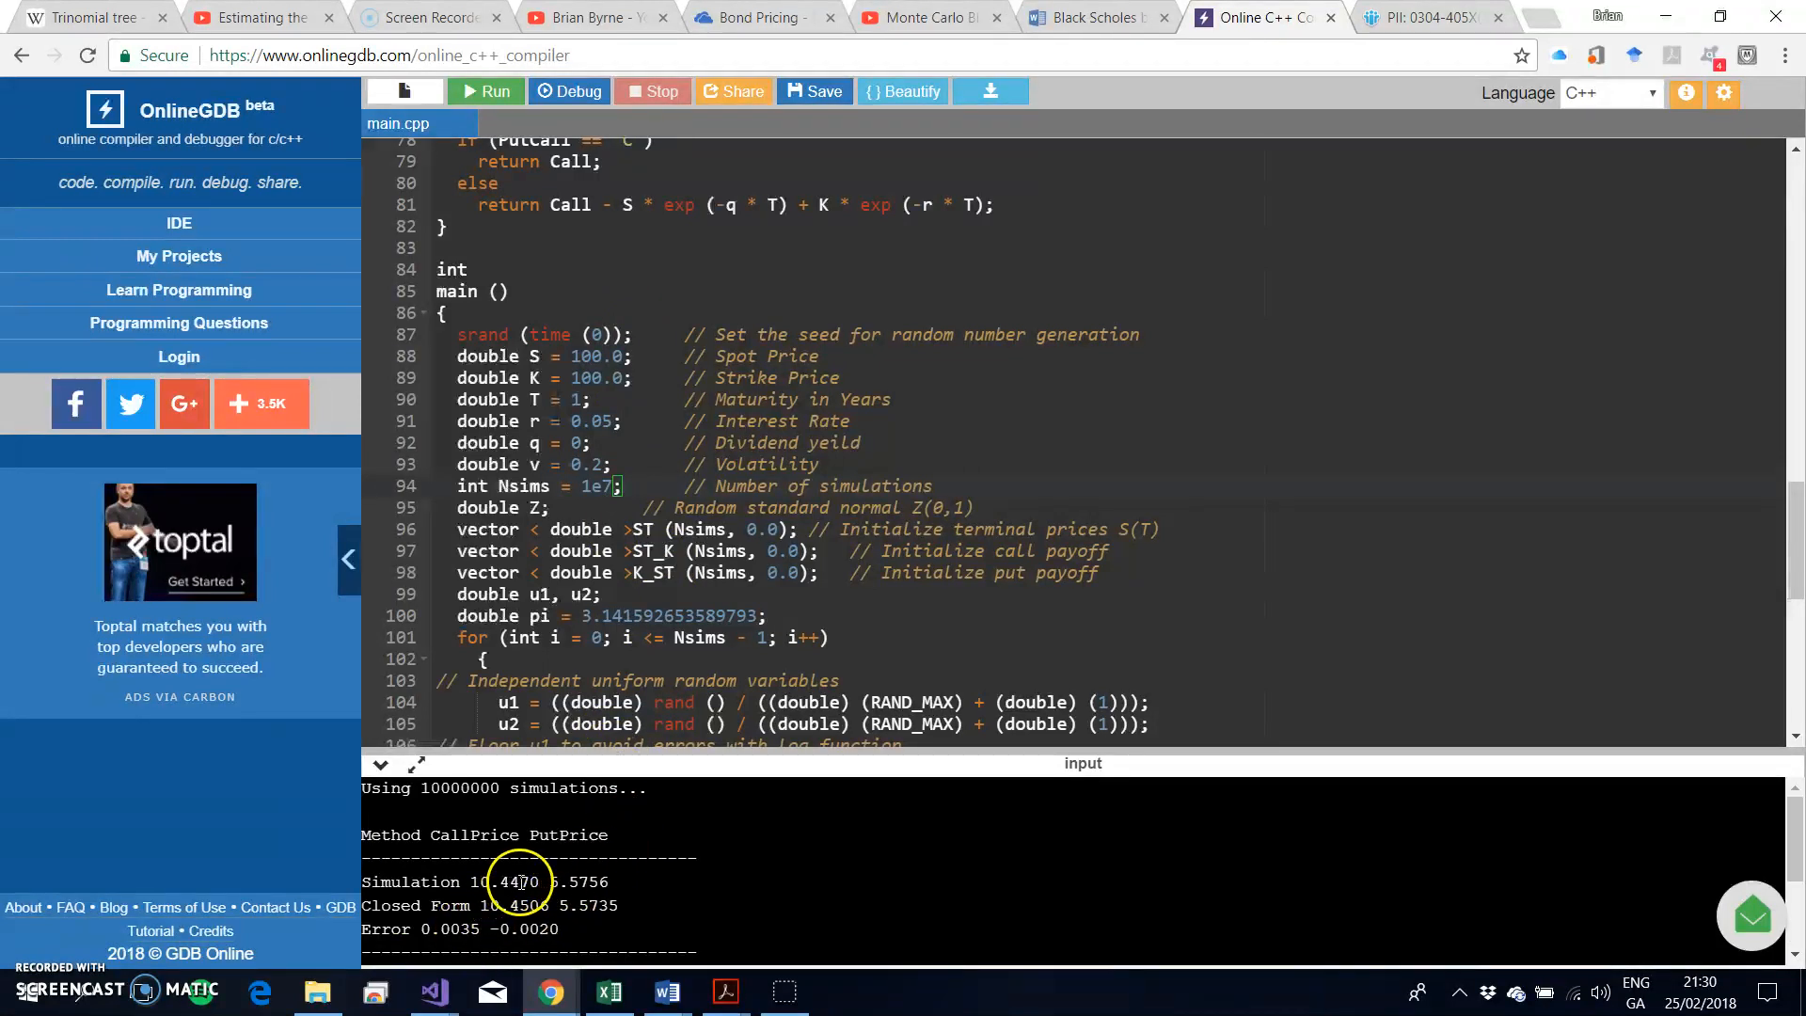
{"action": "mouse_move", "coordinate": [578, 881]}
{"action": "type", "text": "3"}
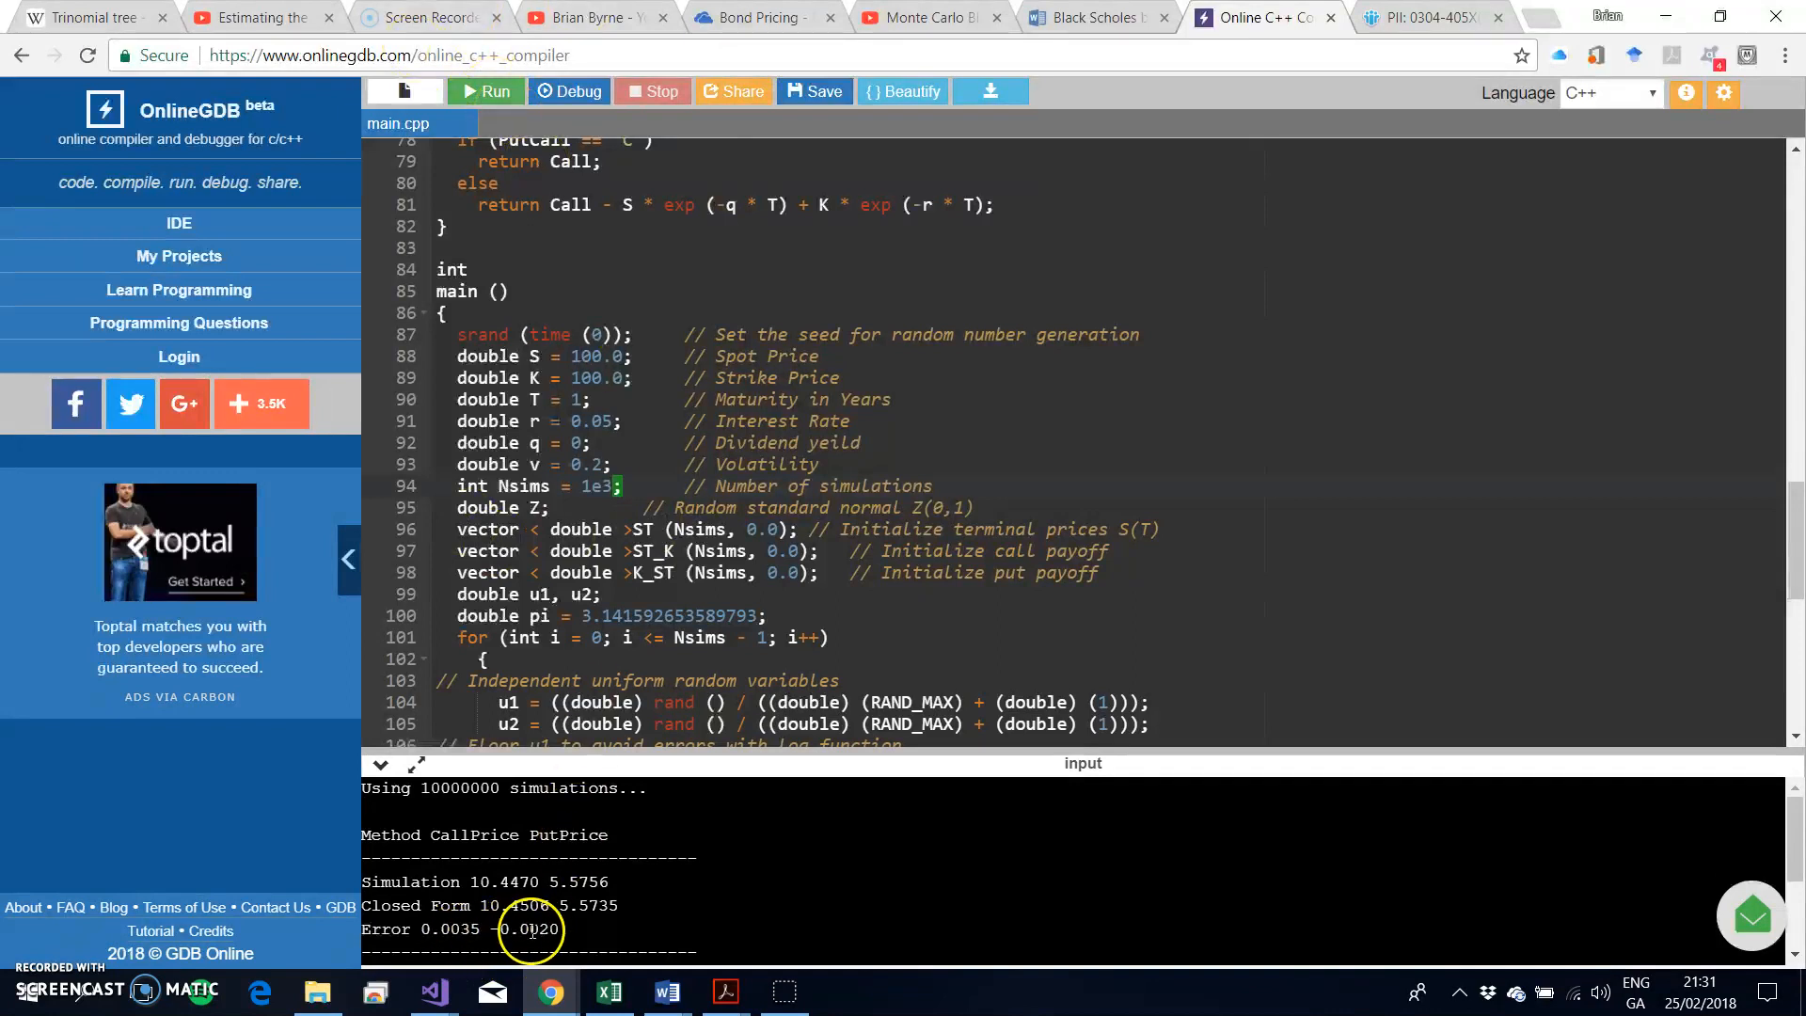
Run with 1000 simulations: call 10.9443, put 5.1308, errors -0.4938 and 0.4428.
{"action": "left_click", "coordinate": [485, 90]}
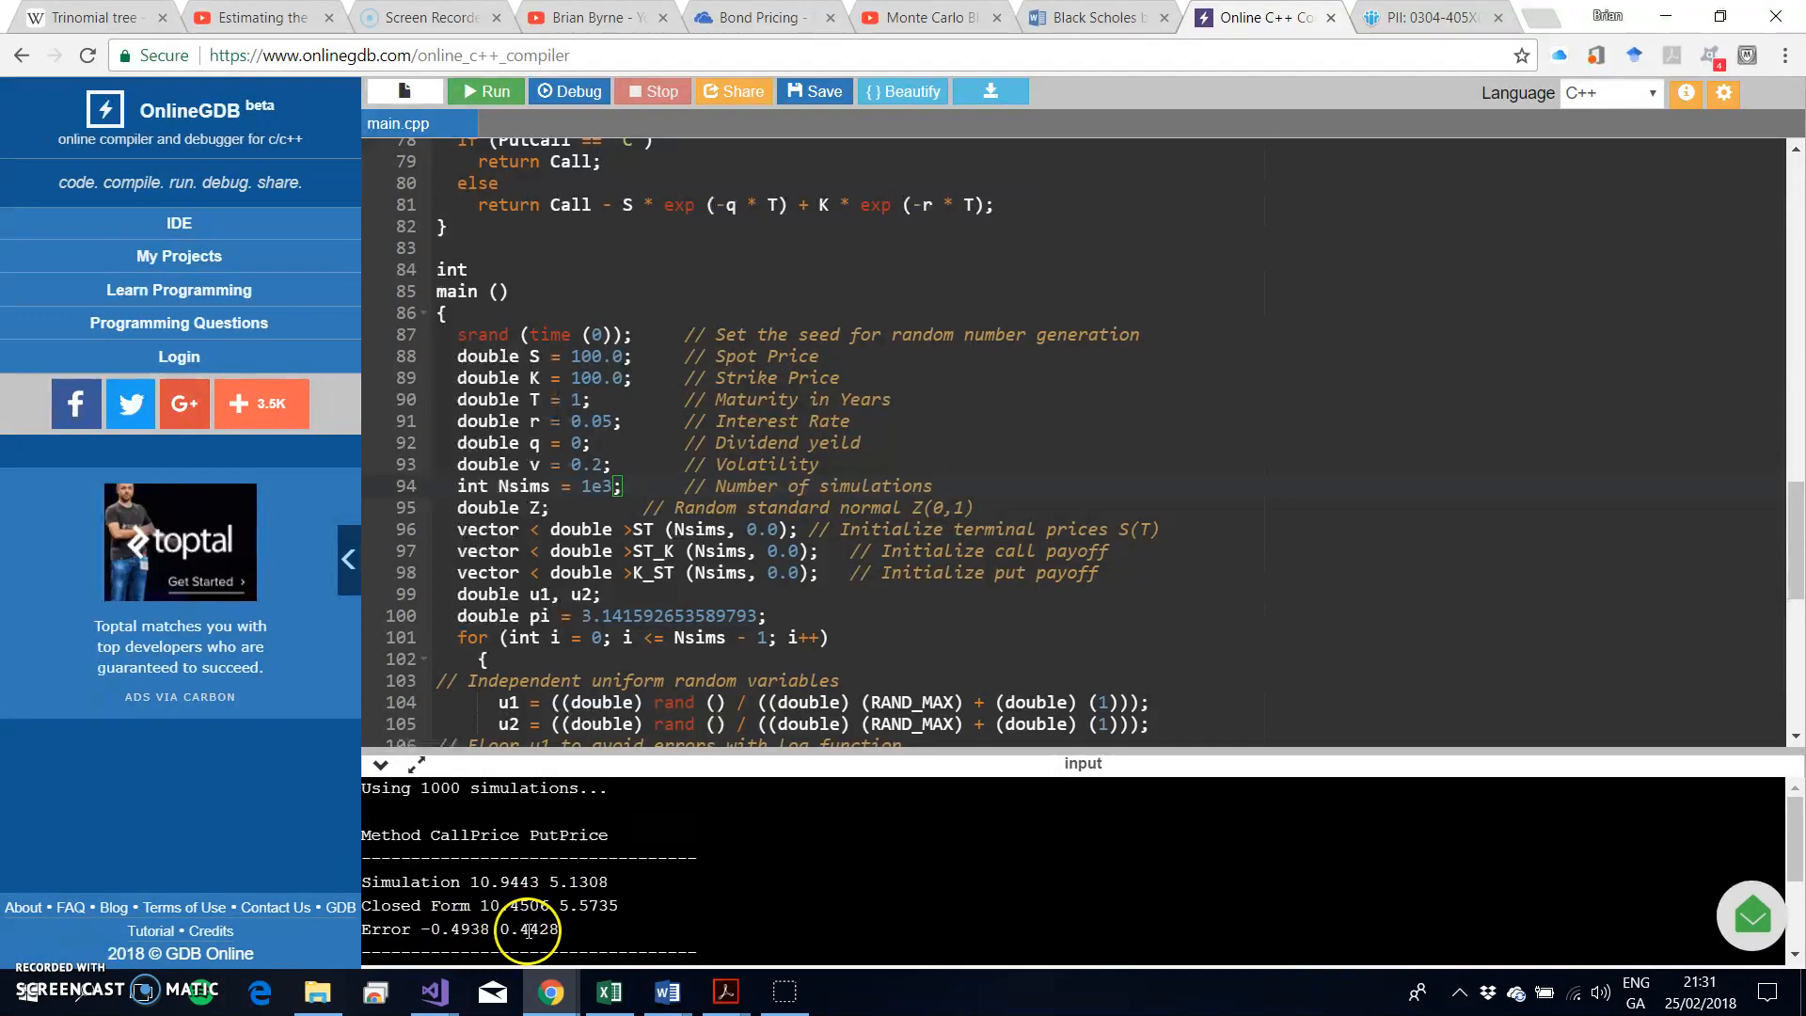
{"action": "mouse_move", "coordinate": [643, 561]}
{"action": "type", "text": "6"}
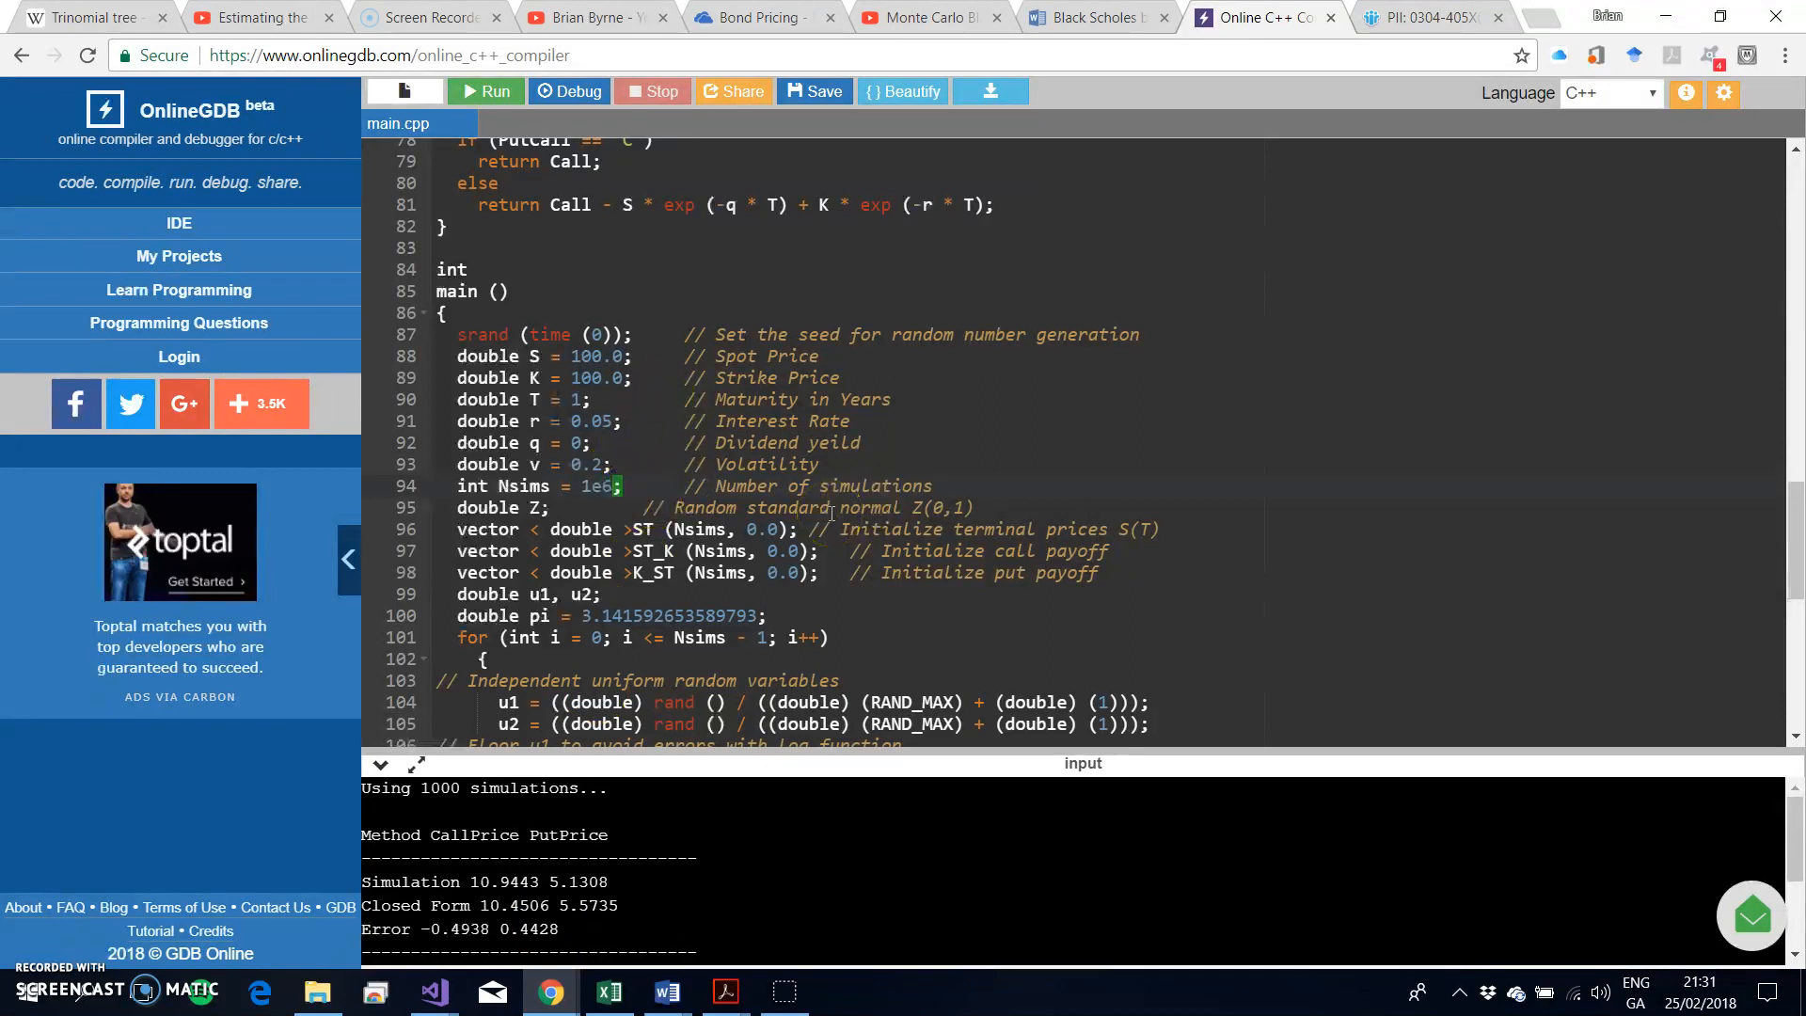
Run with 1000000 simulations: call 10.4732, put 5.5642, errors -0.0226 and 0.0093.
{"action": "left_click", "coordinate": [485, 90]}
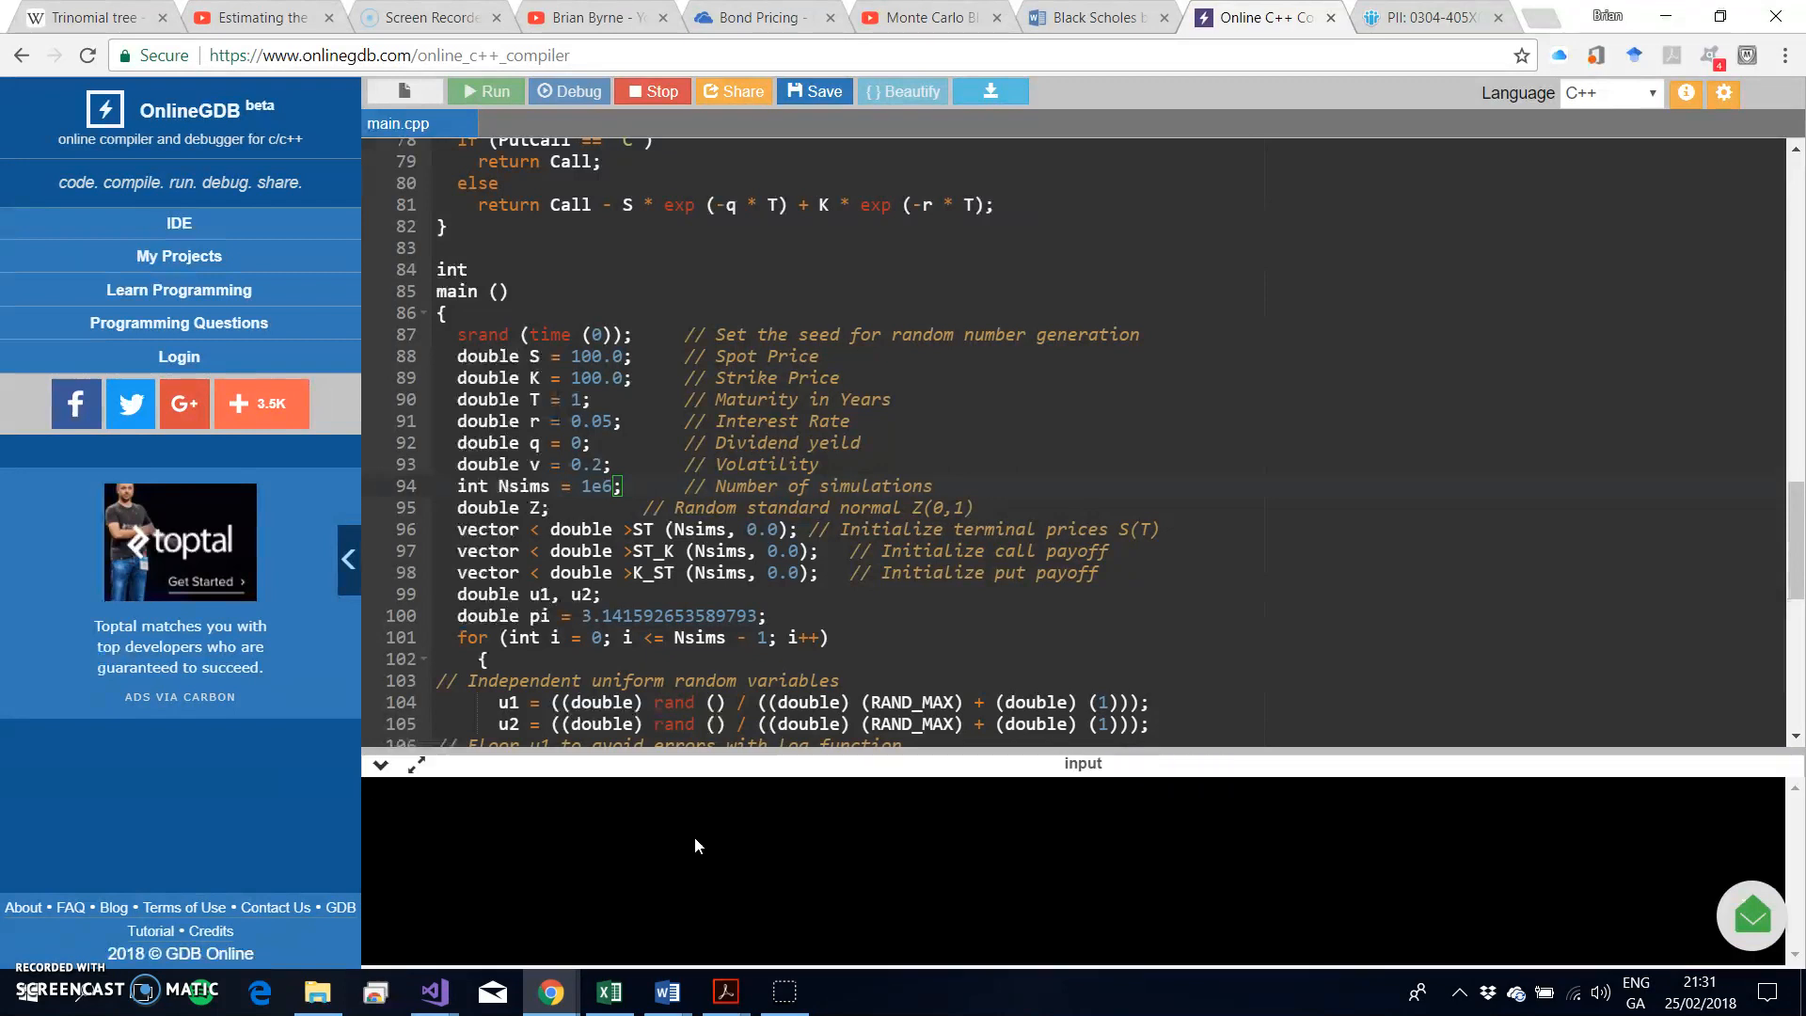
{"action": "left_click", "coordinate": [485, 90]}
{"action": "type", "text": "7"}
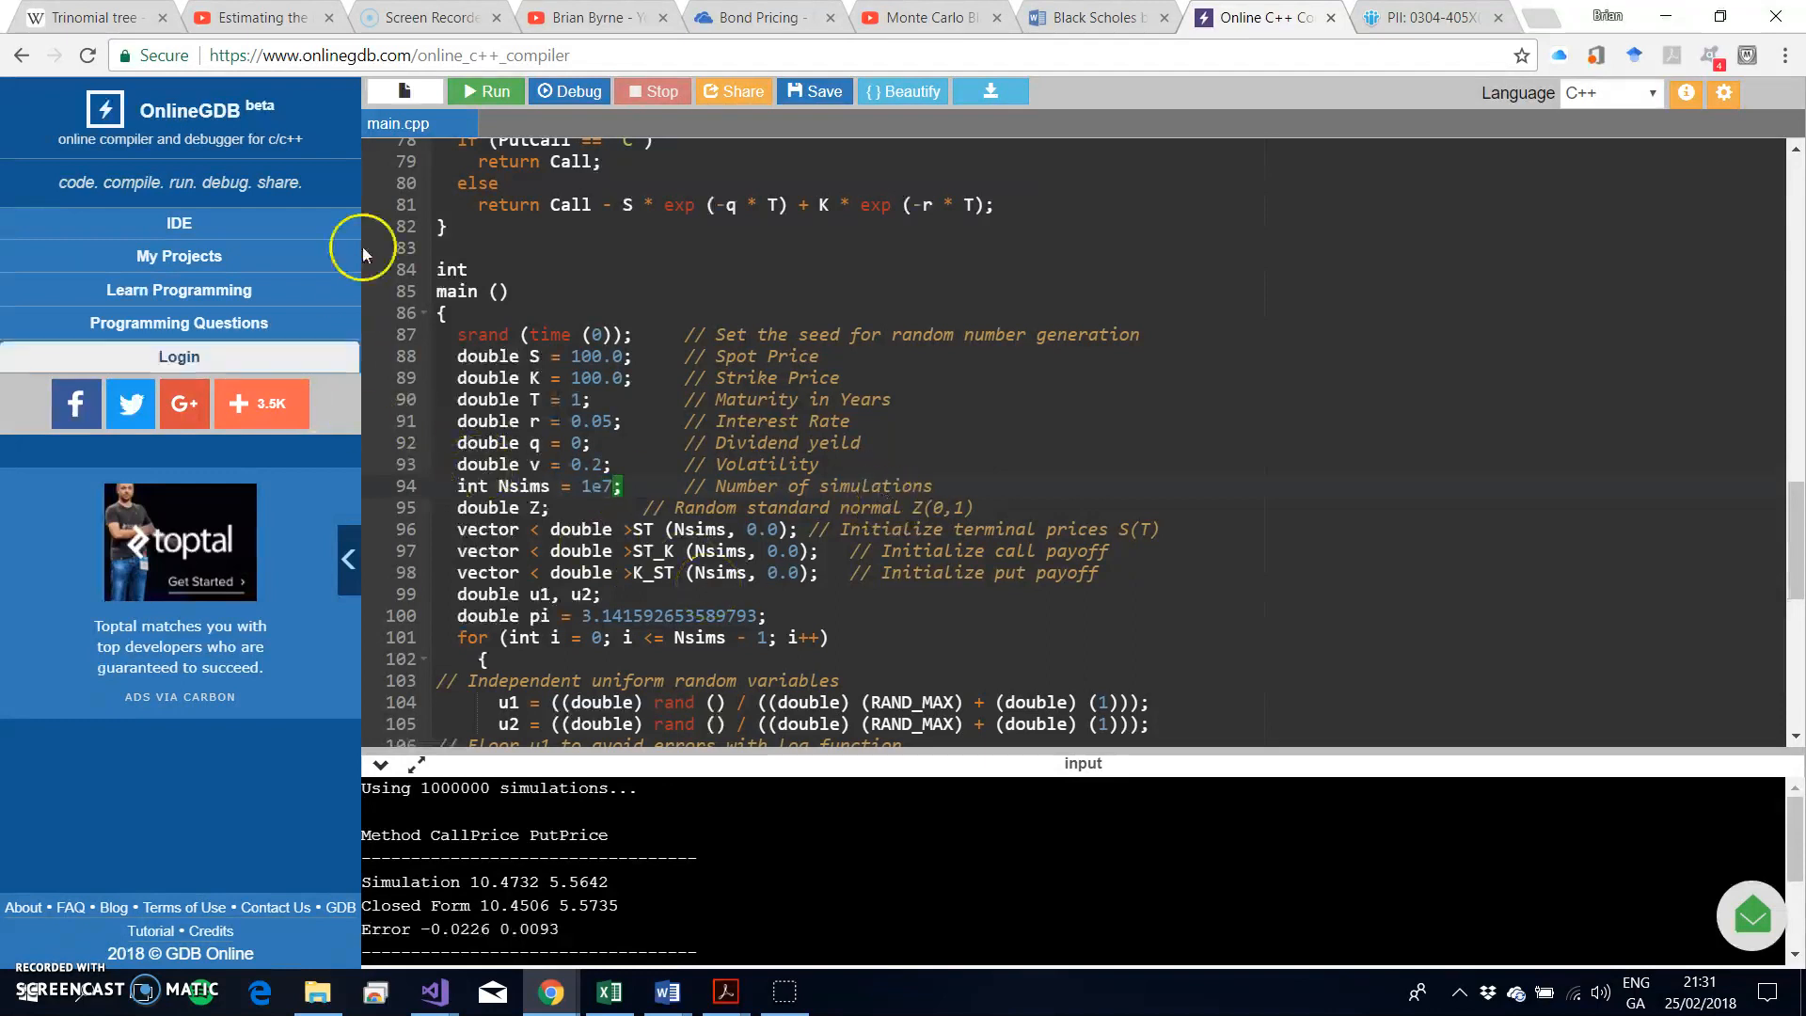
Run the 10000000-simulation pricer again: call 10.4538, put 5.5734, errors -0.0032 and 0.0001.
{"action": "left_click", "coordinate": [486, 90]}
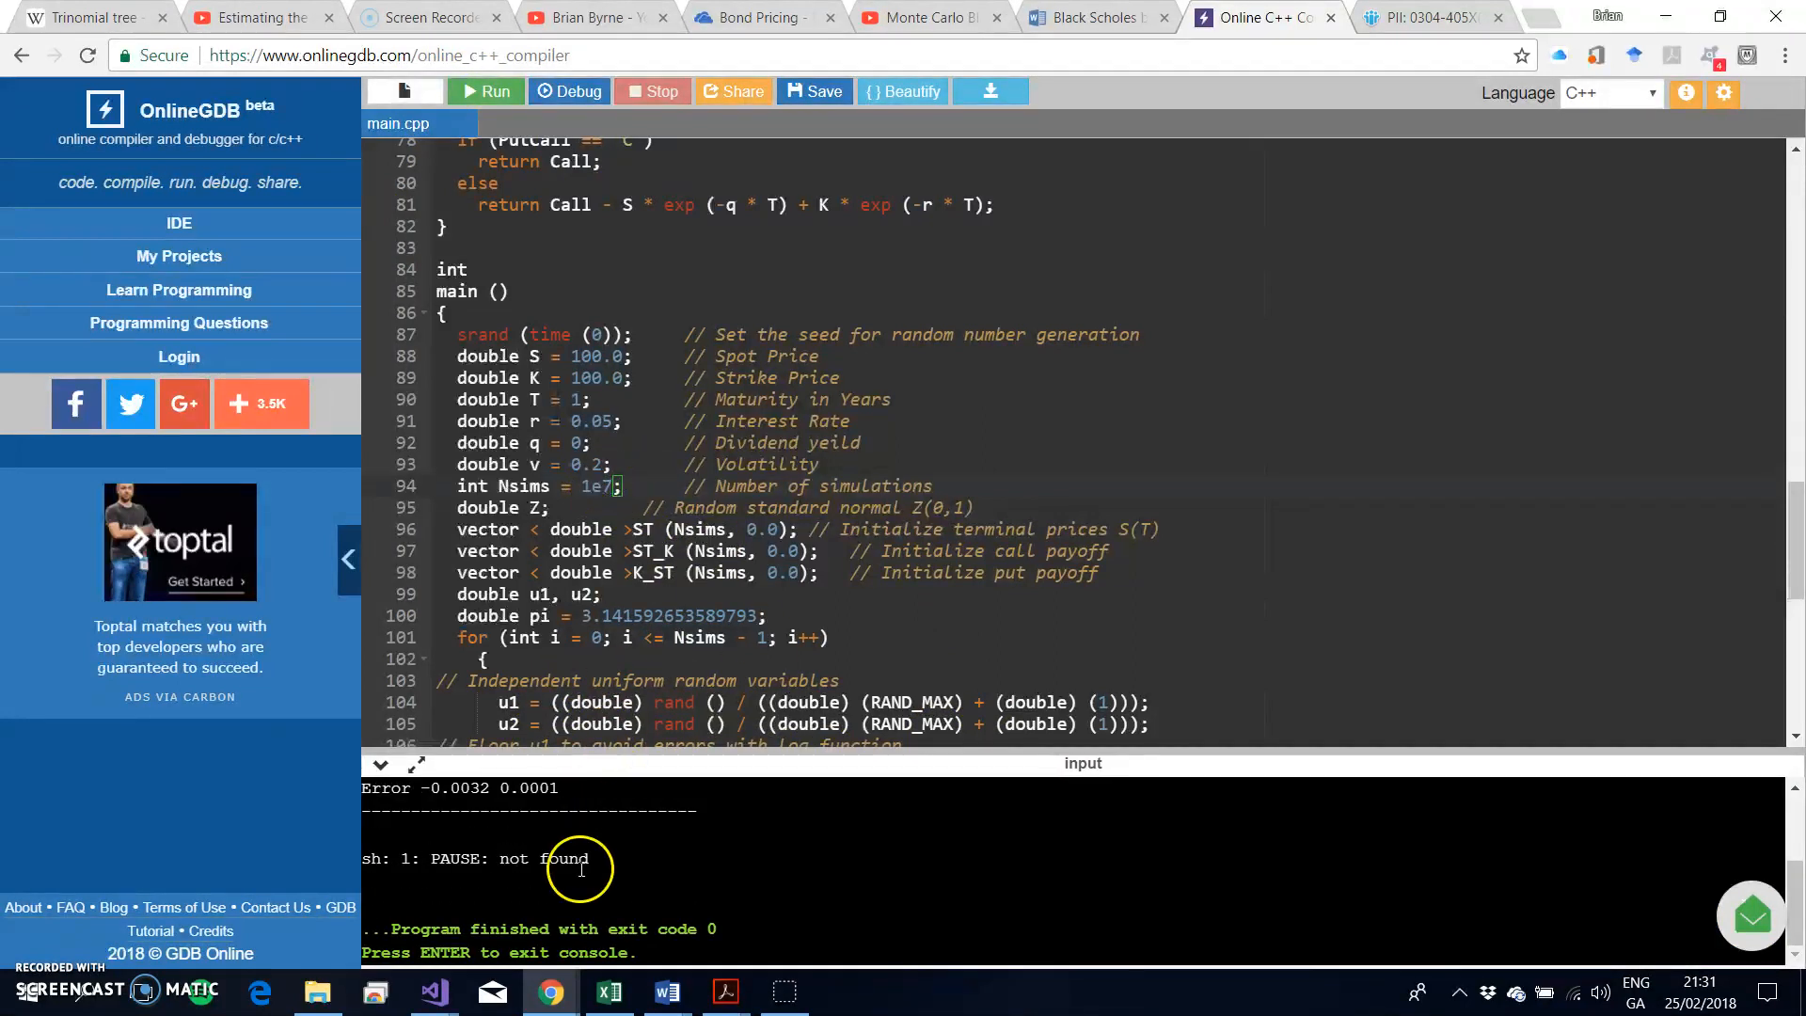
{"action": "left_click", "coordinate": [486, 90]}
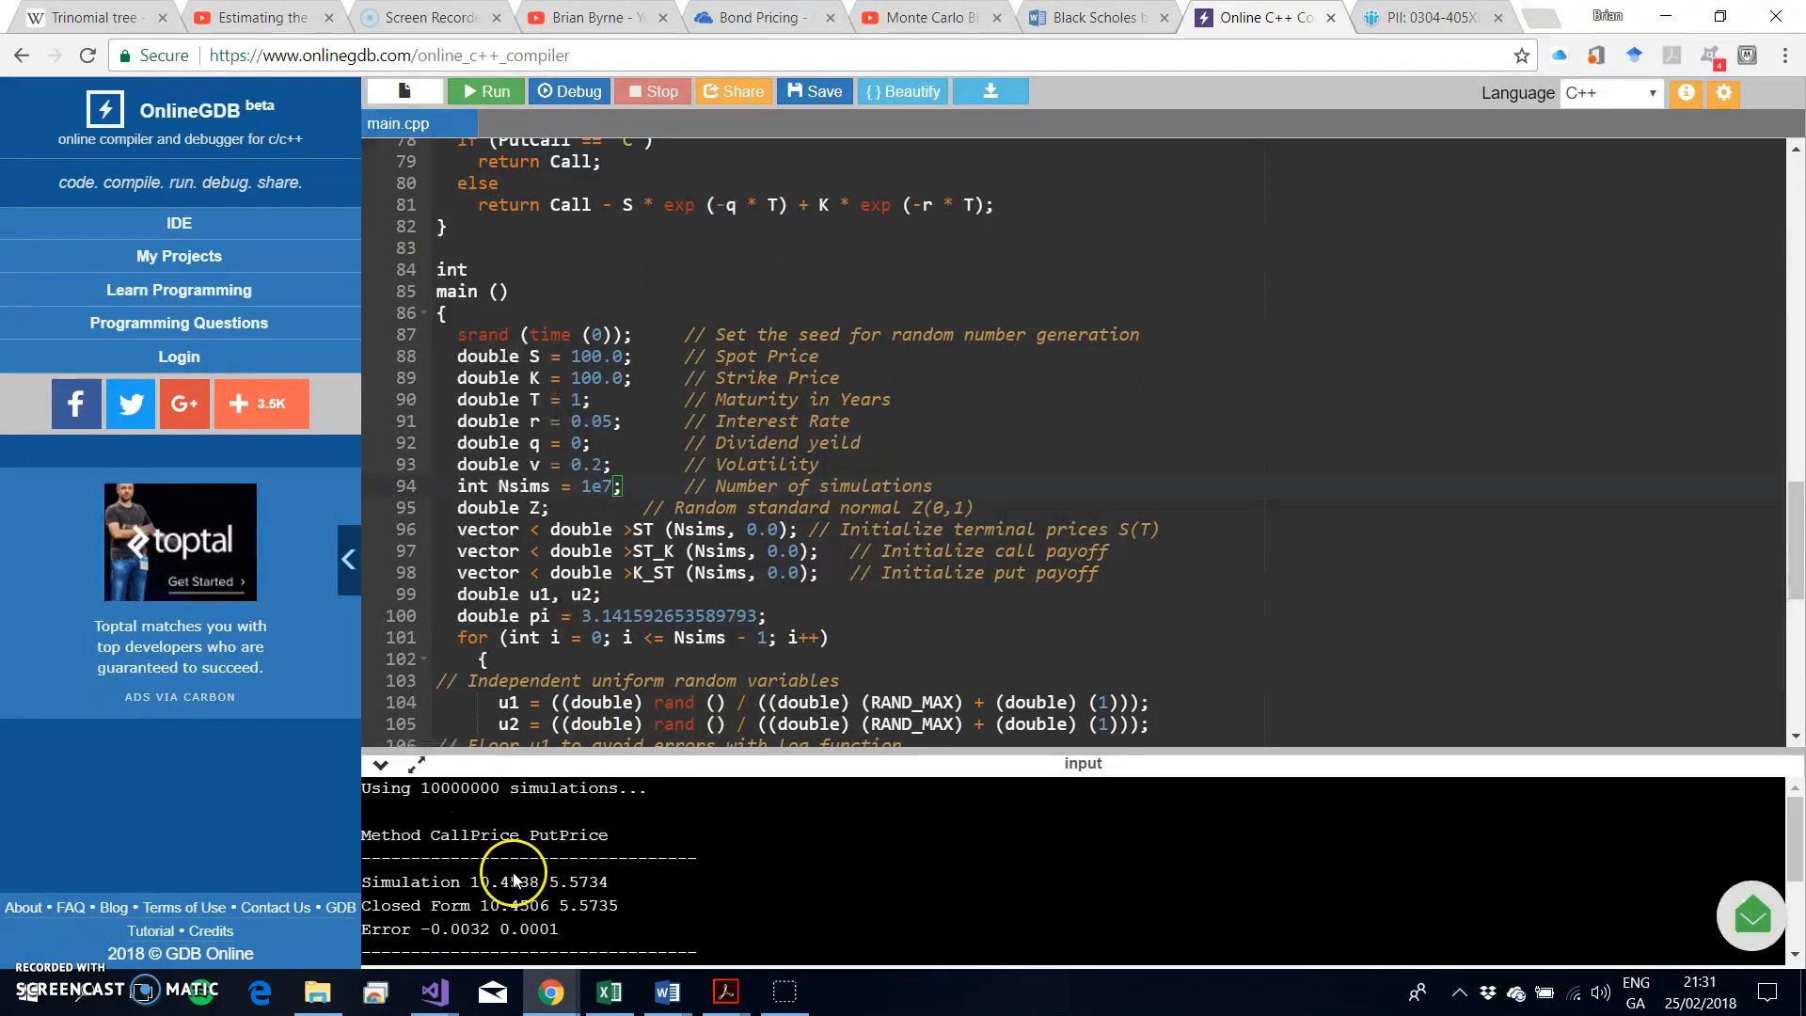
{"action": "mouse_move", "coordinate": [472, 927]}
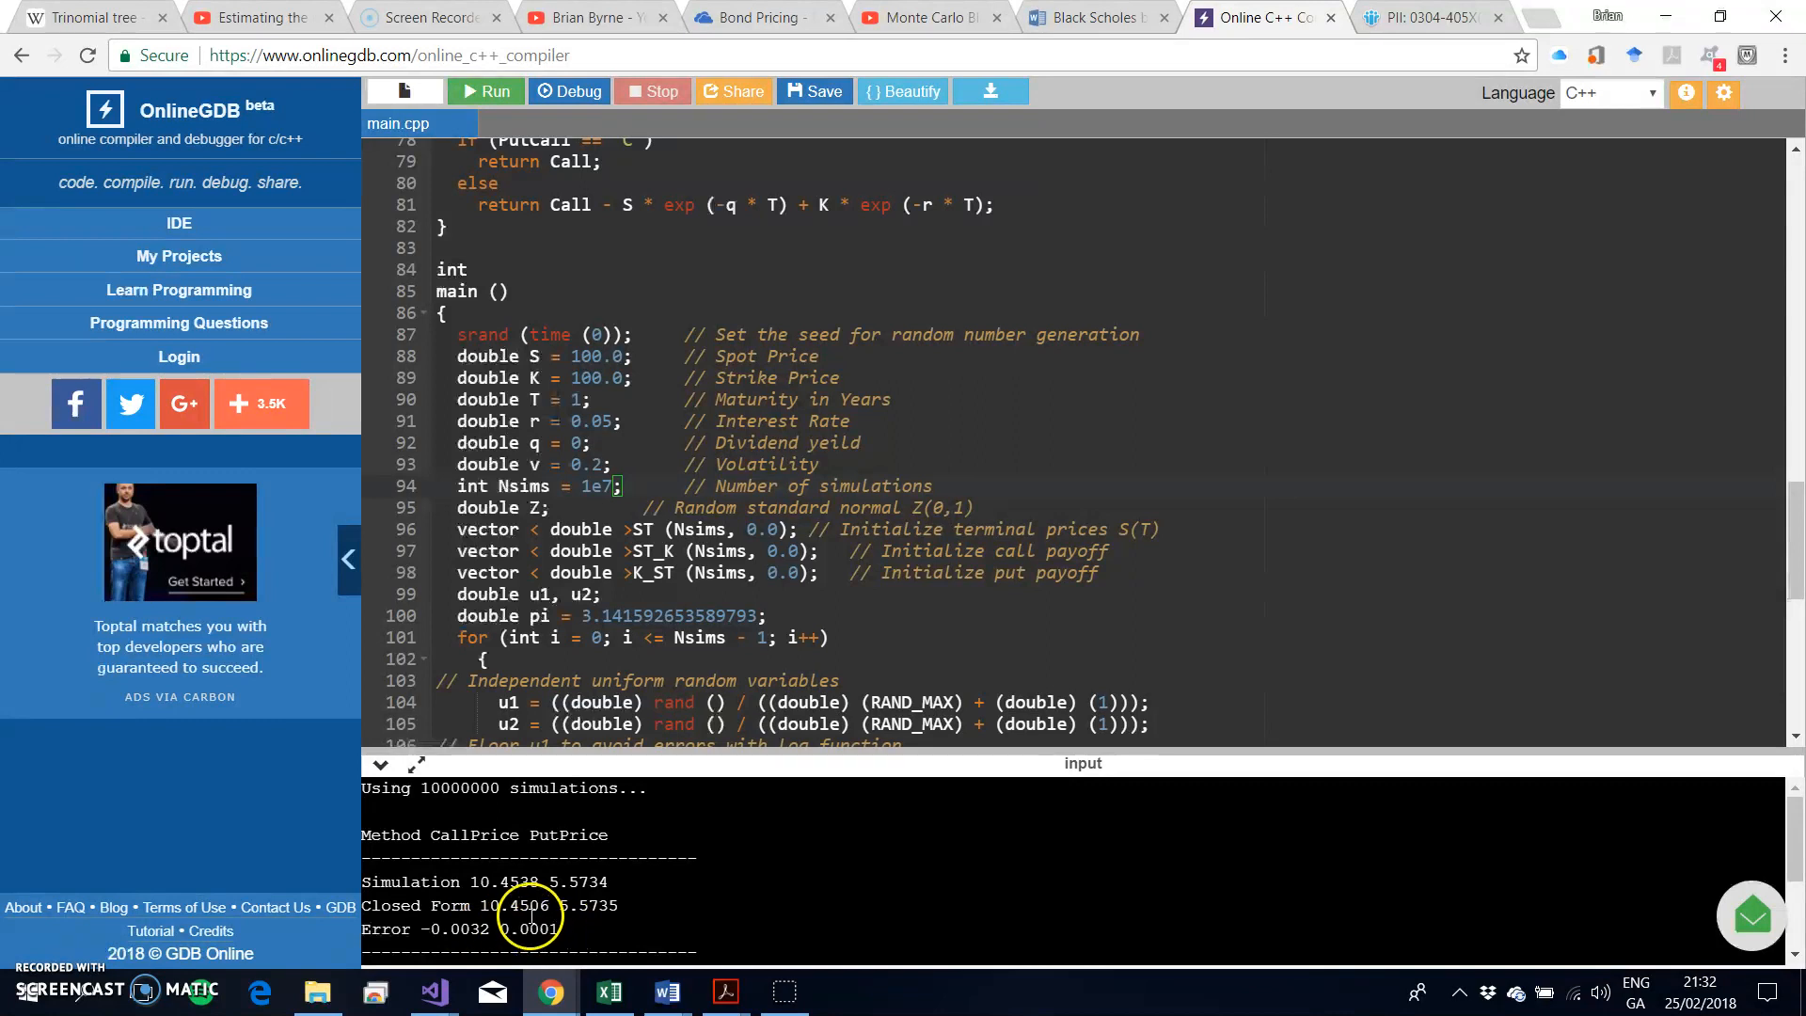
{"action": "mouse_move", "coordinate": [630, 892]}
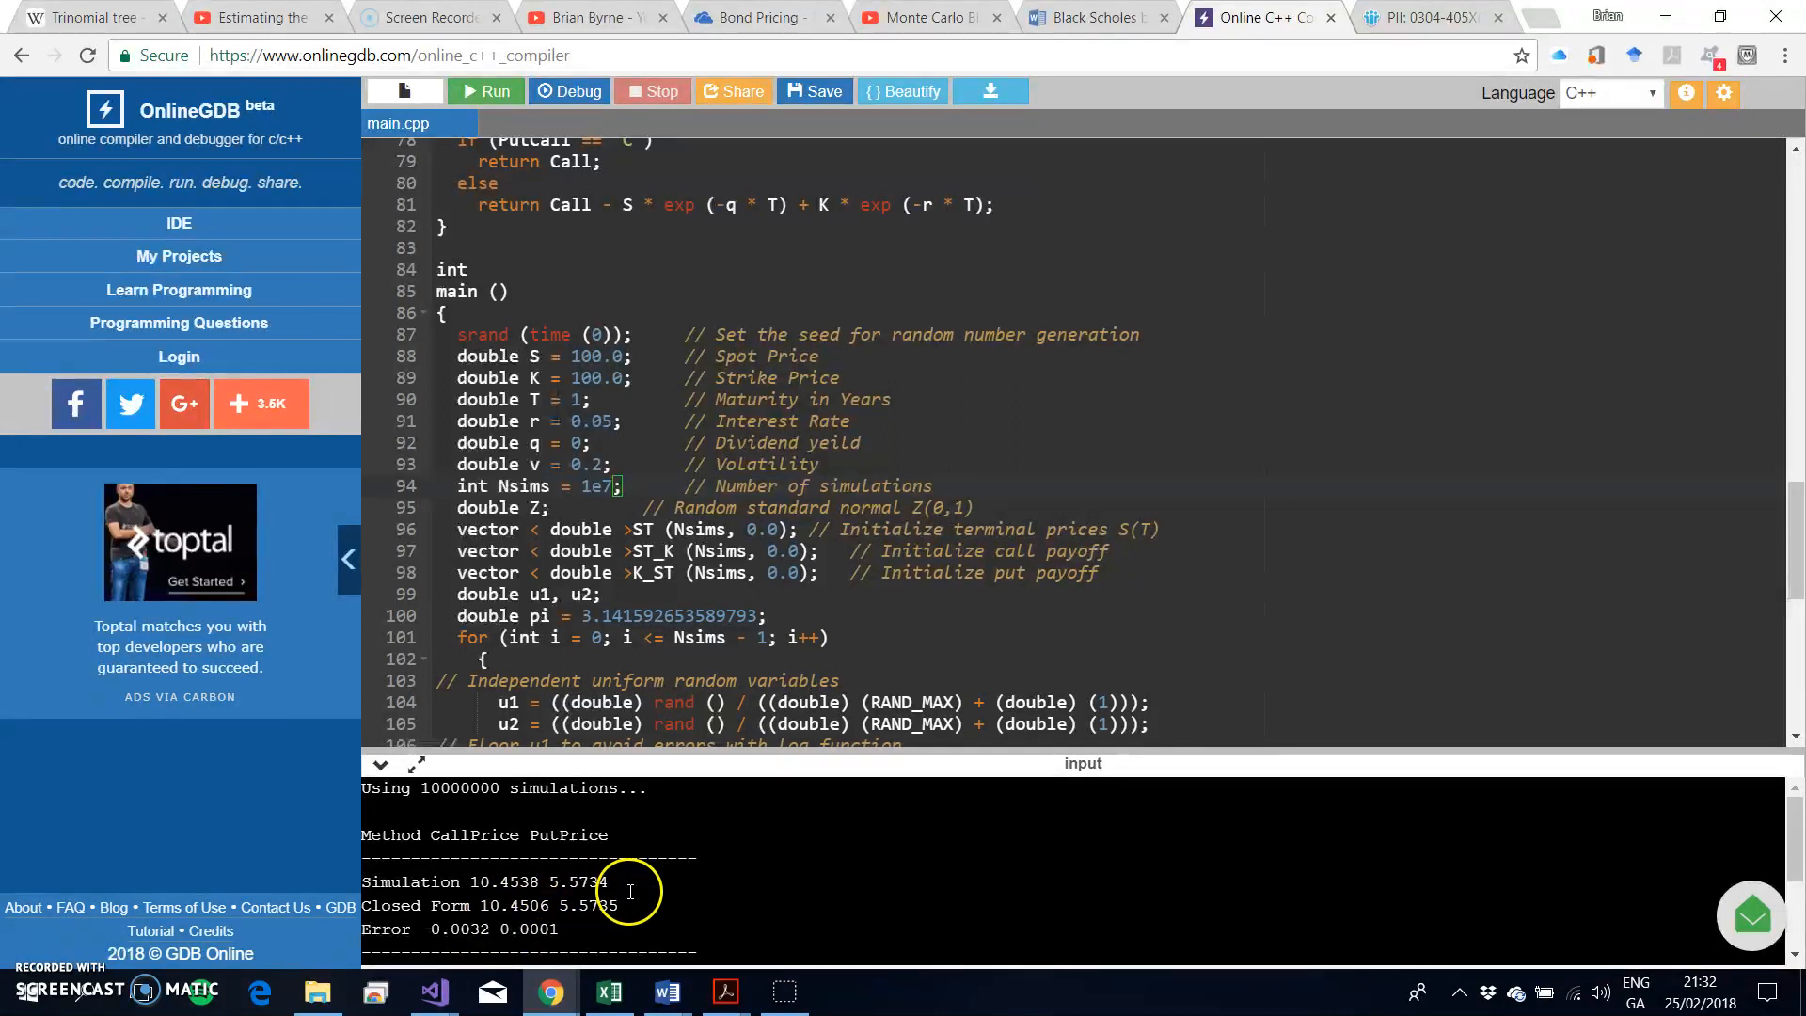
{"action": "mouse_move", "coordinate": [658, 508]}
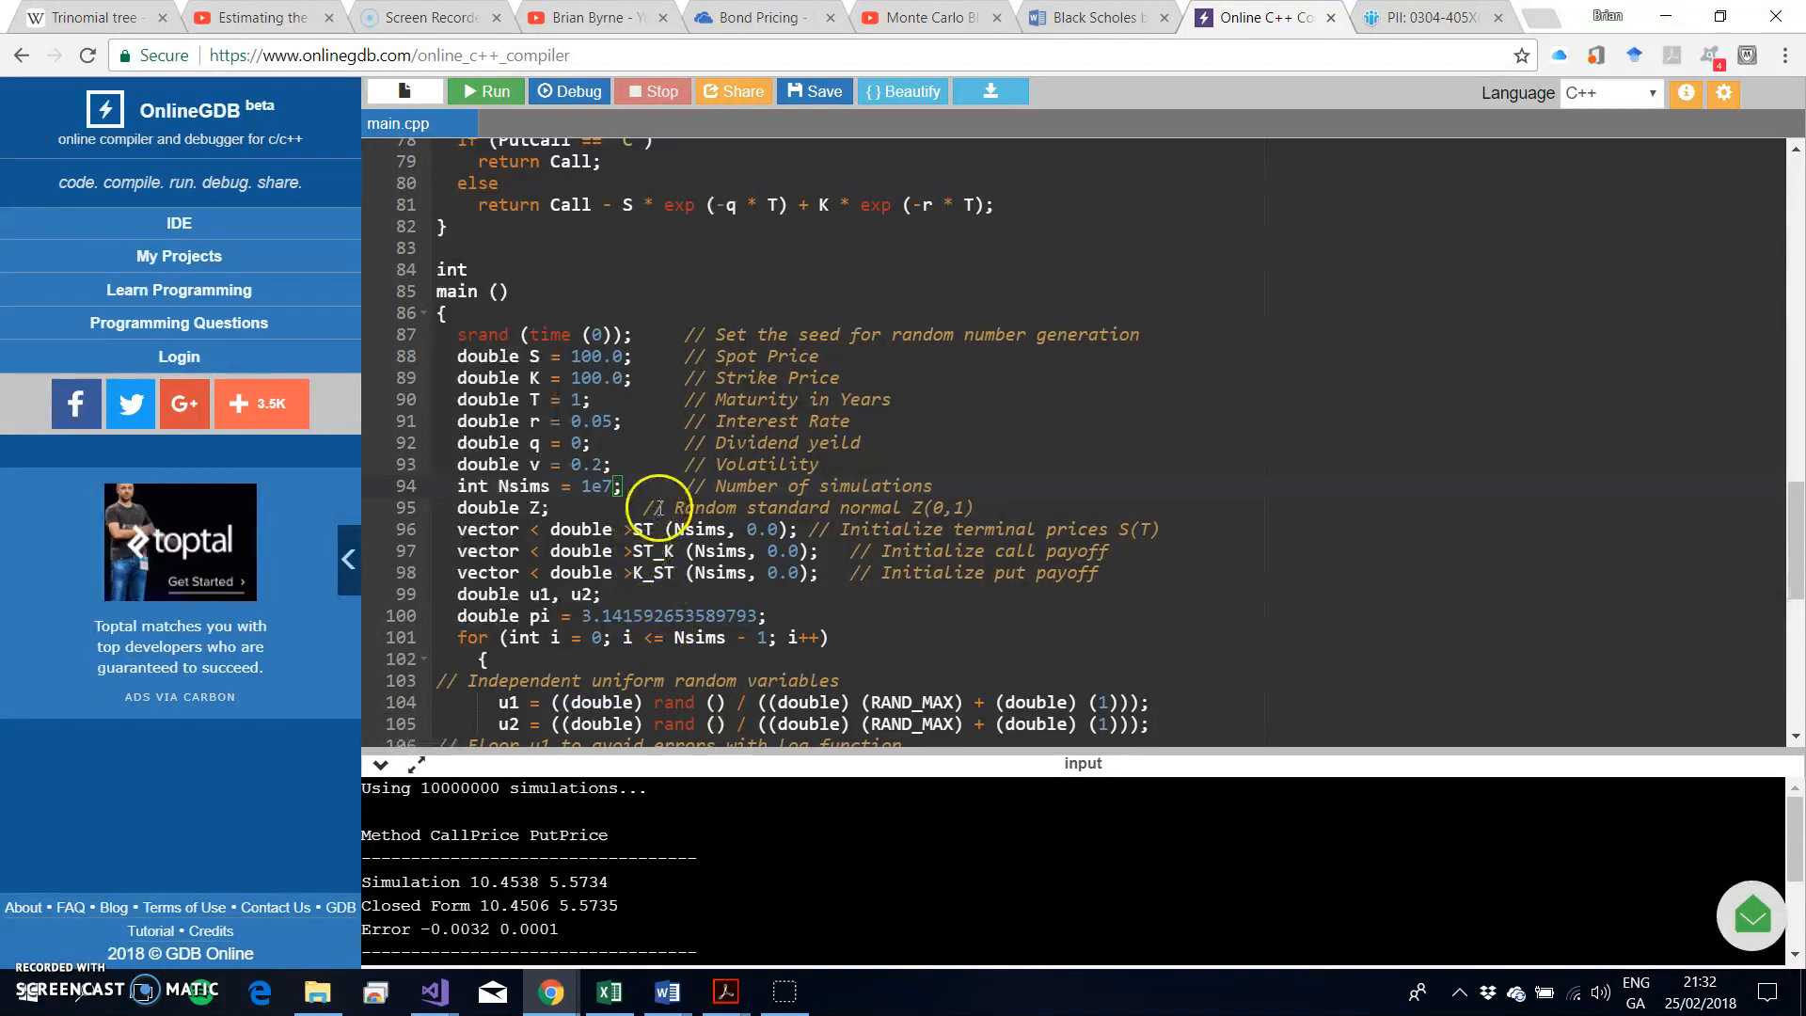
{"action": "mouse_move", "coordinate": [675, 500]}
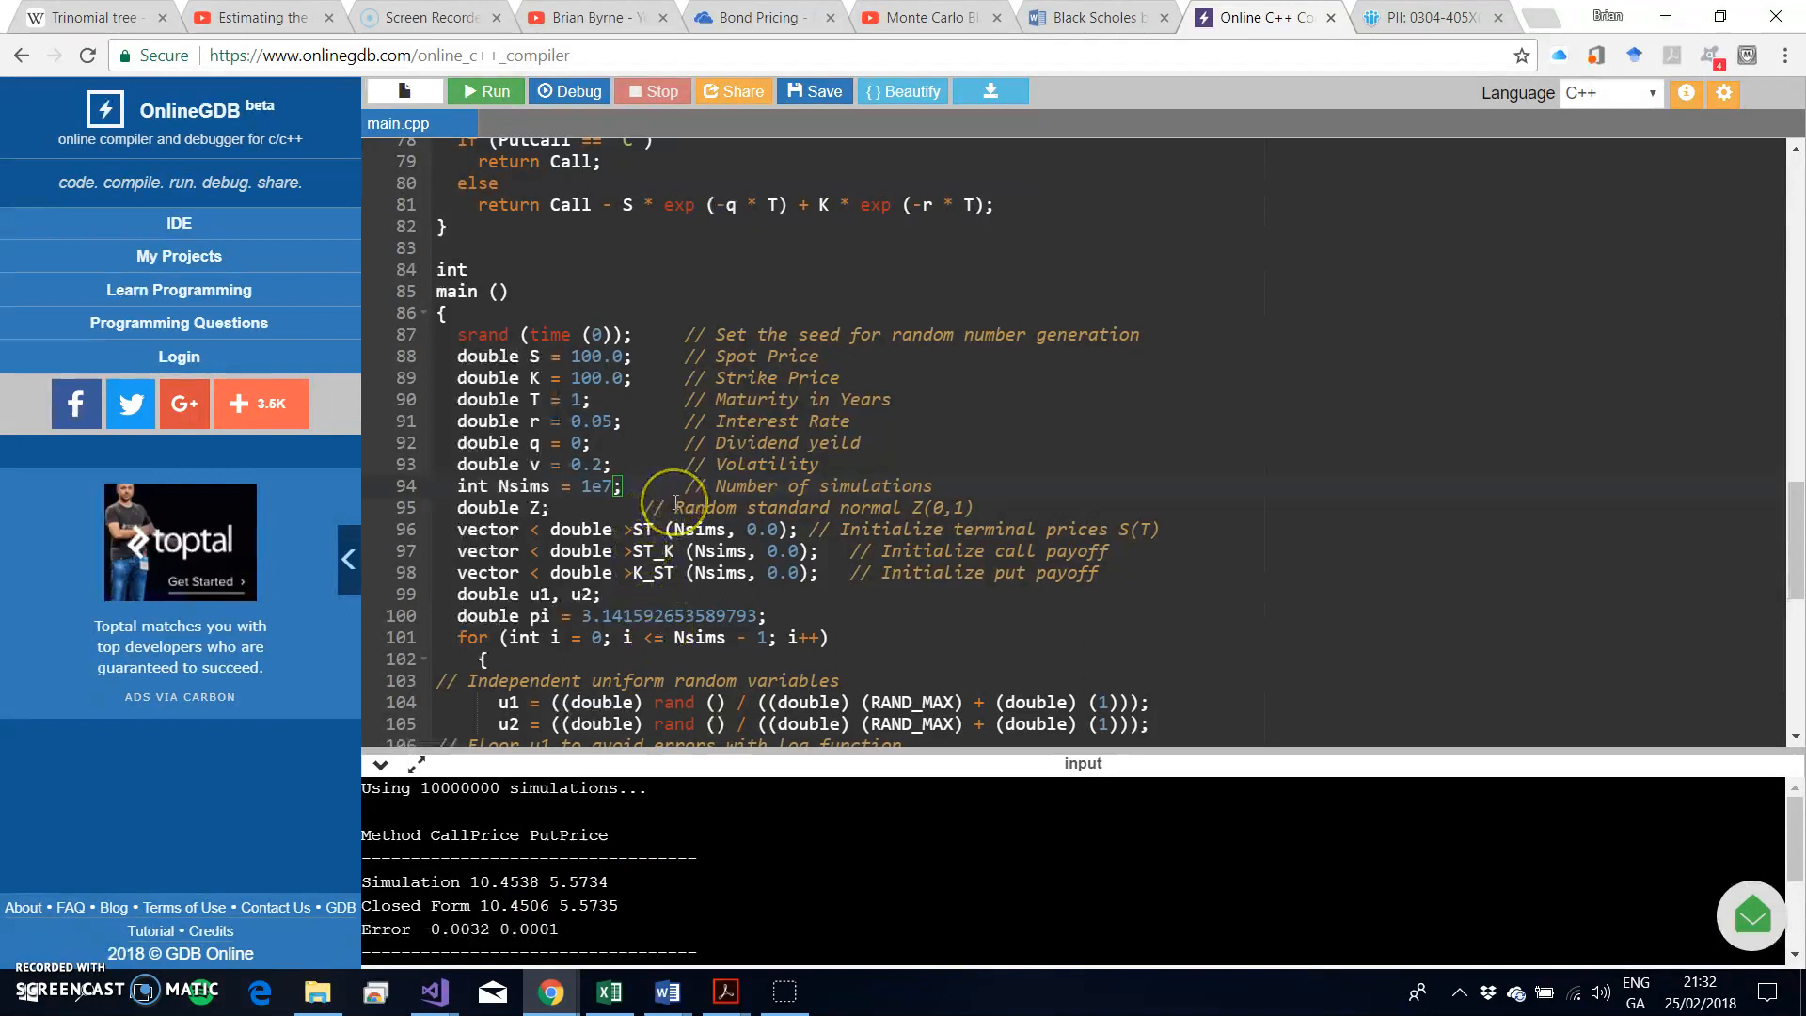
{"action": "mouse_move", "coordinate": [674, 503]}
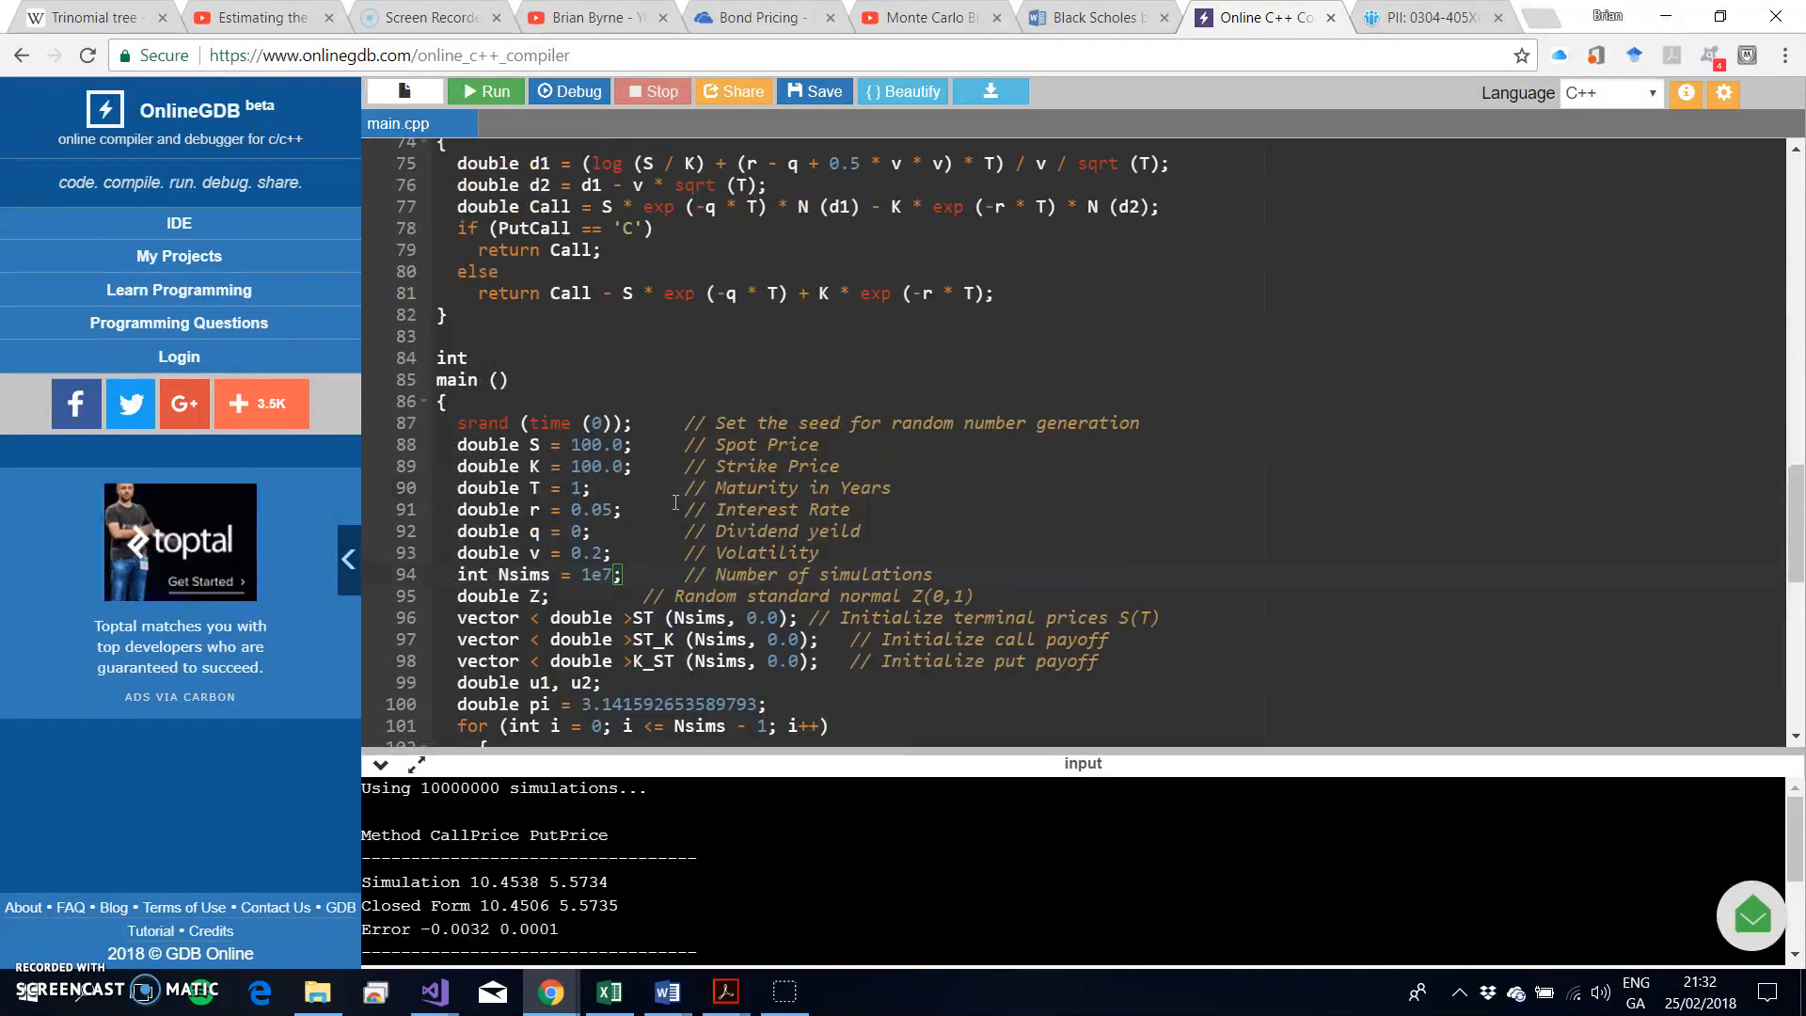
{"action": "scroll", "scroll_direction": "down", "scroll_amount": 3}
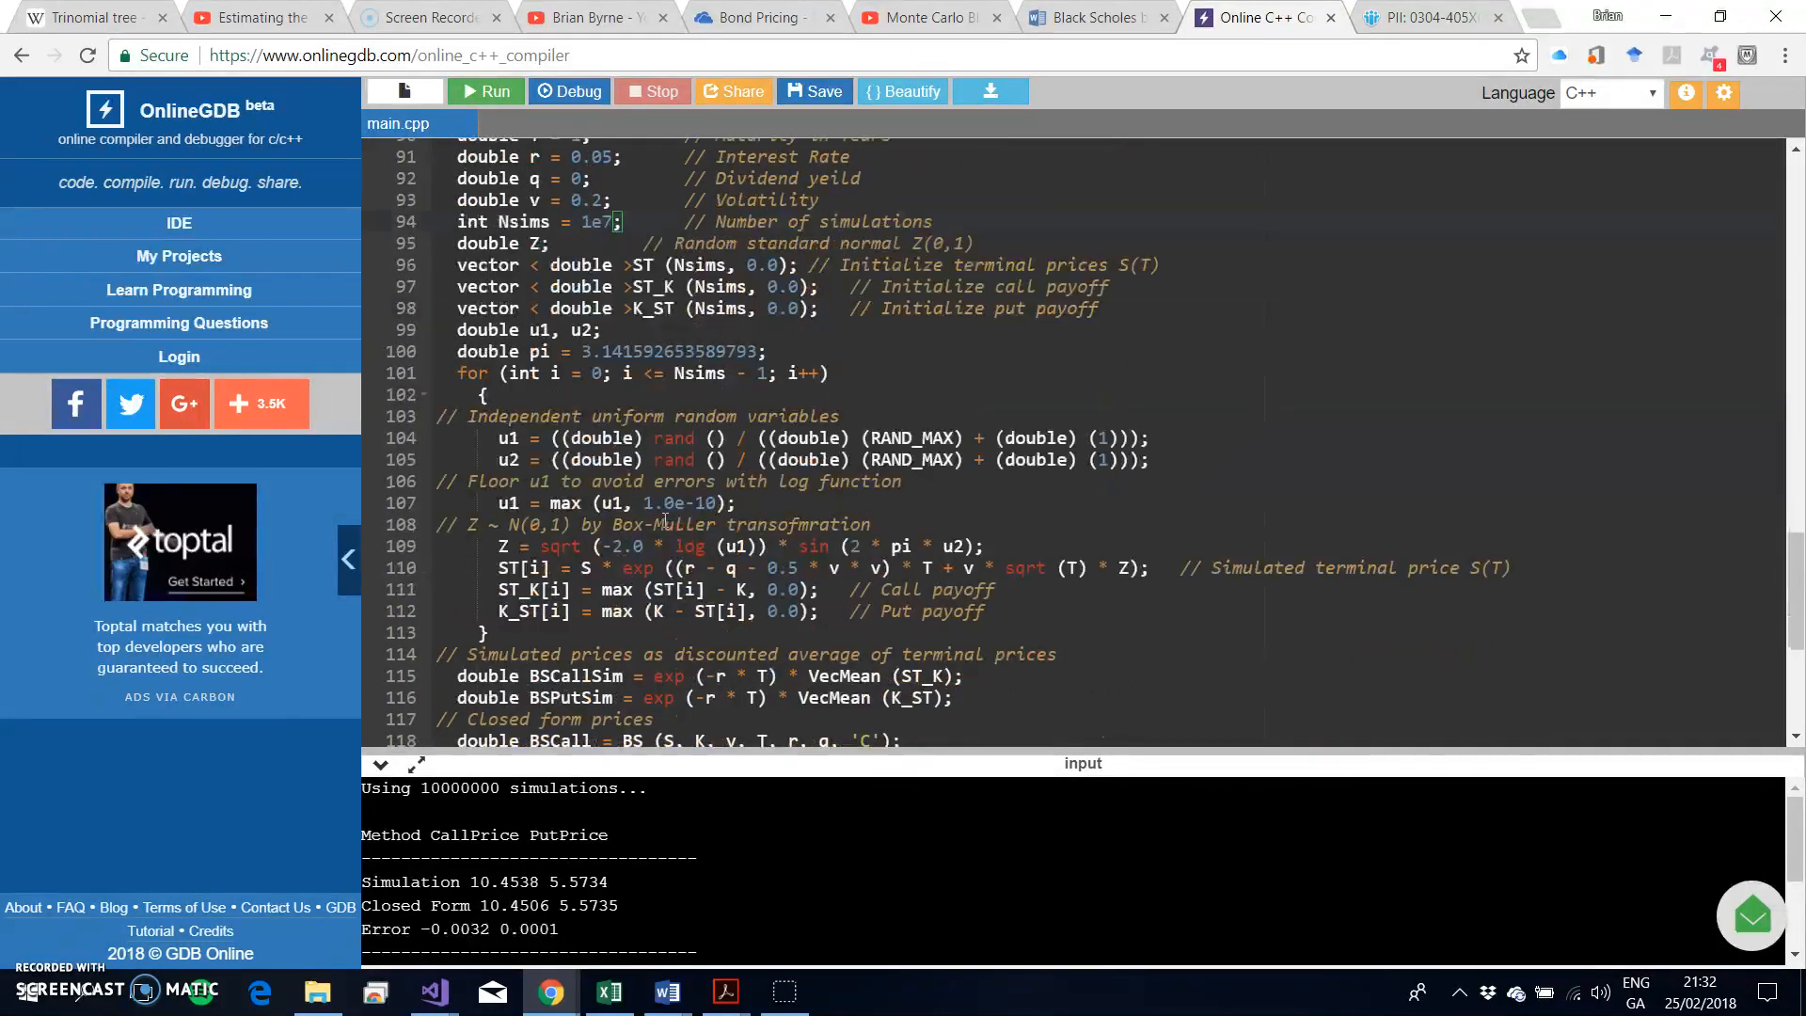
{"action": "scroll", "scroll_direction": "down", "scroll_amount": 3}
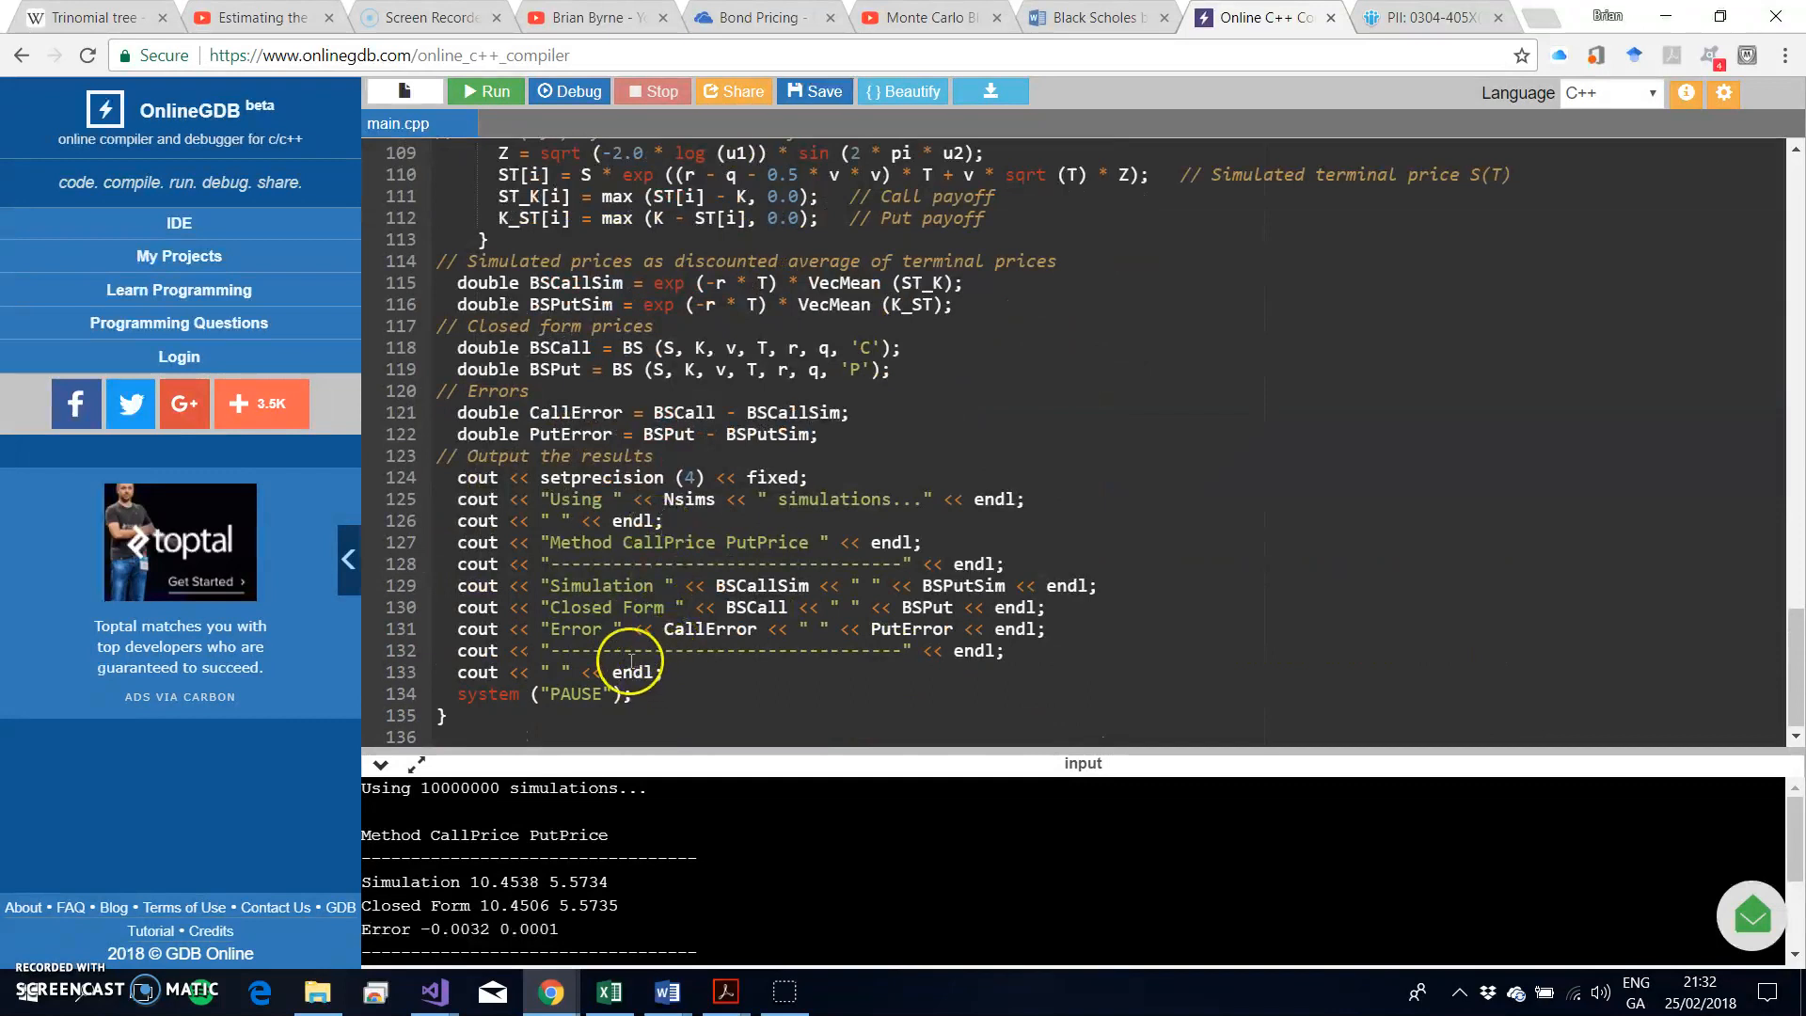
{"action": "mouse_move", "coordinate": [752, 607]}
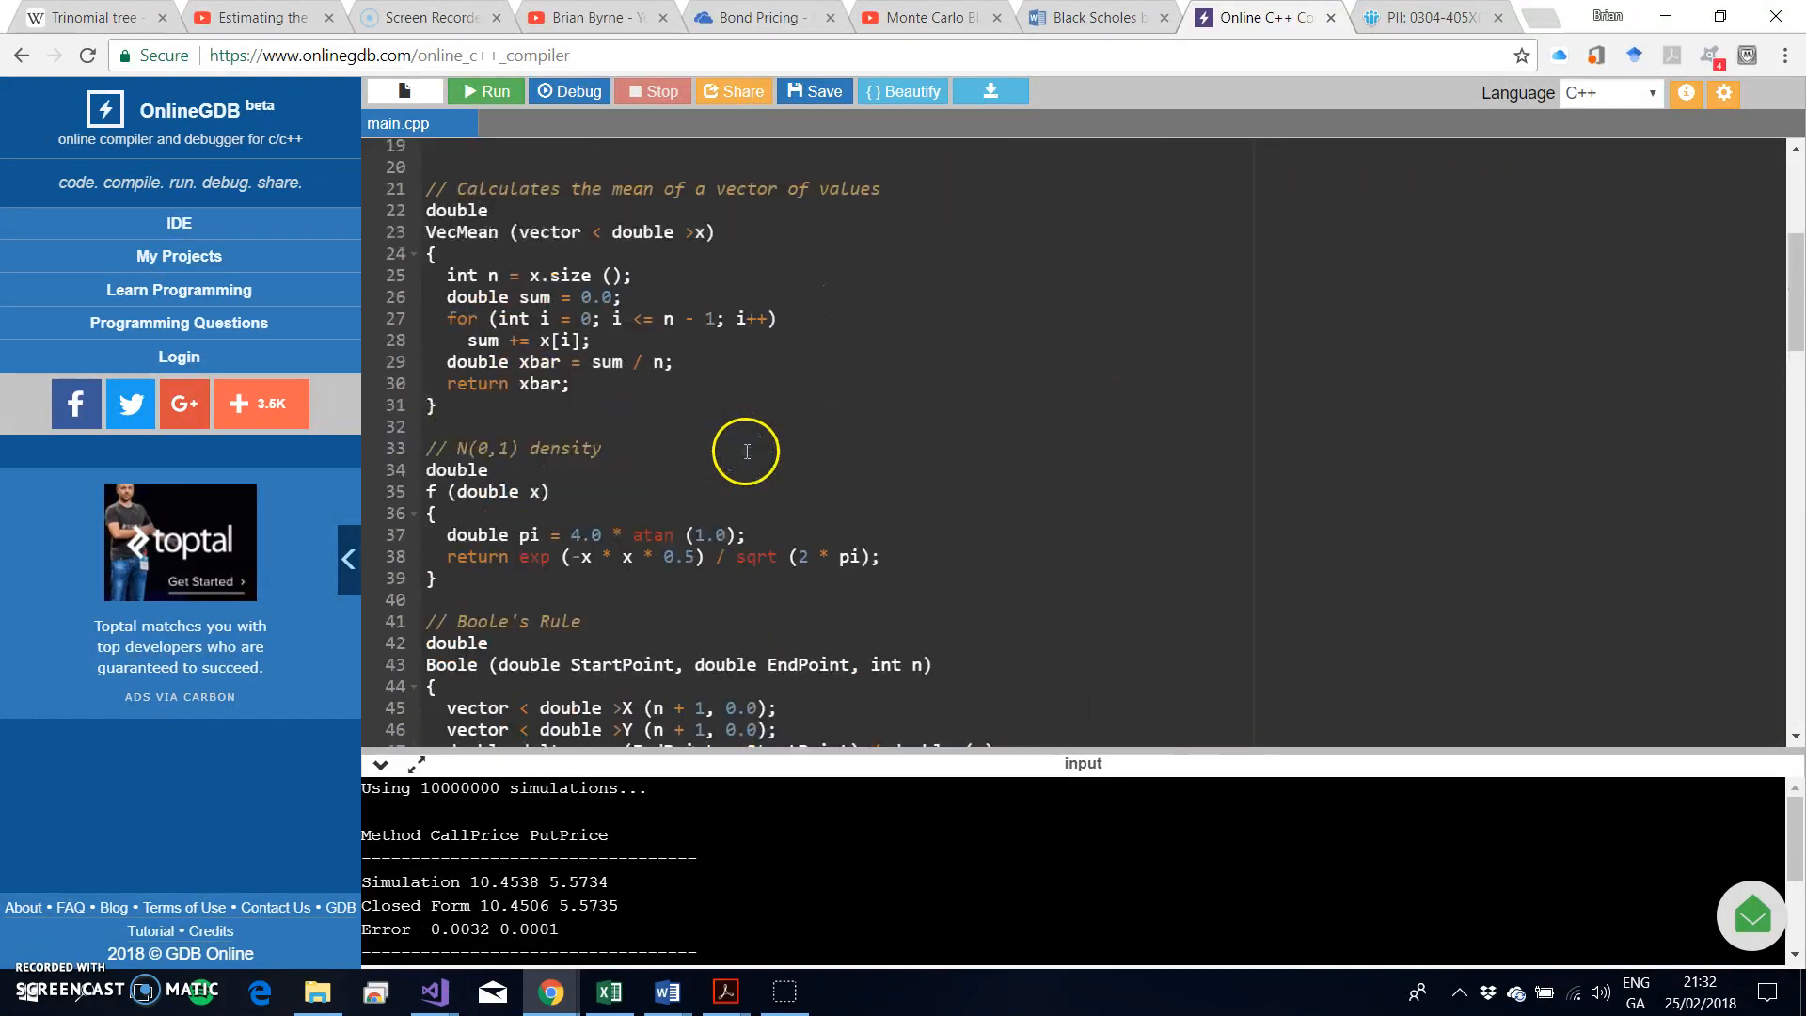
{"action": "scroll", "scroll_direction": "down", "scroll_amount": 3}
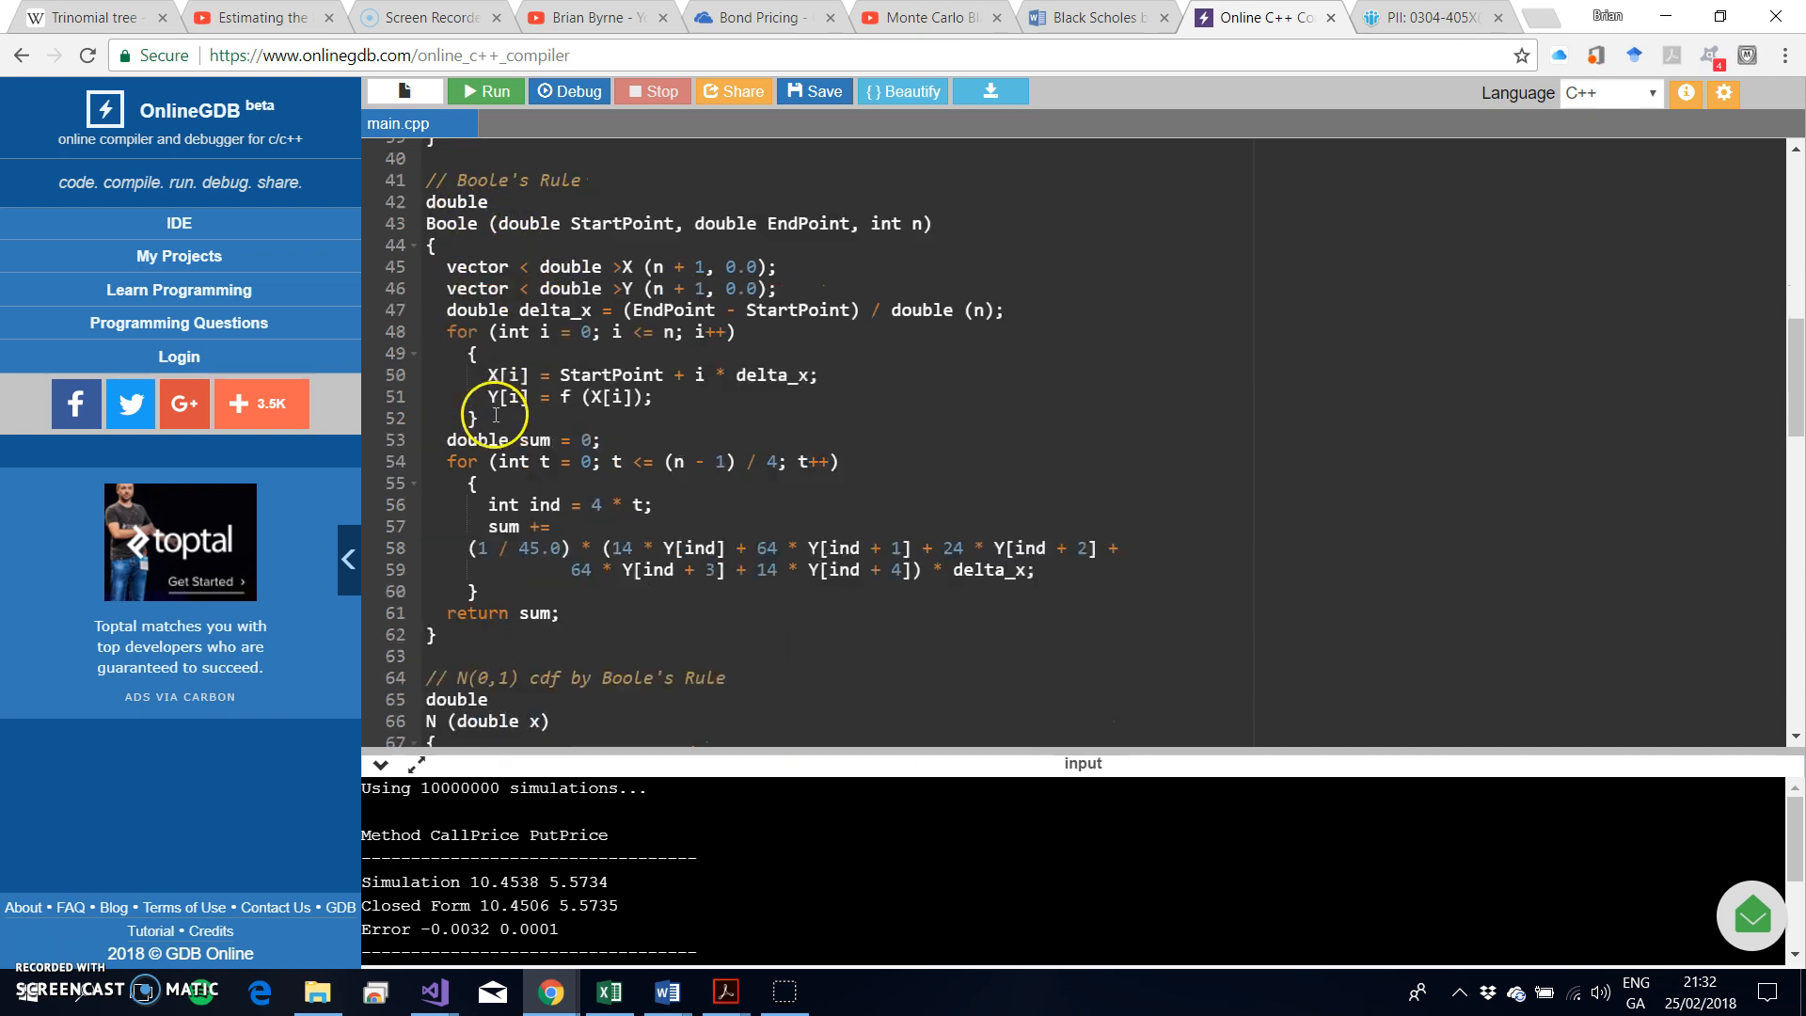
{"action": "mouse_move", "coordinate": [513, 595]}
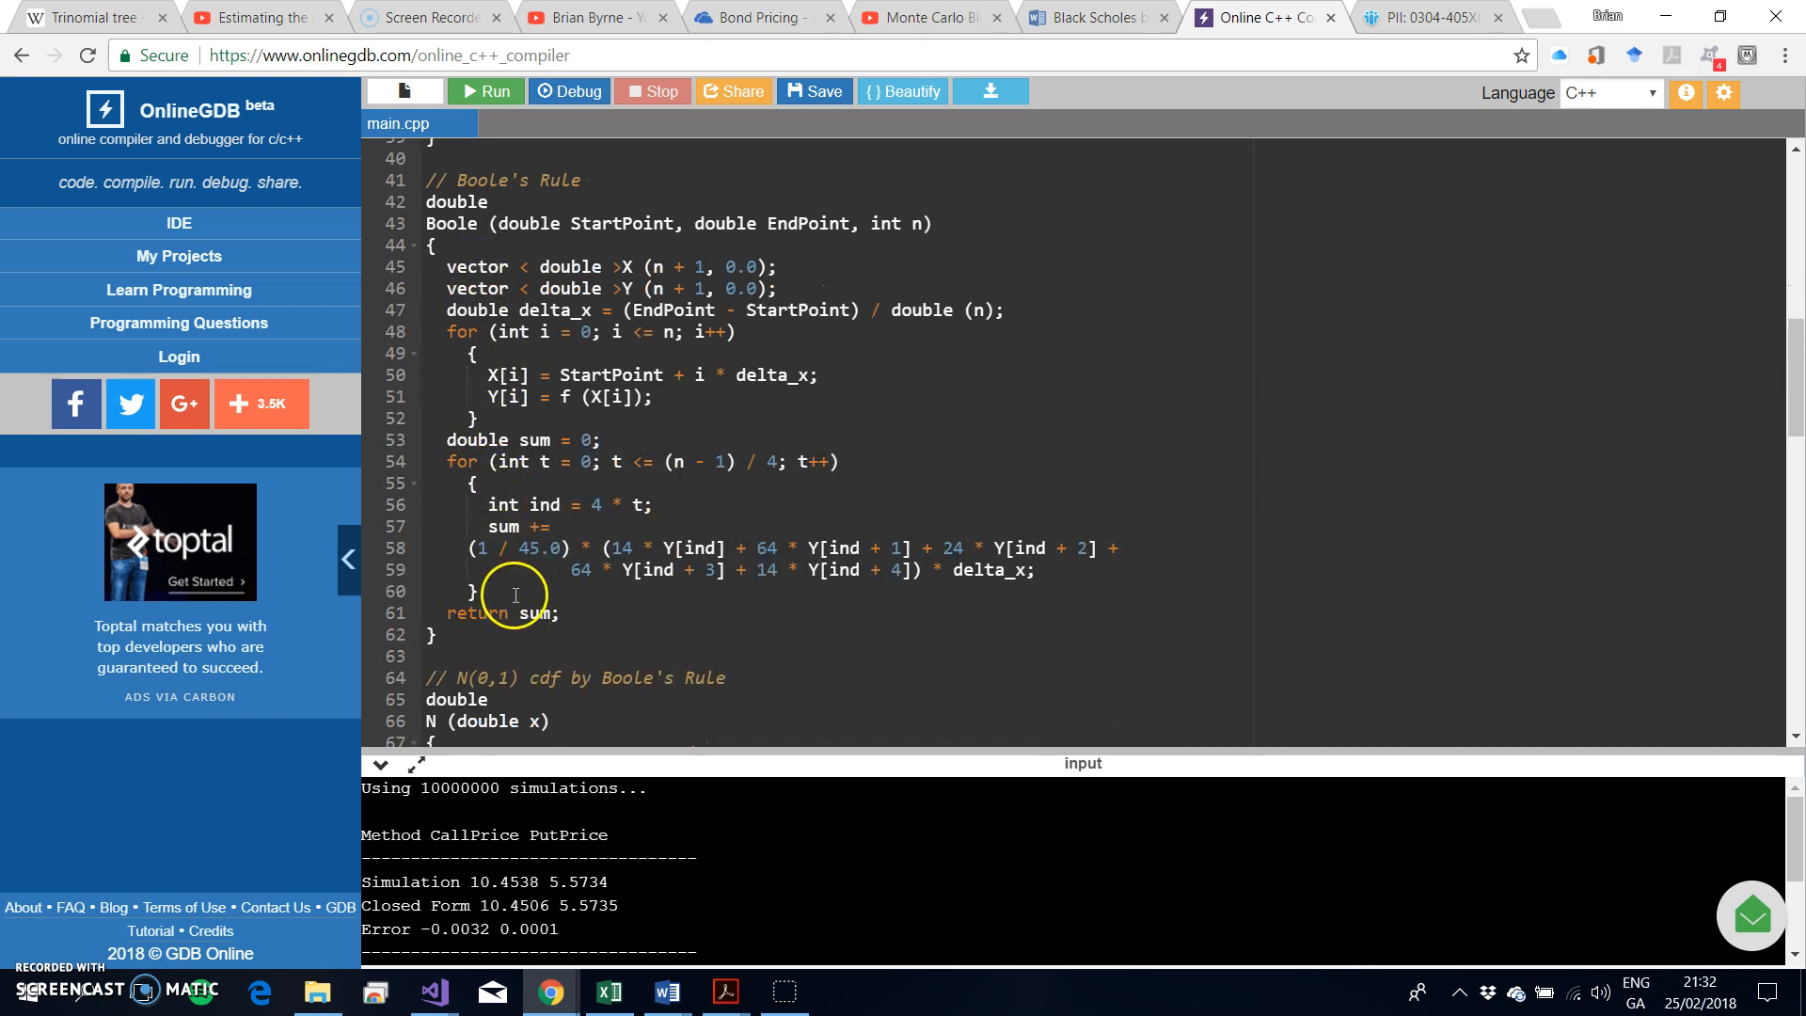
{"action": "scroll", "scroll_direction": "down", "scroll_amount": 3}
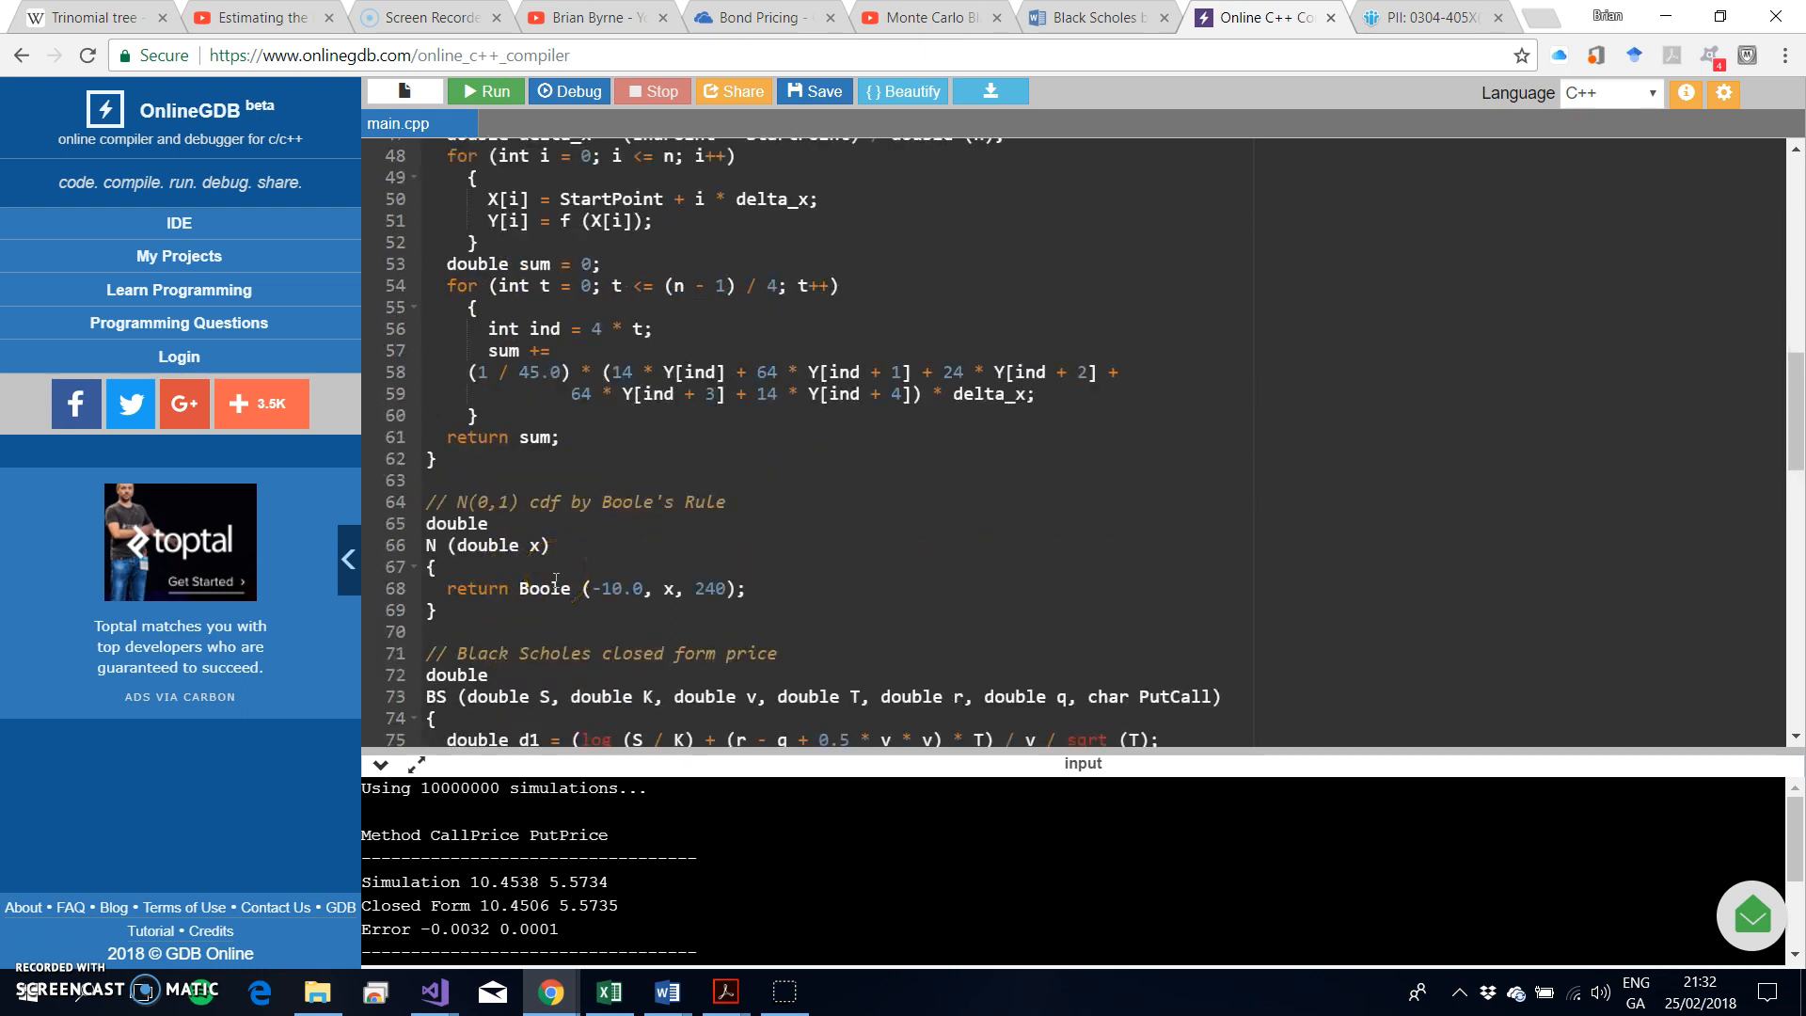
{"action": "mouse_move", "coordinate": [557, 583]}
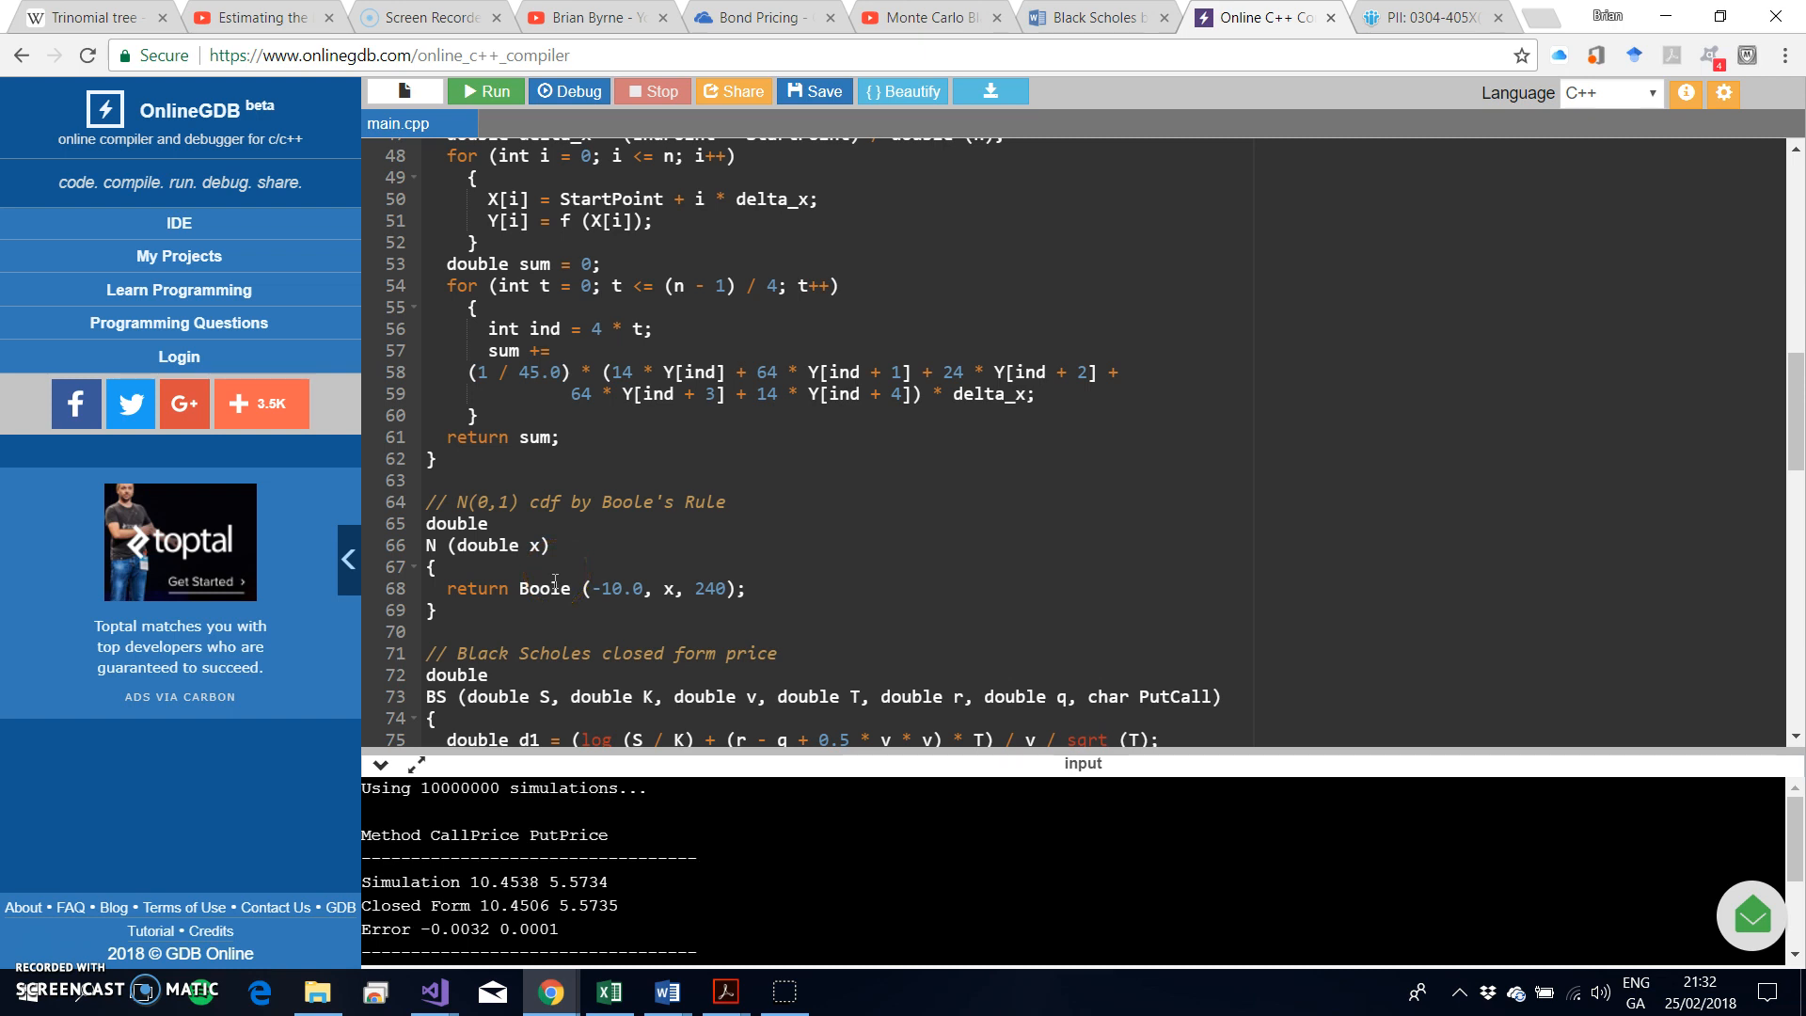
{"action": "scroll", "scroll_direction": "down", "scroll_amount": 3}
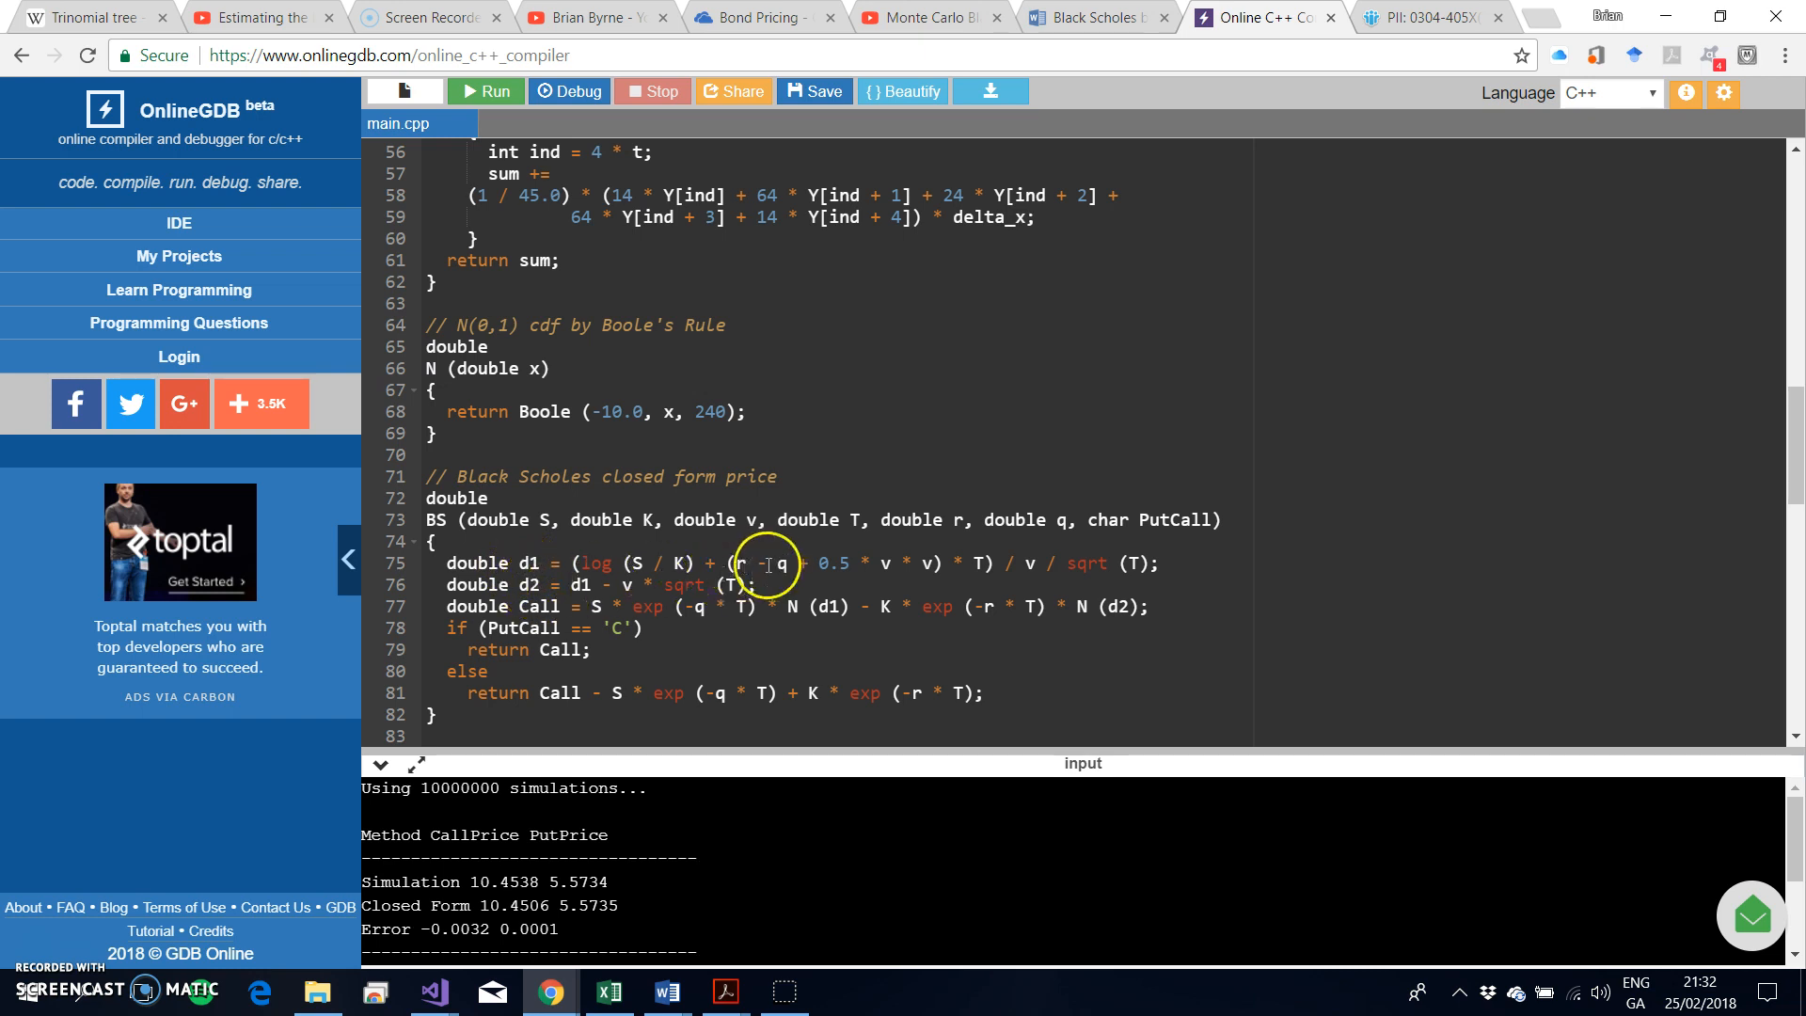
{"action": "mouse_move", "coordinate": [764, 568]}
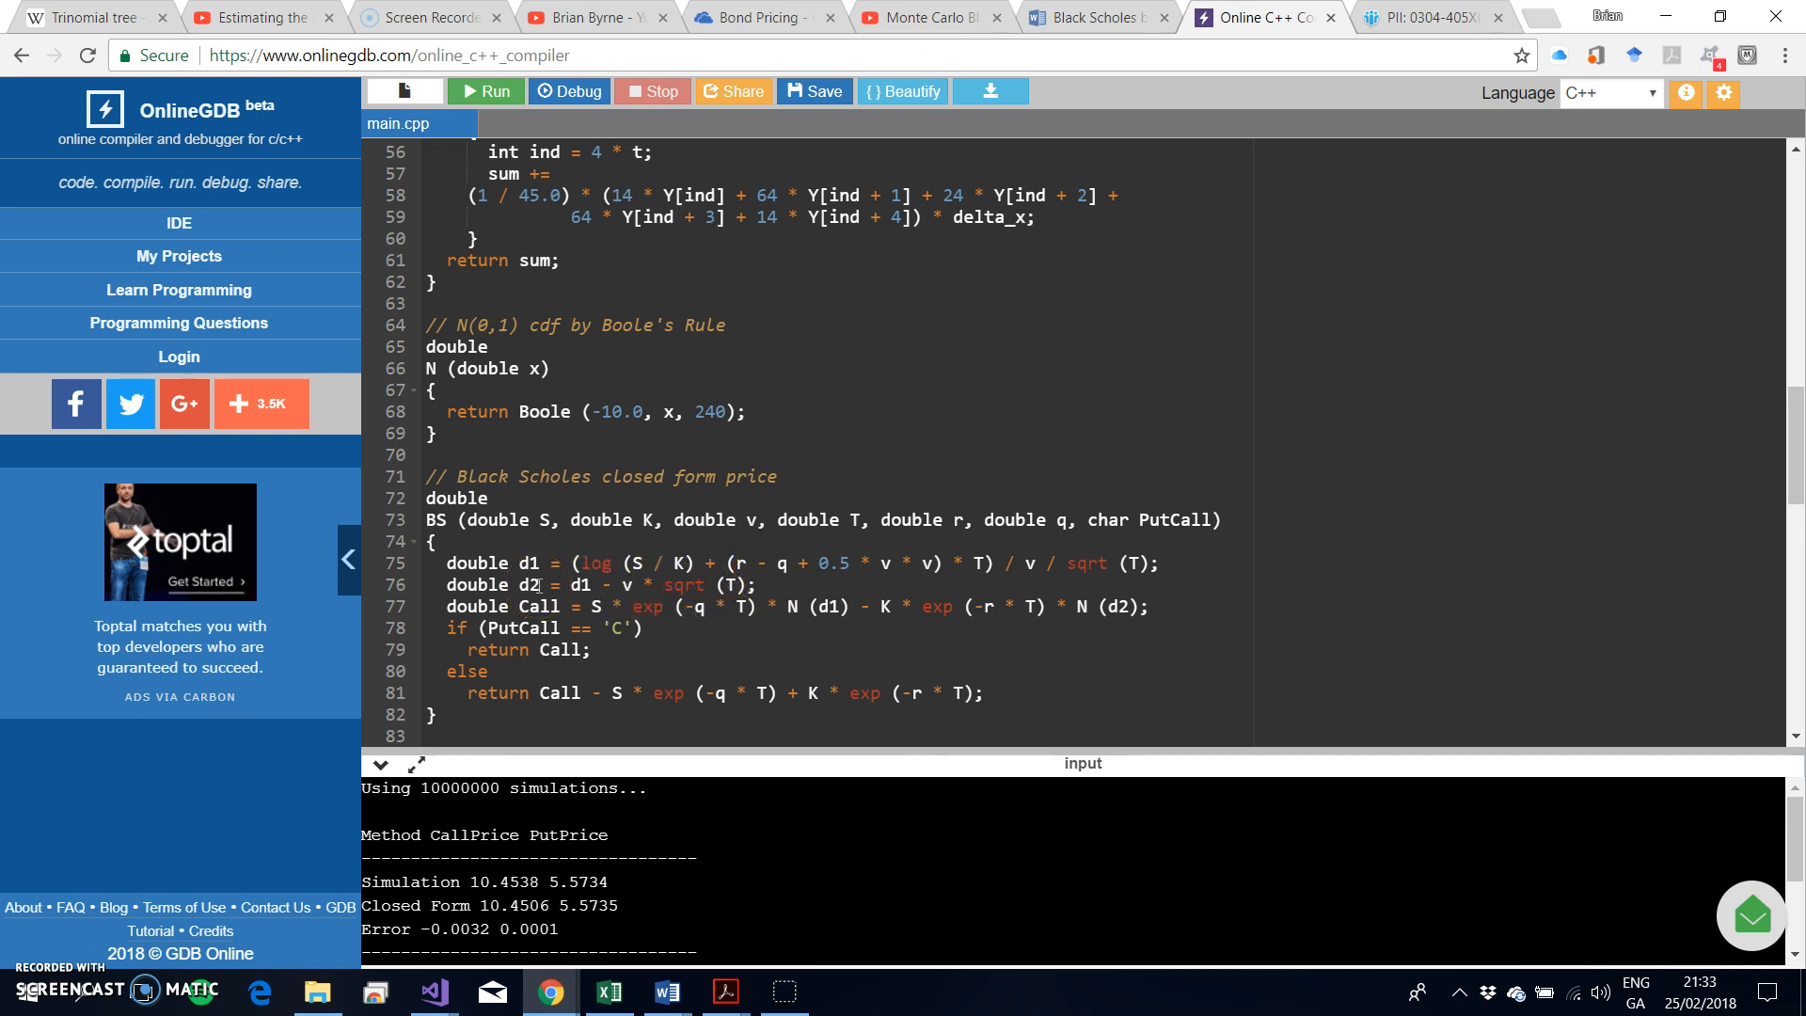
{"action": "scroll", "scroll_direction": "down", "scroll_amount": 3}
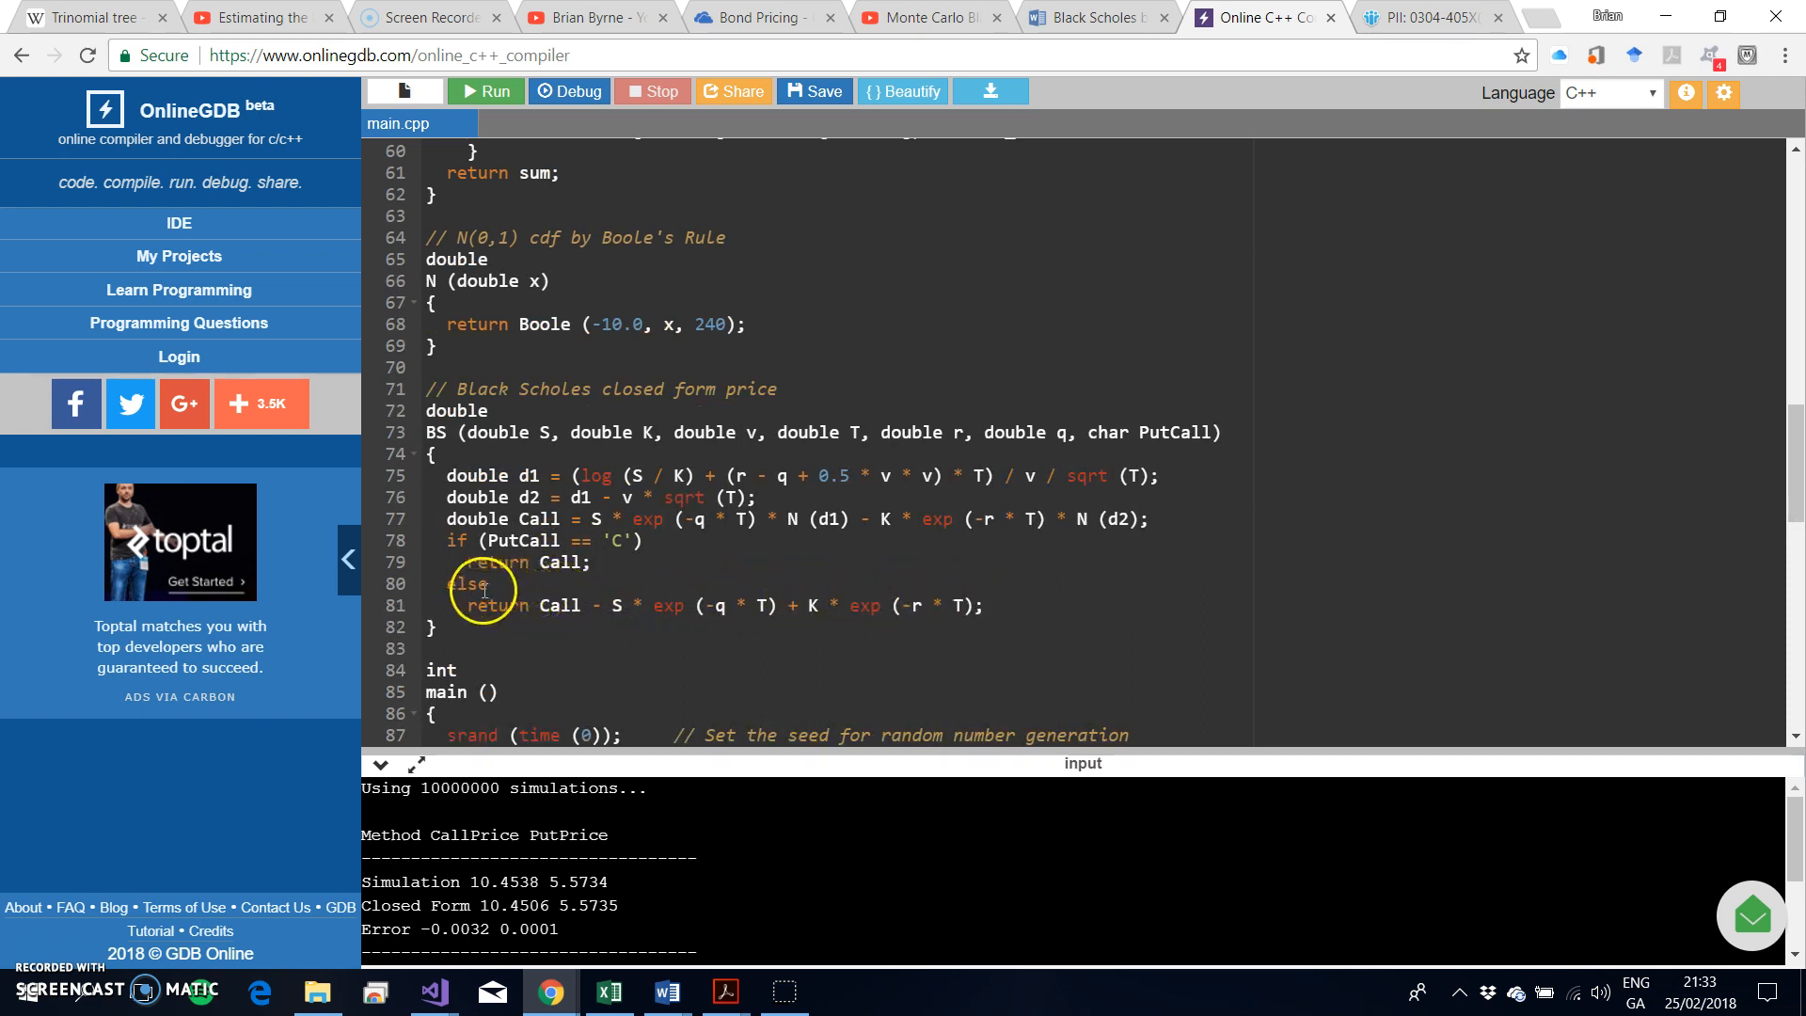
{"action": "mouse_move", "coordinate": [540, 606]}
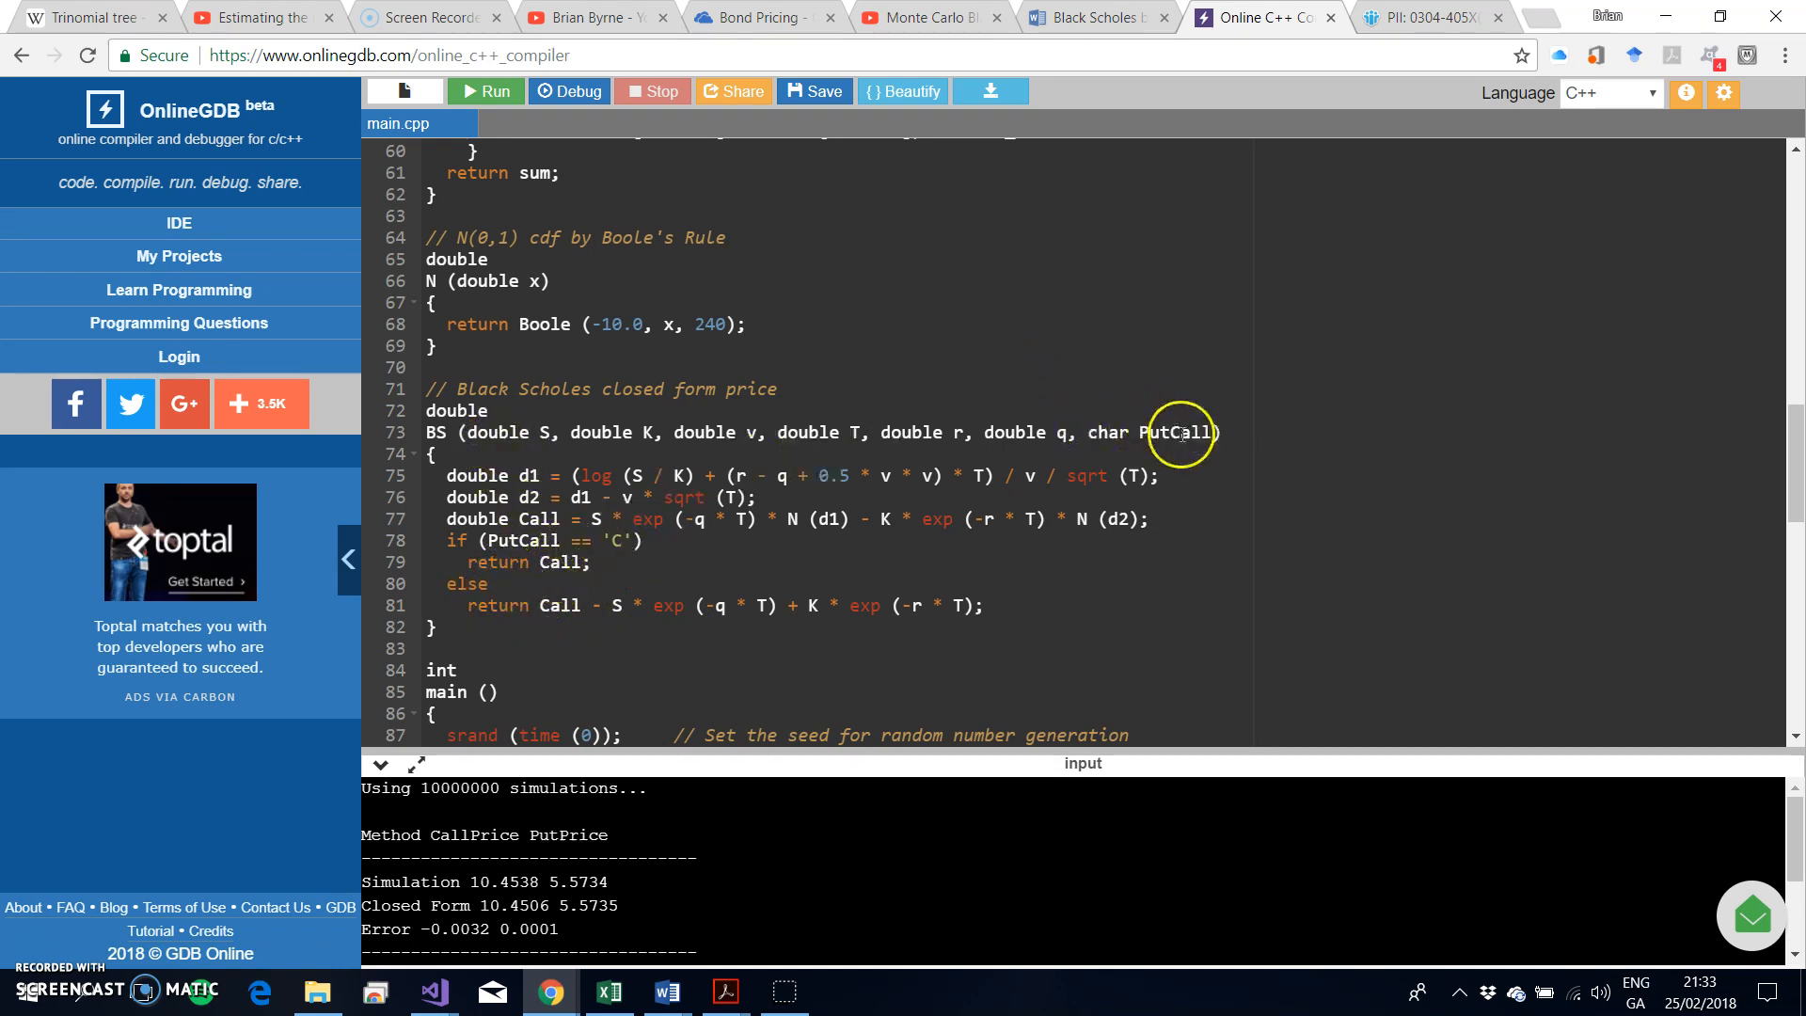
{"action": "mouse_move", "coordinate": [580, 563]}
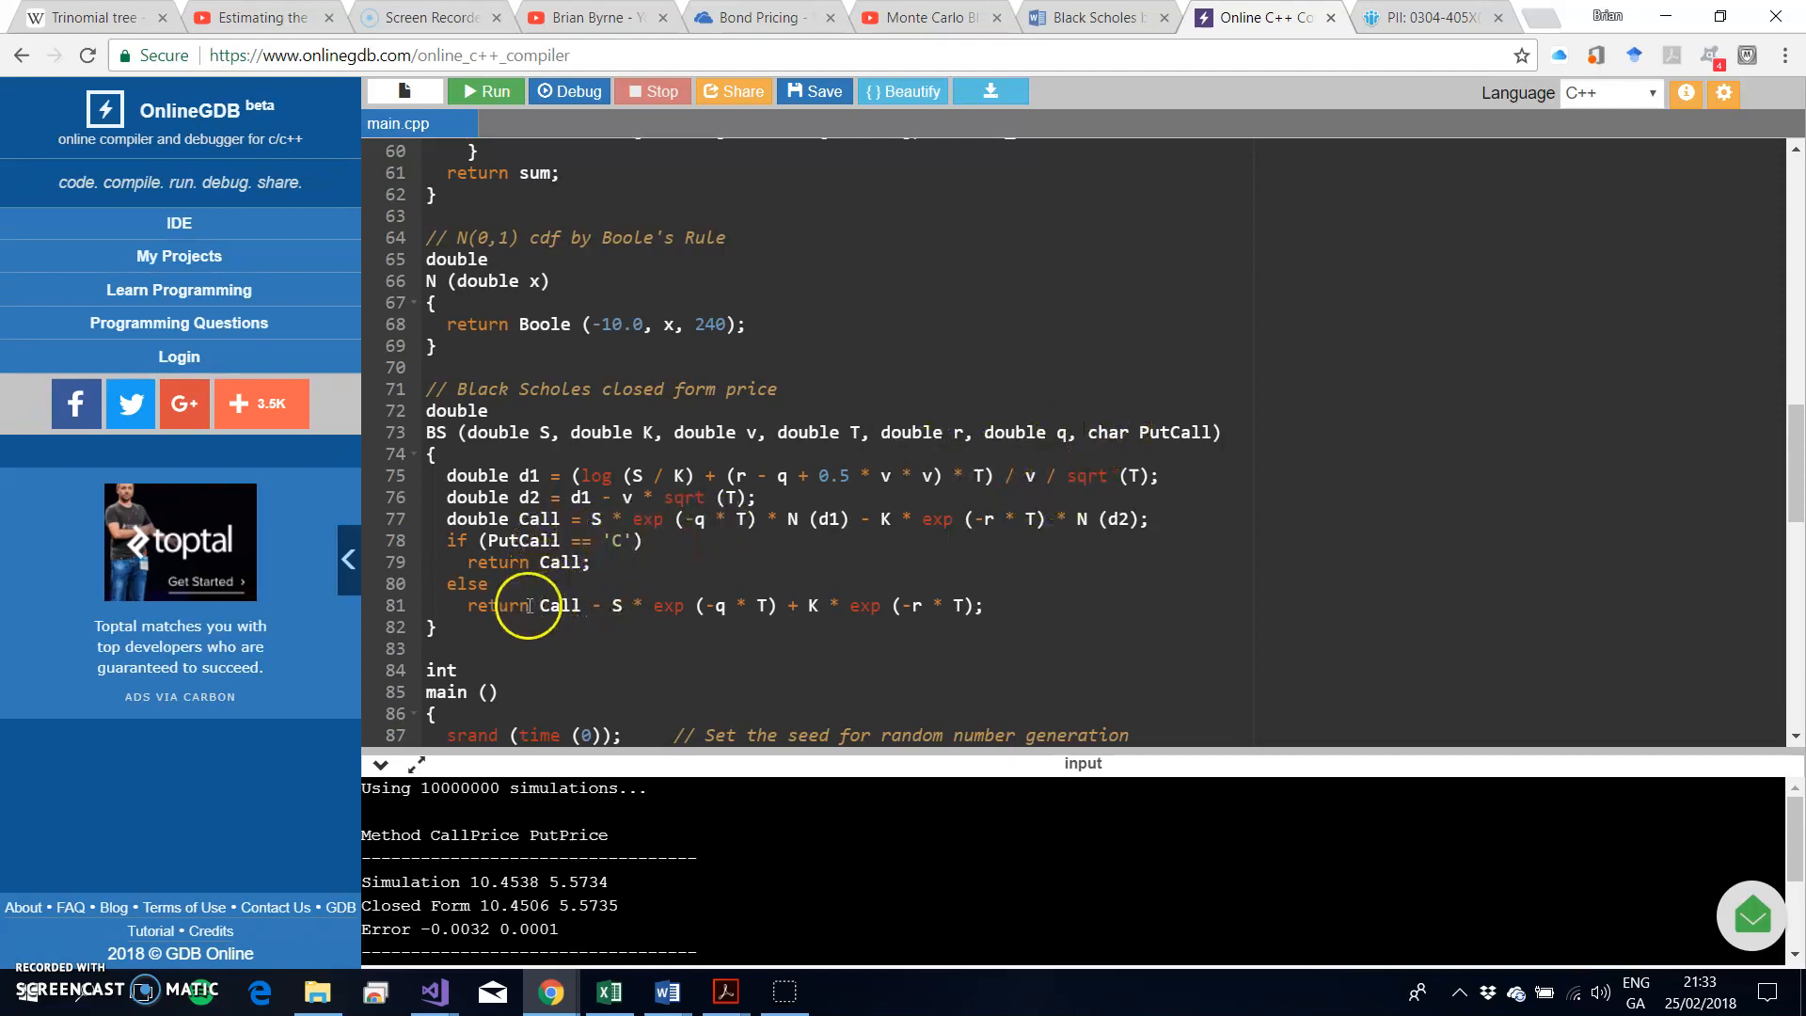
{"action": "mouse_move", "coordinate": [489, 595]}
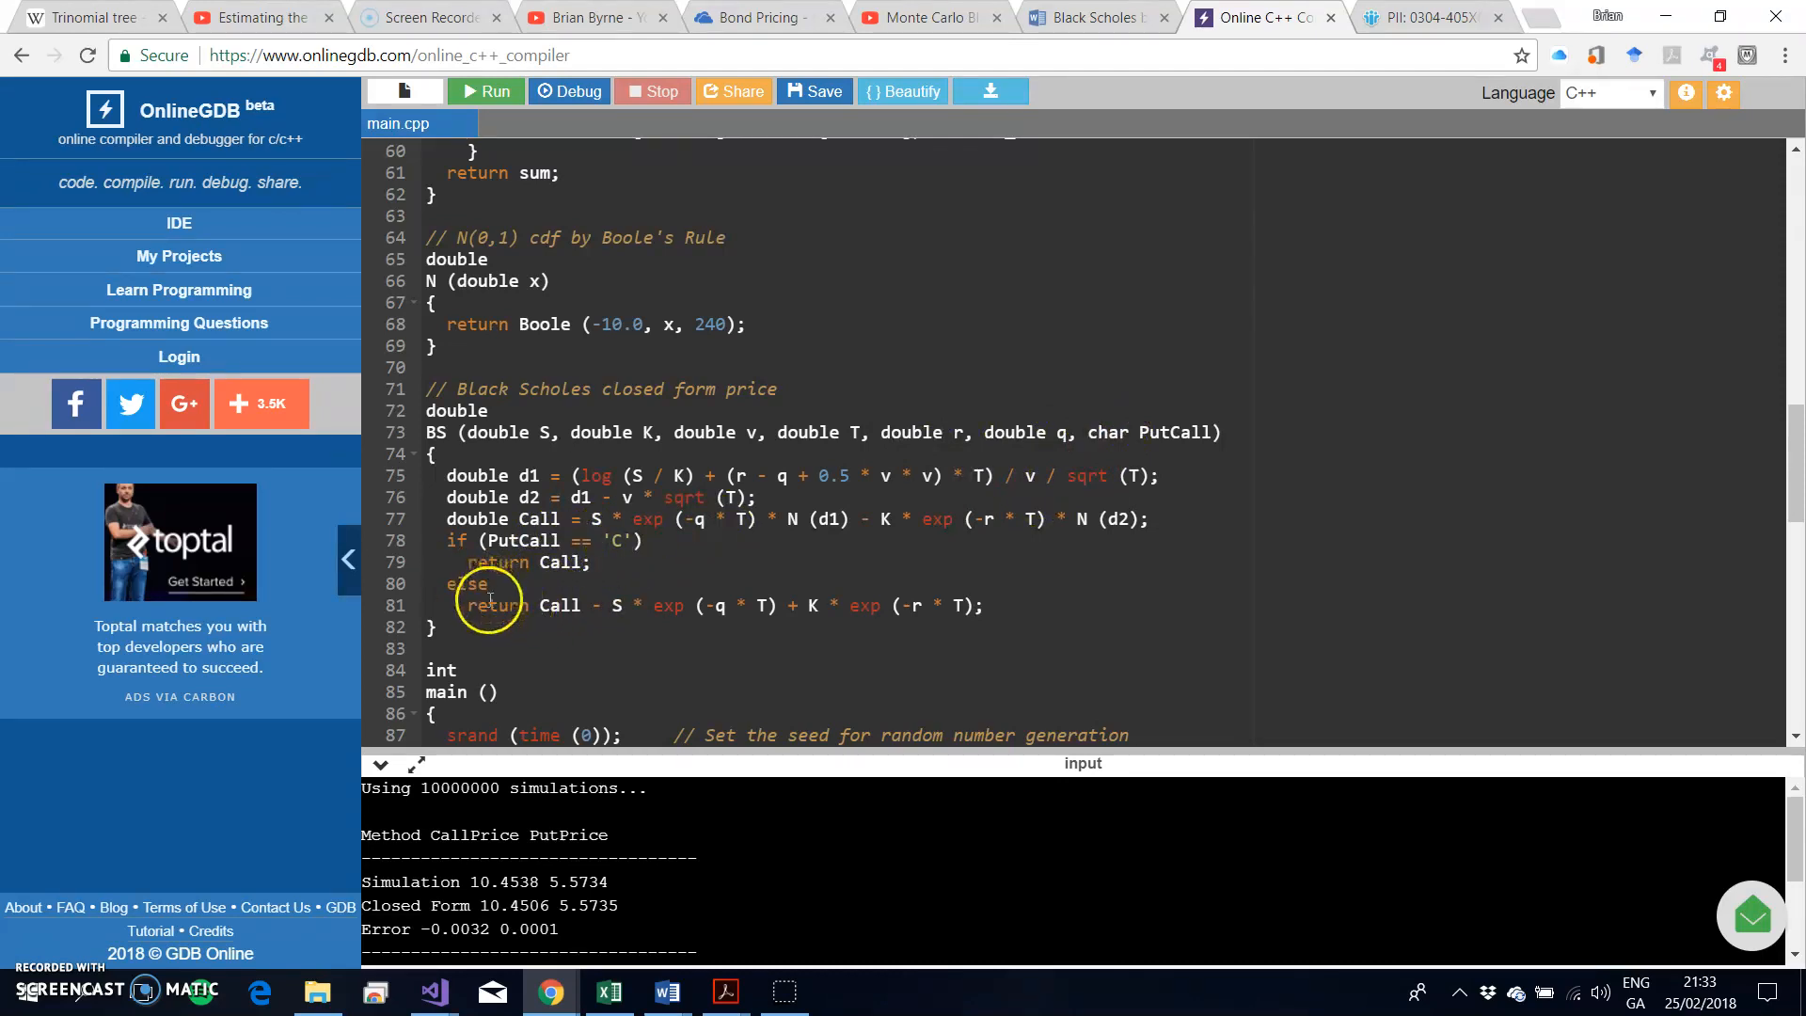
{"action": "mouse_move", "coordinate": [1106, 399]}
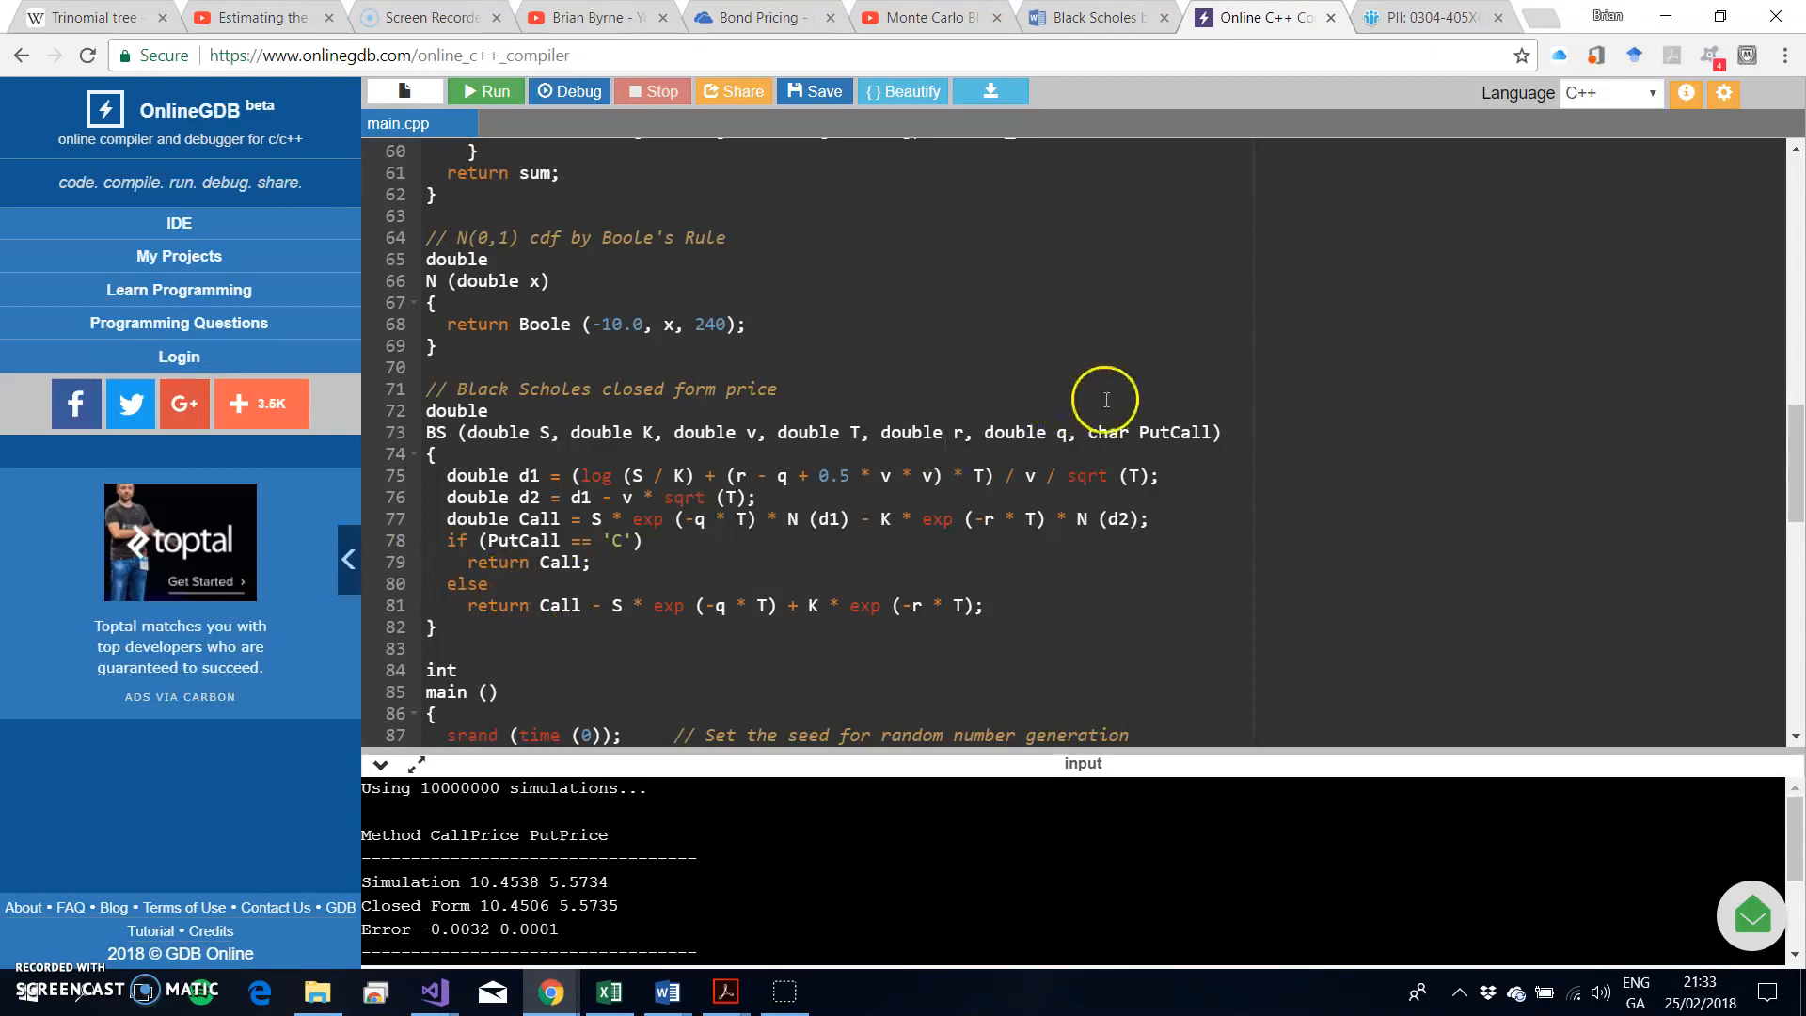
{"action": "mouse_move", "coordinate": [577, 615]}
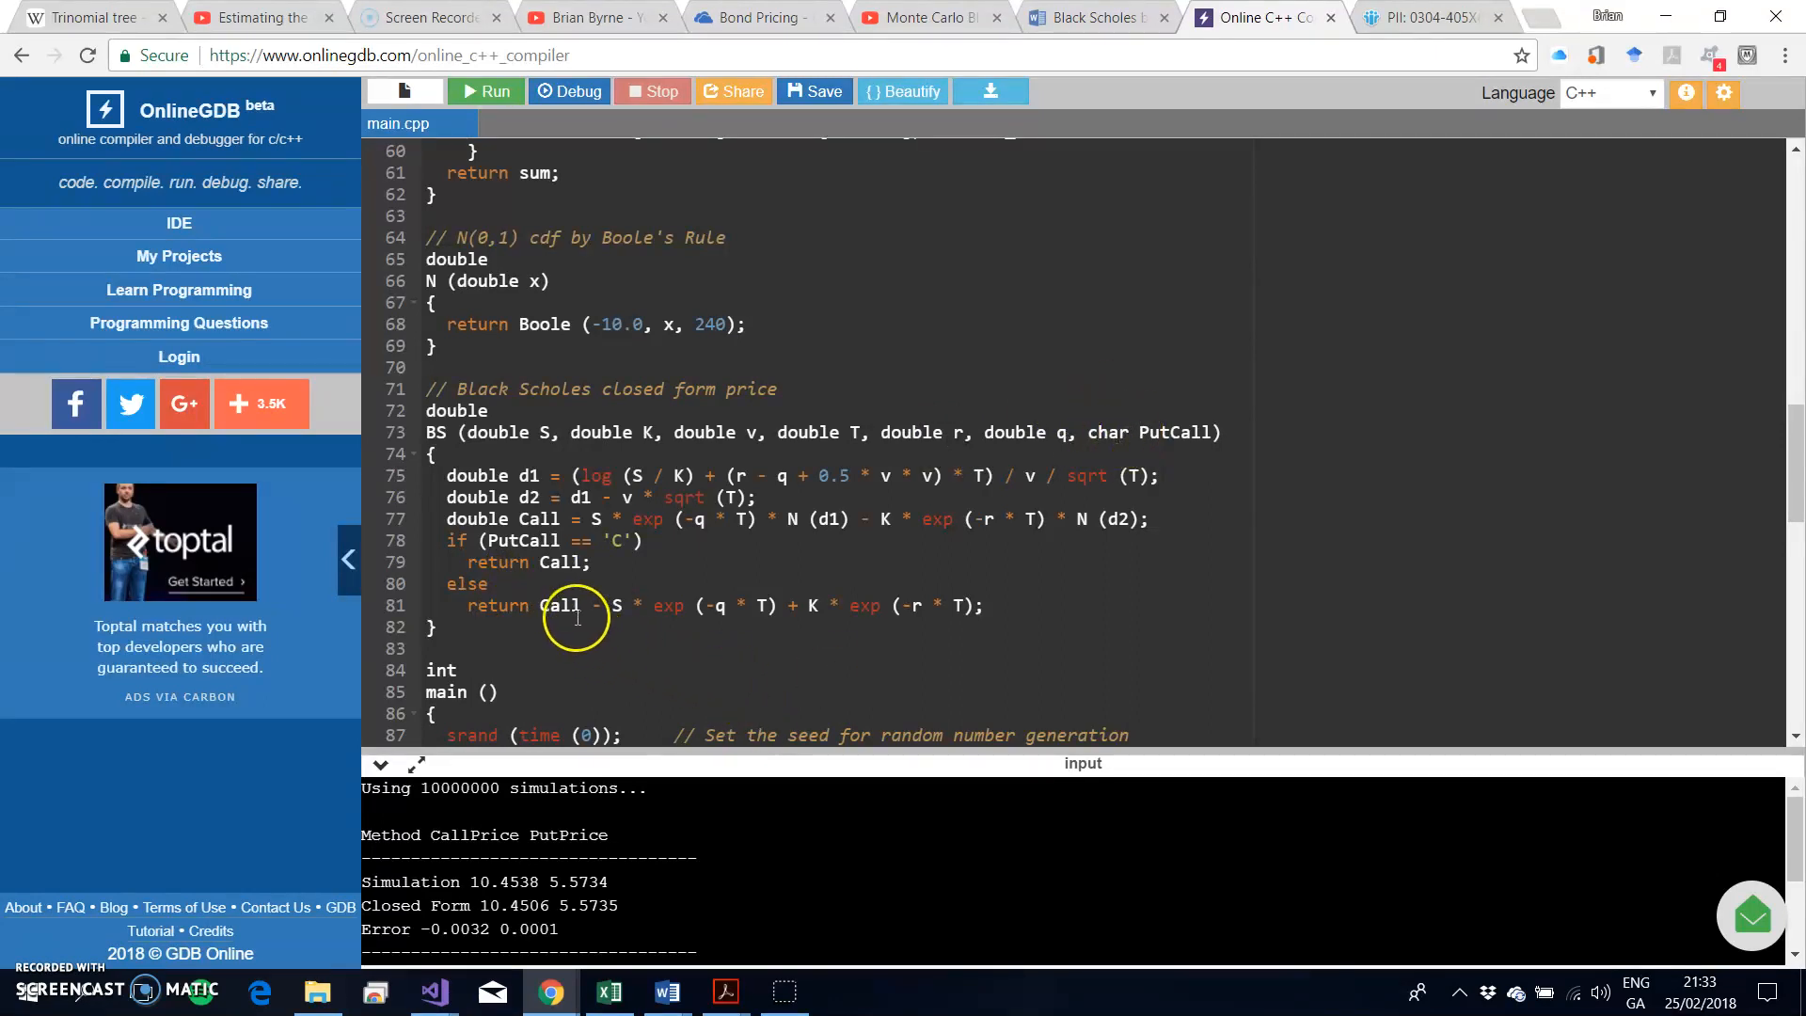
{"action": "mouse_move", "coordinate": [918, 606]}
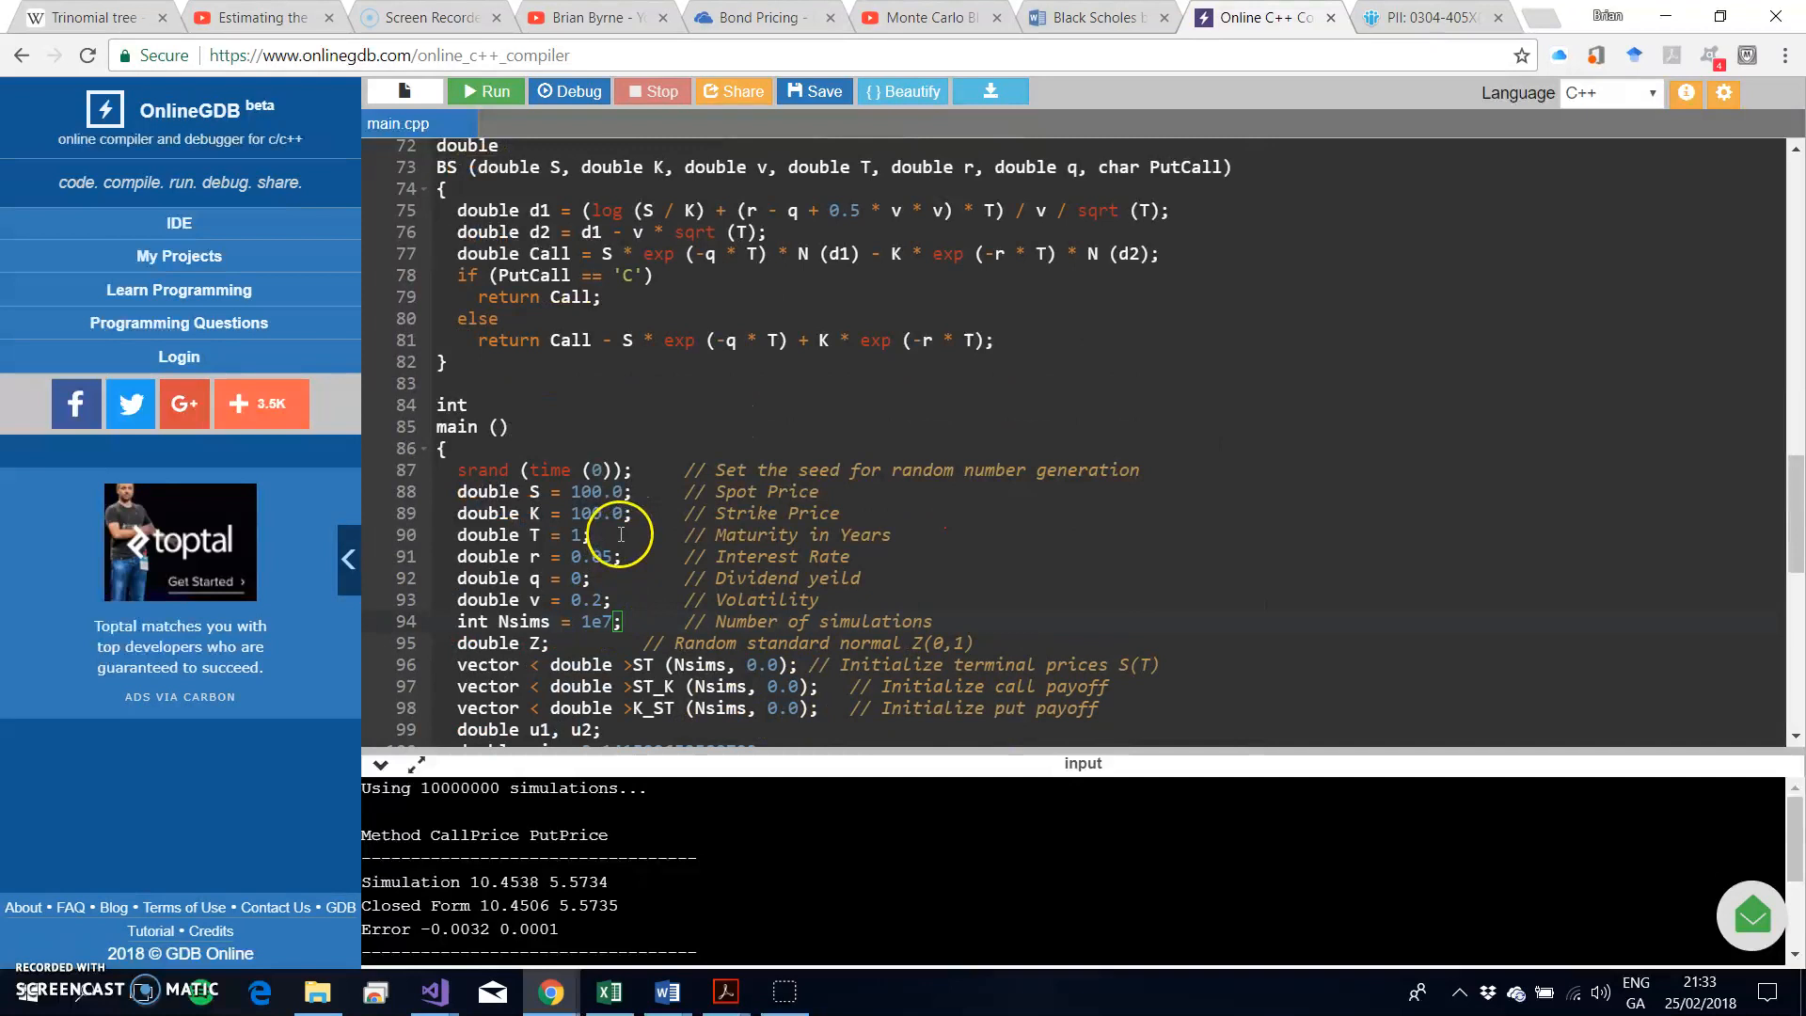
{"action": "scroll", "scroll_direction": "down", "scroll_amount": 3}
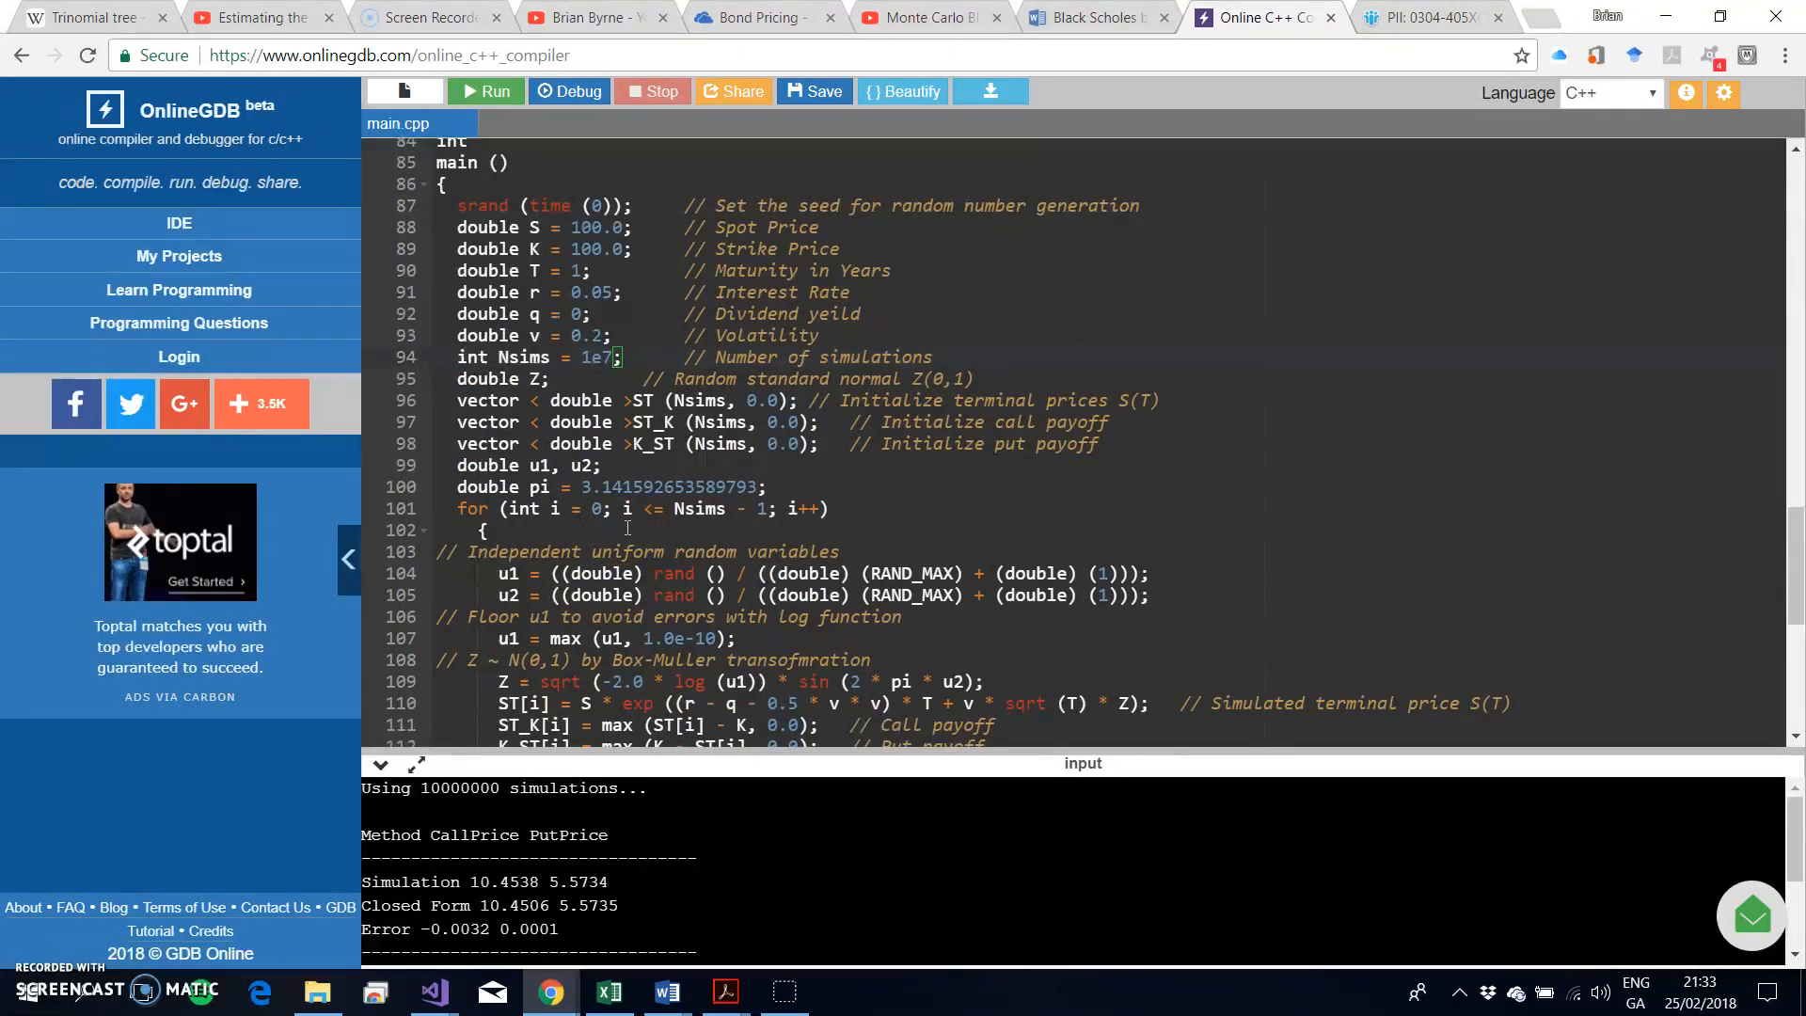
{"action": "scroll", "scroll_direction": "down", "scroll_amount": 3}
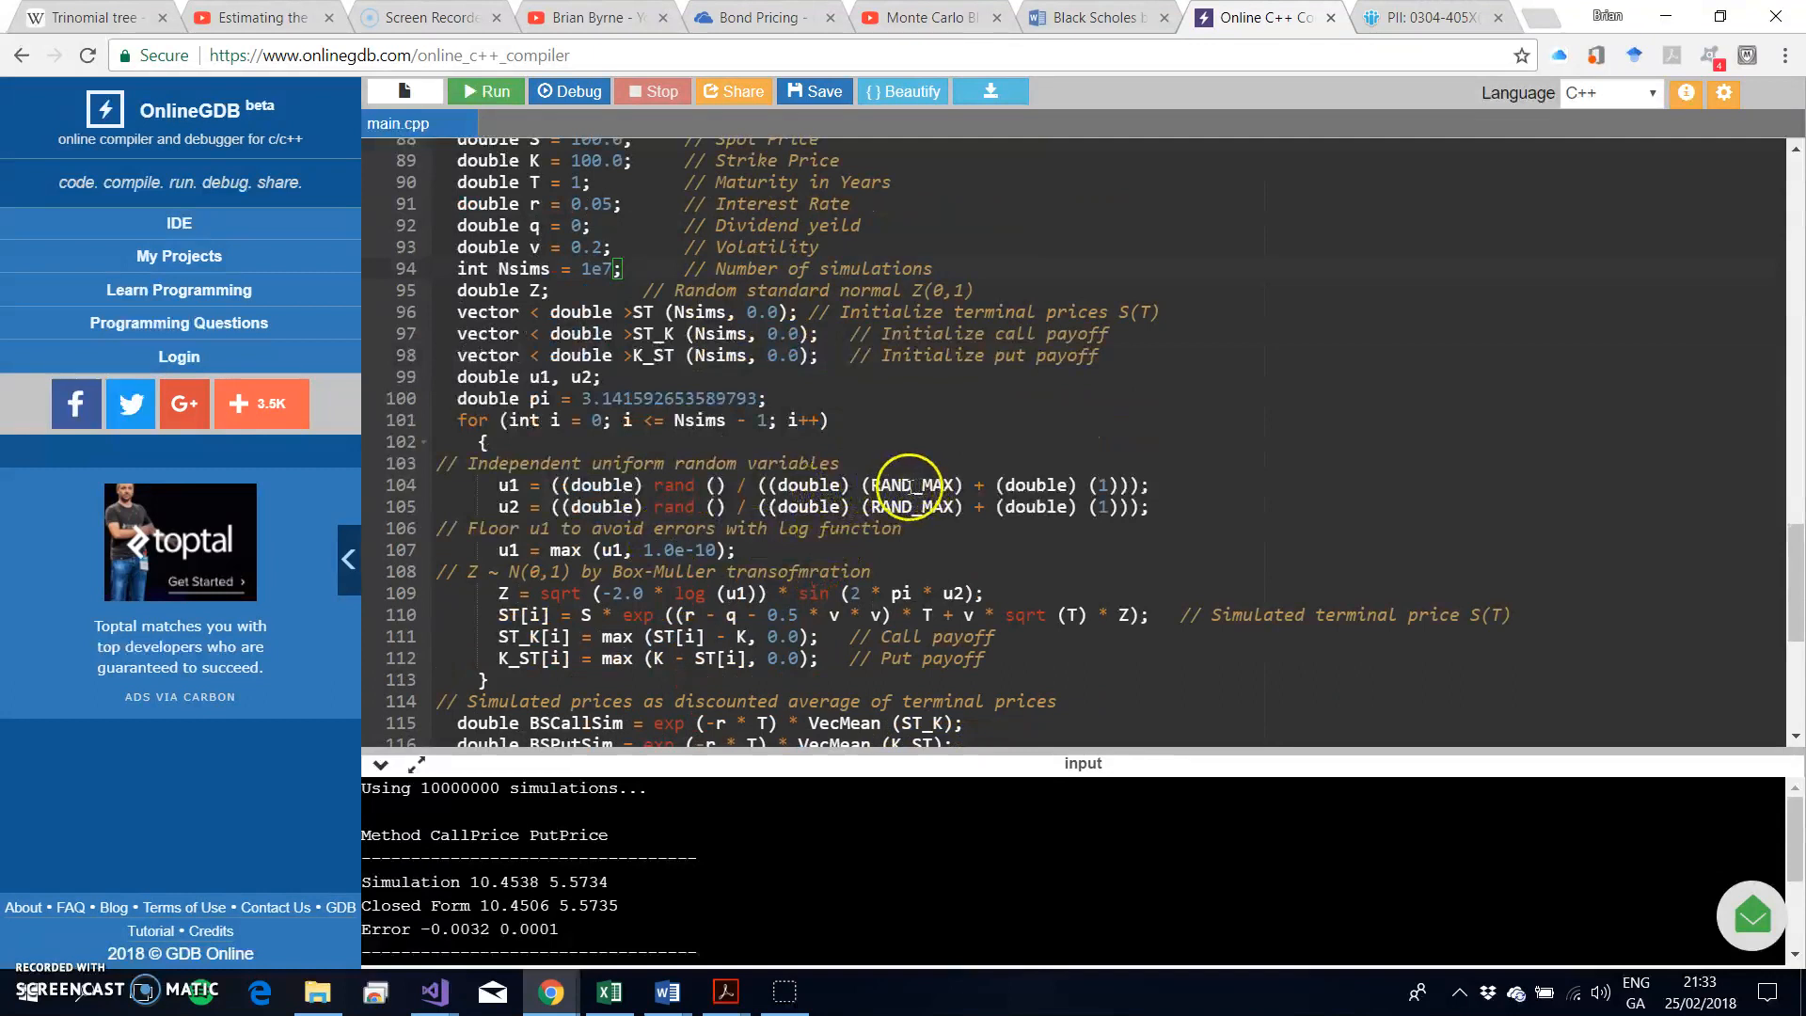
{"action": "mouse_move", "coordinate": [909, 485]}
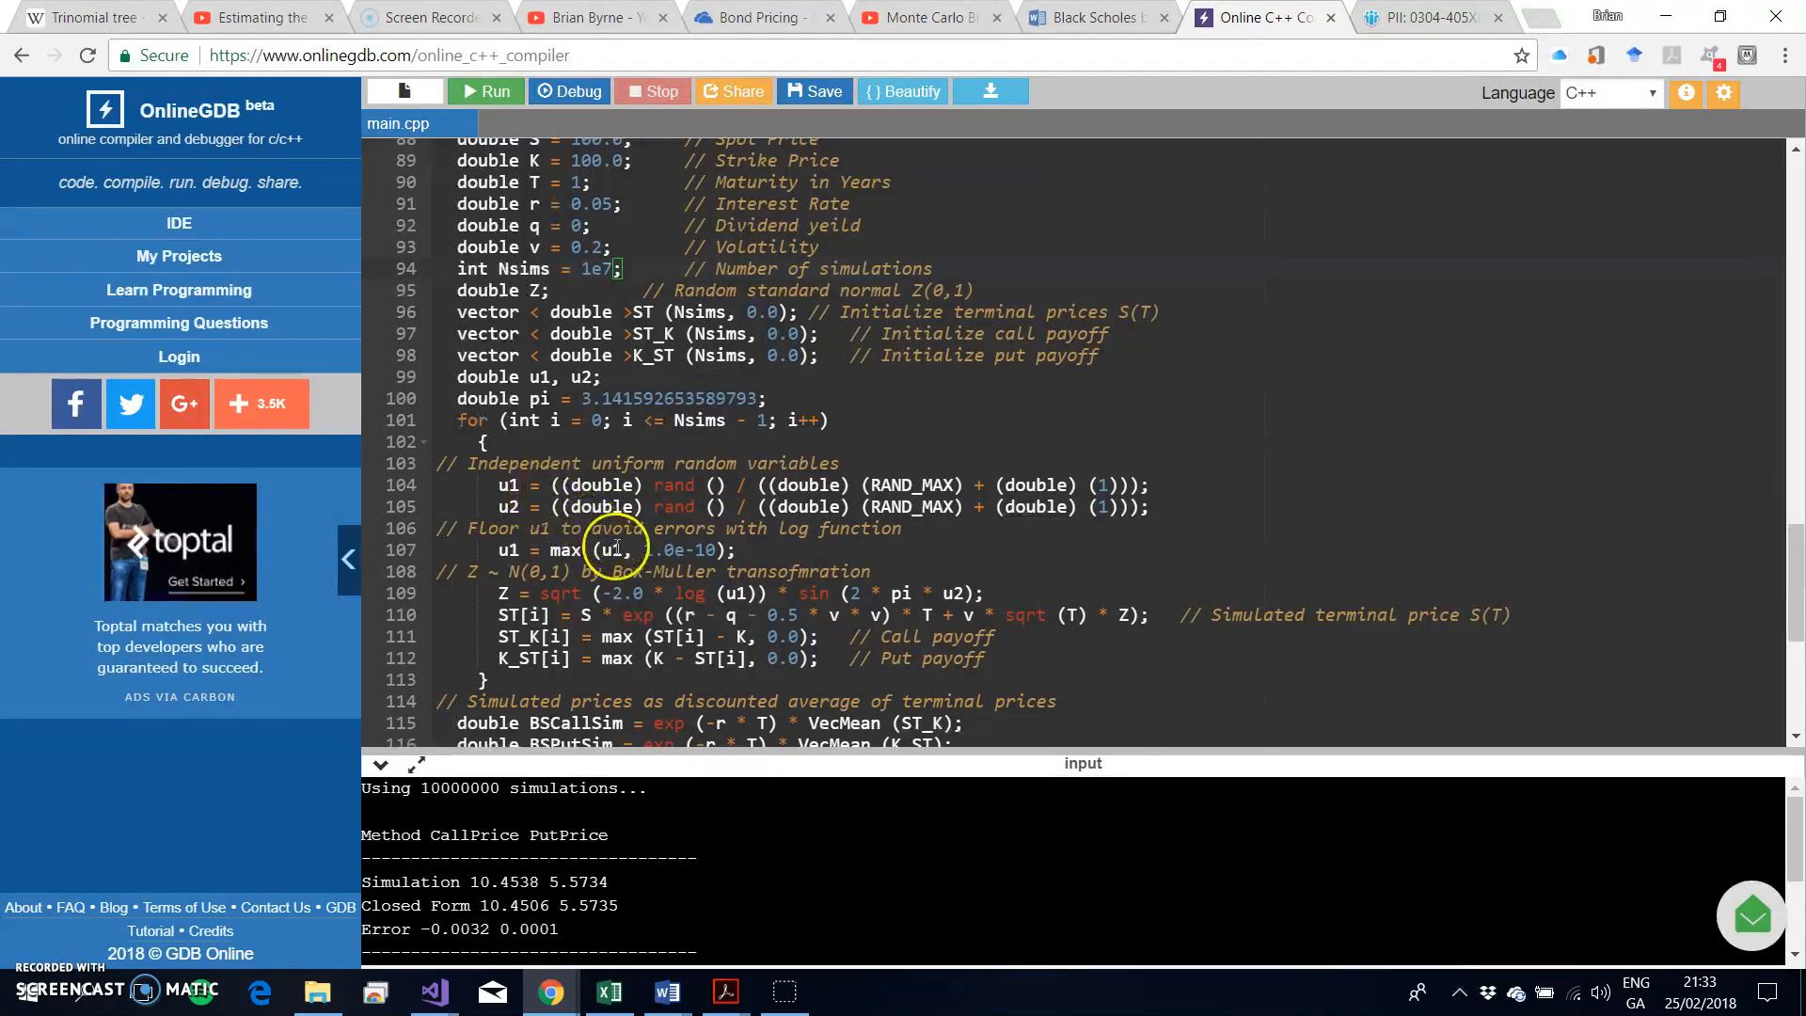
{"action": "mouse_move", "coordinate": [605, 561]}
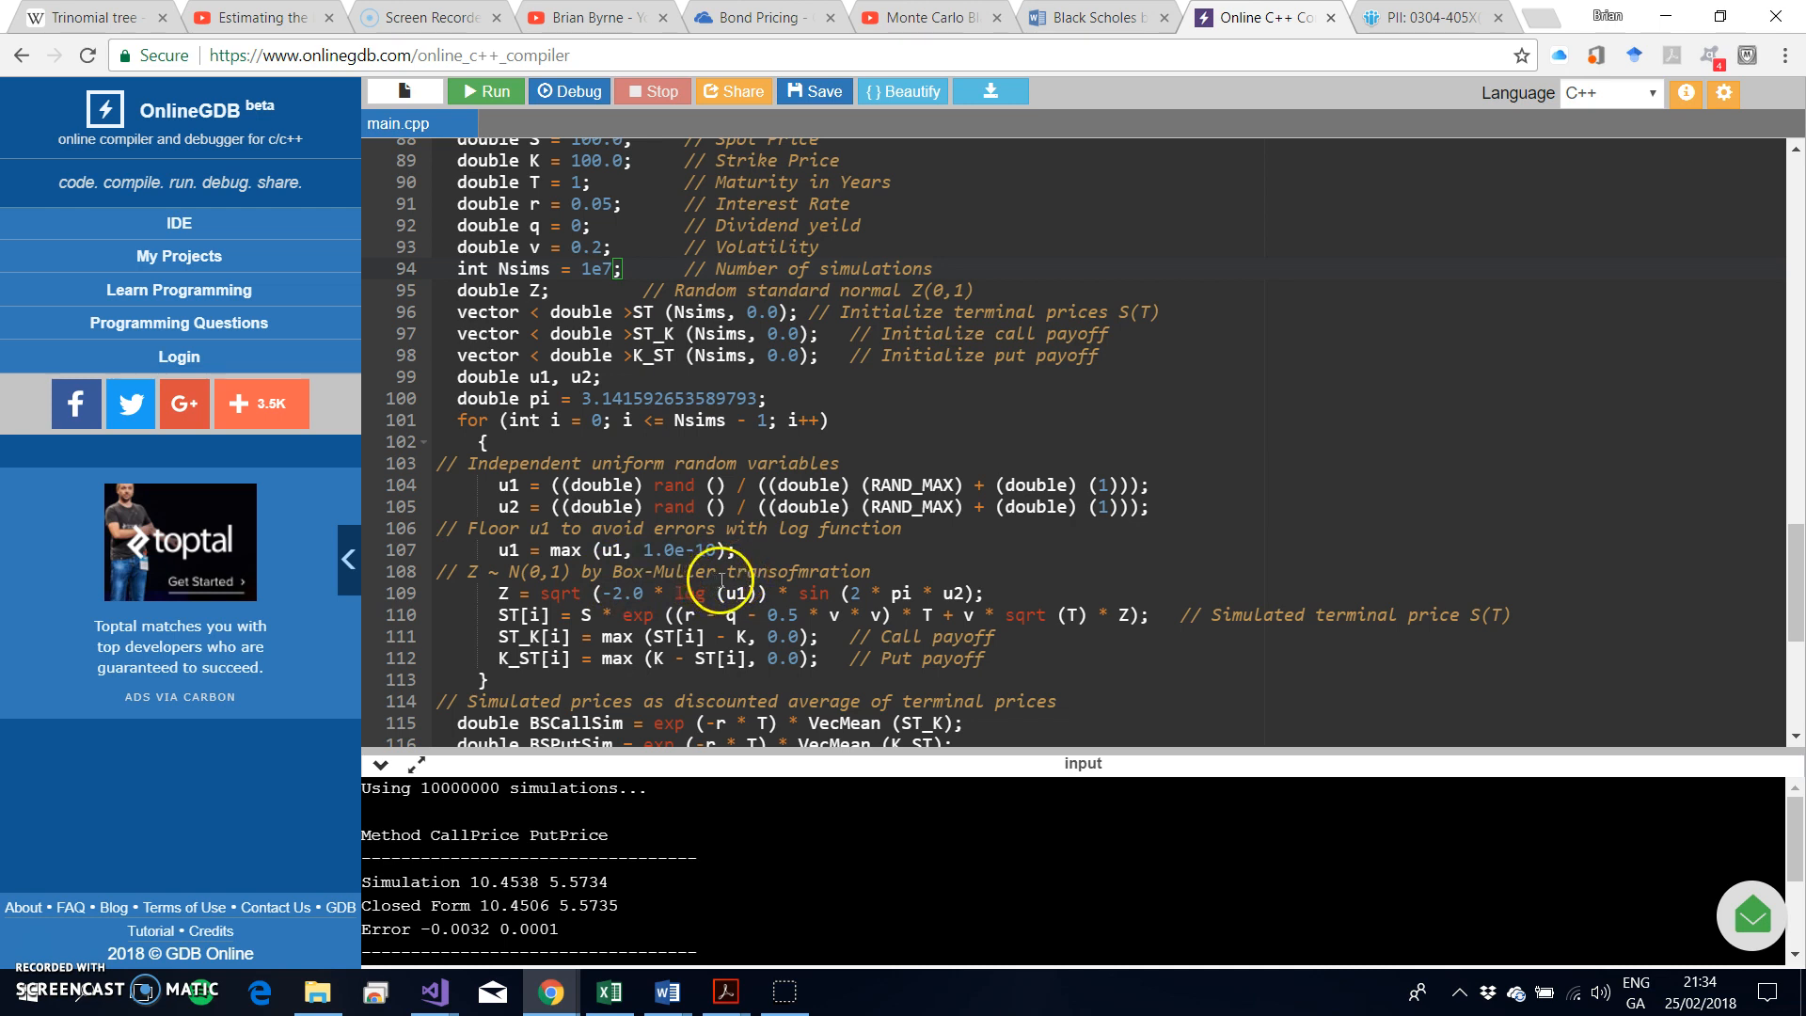
{"action": "mouse_move", "coordinate": [752, 615]}
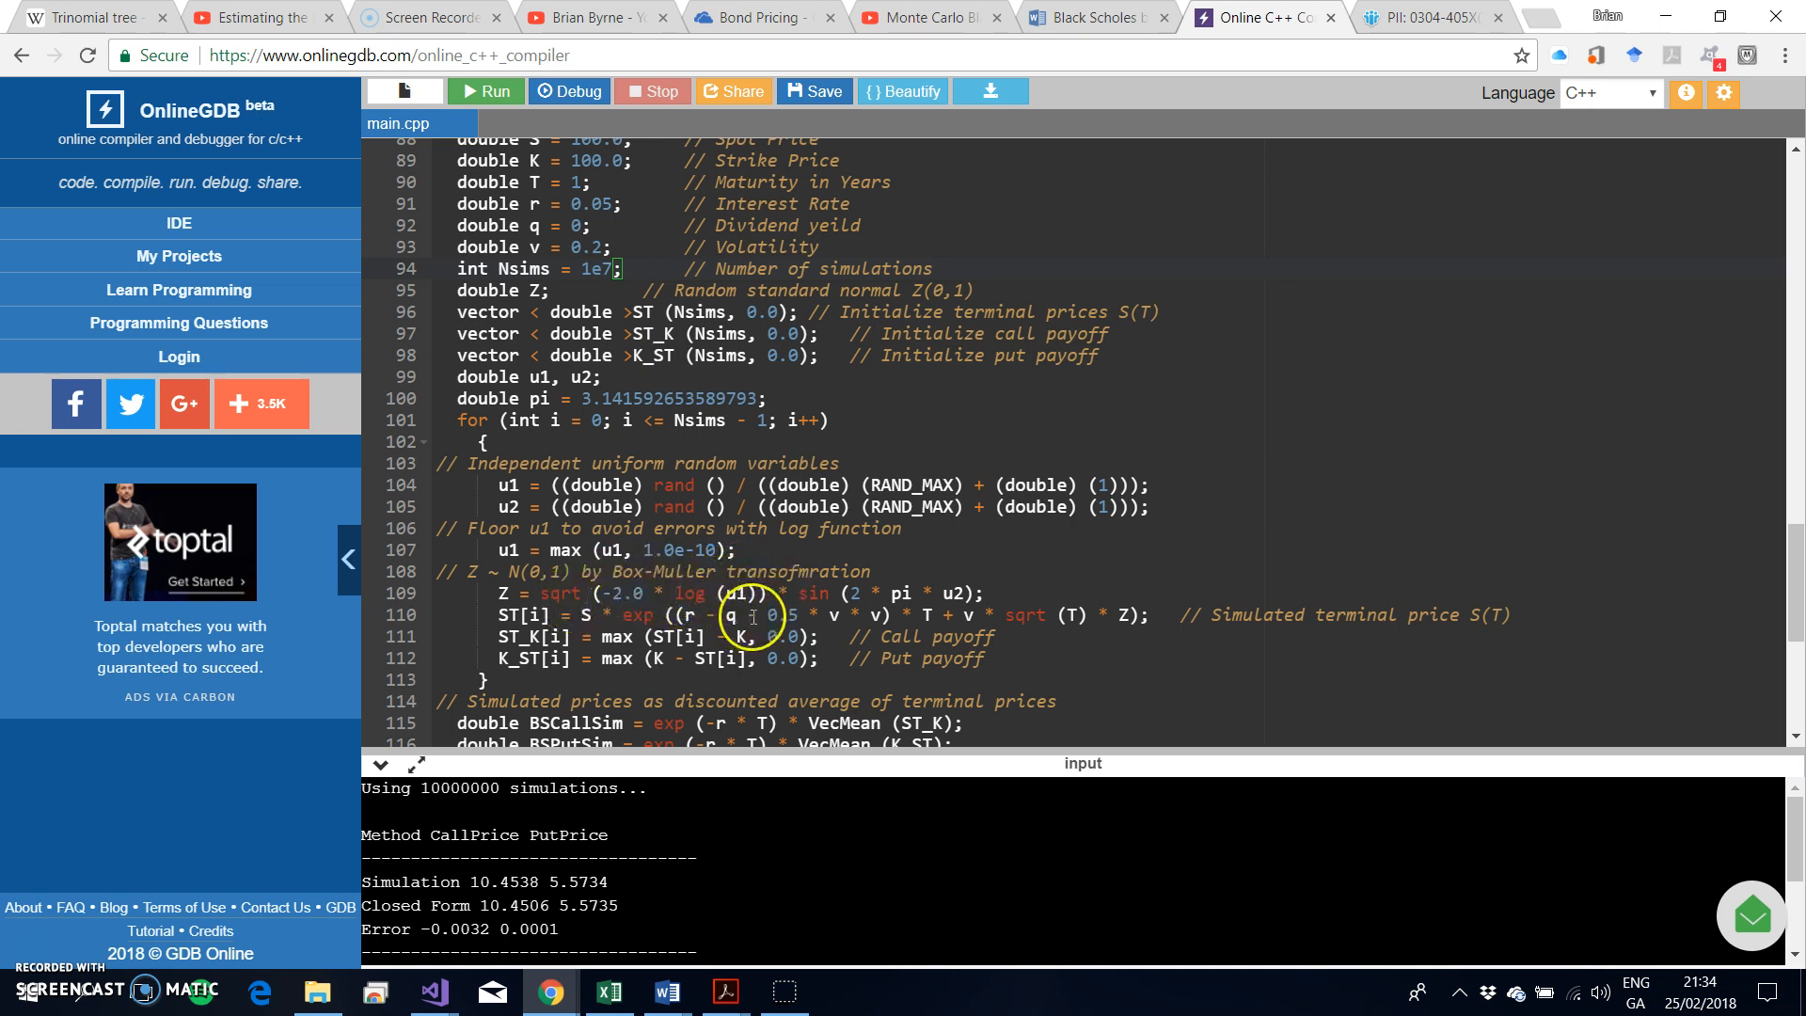
{"action": "scroll", "scroll_direction": "down", "scroll_amount": 3}
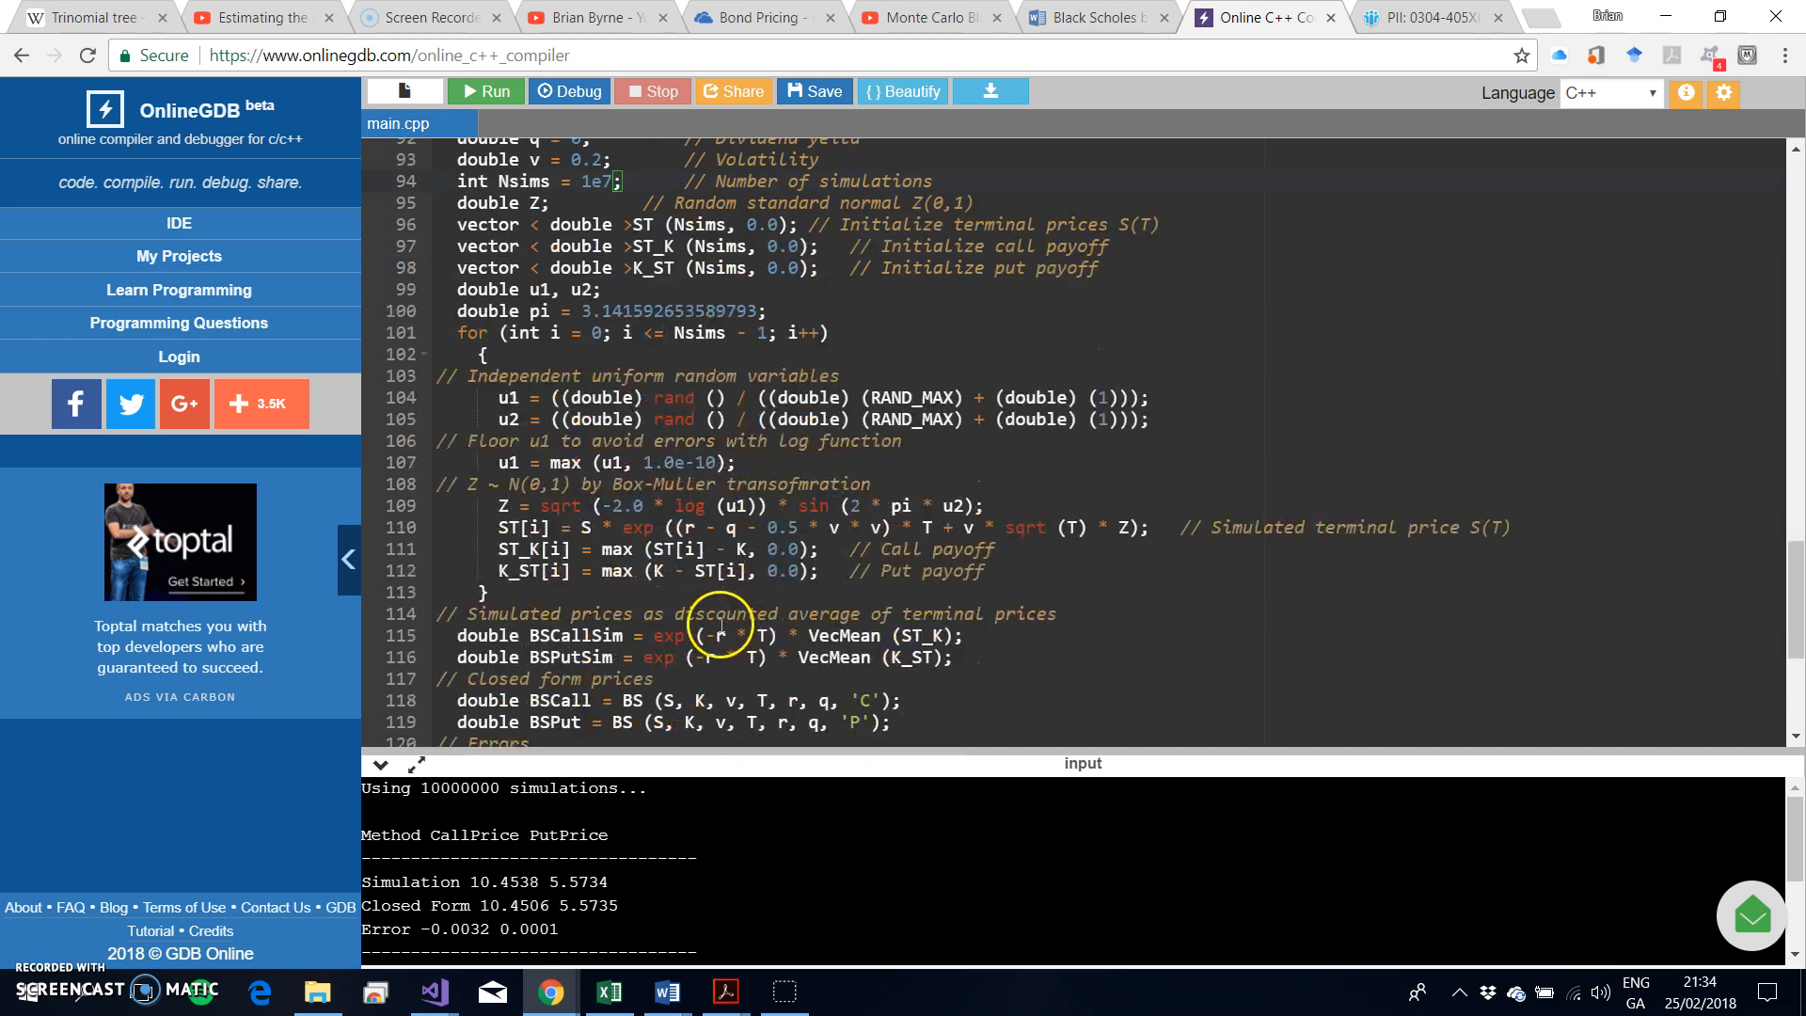
{"action": "scroll", "scroll_direction": "down", "scroll_amount": 3}
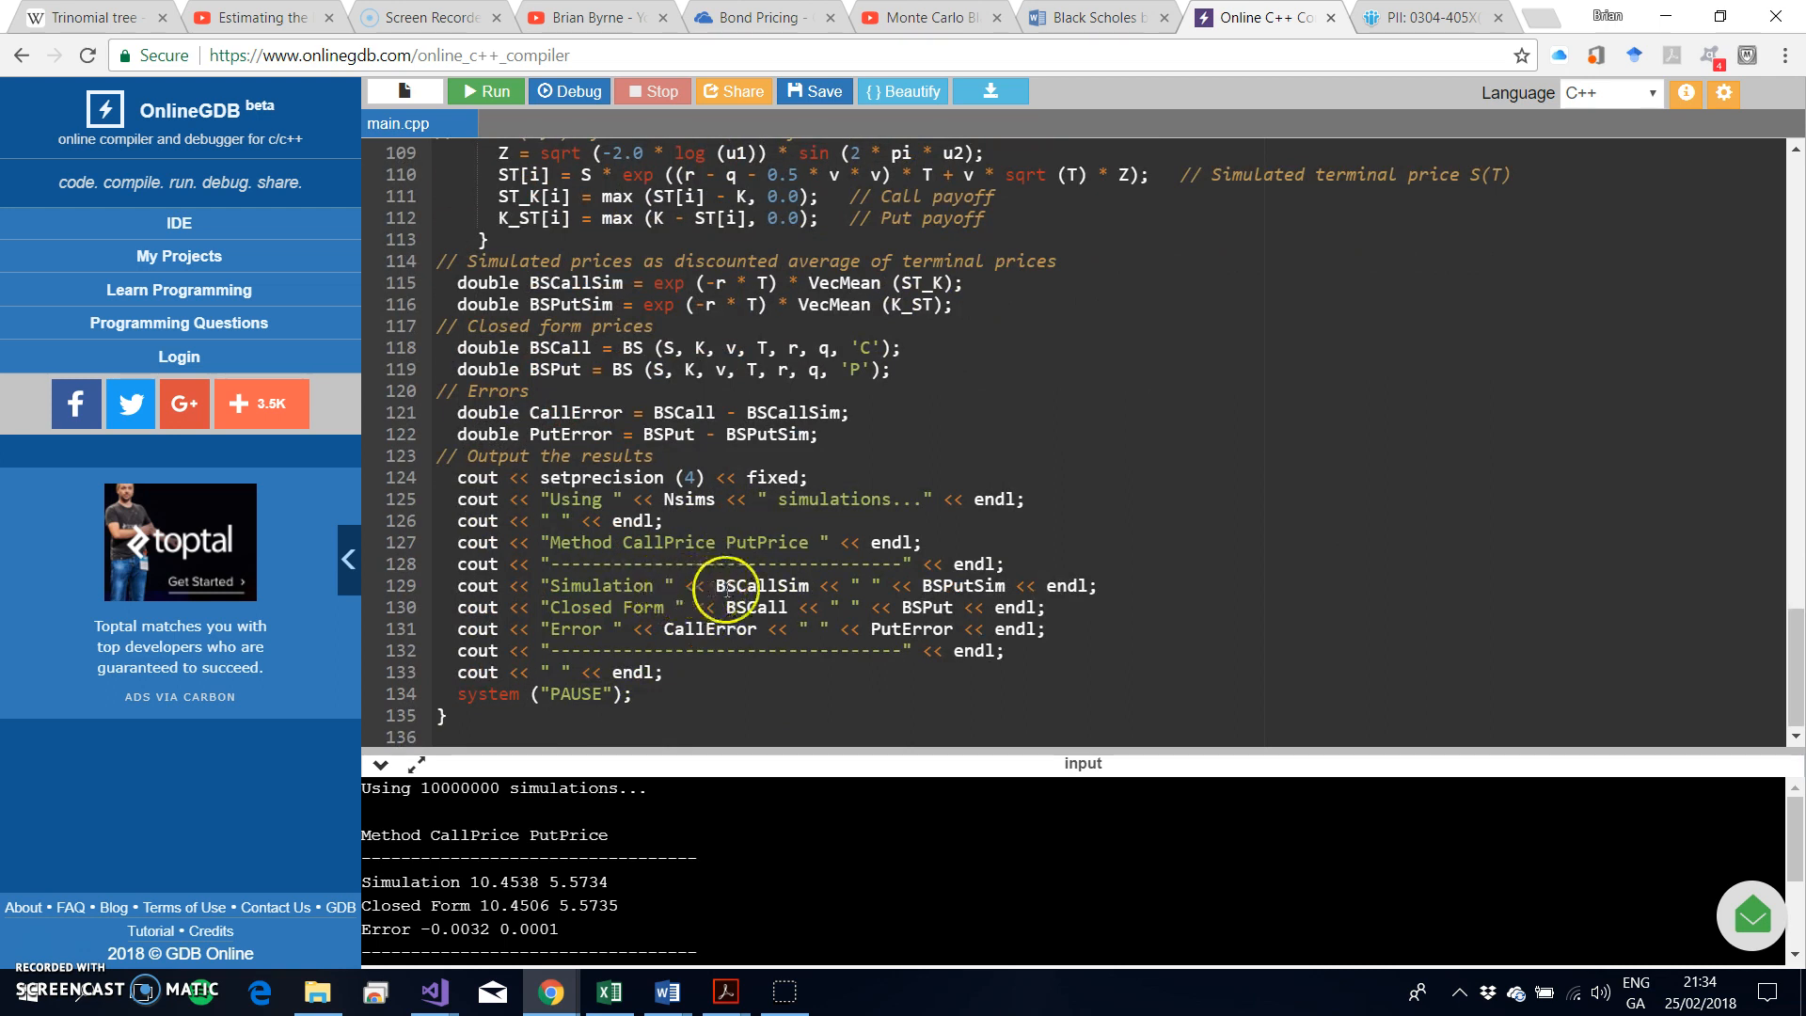
{"action": "mouse_move", "coordinate": [760, 585]}
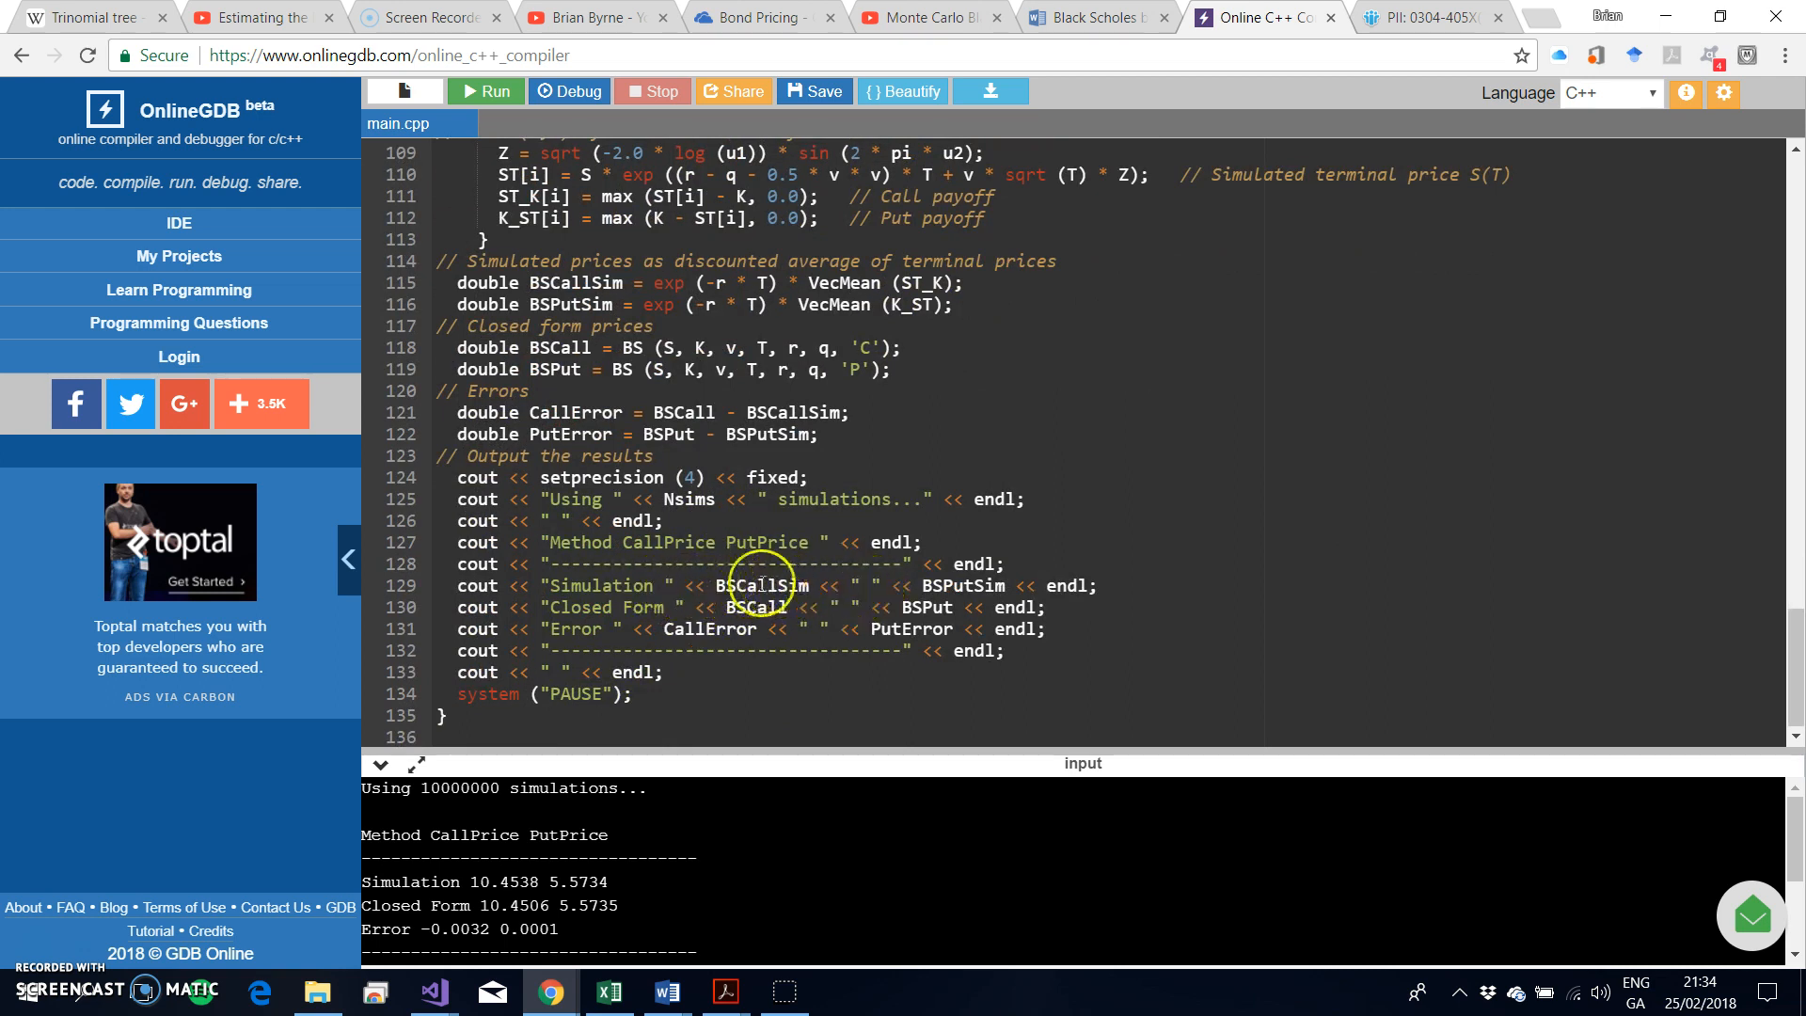
{"action": "mouse_move", "coordinate": [784, 585]}
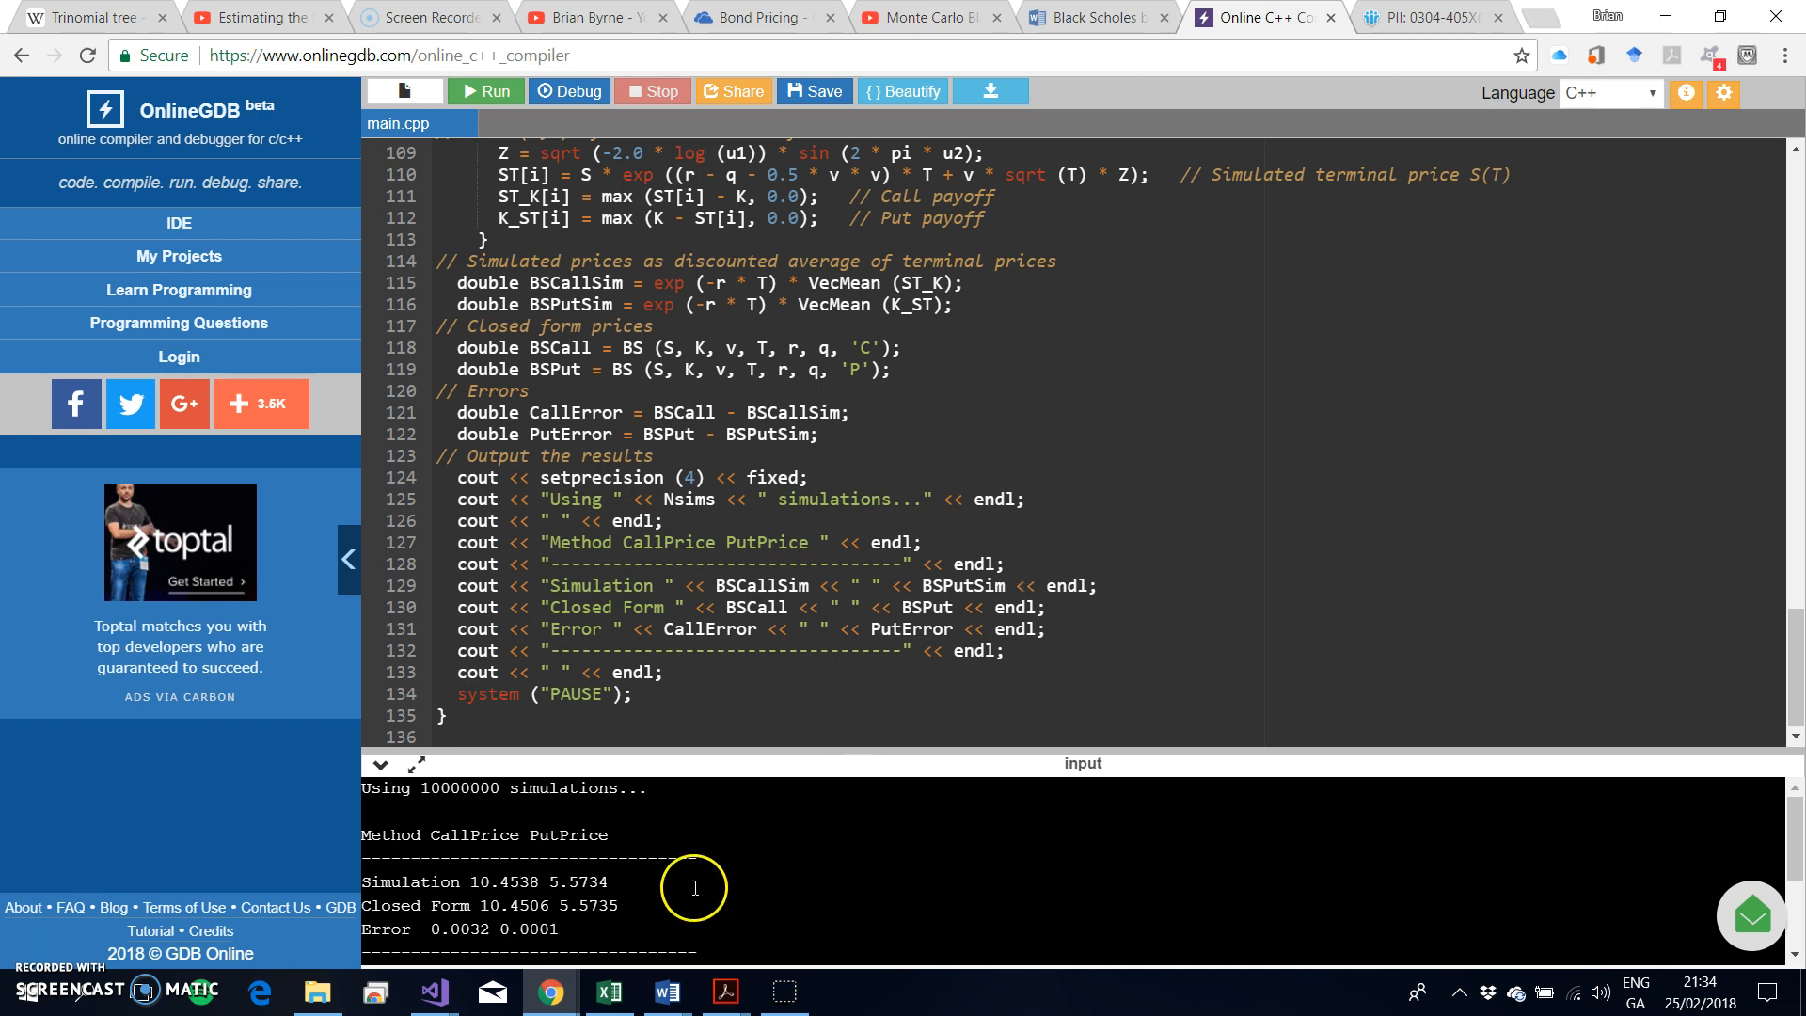
{"action": "mouse_move", "coordinate": [900, 433]}
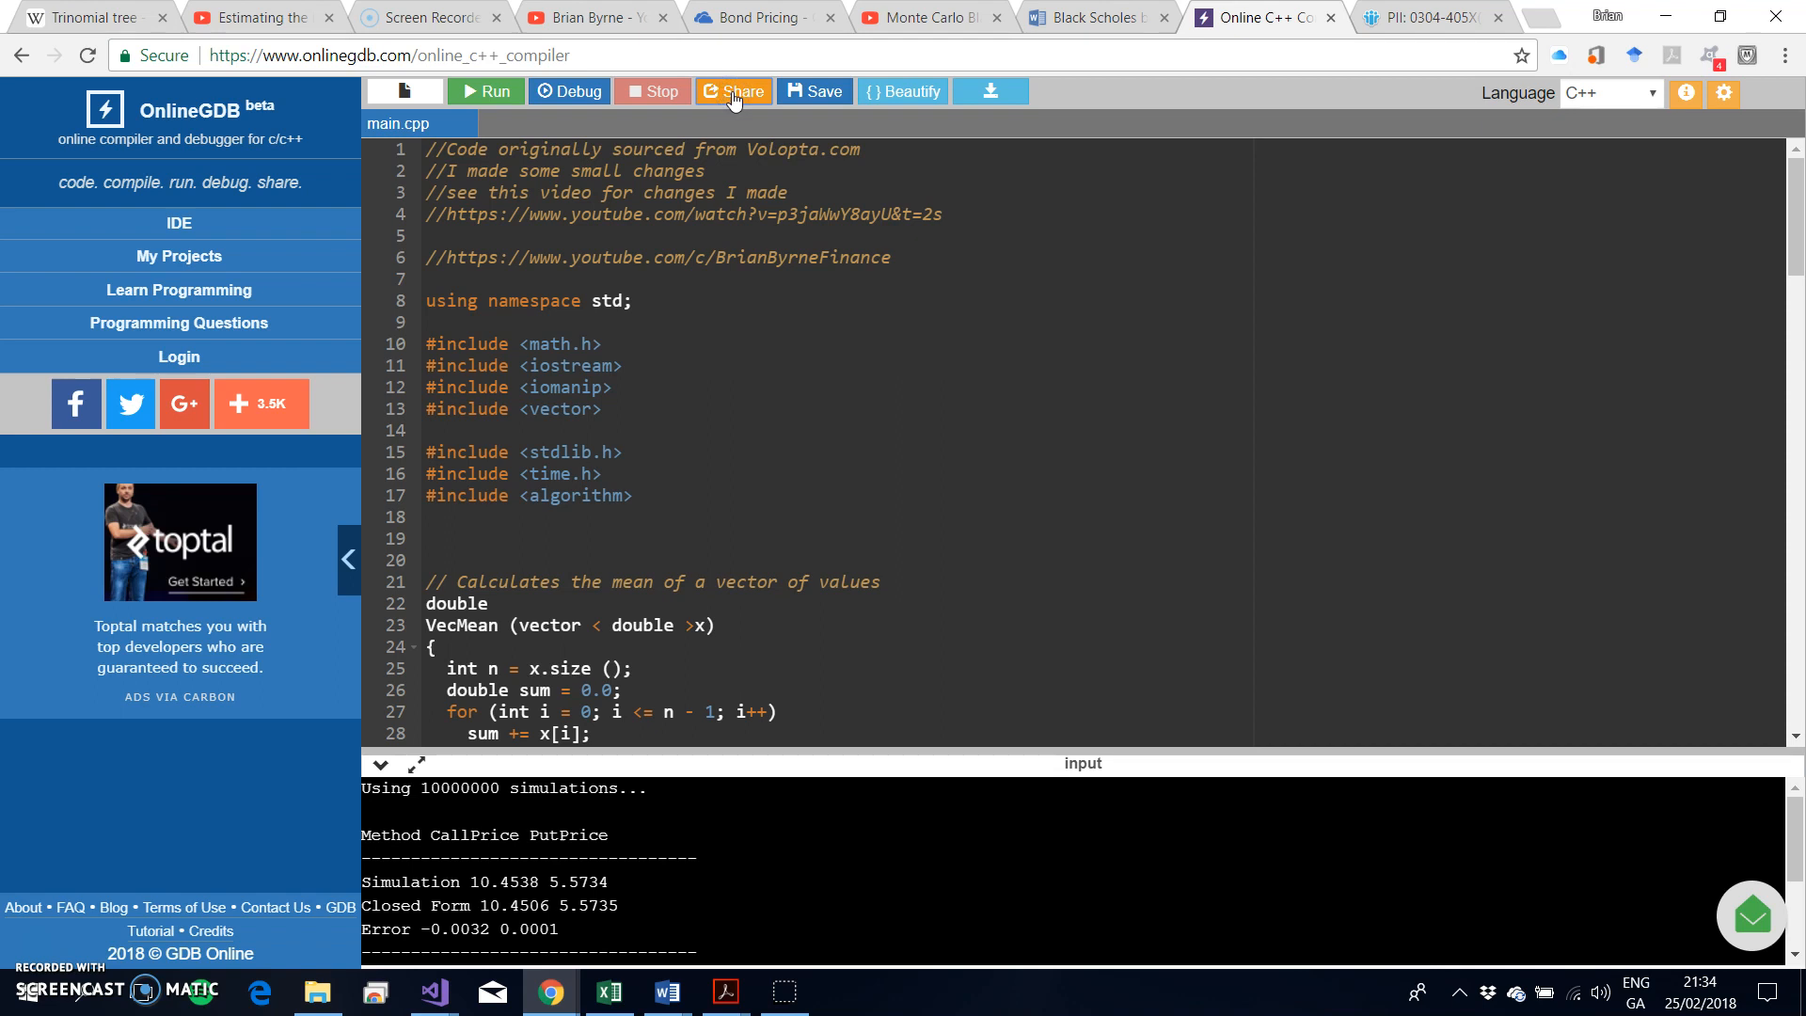
Generate the shareable link and embed code for the Monte Carlo pricer program.
{"action": "left_click", "coordinate": [734, 90]}
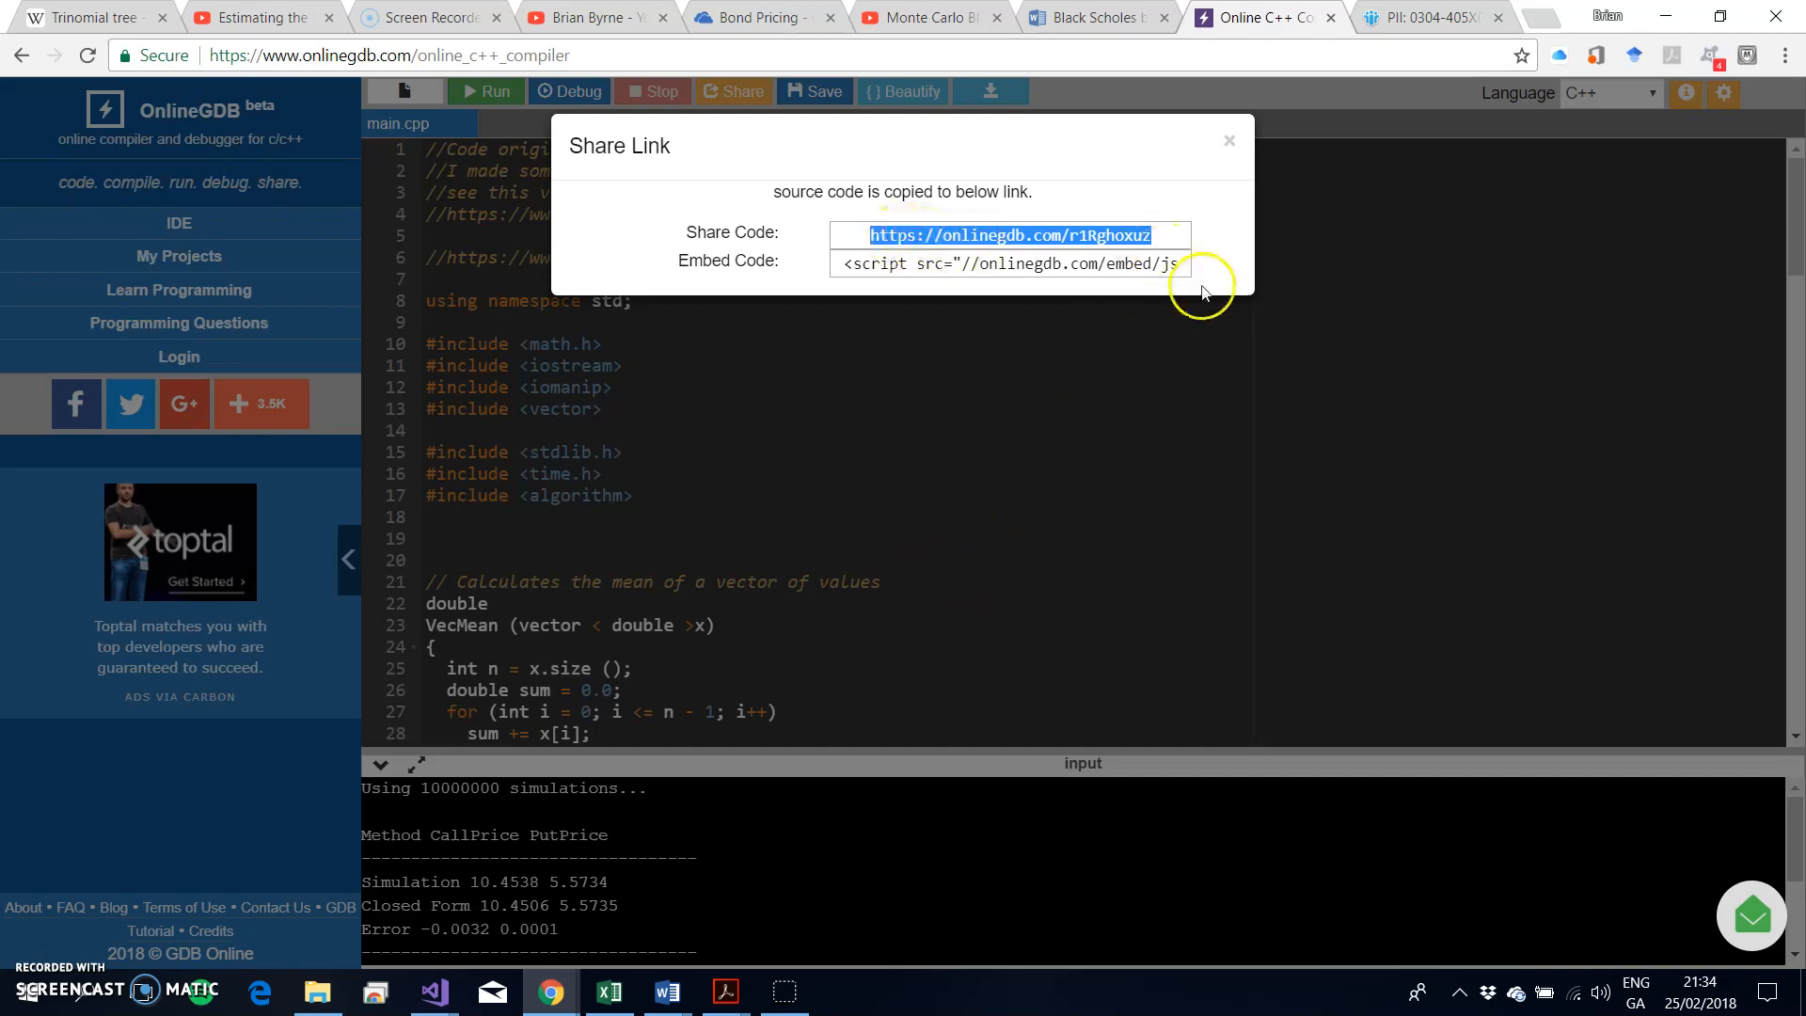
{"action": "mouse_move", "coordinate": [1231, 143]}
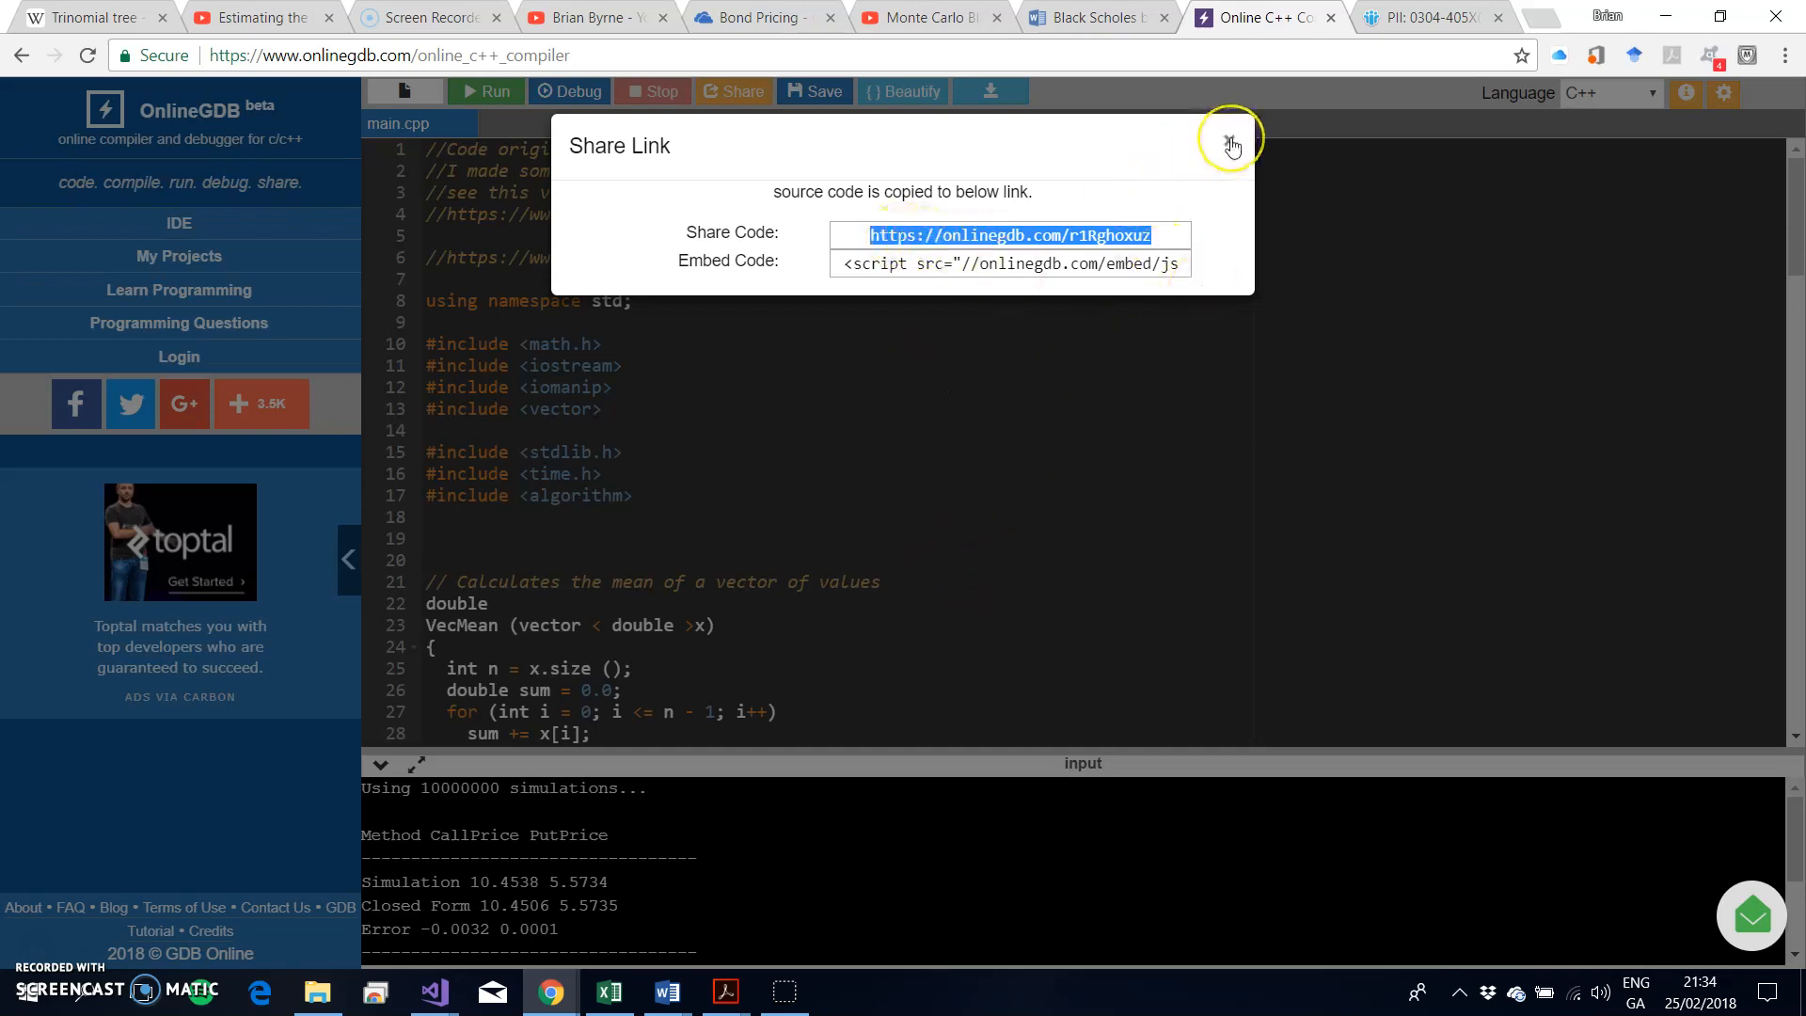